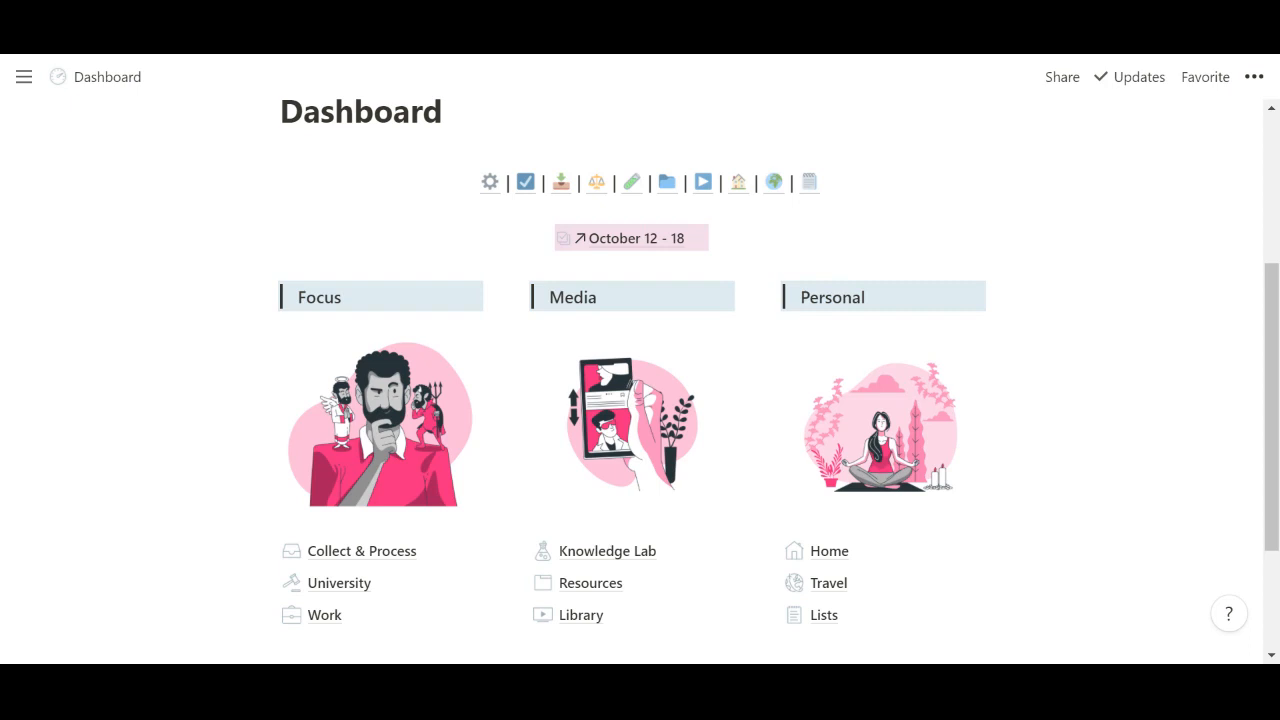
{"action": "mouse_move", "coordinate": [144, 400]}
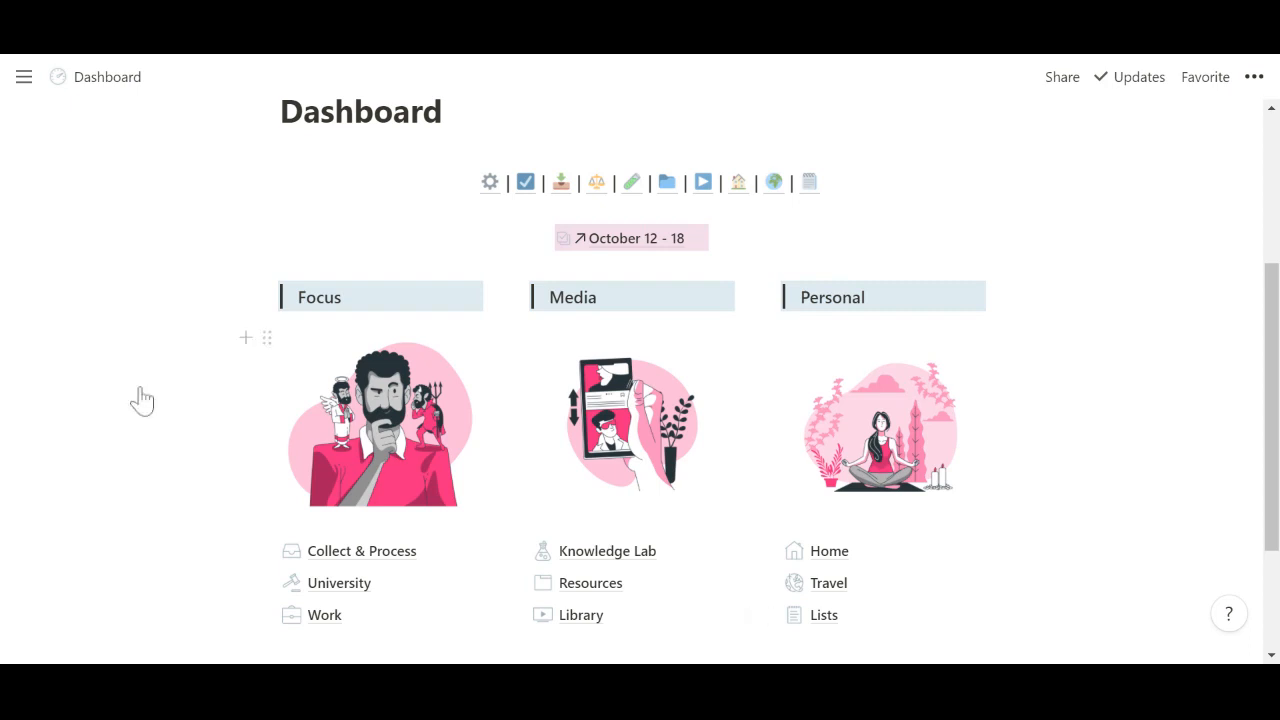
Open the Data page from the Private section of the sidebar
{"action": "left_click", "coordinate": [24, 76]}
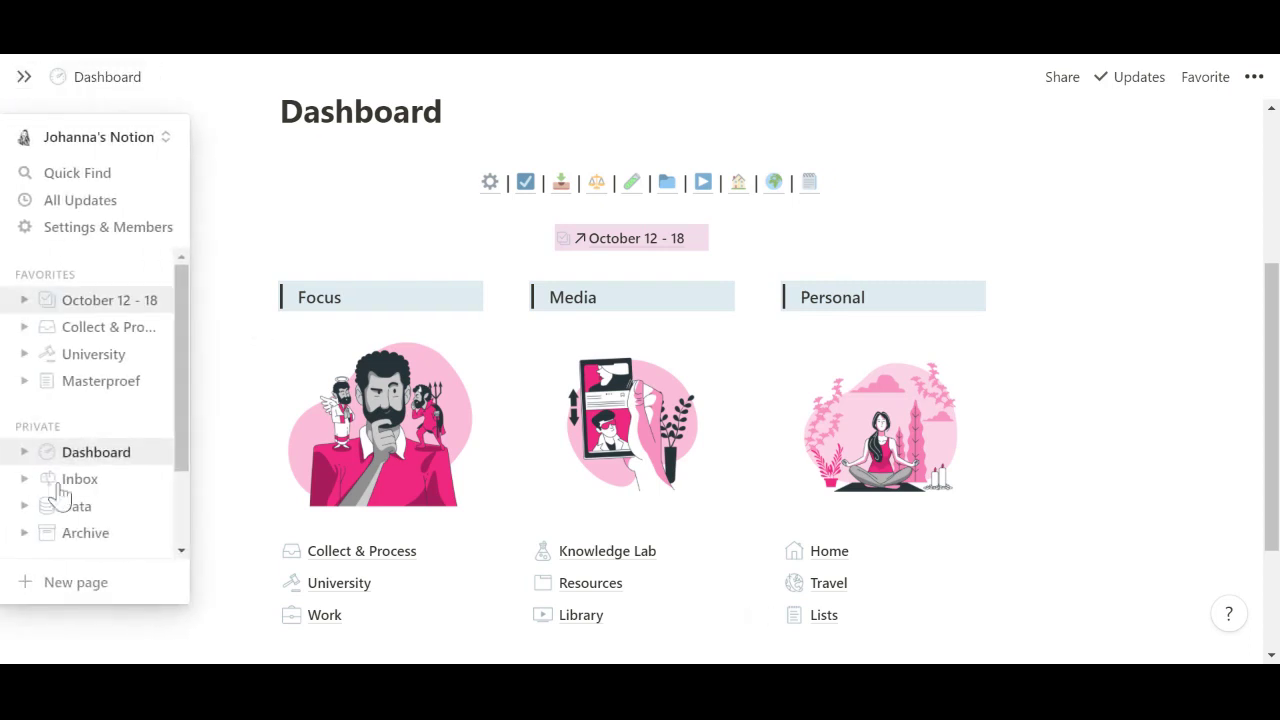
{"action": "left_click", "coordinate": [76, 506]}
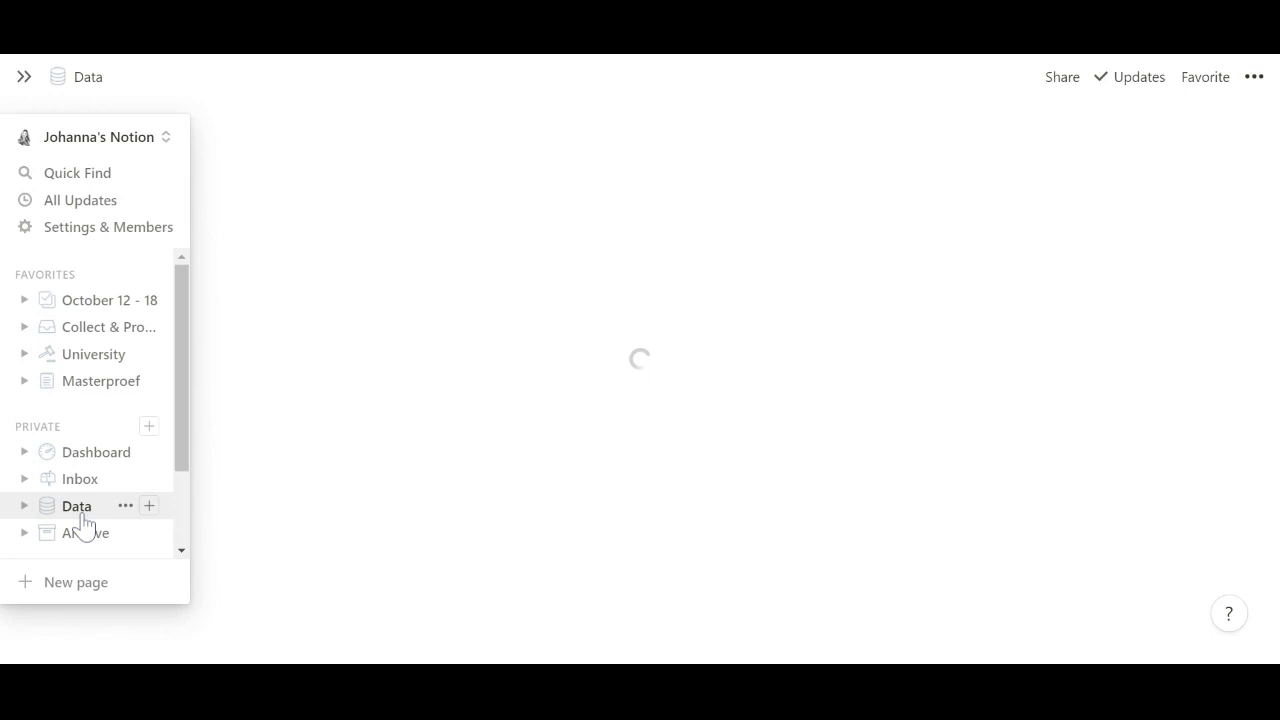
{"action": "left_click", "coordinate": [76, 506]}
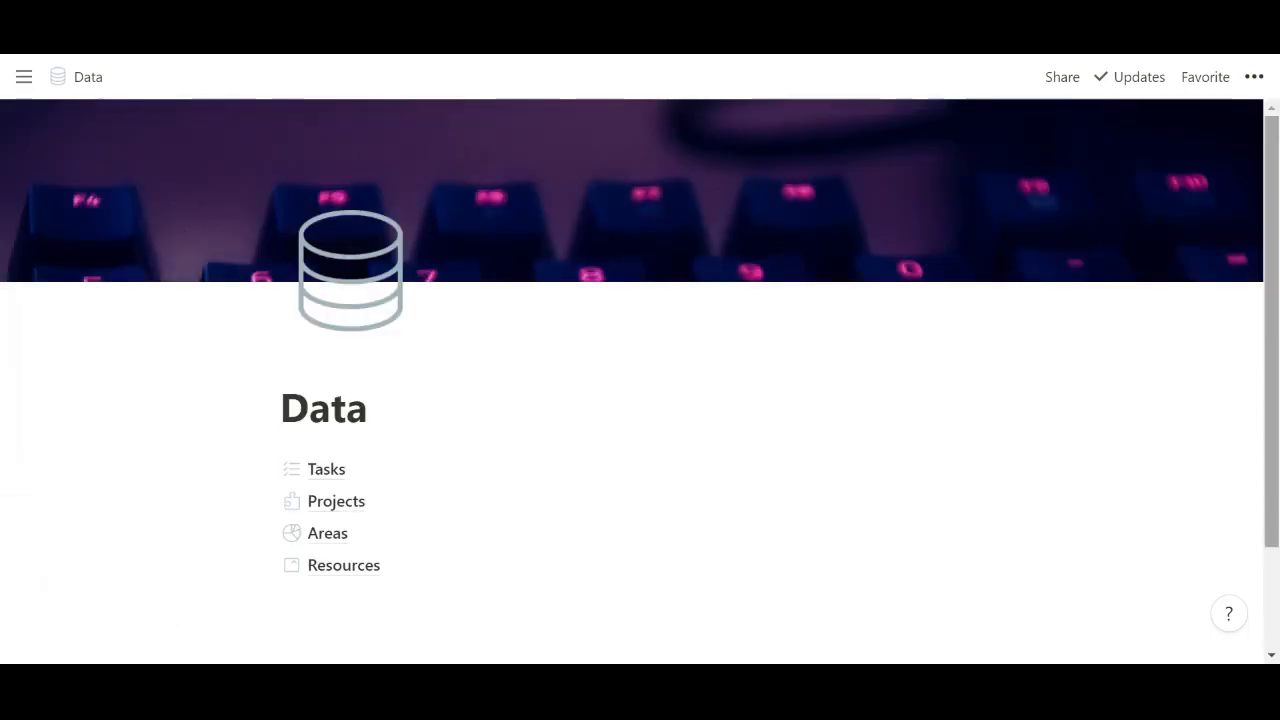
{"action": "mouse_move", "coordinate": [336, 532]}
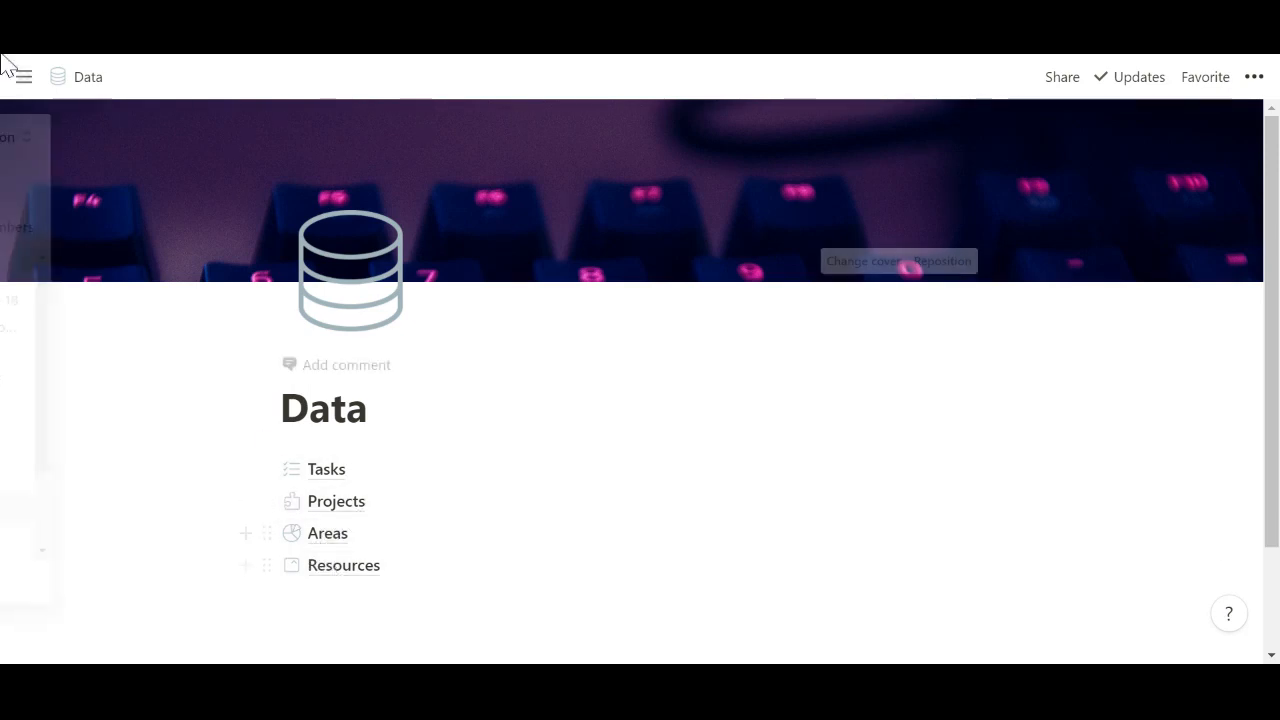
{"action": "left_click", "coordinate": [24, 76]}
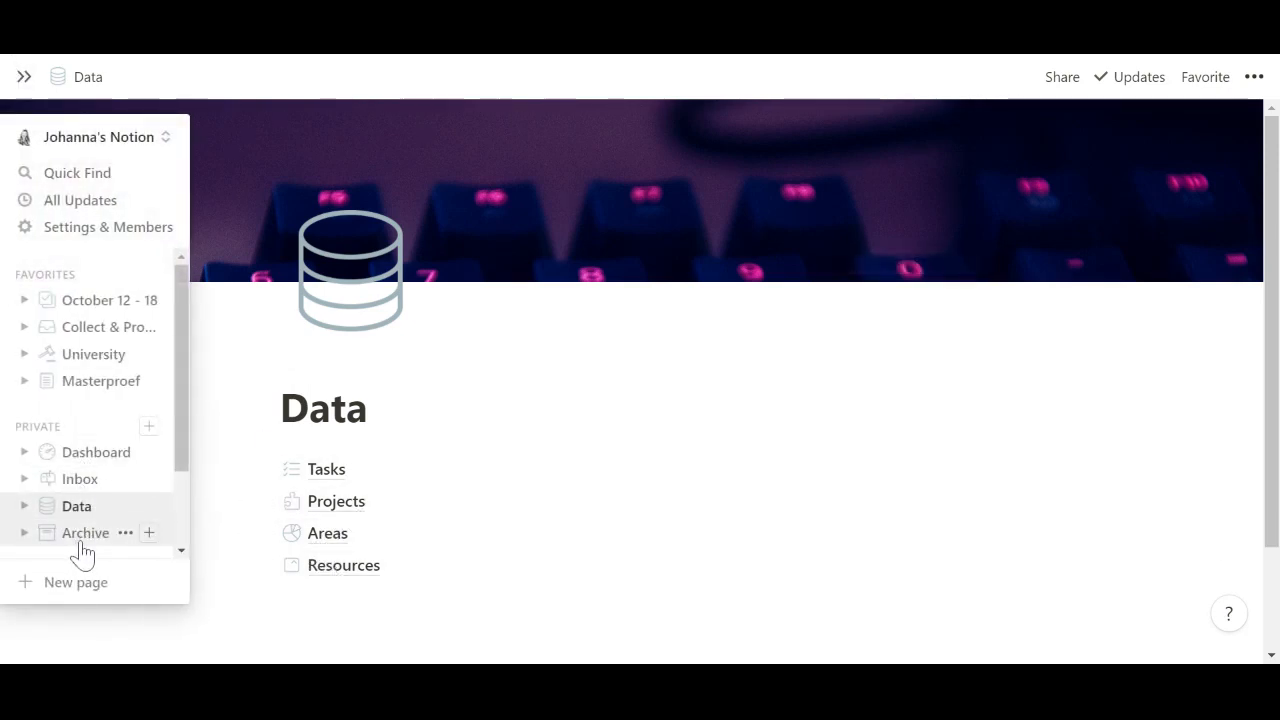
{"action": "left_click", "coordinate": [24, 76]}
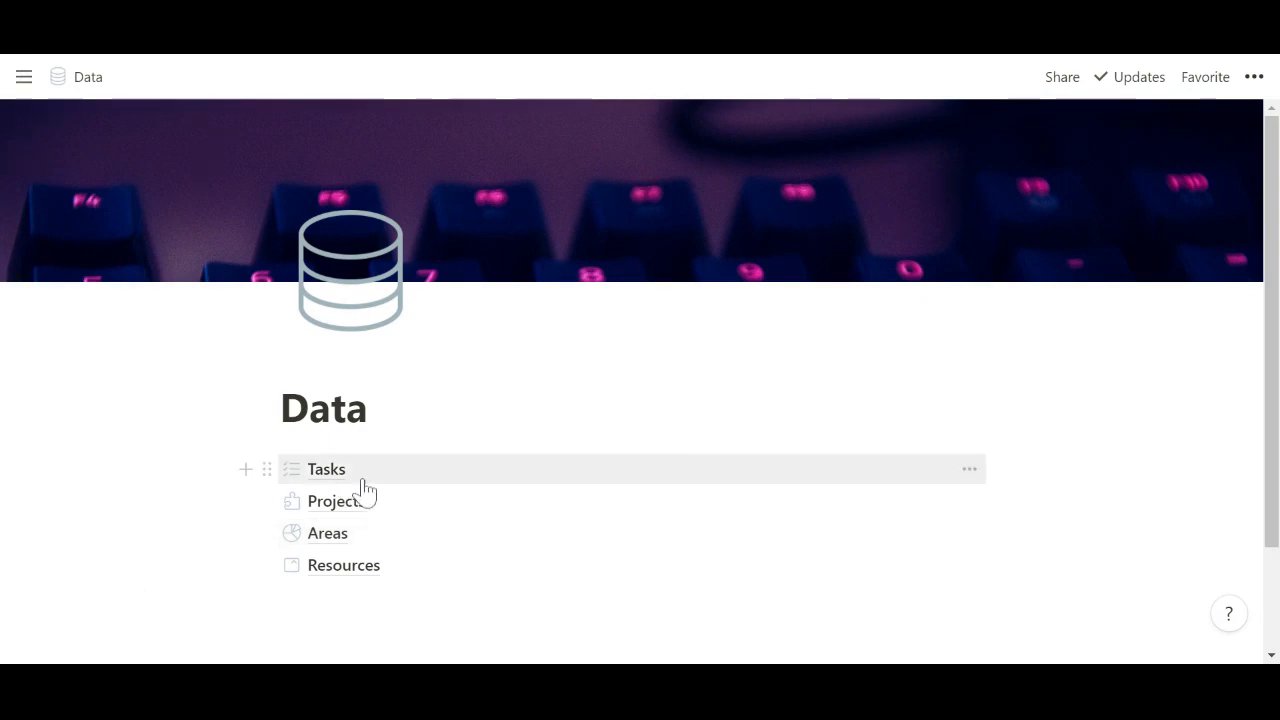
{"action": "mouse_move", "coordinate": [372, 504]}
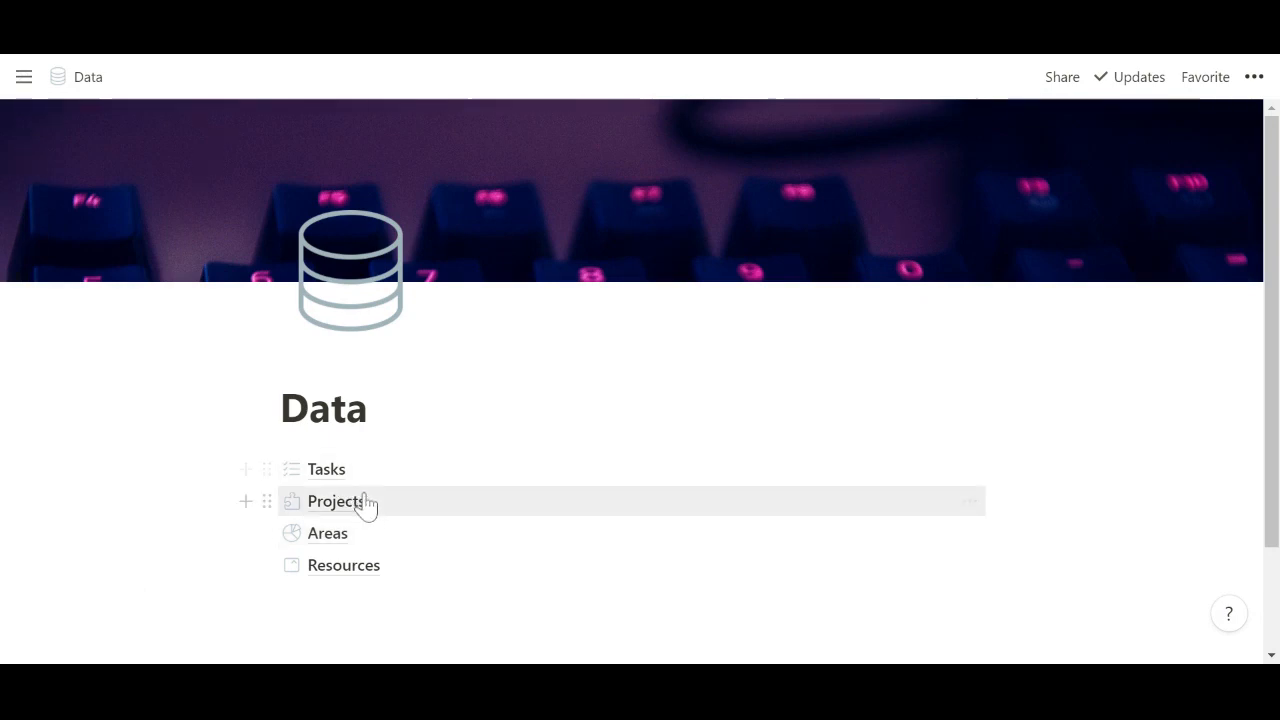
Open the Resources sub-page inside Data and look over its sections
{"action": "left_click", "coordinate": [344, 564]}
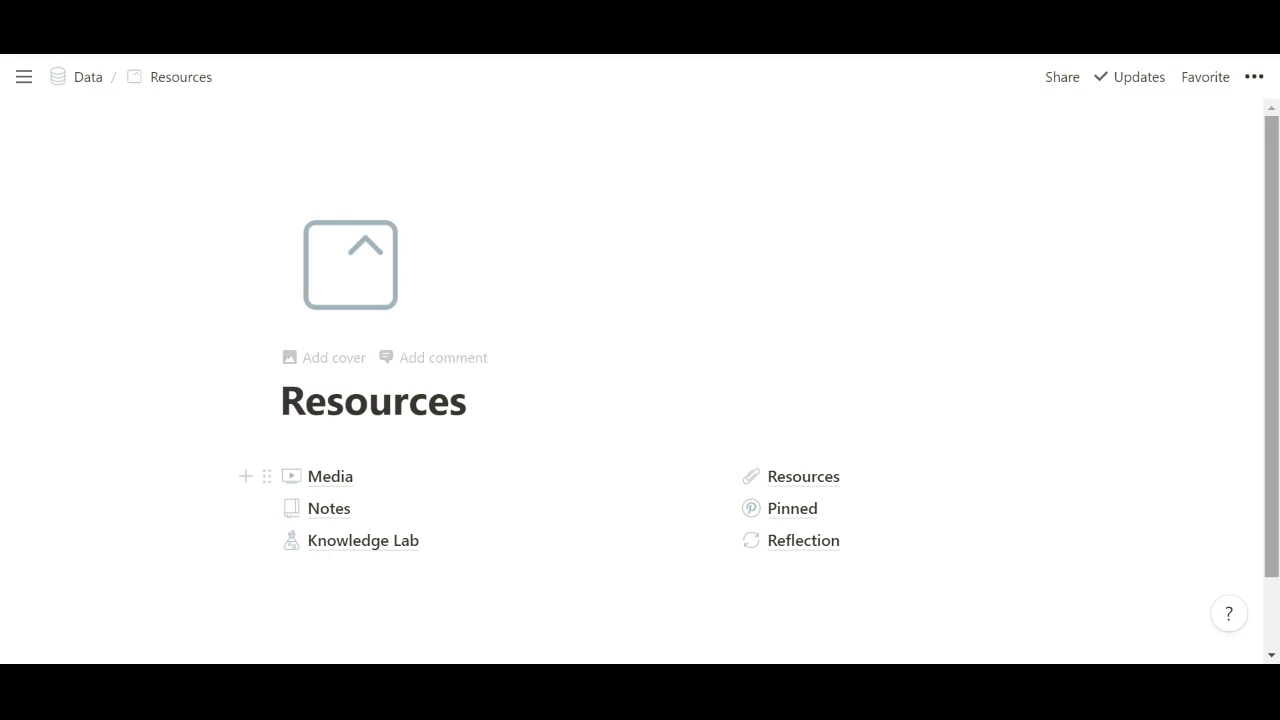
{"action": "scroll", "scroll_direction": "down", "scroll_amount": 3}
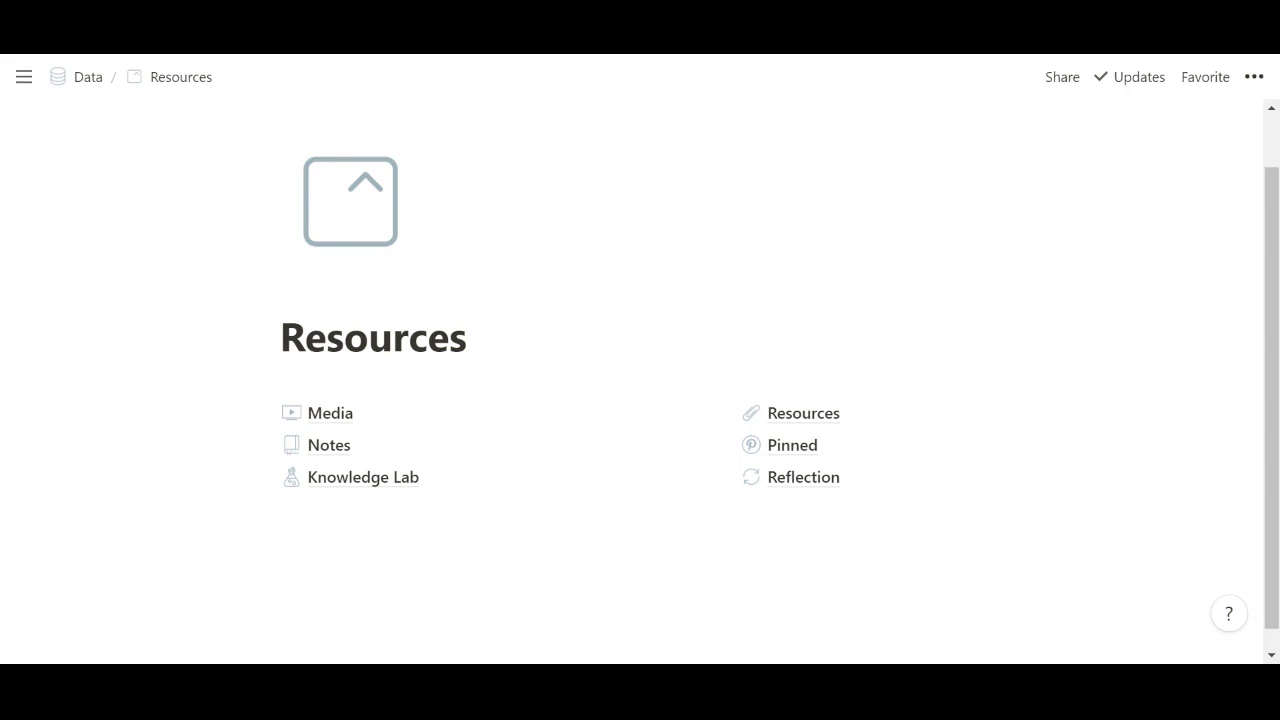
{"action": "mouse_move", "coordinate": [88, 96]}
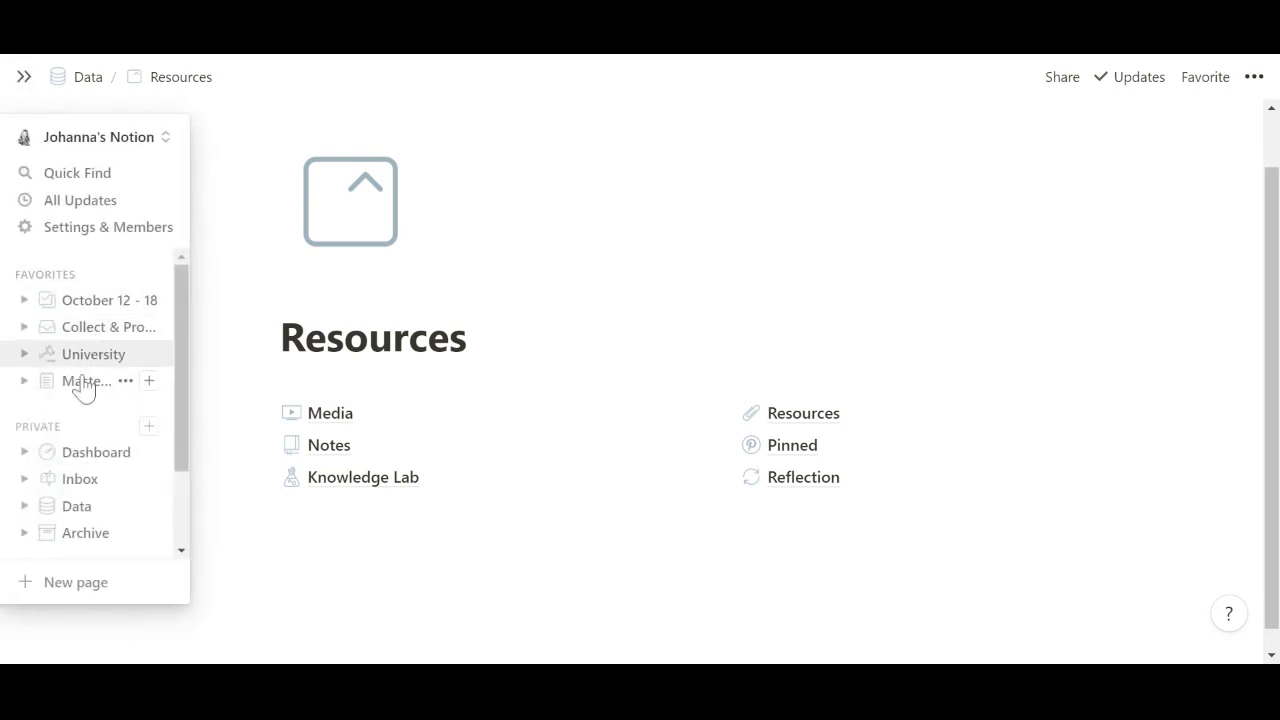
Go back to the Dashboard page and look through its sections
{"action": "left_click", "coordinate": [94, 452]}
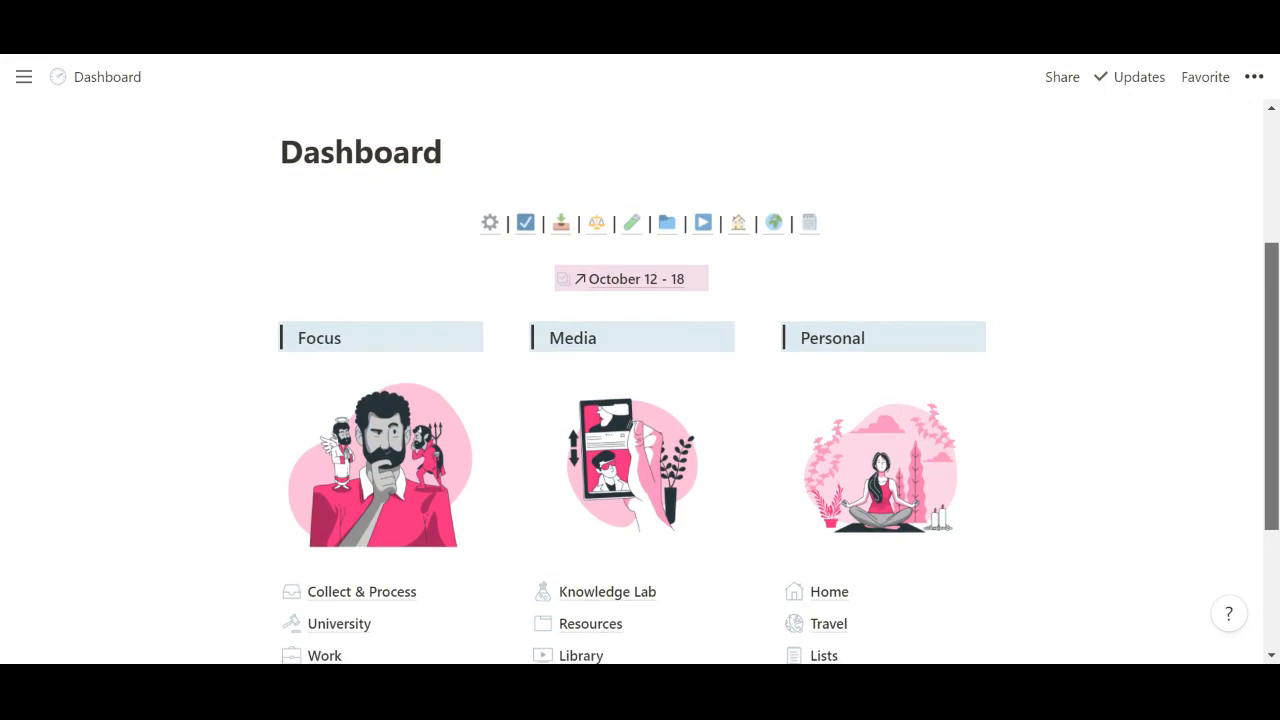
{"action": "scroll", "scroll_direction": "down", "scroll_amount": 3}
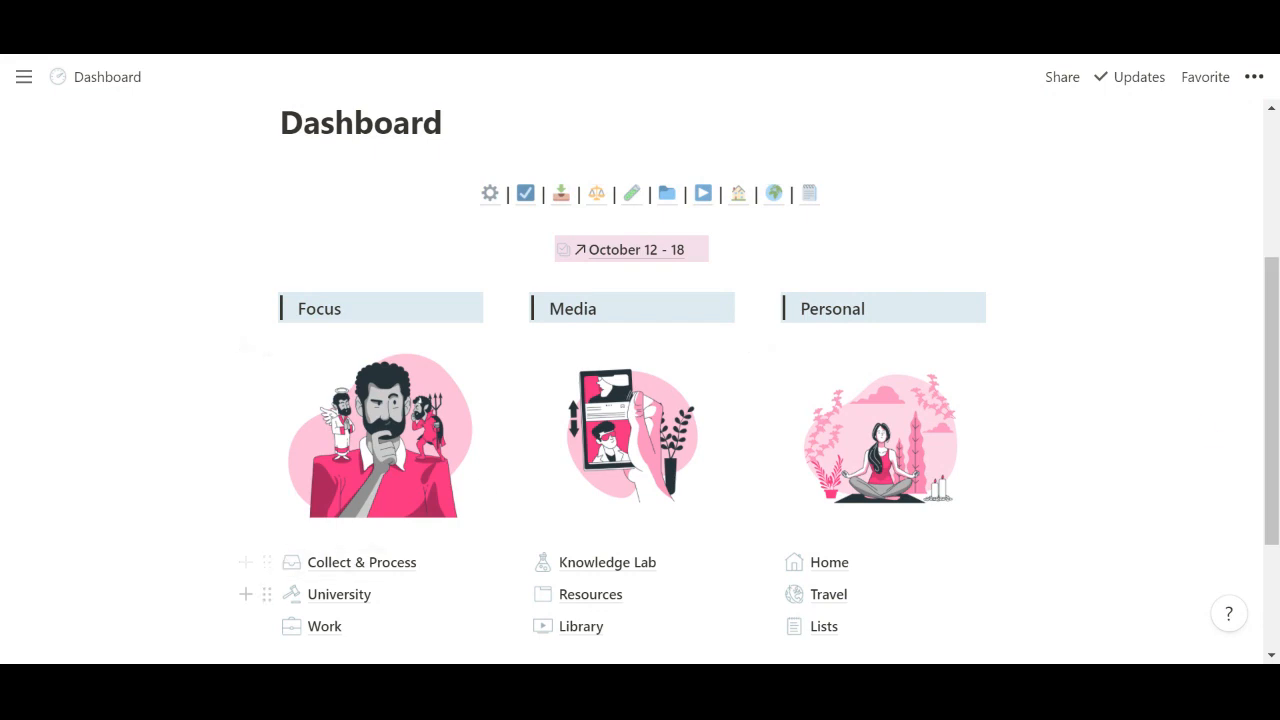
{"action": "mouse_move", "coordinate": [944, 560]}
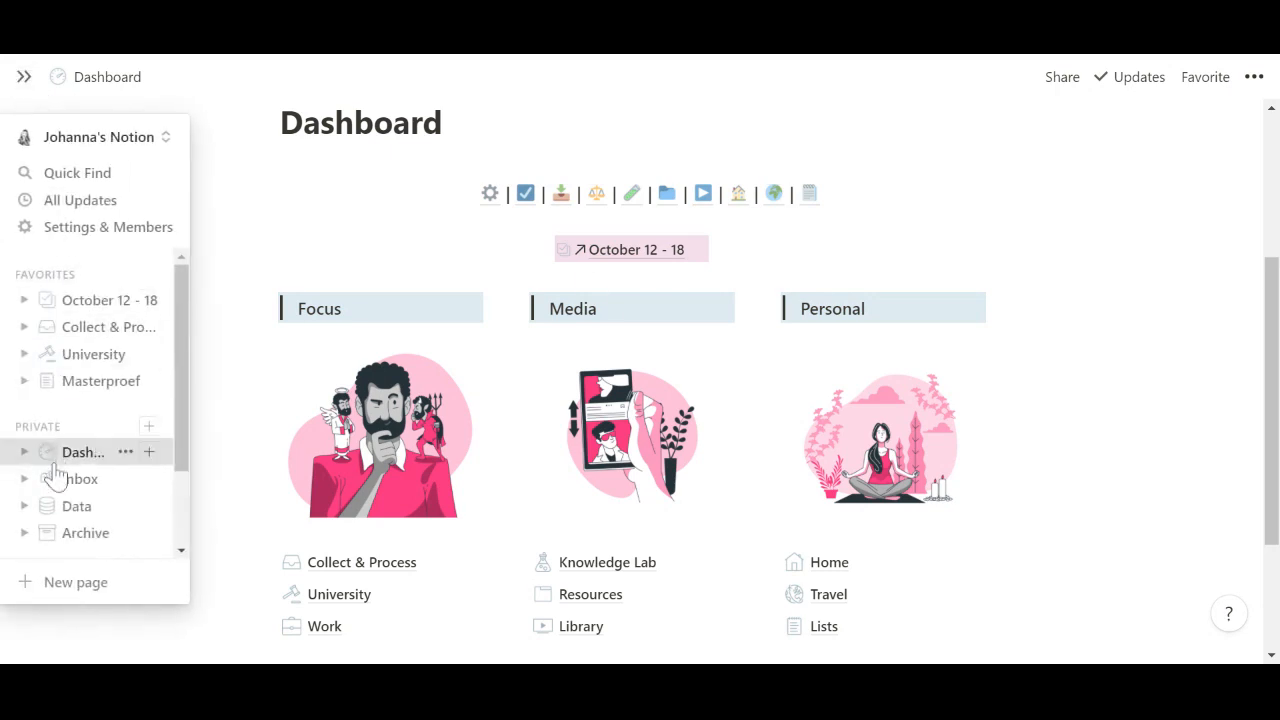
{"action": "left_click", "coordinate": [24, 76]}
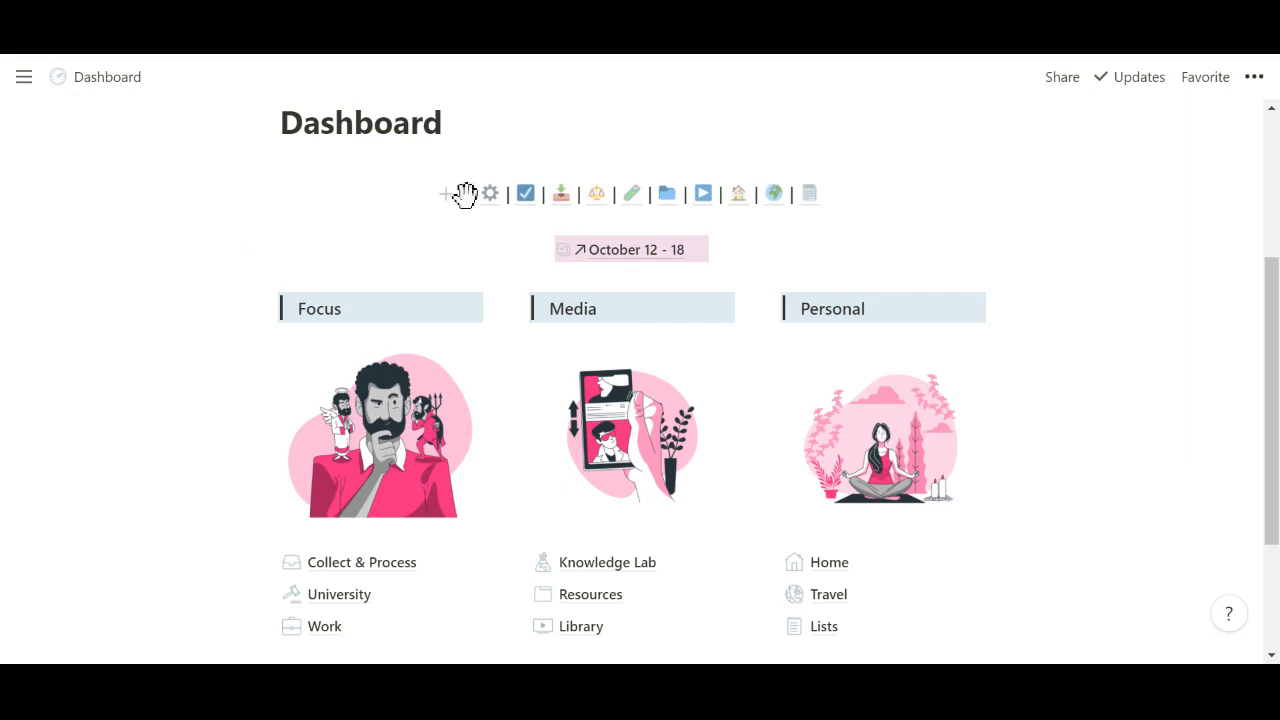
{"action": "mouse_move", "coordinate": [462, 192]}
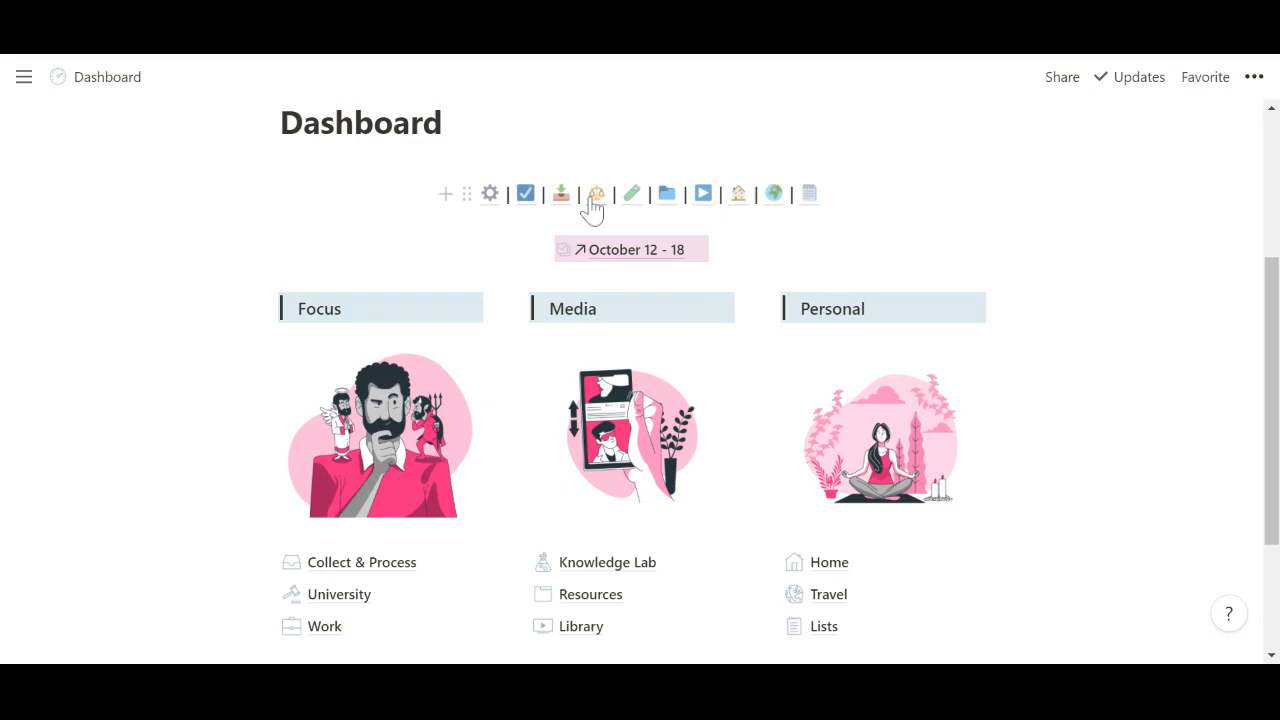
{"action": "mouse_move", "coordinate": [596, 204]}
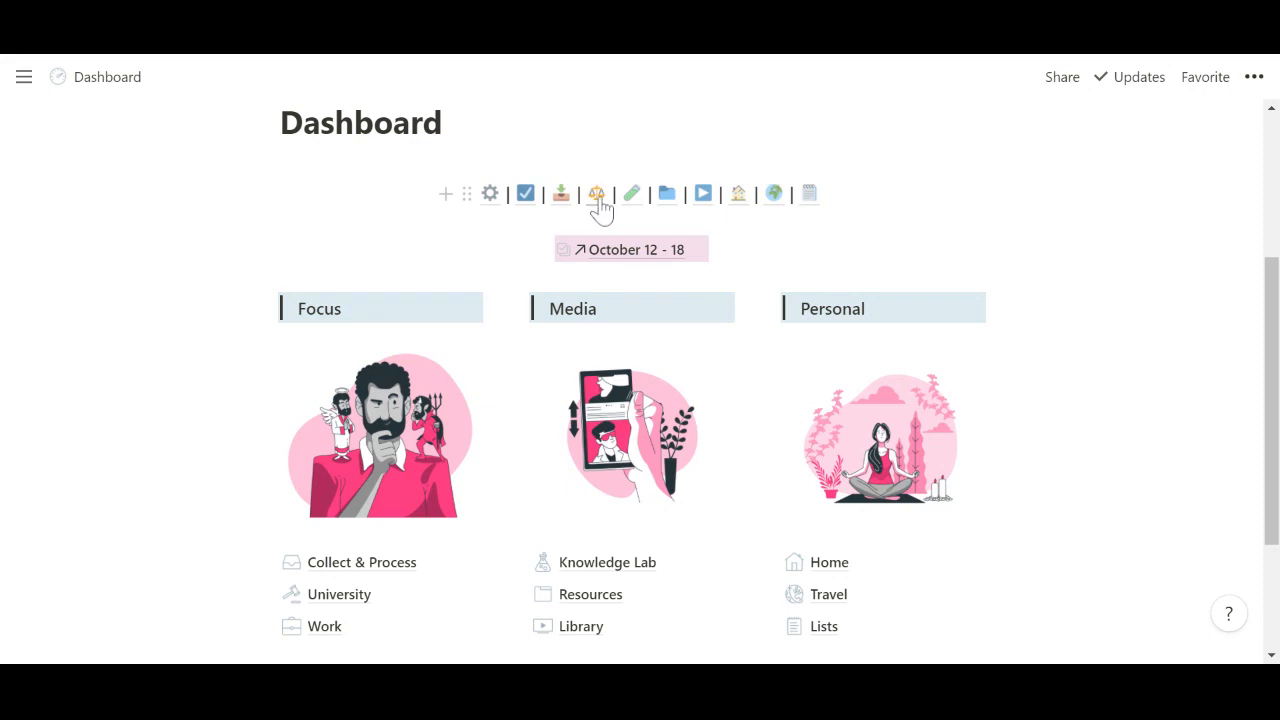
Visit the University and Library pages from the dashboard links, then return to the Dashboard
{"action": "left_click", "coordinate": [338, 594]}
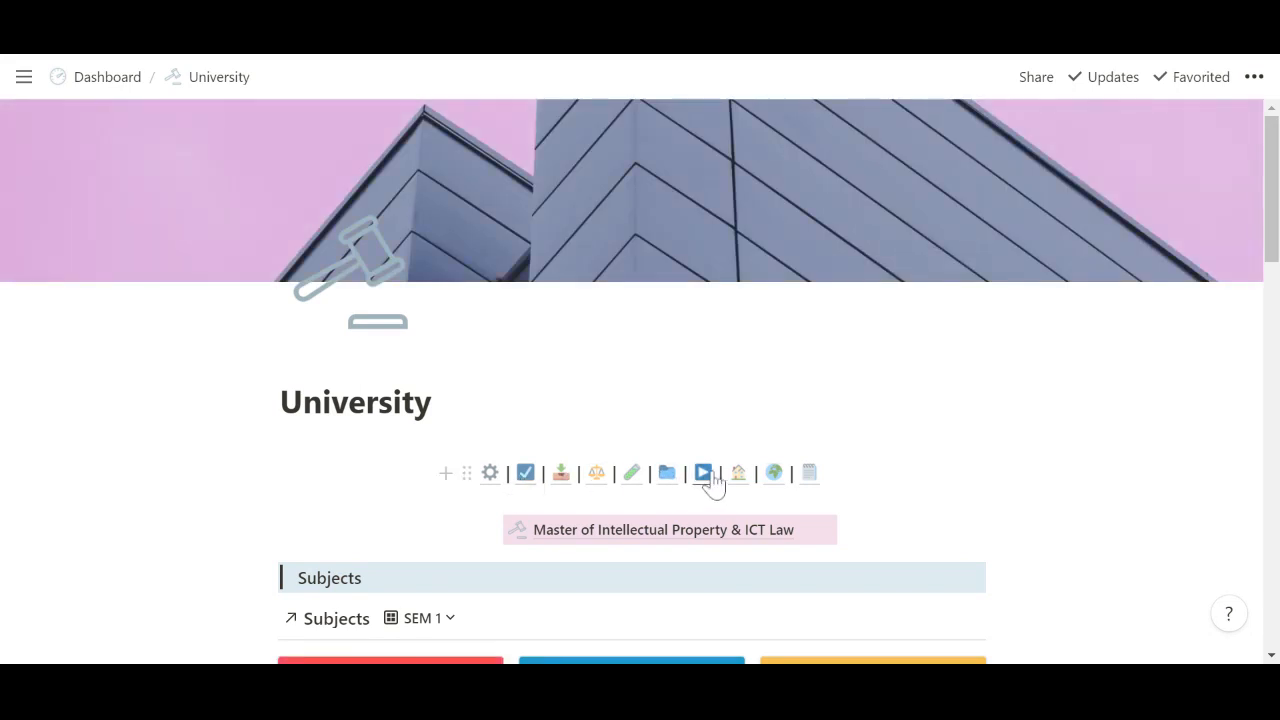
{"action": "left_click", "coordinate": [704, 472]}
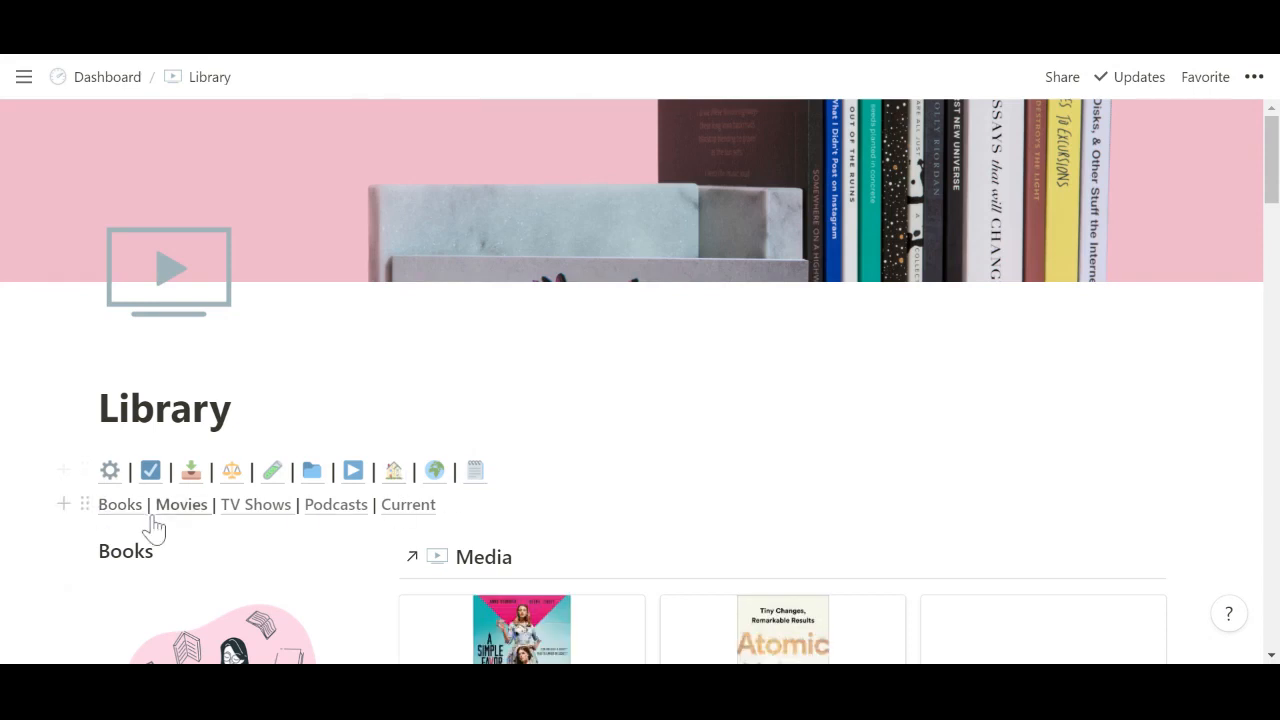
{"action": "left_click", "coordinate": [108, 76]}
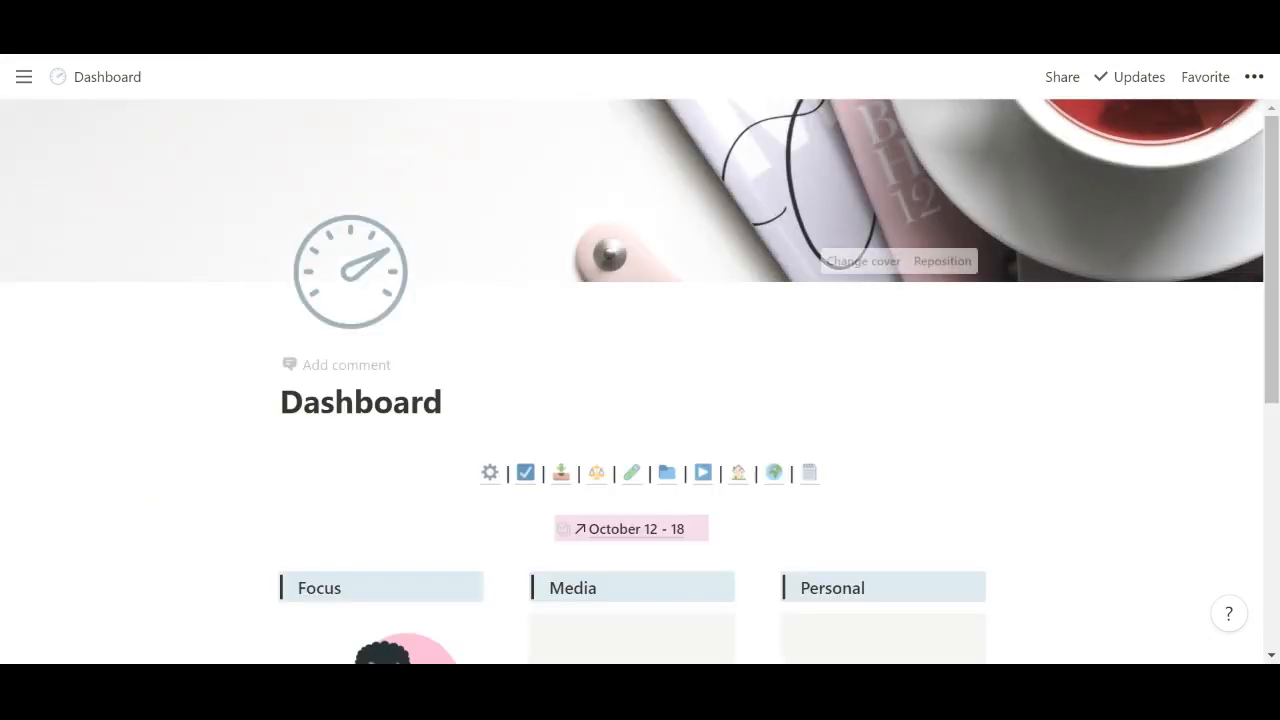
{"action": "scroll", "scroll_direction": "down", "scroll_amount": 3}
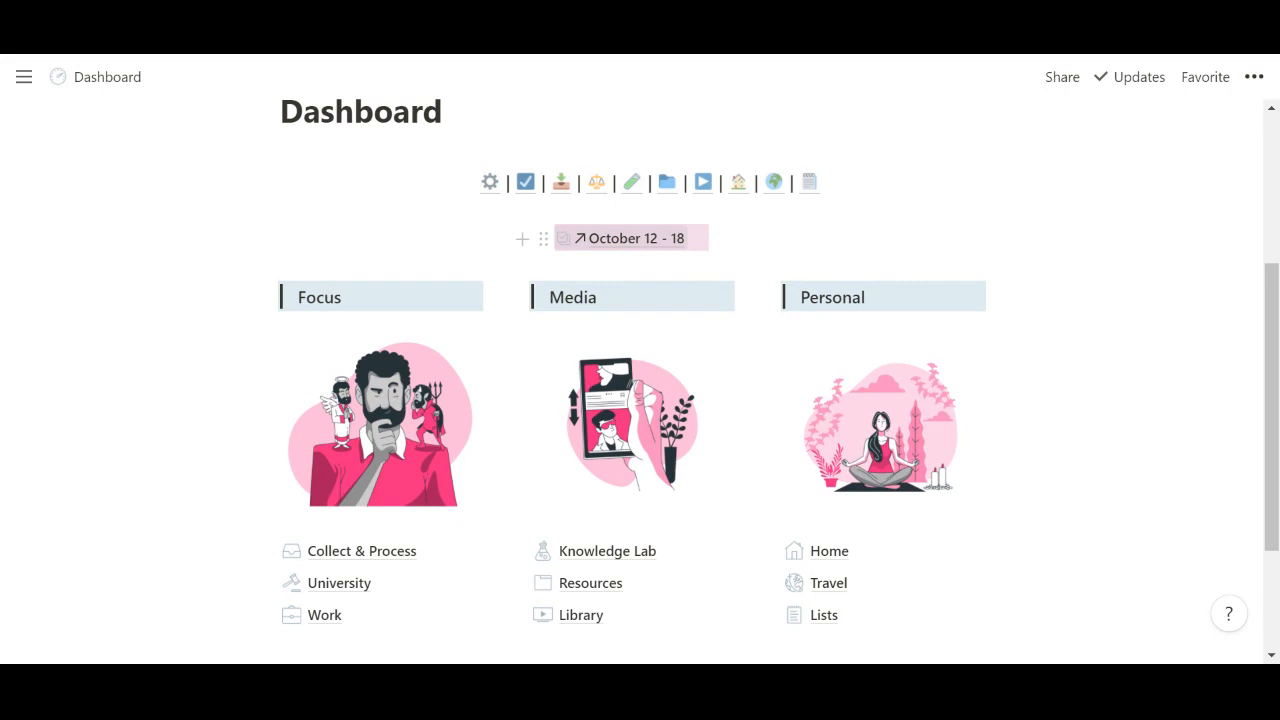
Open the October 12 - 18 entry and go up to its Weekly database and templates
{"action": "left_click", "coordinate": [632, 238]}
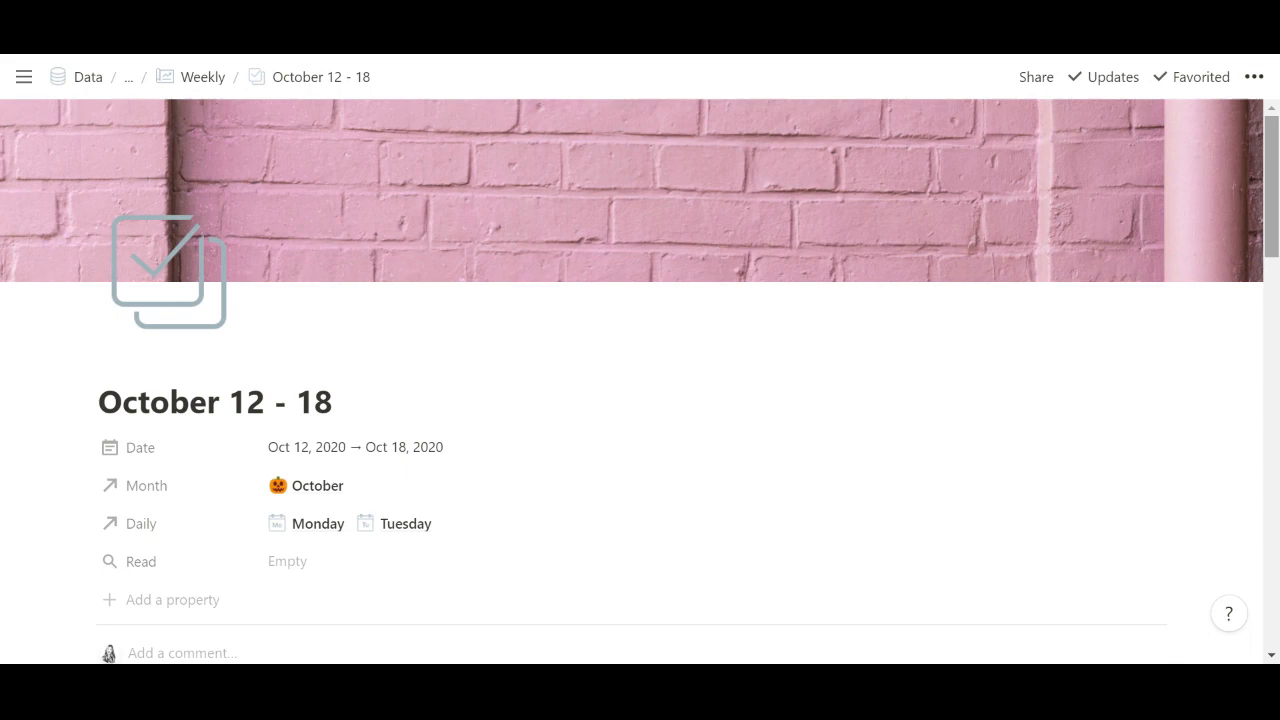
{"action": "mouse_move", "coordinate": [268, 120]}
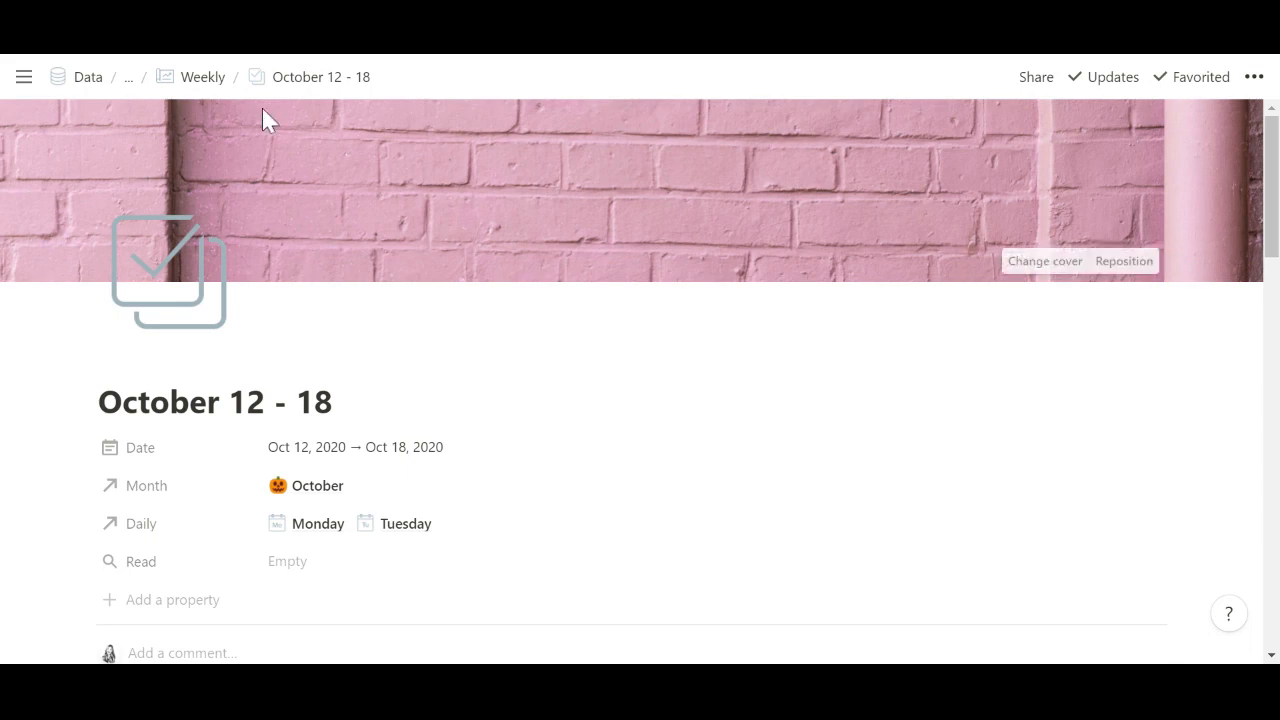
{"action": "mouse_move", "coordinate": [202, 76]}
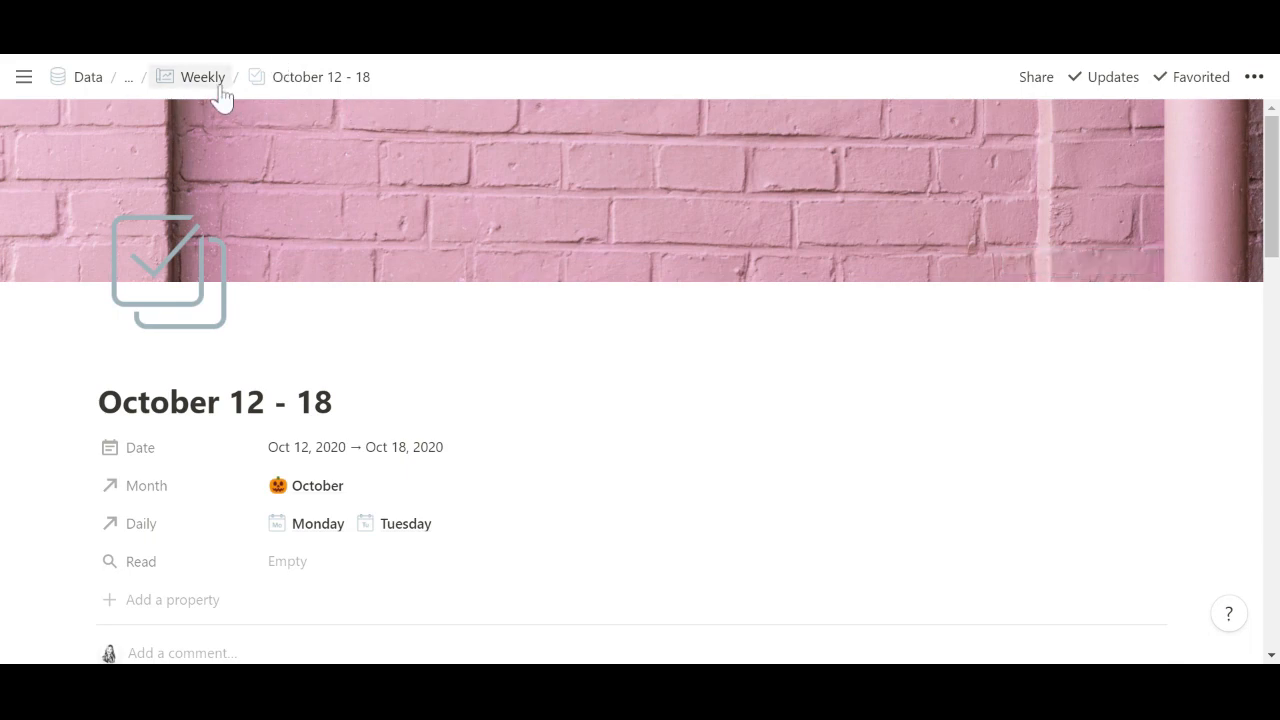
{"action": "left_click", "coordinate": [202, 76]}
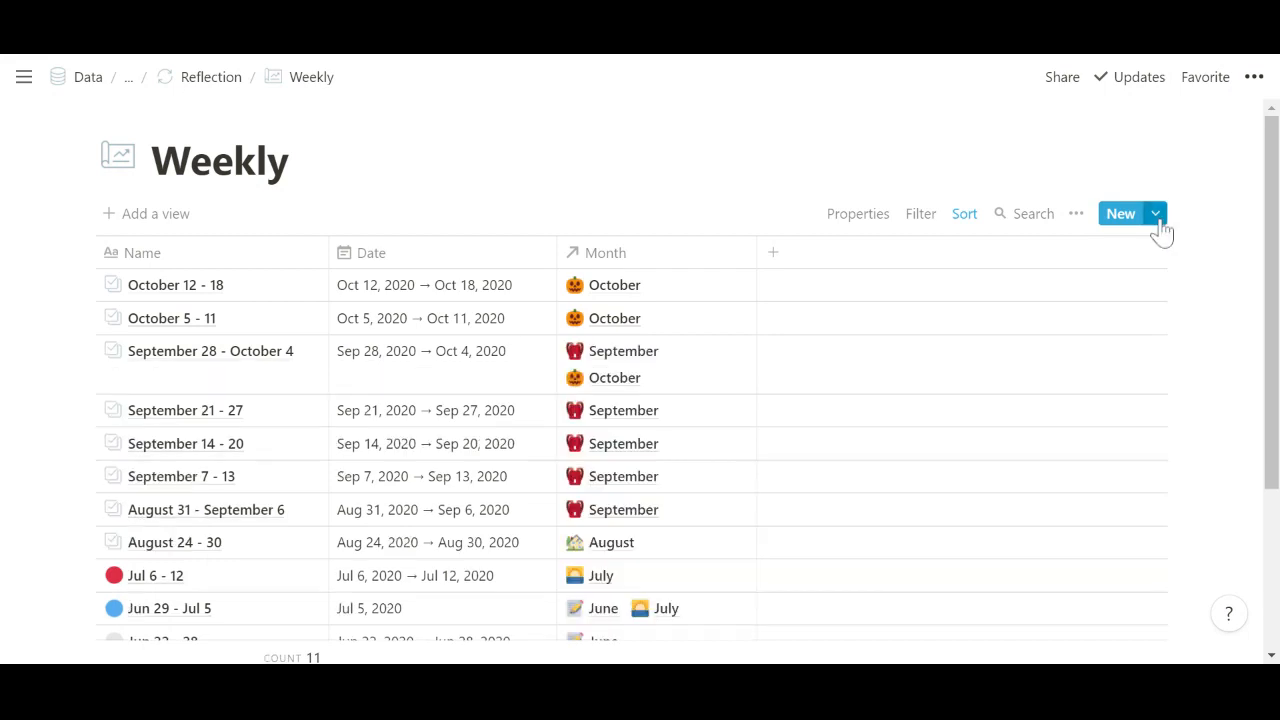
{"action": "left_click", "coordinate": [1160, 212]}
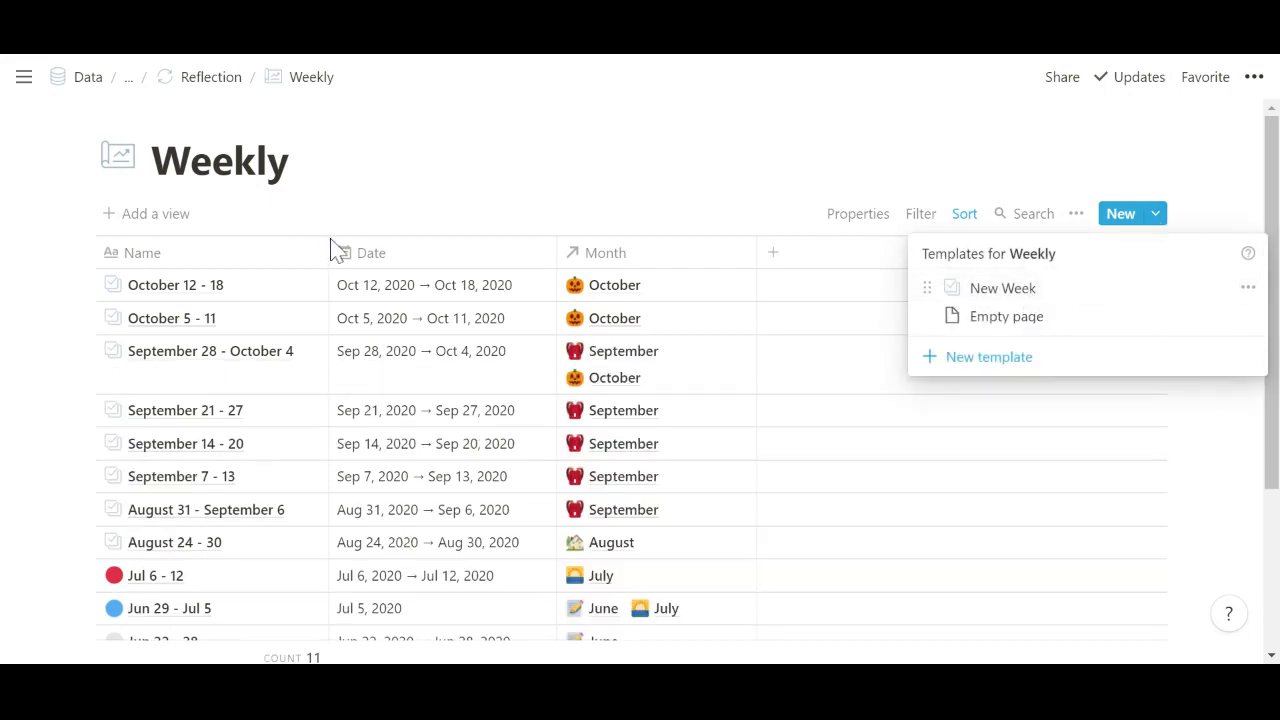
Preview the October 12 - 18 entry and expand it into a full page, scrolled to Projects
{"action": "left_click", "coordinate": [176, 284]}
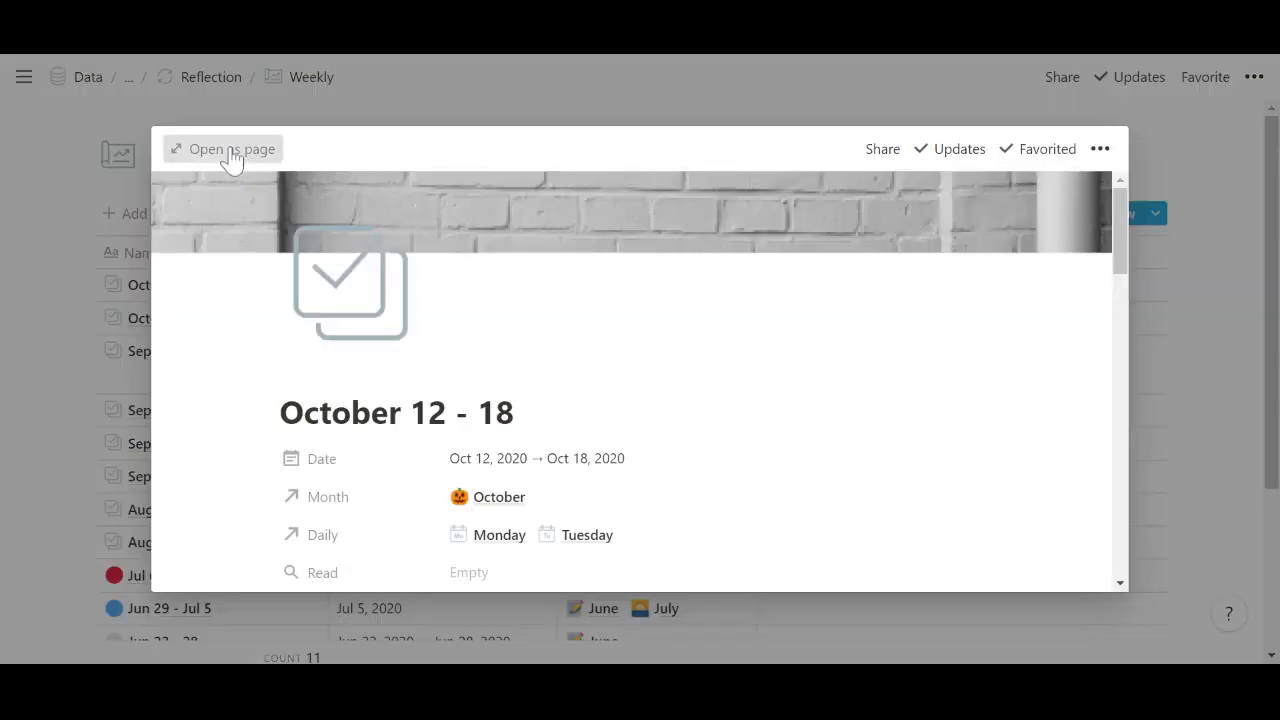
{"action": "left_click", "coordinate": [222, 148]}
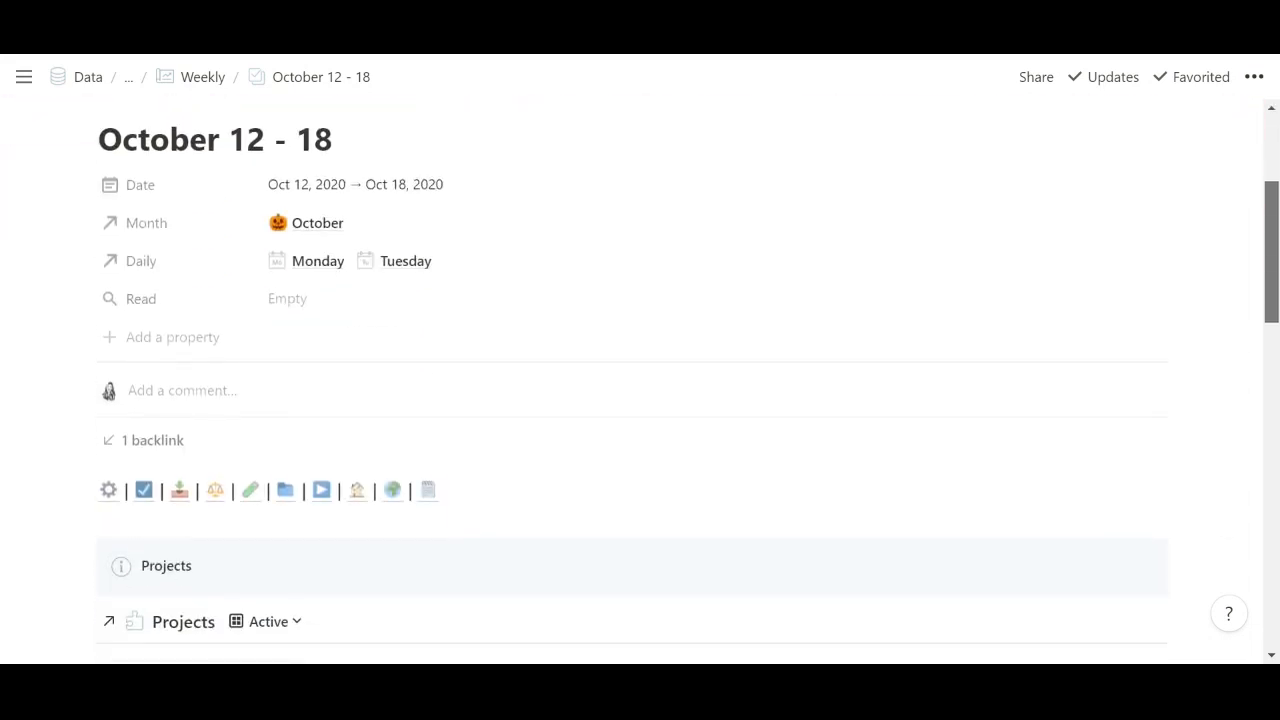
{"action": "scroll", "scroll_direction": "down", "scroll_amount": 3}
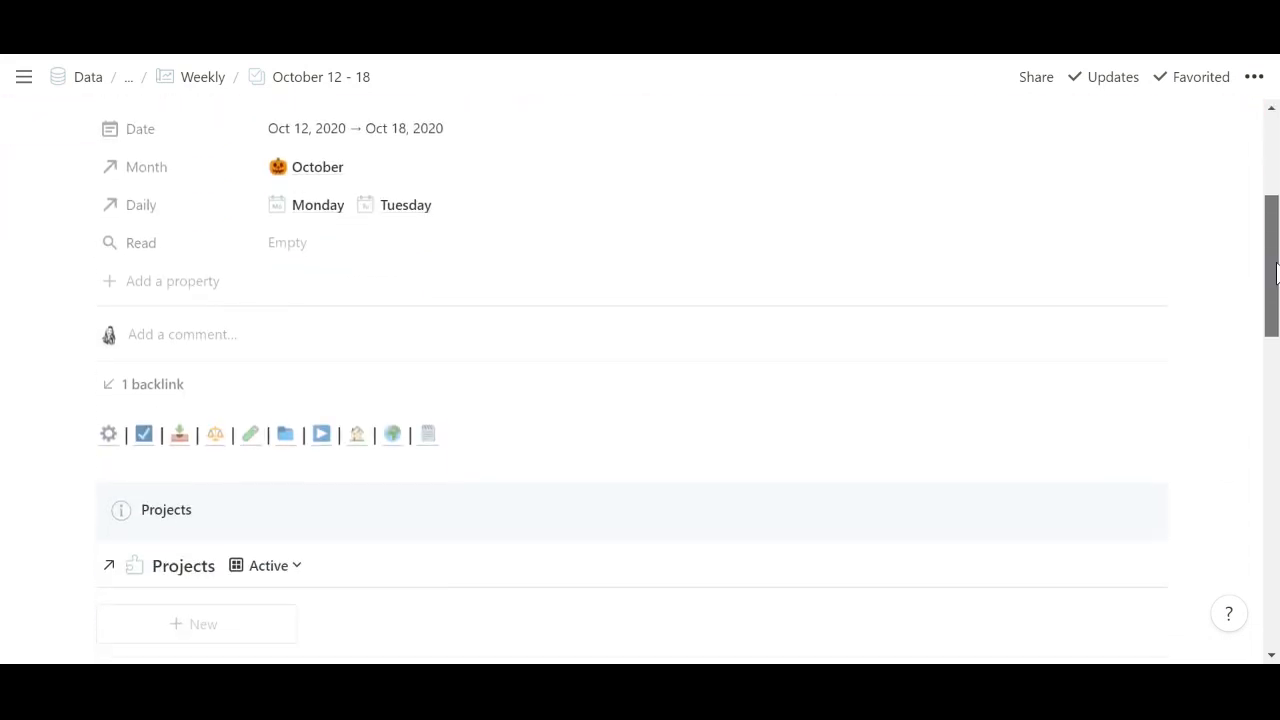
{"action": "mouse_move", "coordinate": [198, 250]}
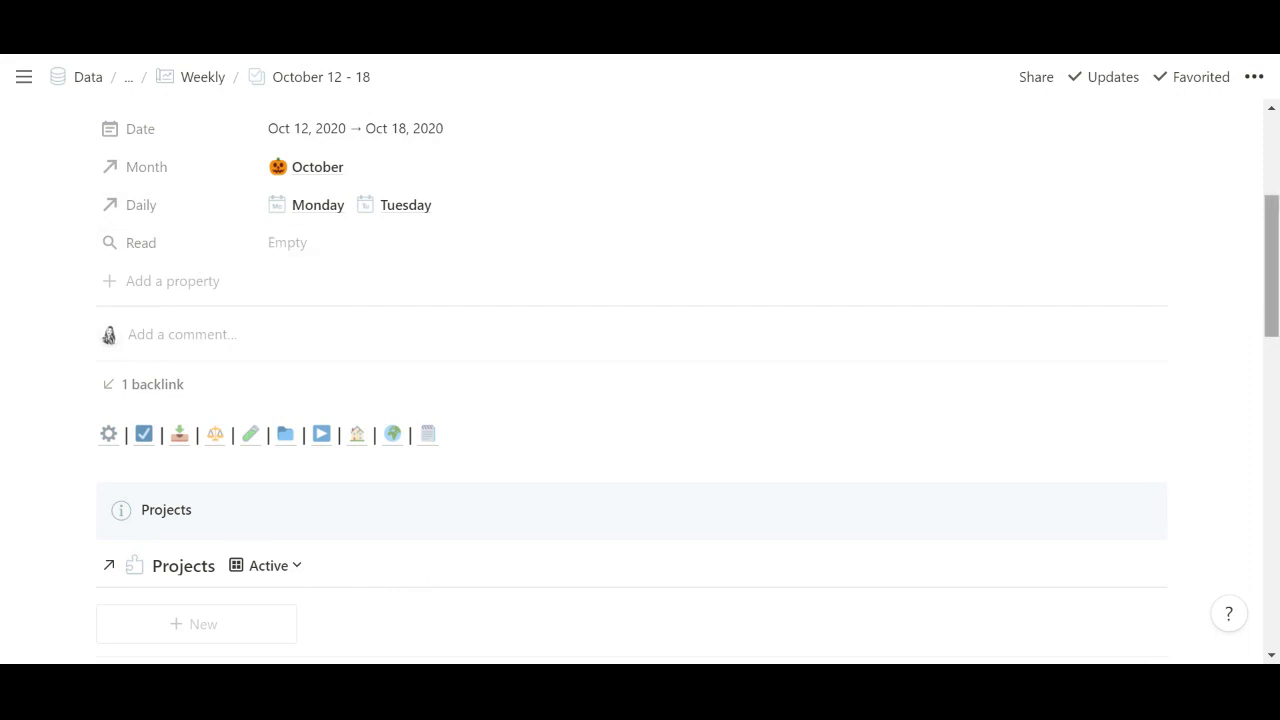
Switch the Projects database on the weekly page to its Subjects view of course cards
{"action": "scroll", "scroll_direction": "down", "scroll_amount": 3}
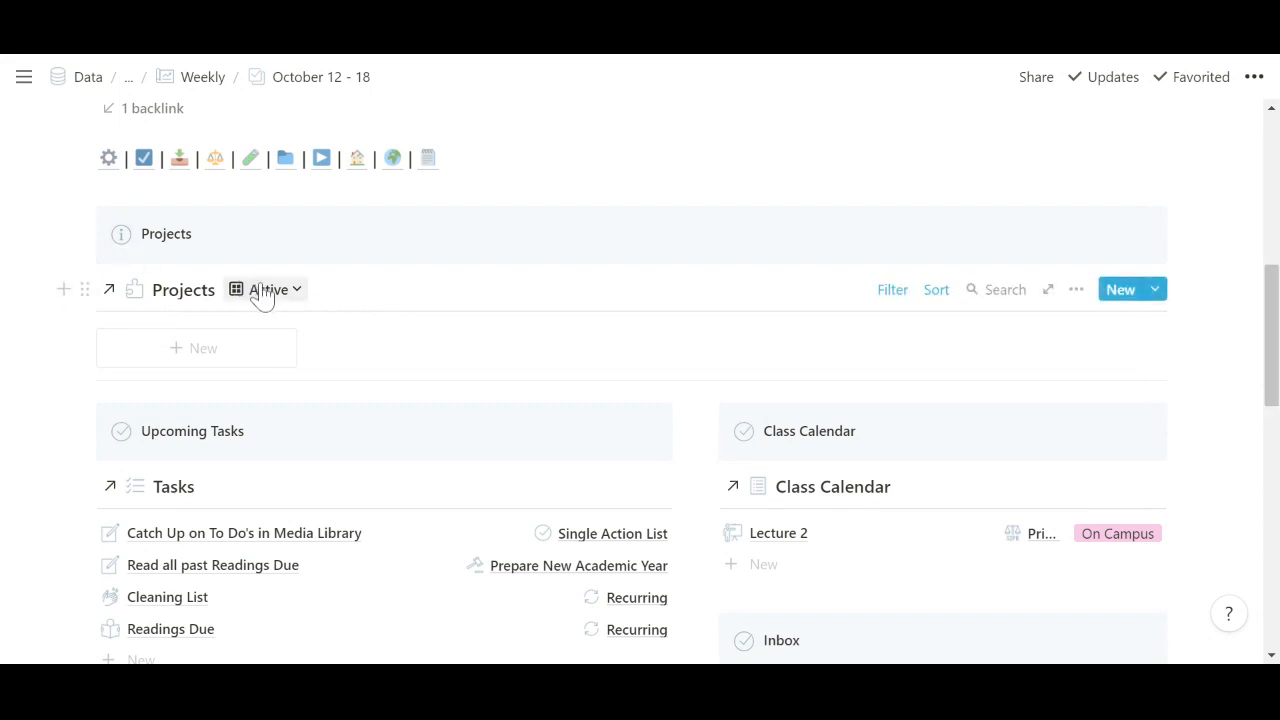
{"action": "left_click", "coordinate": [268, 290]}
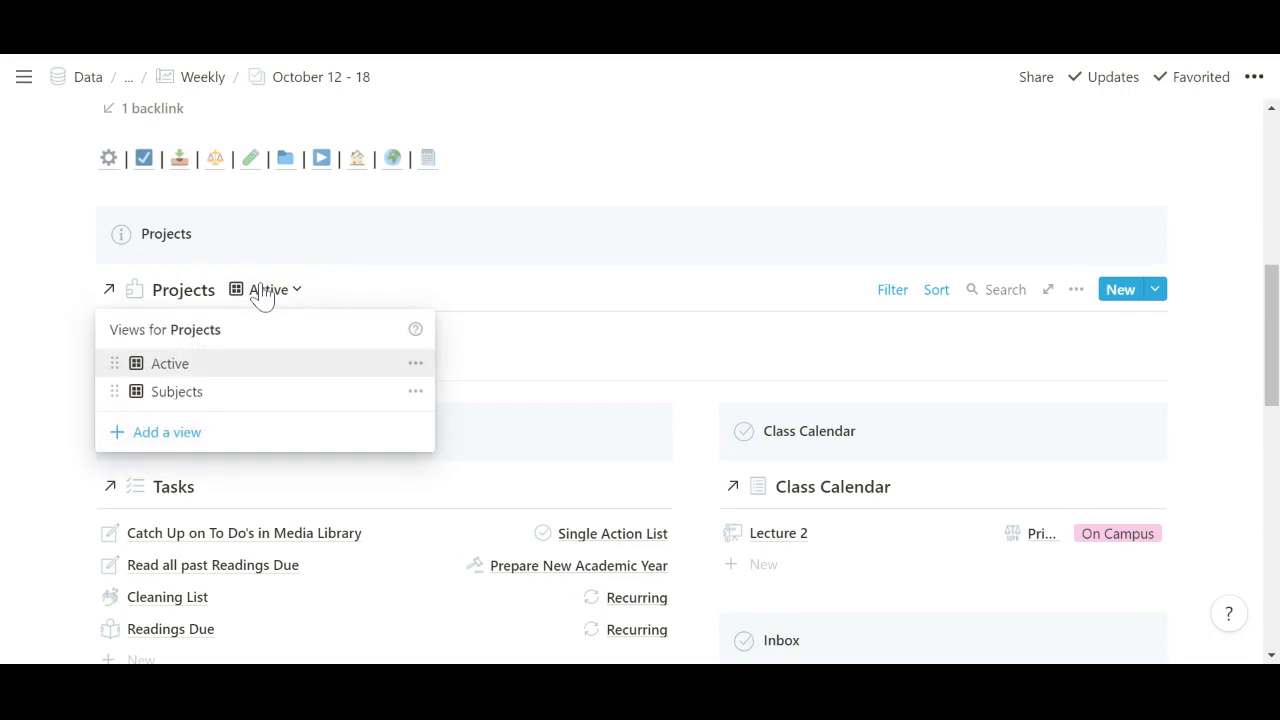
{"action": "left_click", "coordinate": [176, 392]}
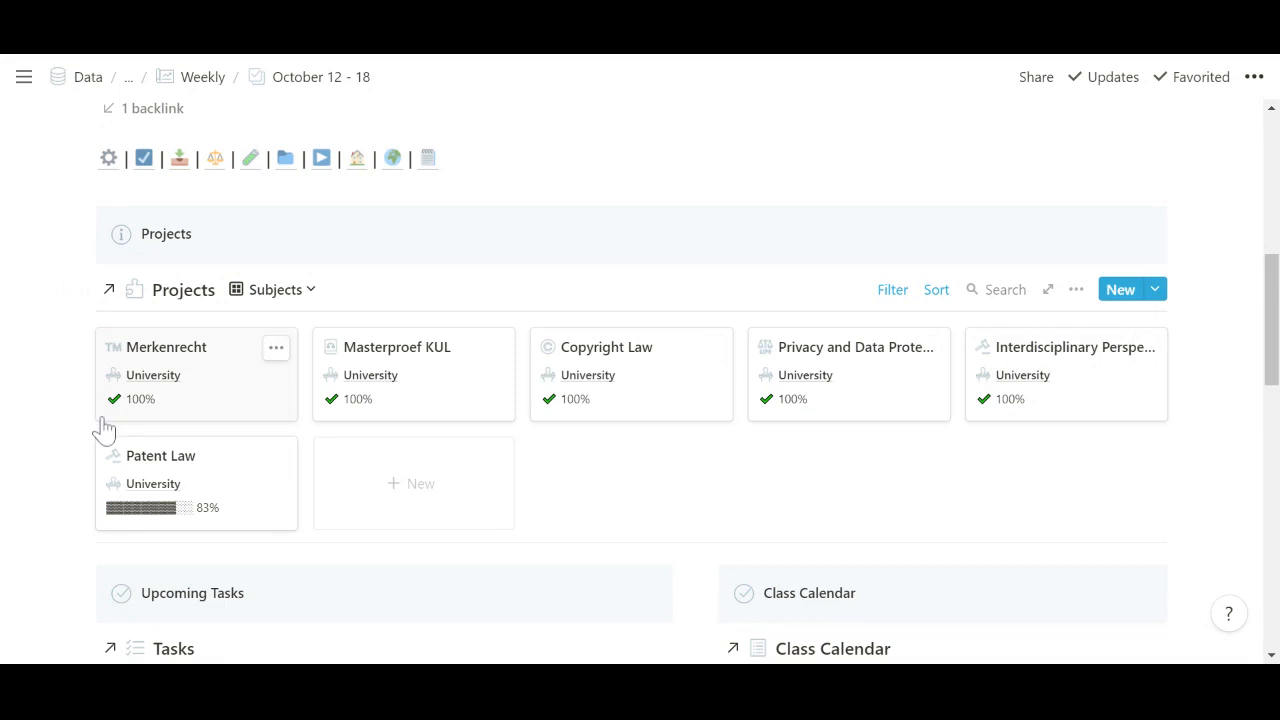
{"action": "mouse_move", "coordinate": [250, 538]}
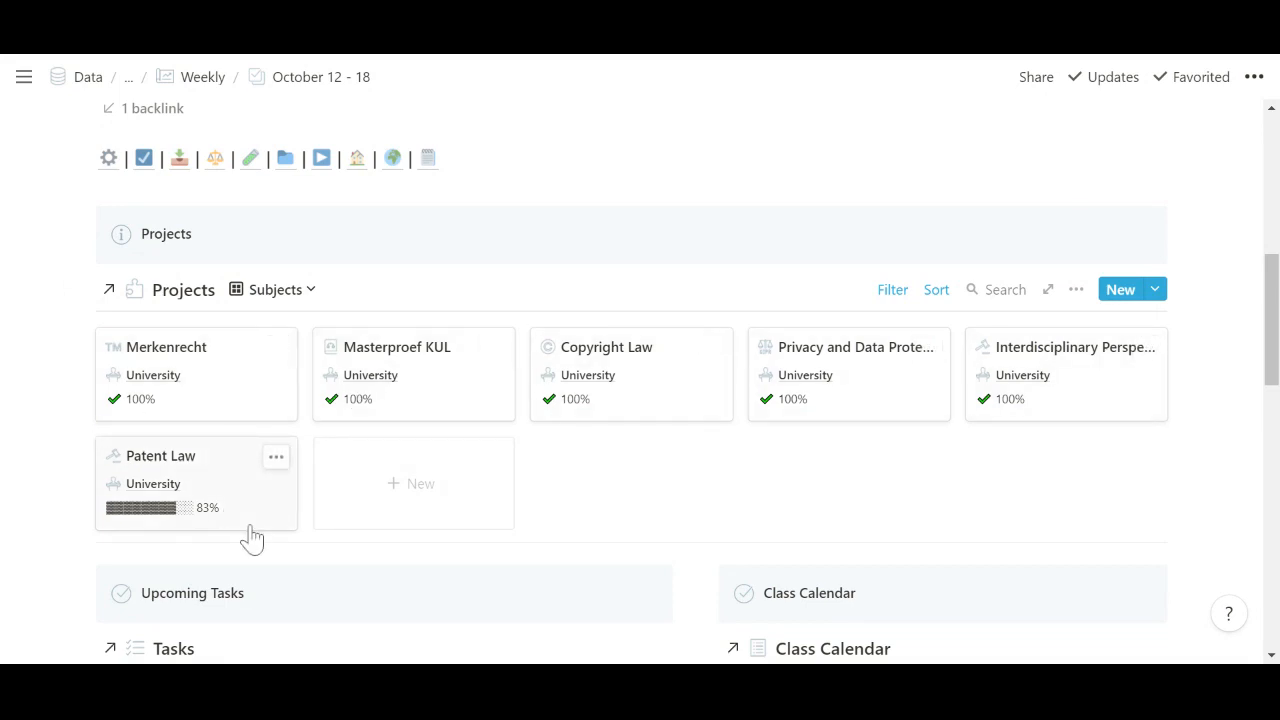
{"action": "scroll", "scroll_direction": "down", "scroll_amount": 3}
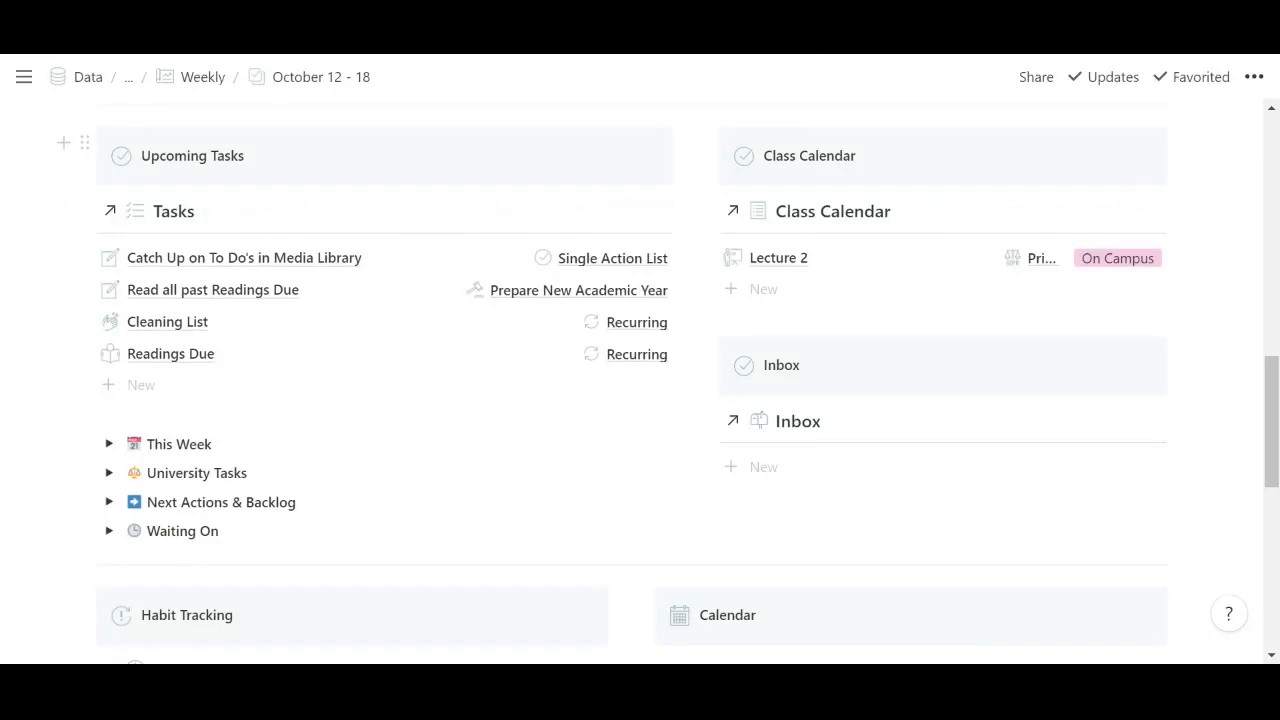
{"action": "mouse_move", "coordinate": [56, 218]}
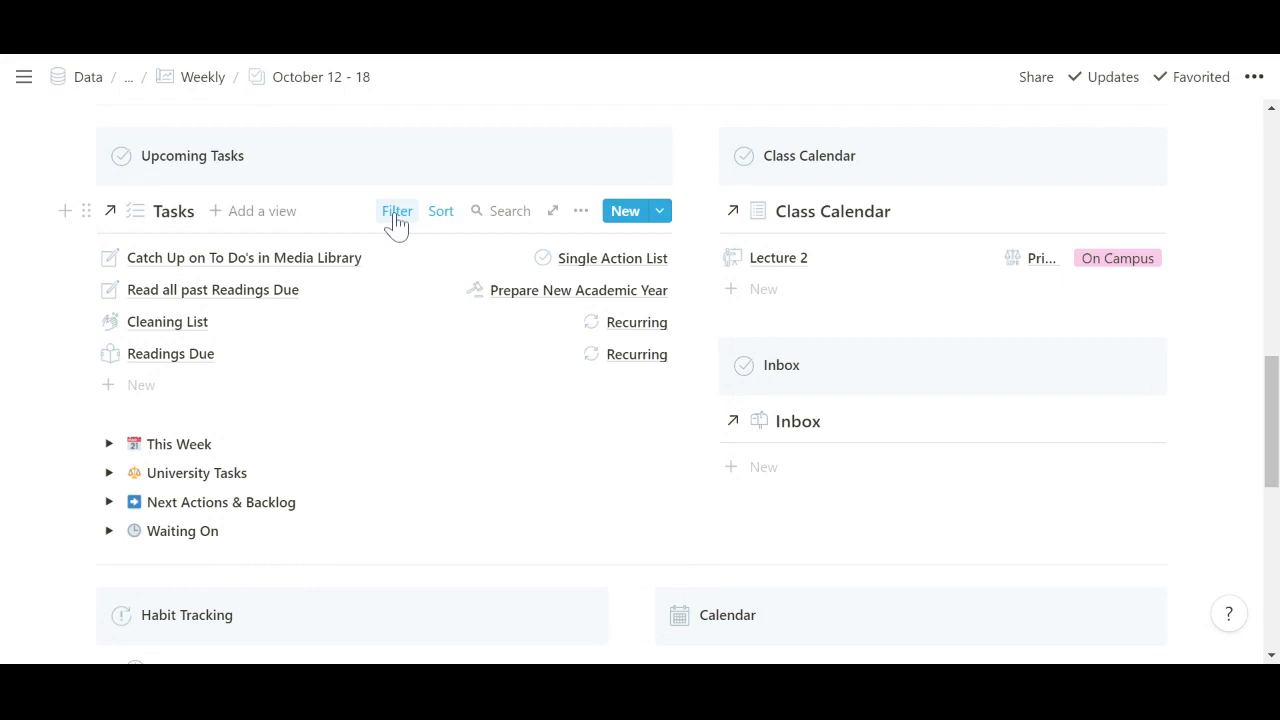
{"action": "mouse_move", "coordinate": [64, 416]}
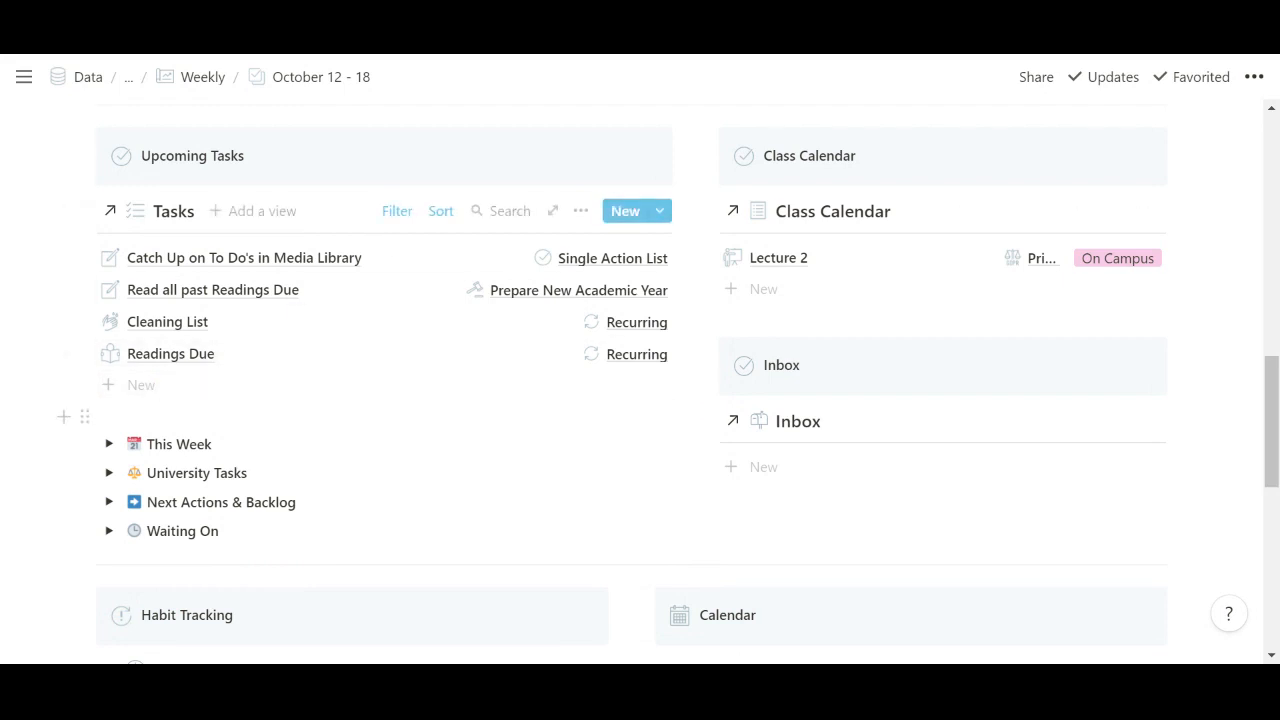
{"action": "left_click", "coordinate": [108, 444]}
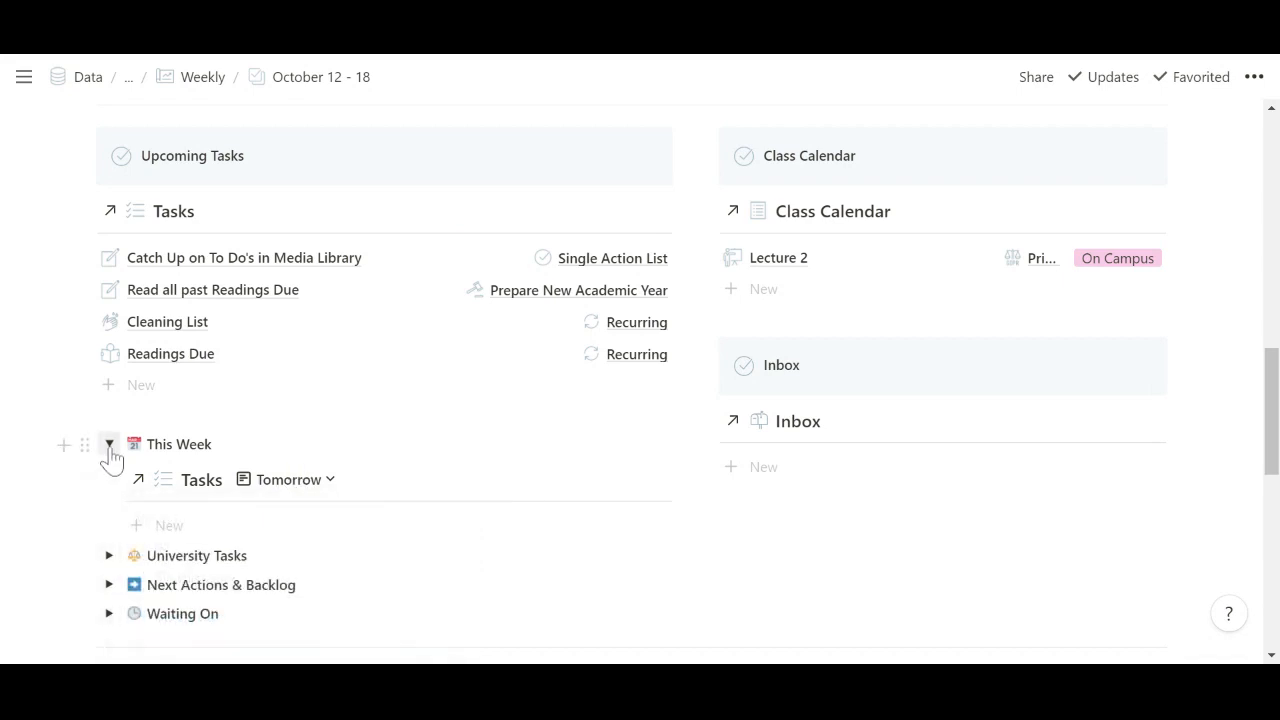
{"action": "left_click", "coordinate": [108, 444]}
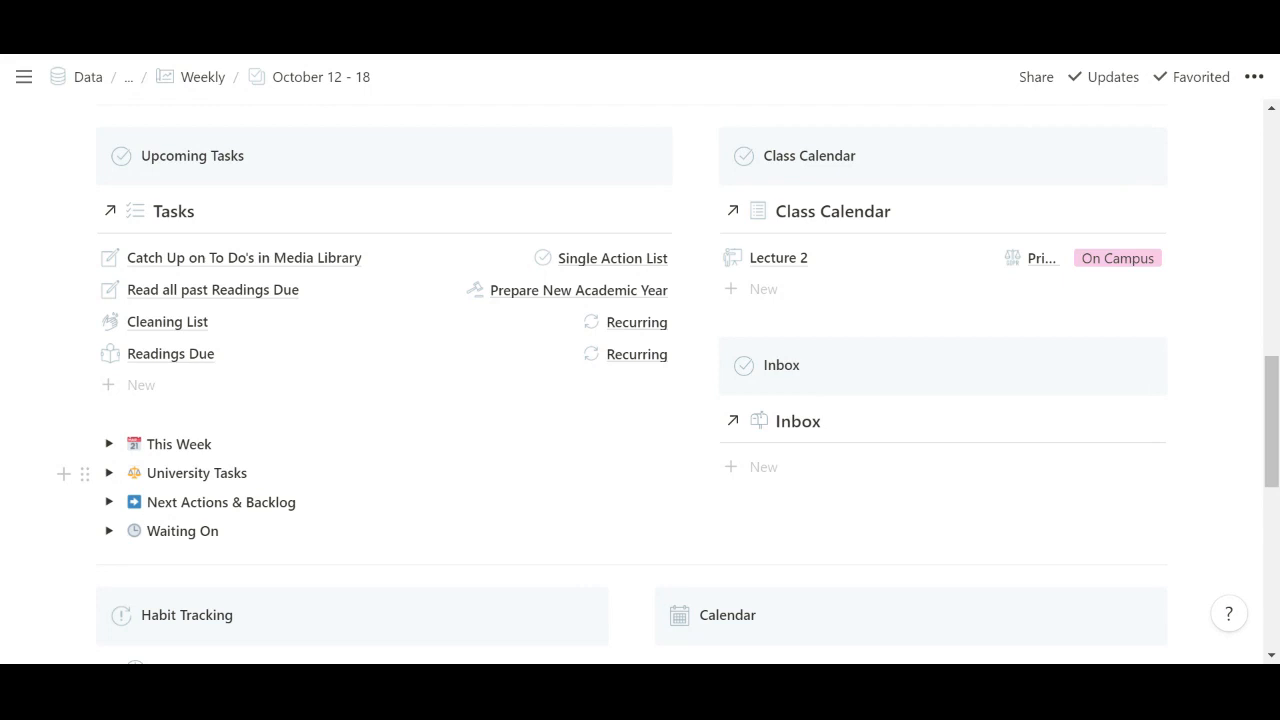
{"action": "mouse_move", "coordinate": [112, 490]}
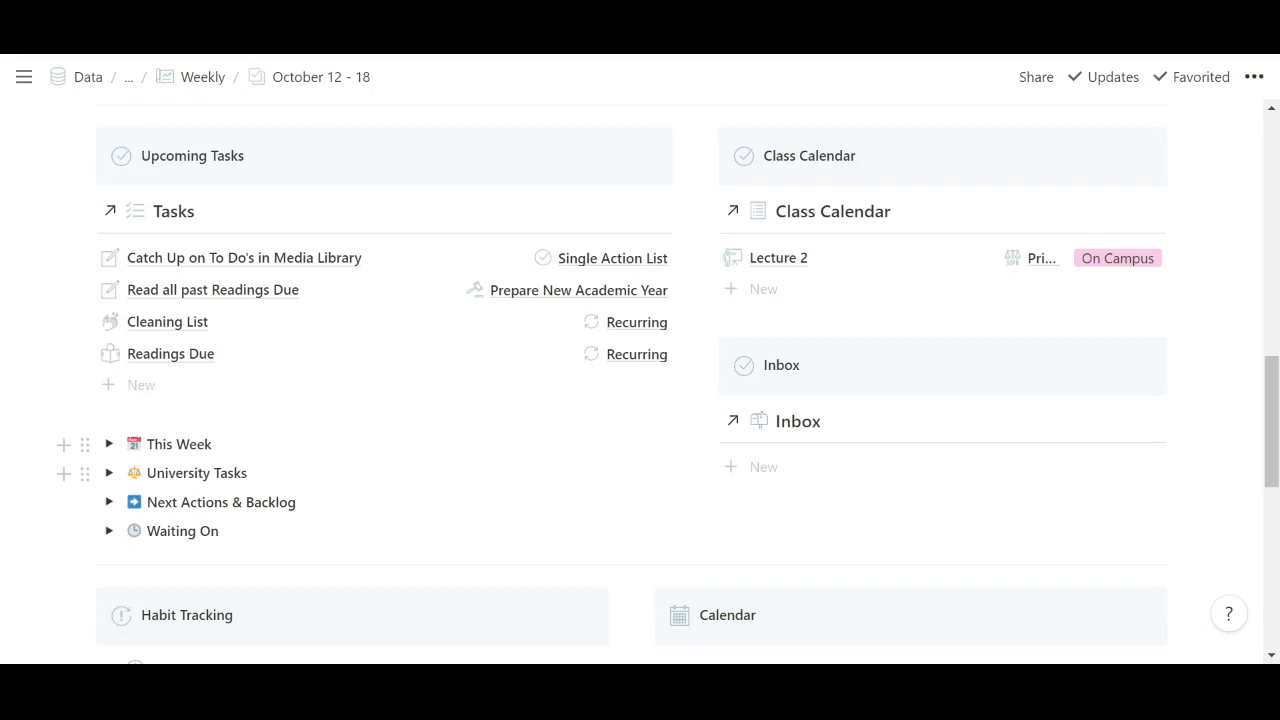
{"action": "mouse_move", "coordinate": [110, 502]}
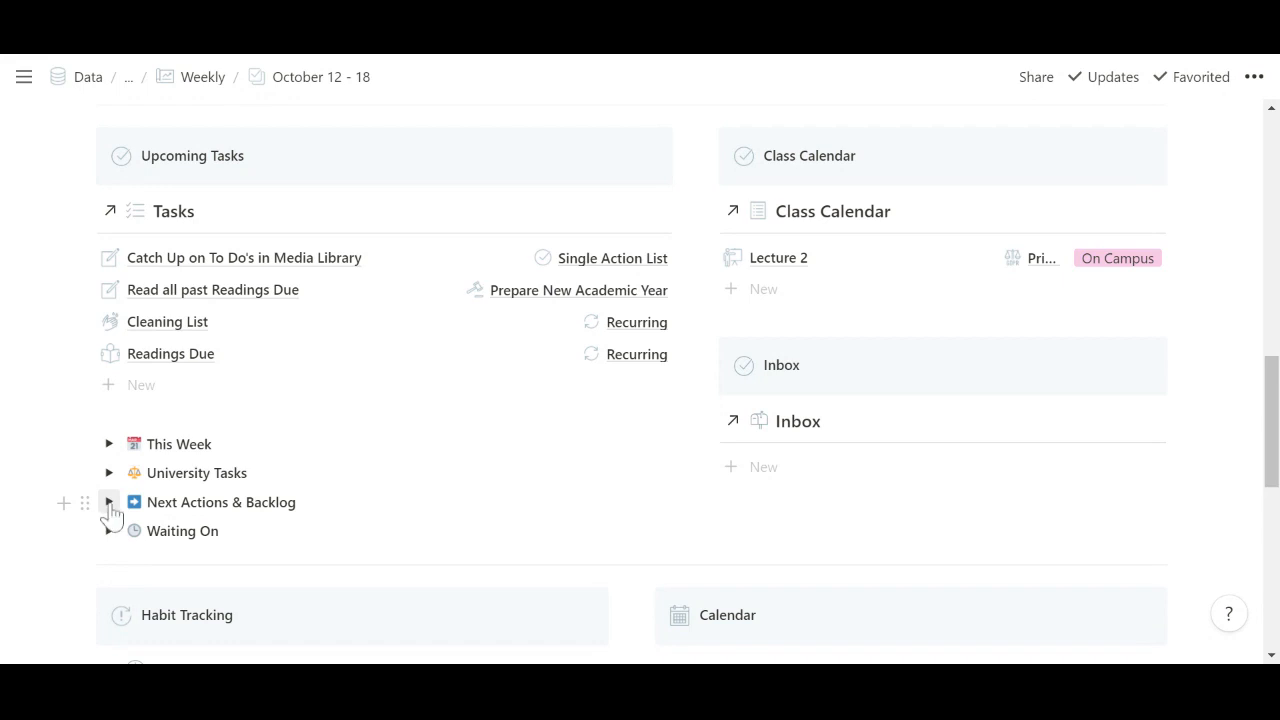
{"action": "left_click", "coordinate": [110, 502]}
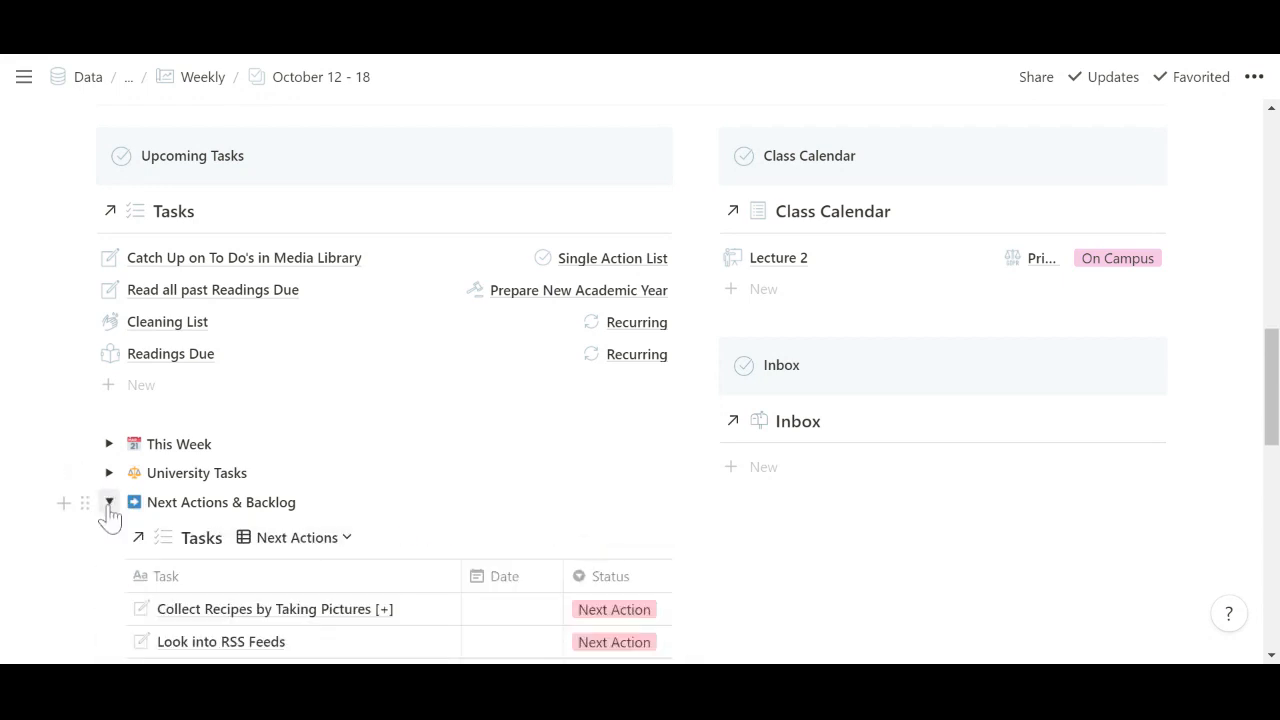
{"action": "left_click", "coordinate": [108, 502]}
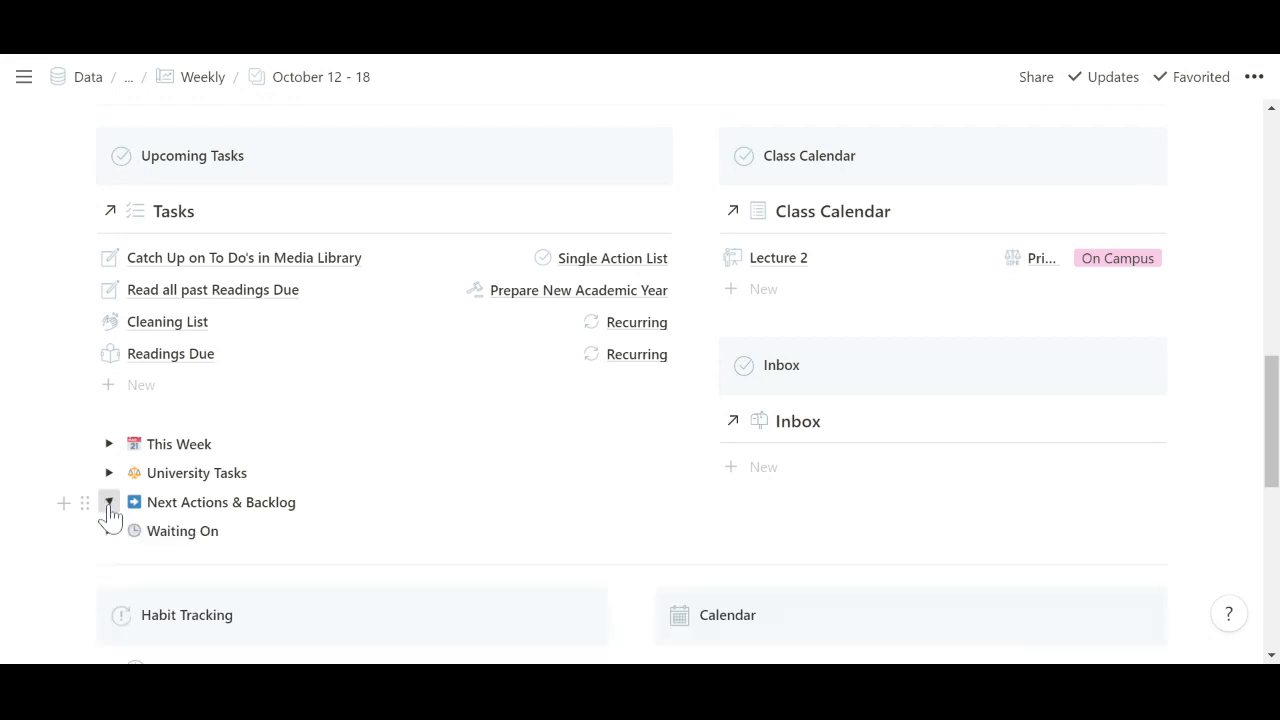
{"action": "left_click", "coordinate": [108, 502]}
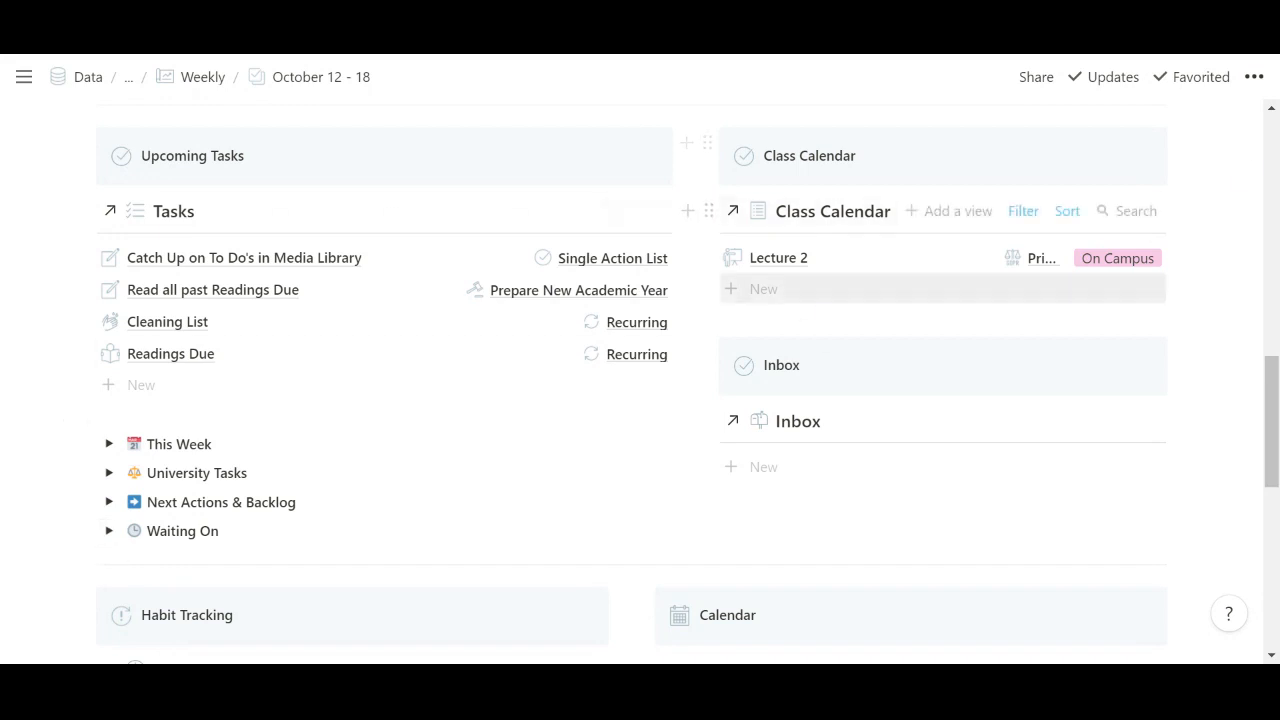
{"action": "mouse_move", "coordinate": [800, 232]}
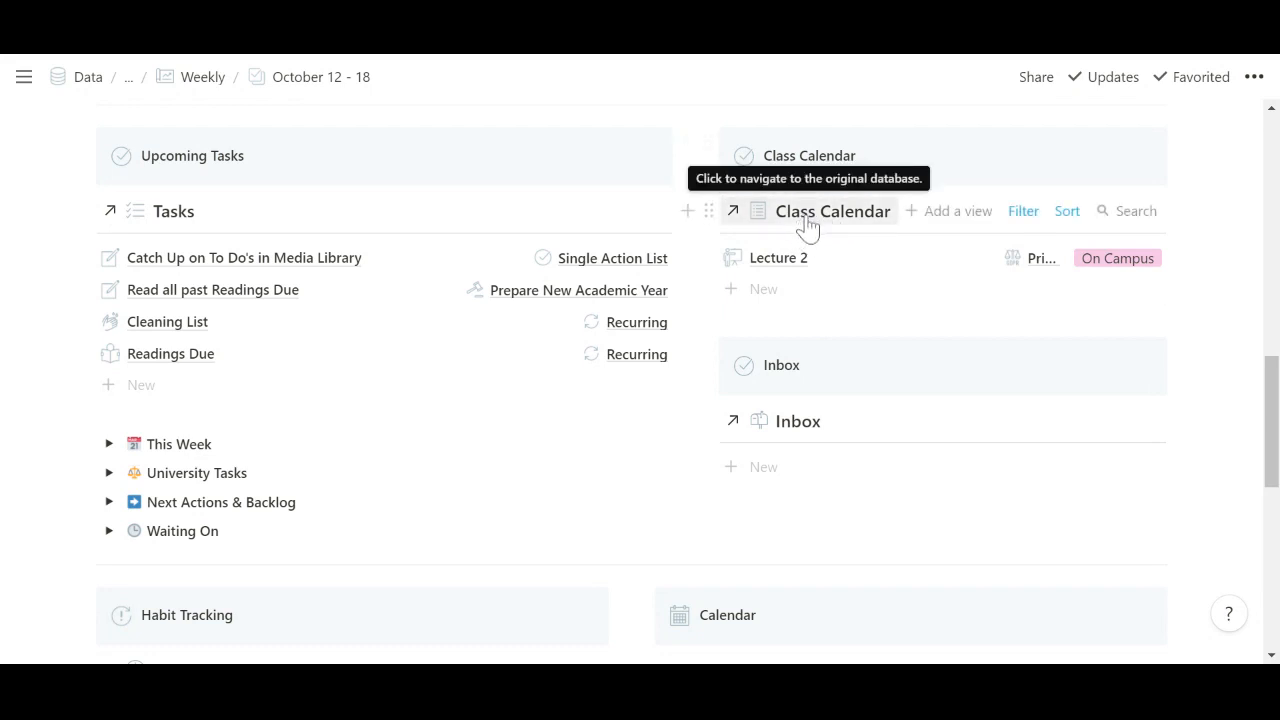
{"action": "left_click", "coordinate": [24, 76]}
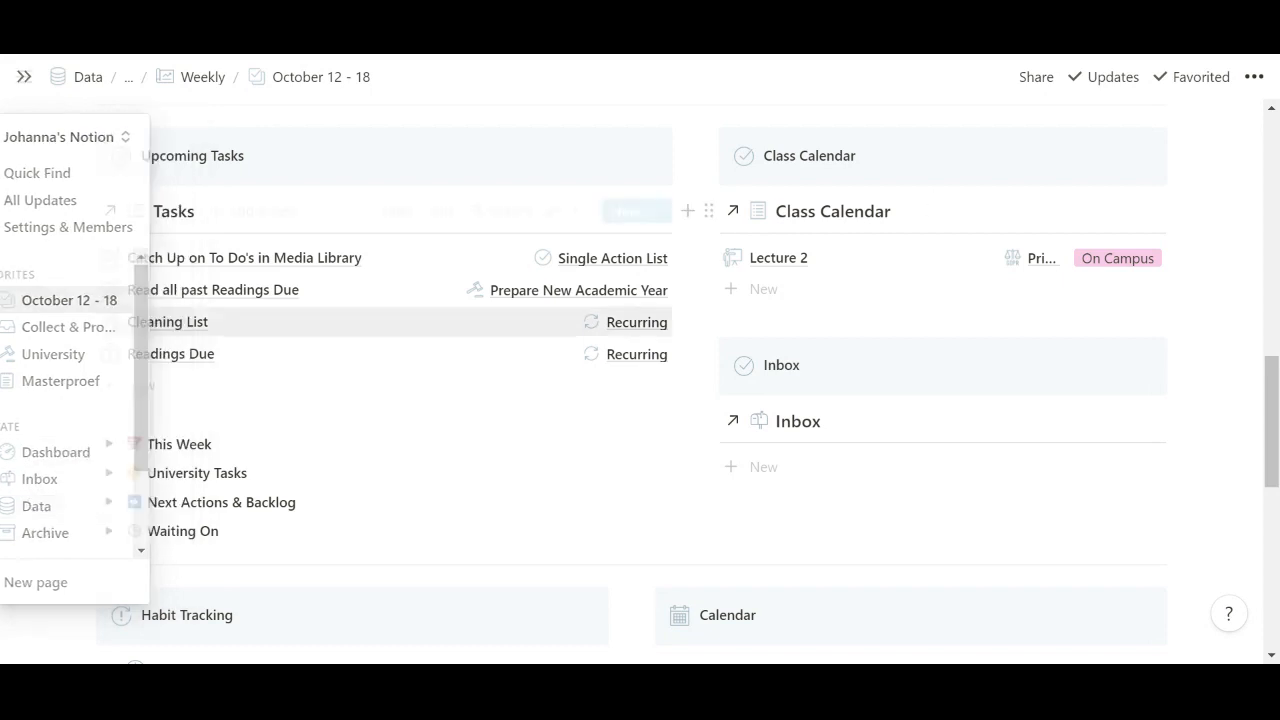
{"action": "left_click", "coordinate": [24, 76]}
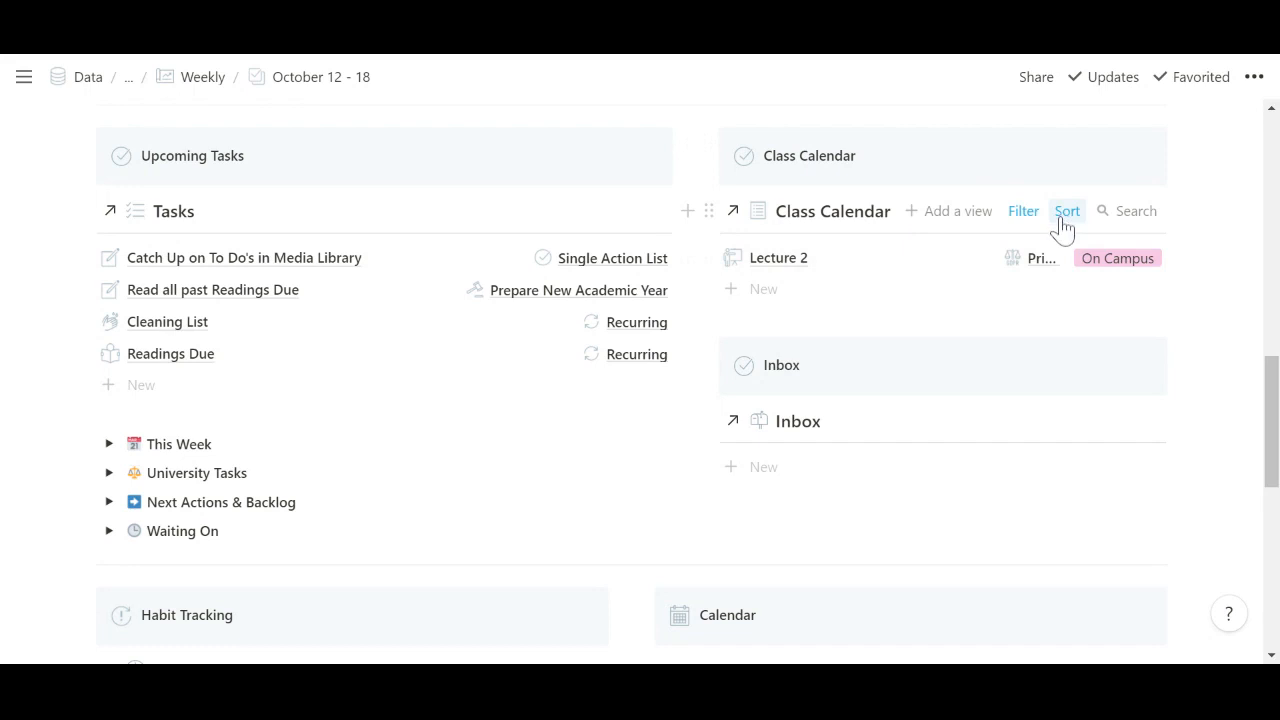
{"action": "mouse_move", "coordinate": [1024, 212]}
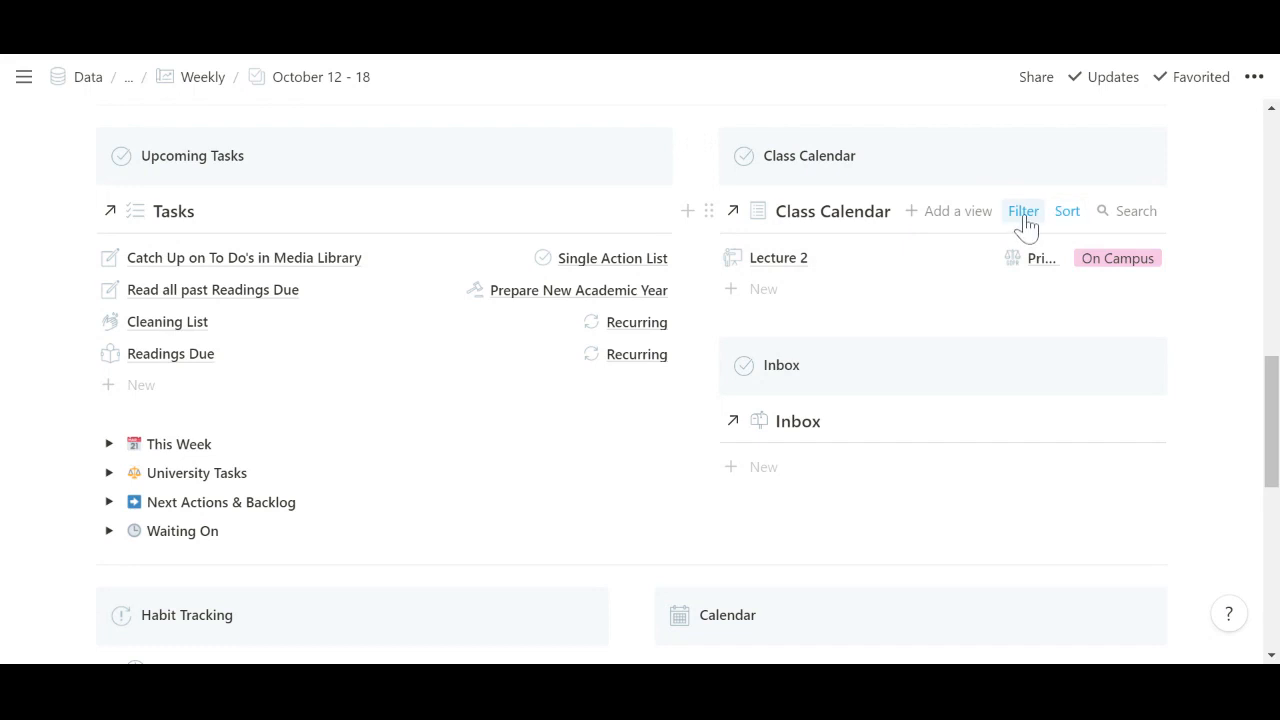
{"action": "mouse_move", "coordinate": [772, 270]}
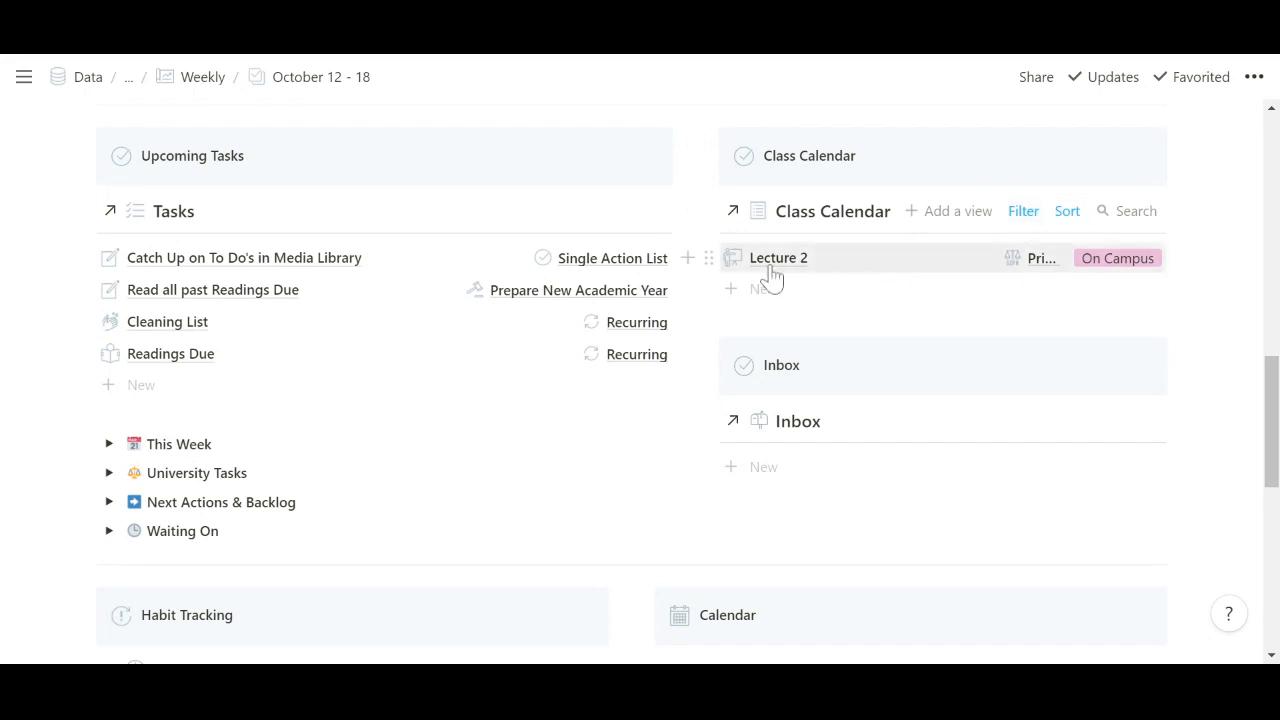
{"action": "mouse_move", "coordinate": [1044, 276]}
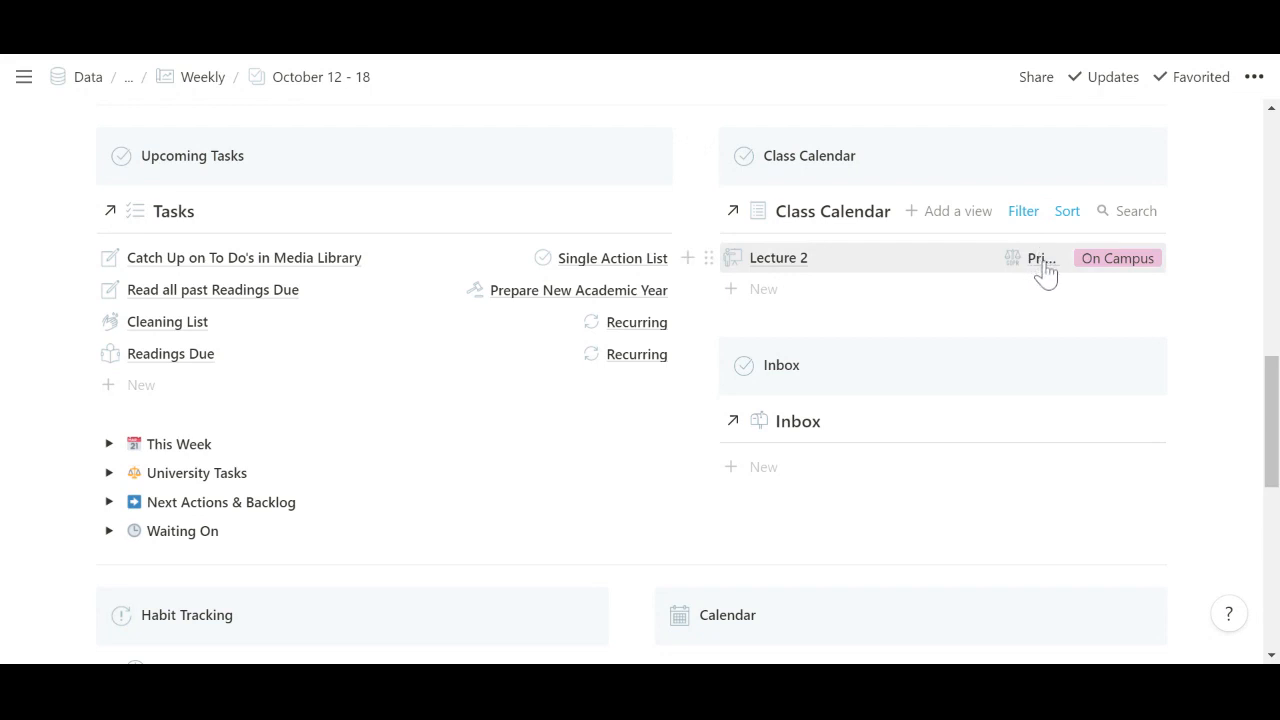
{"action": "mouse_move", "coordinate": [1088, 276]}
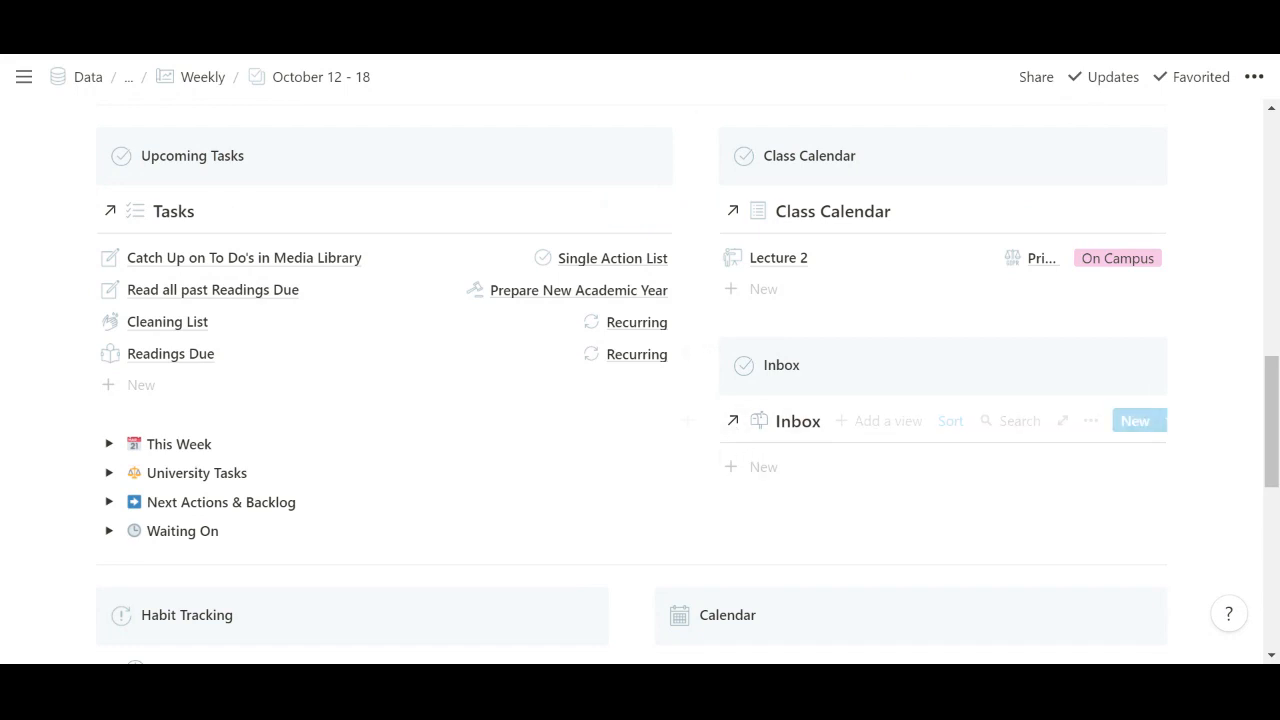
{"action": "mouse_move", "coordinate": [838, 468]}
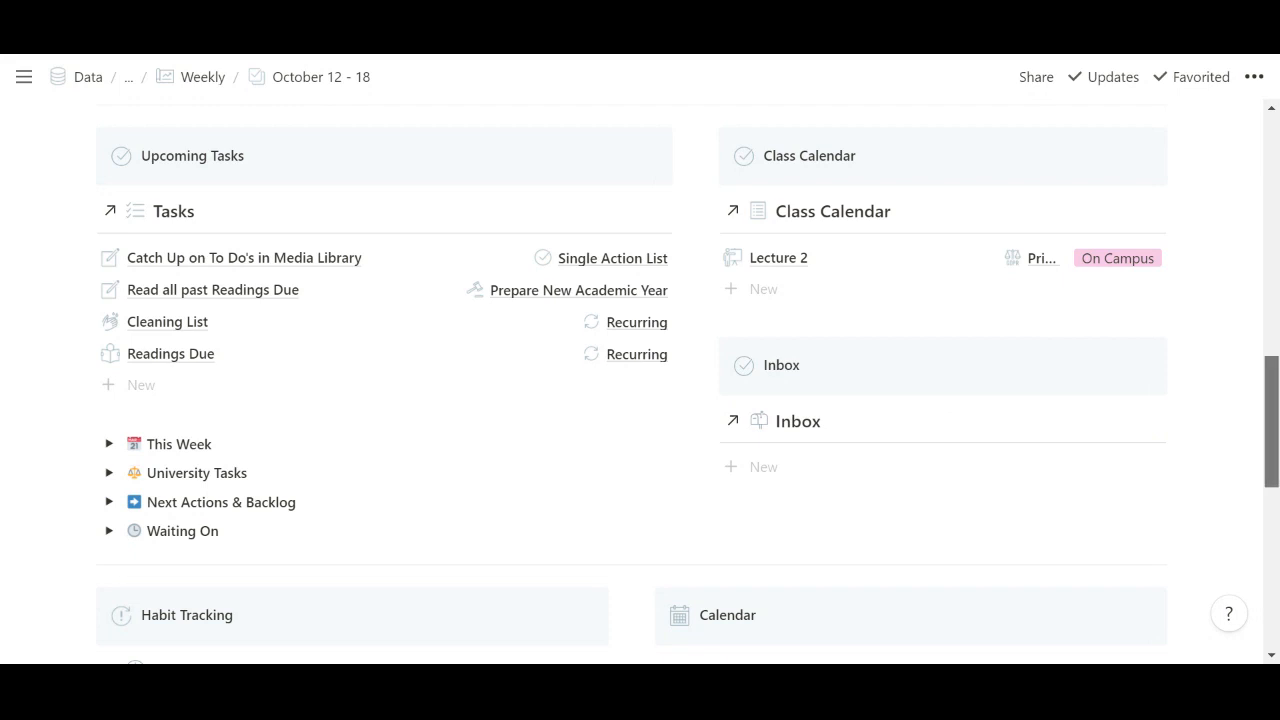
{"action": "scroll", "scroll_direction": "down", "scroll_amount": 3}
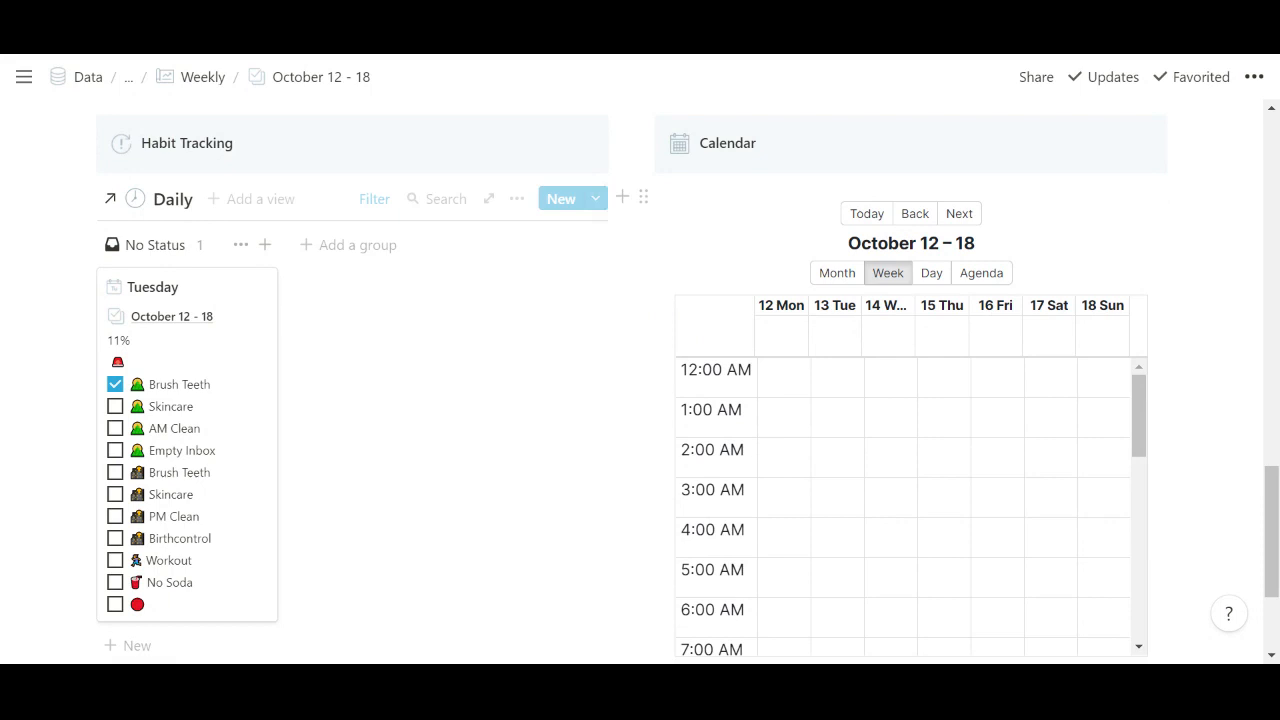
{"action": "mouse_move", "coordinate": [210, 364]}
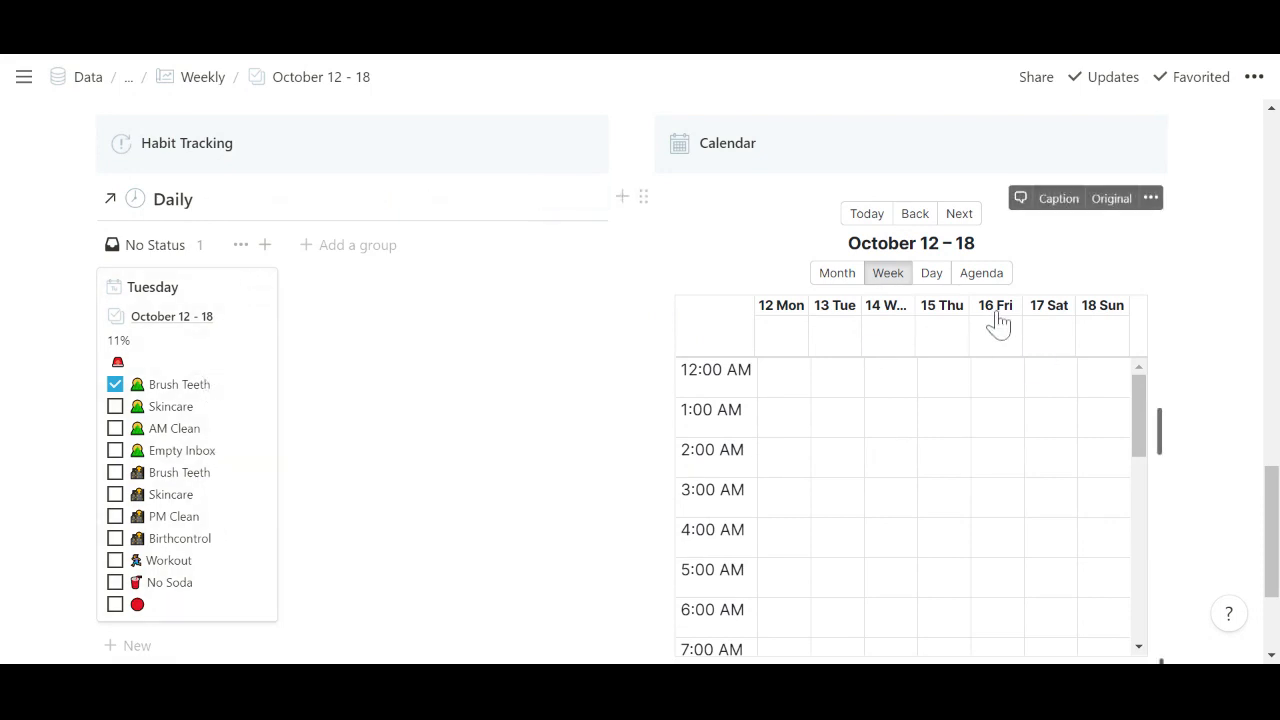
{"action": "left_click", "coordinate": [836, 272]}
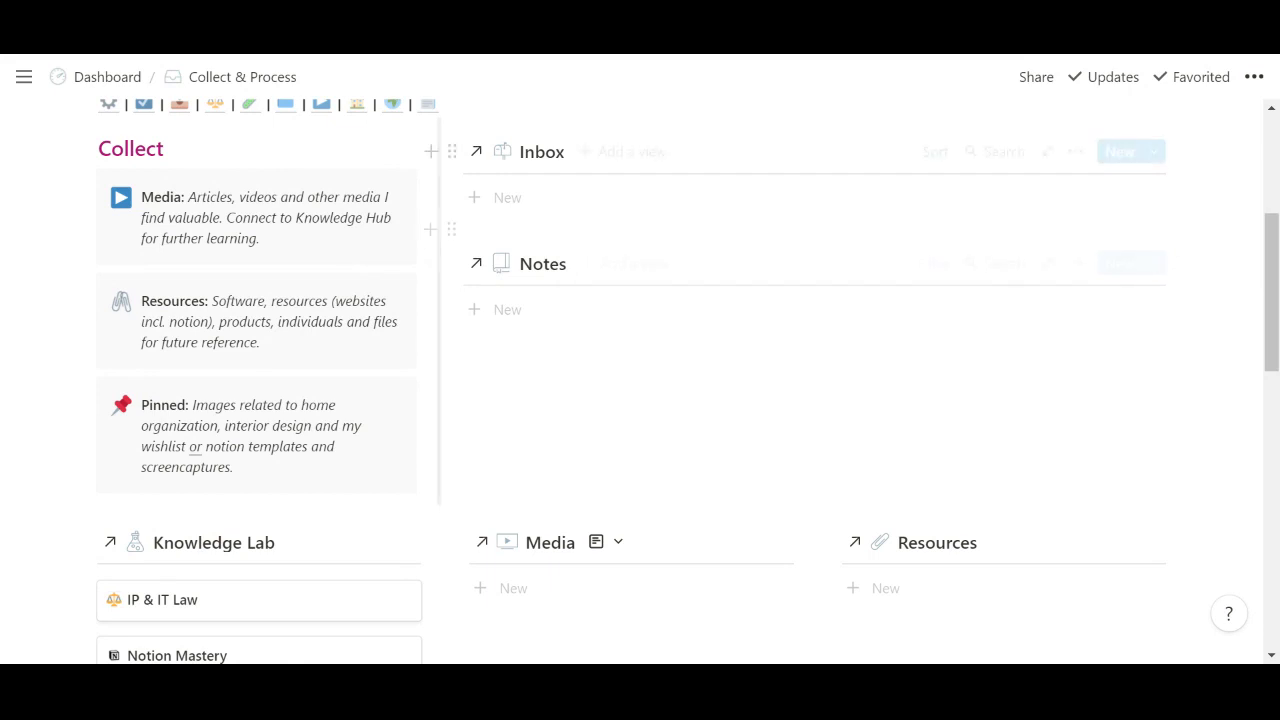
Scroll through the Collect & Process sections: Knowledge Lab, Media, Resources and Pinned
{"action": "scroll", "scroll_direction": "down", "scroll_amount": 3}
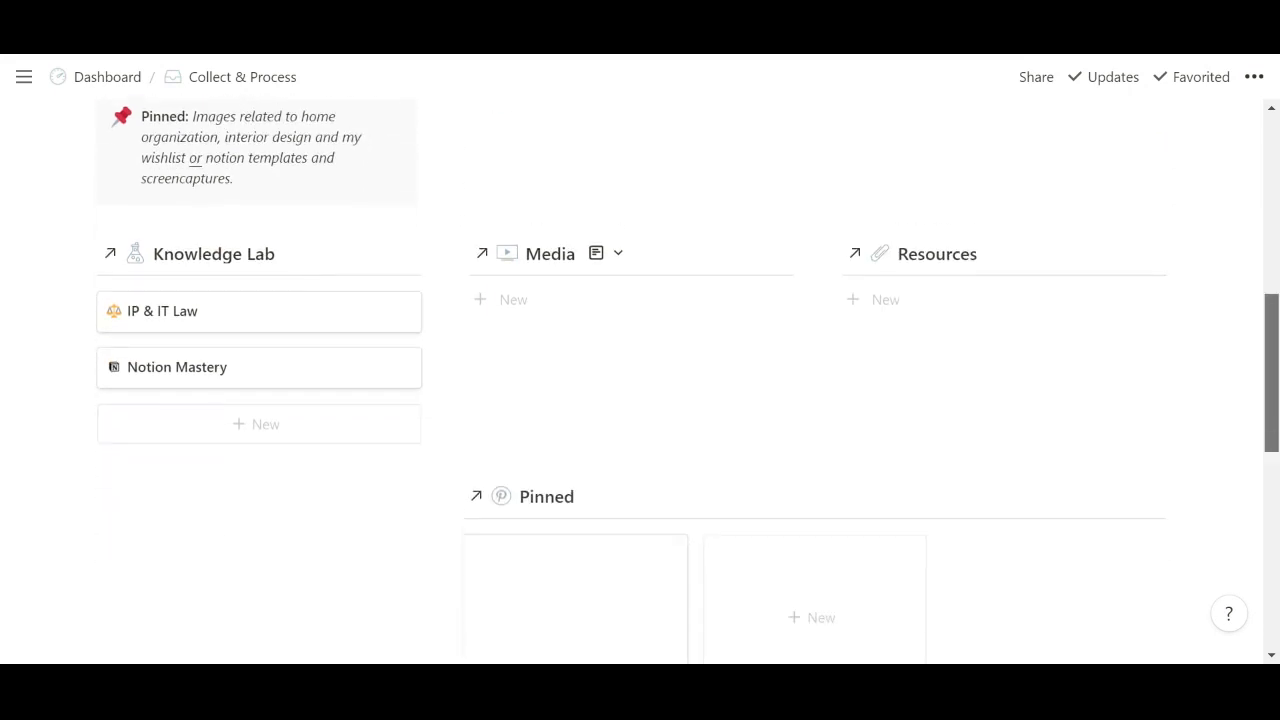
{"action": "scroll", "scroll_direction": "down", "scroll_amount": 3}
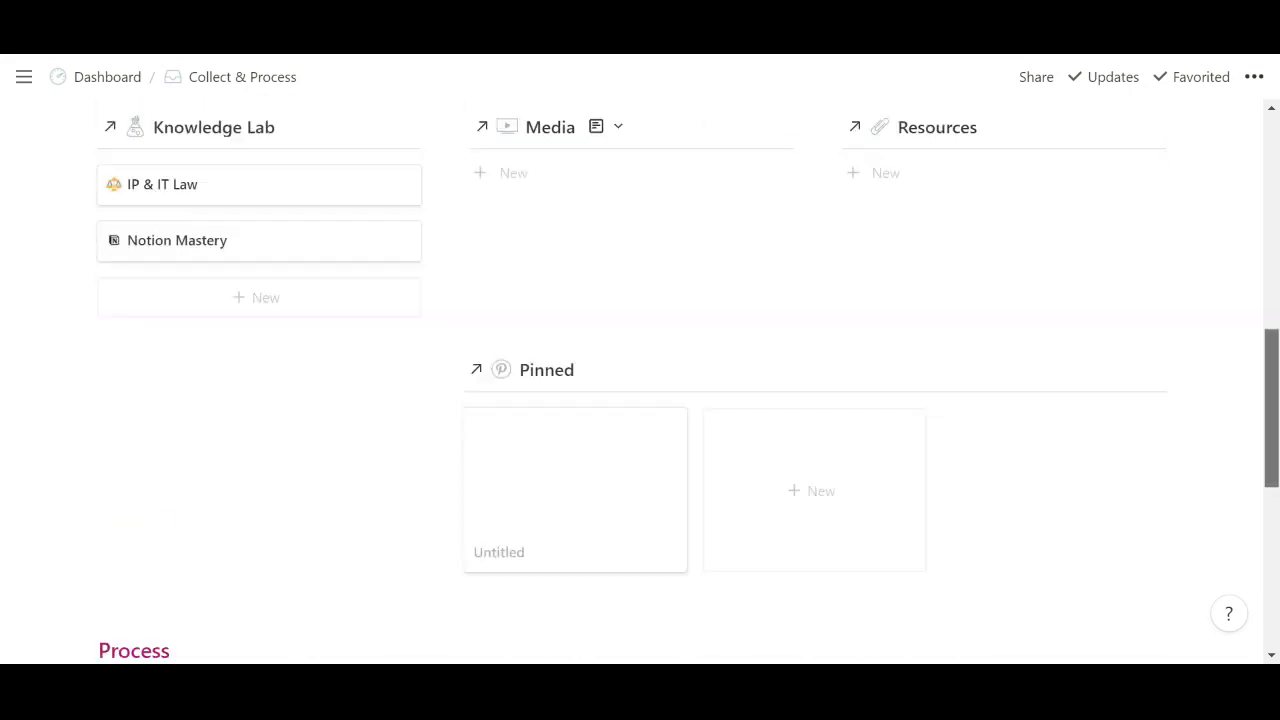
{"action": "scroll", "scroll_direction": "up", "scroll_amount": 3}
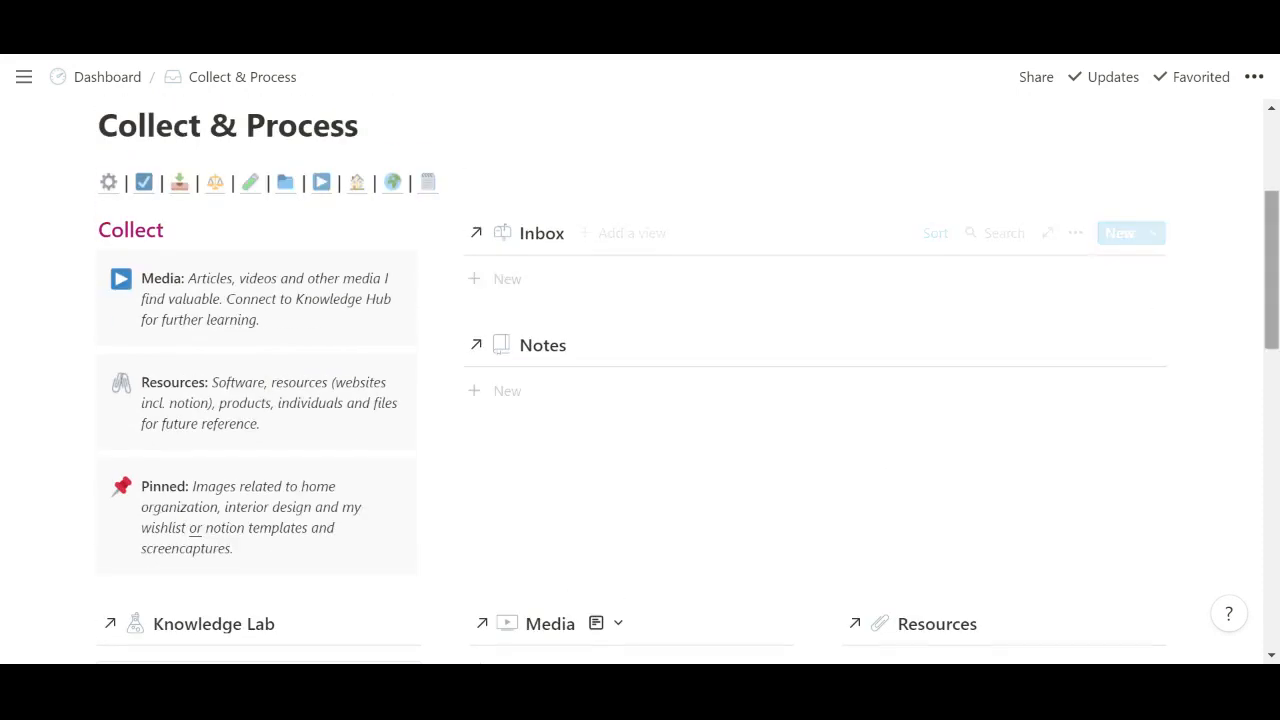
{"action": "scroll", "scroll_direction": "down", "scroll_amount": 3}
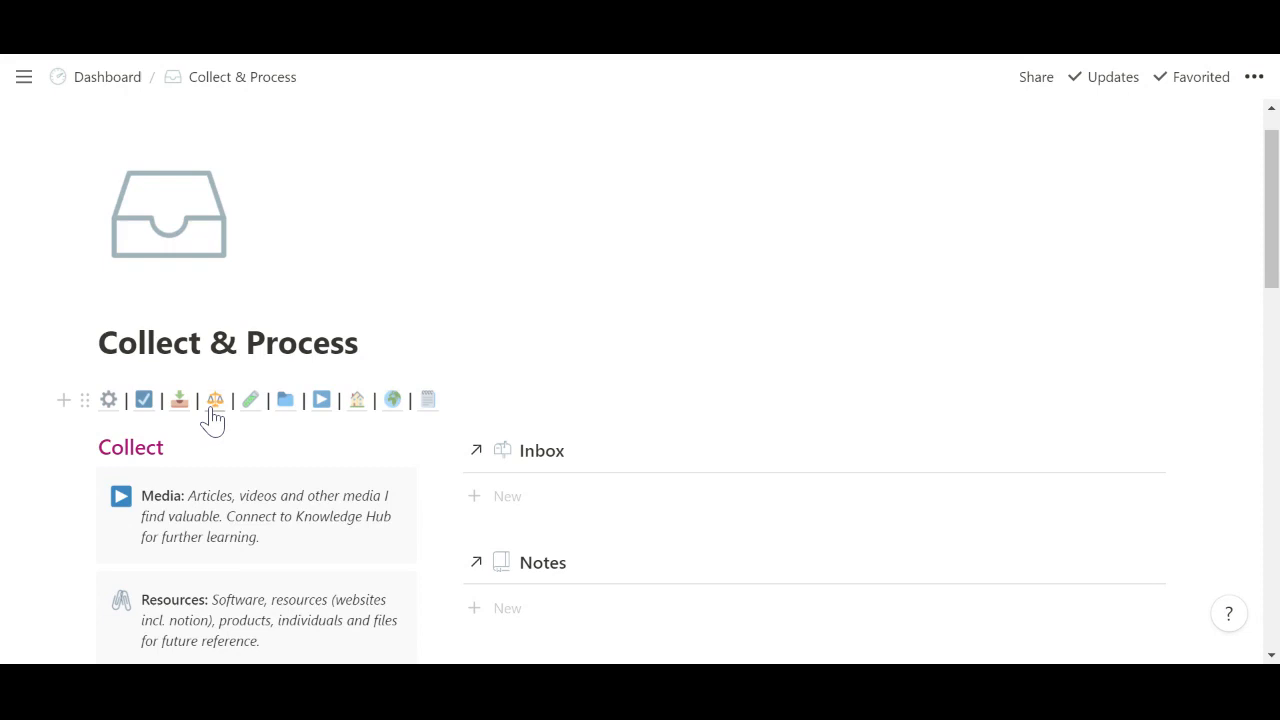
Go to the University page and browse down to the Subjects gallery with the Copyright Law card
{"action": "left_click", "coordinate": [216, 400]}
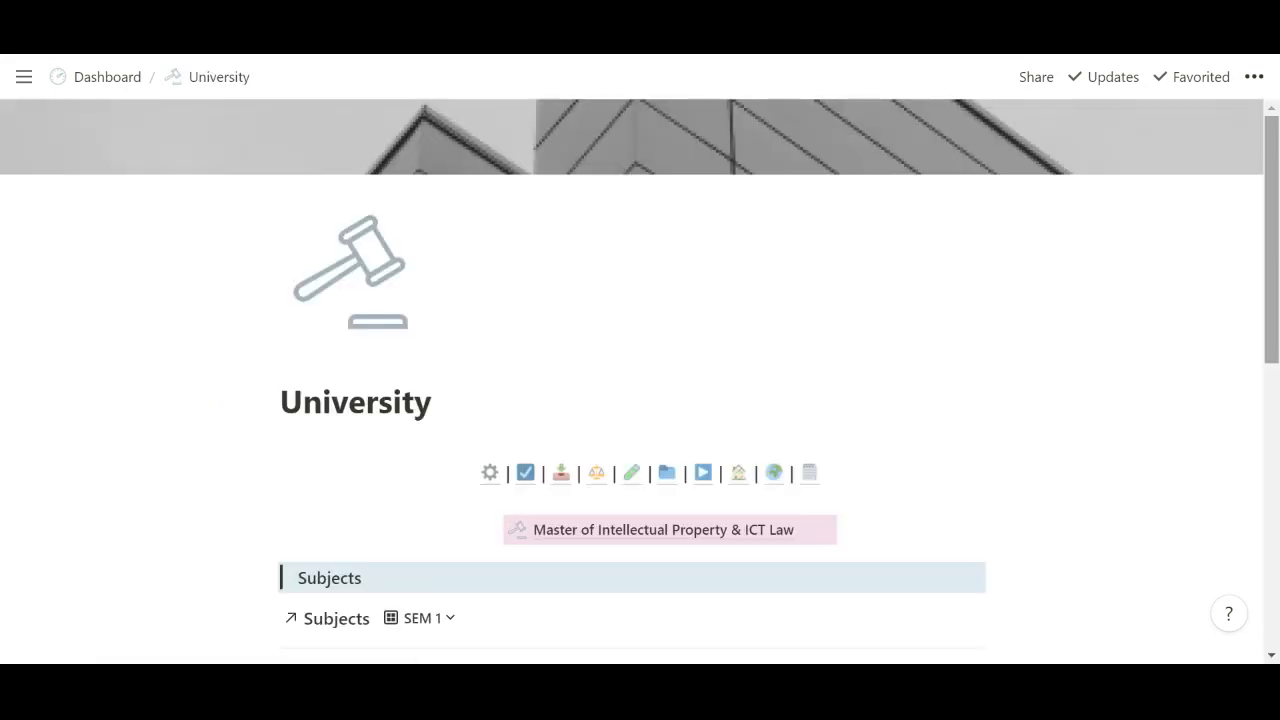
{"action": "scroll", "scroll_direction": "down", "scroll_amount": 3}
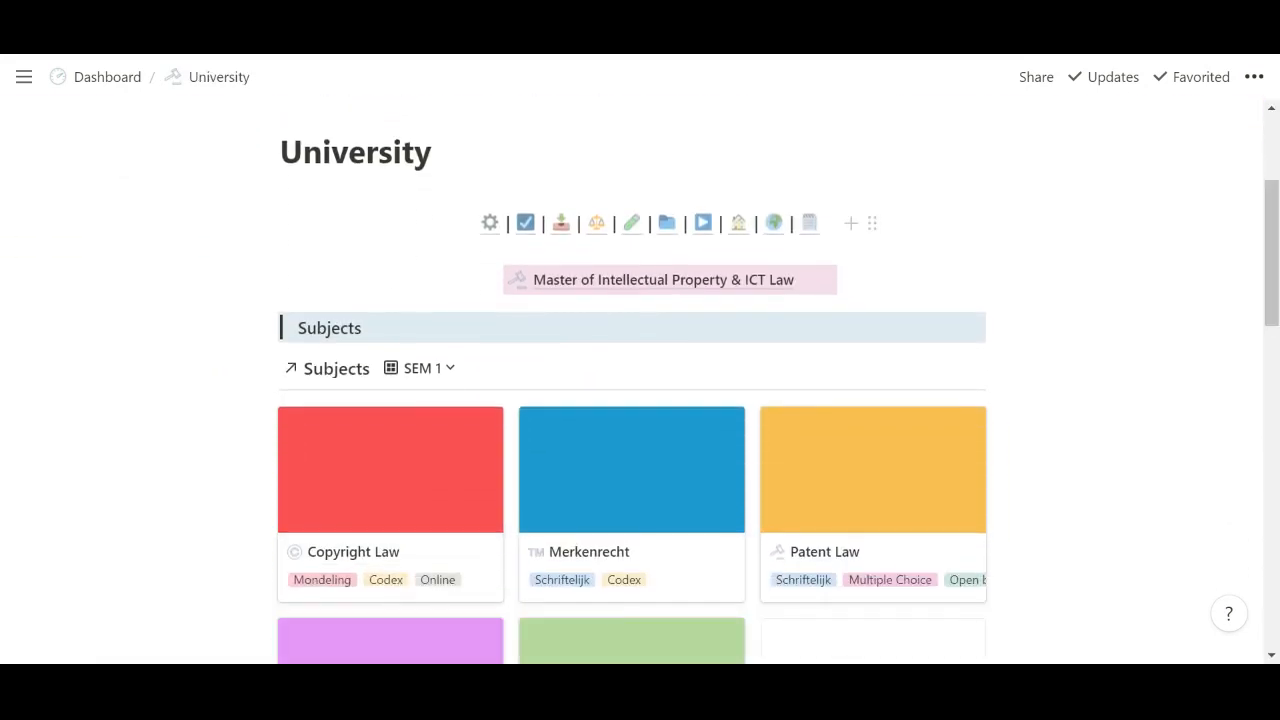
{"action": "mouse_move", "coordinate": [584, 290]}
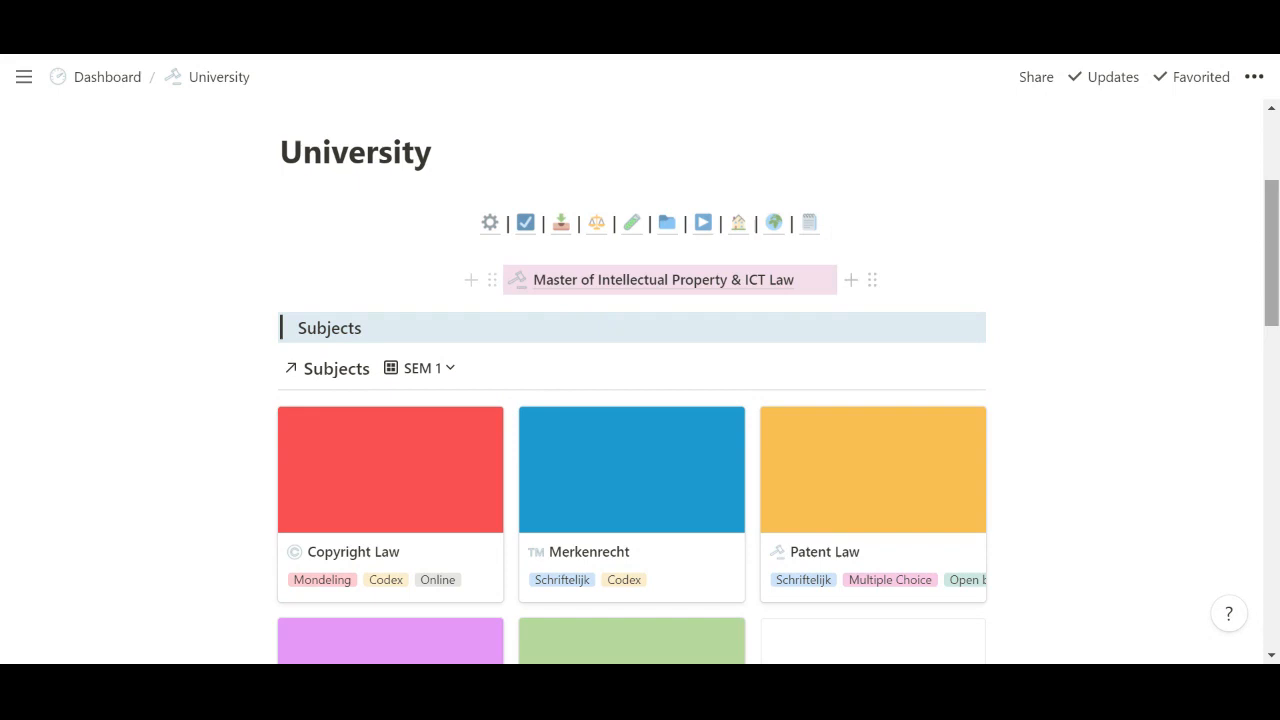
{"action": "scroll", "scroll_direction": "down", "scroll_amount": 3}
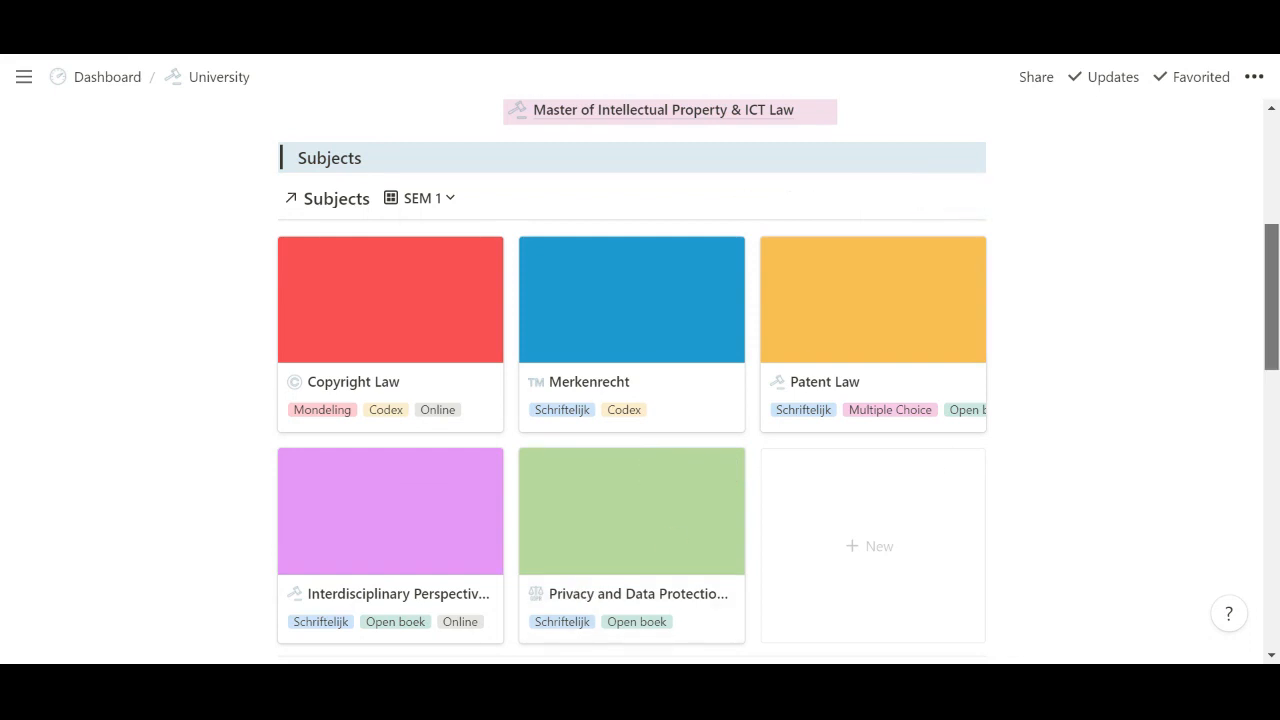
{"action": "scroll", "scroll_direction": "down", "scroll_amount": 3}
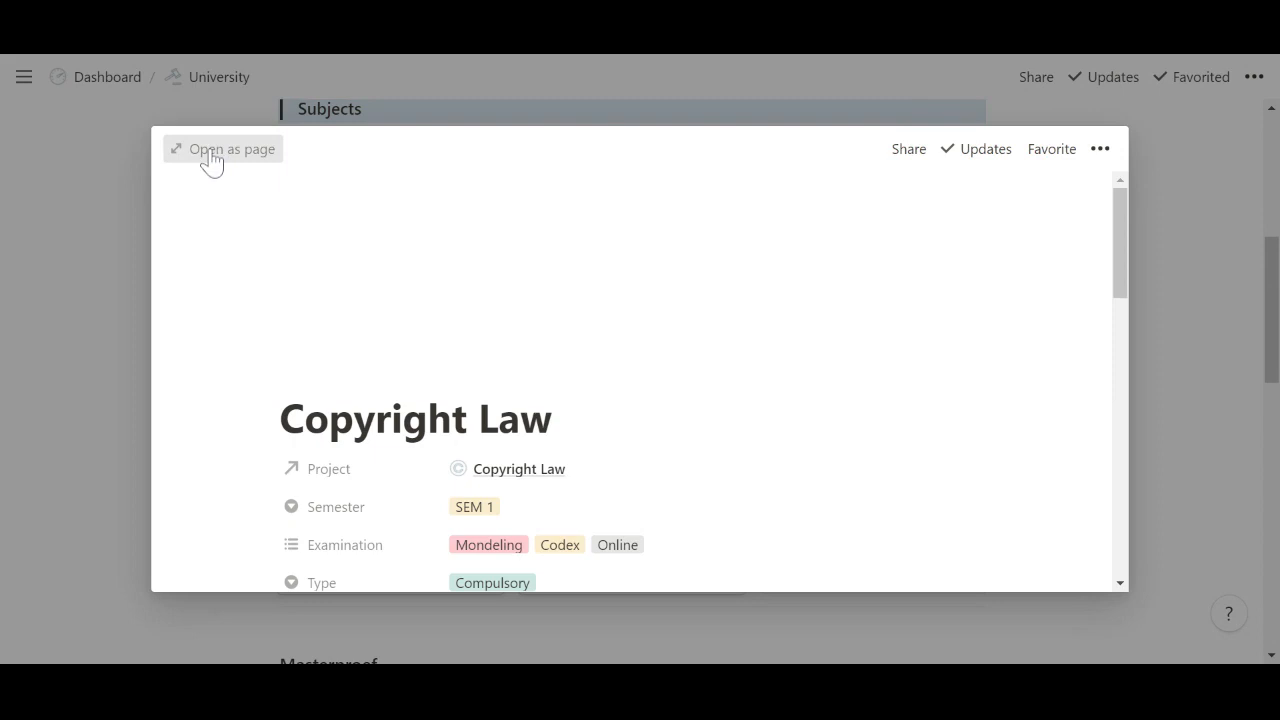
Open Copyright Law as a full page and browse its properties and Class Calendar
{"action": "left_click", "coordinate": [224, 148]}
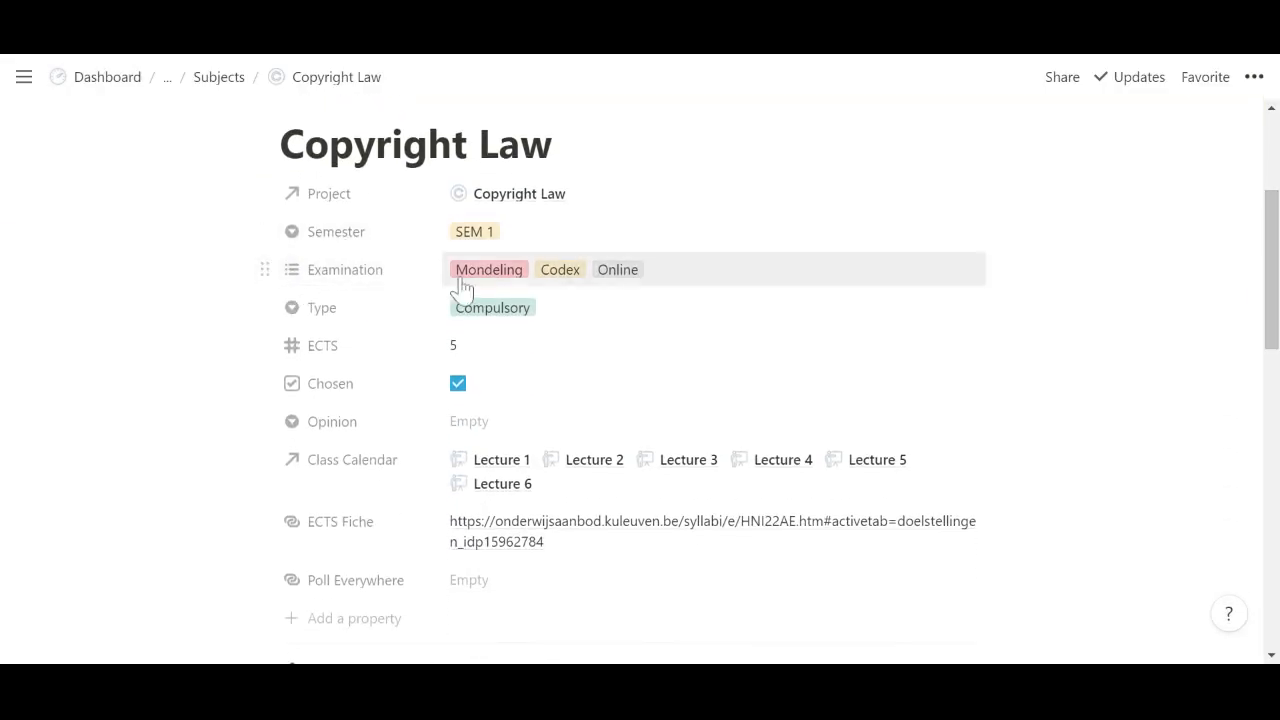
{"action": "mouse_move", "coordinate": [572, 324]}
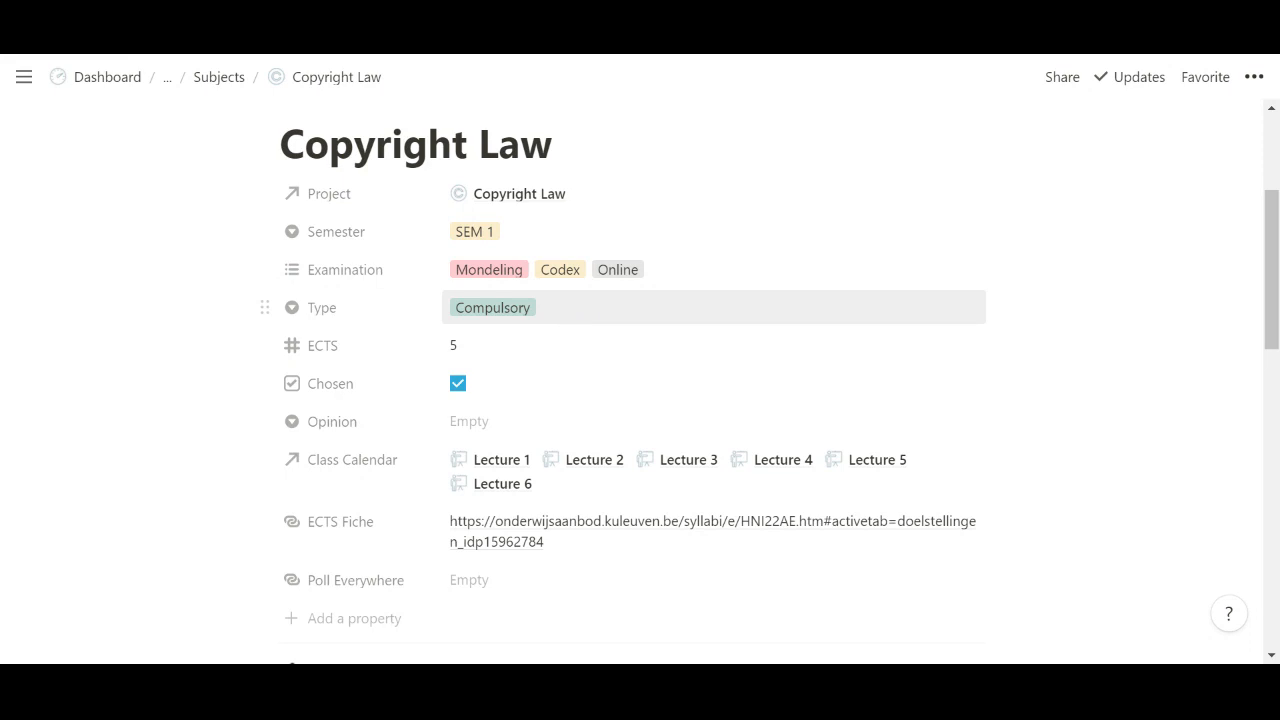
{"action": "scroll", "scroll_direction": "down", "scroll_amount": 3}
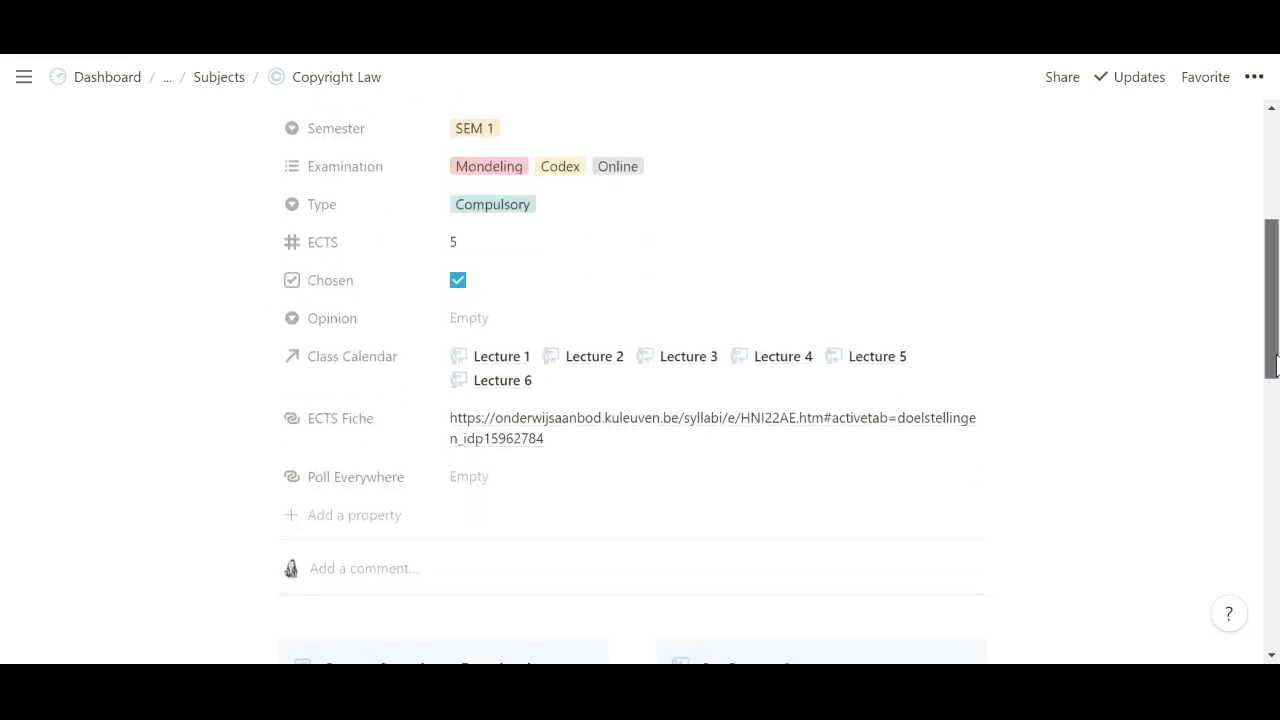
{"action": "scroll", "scroll_direction": "down", "scroll_amount": 3}
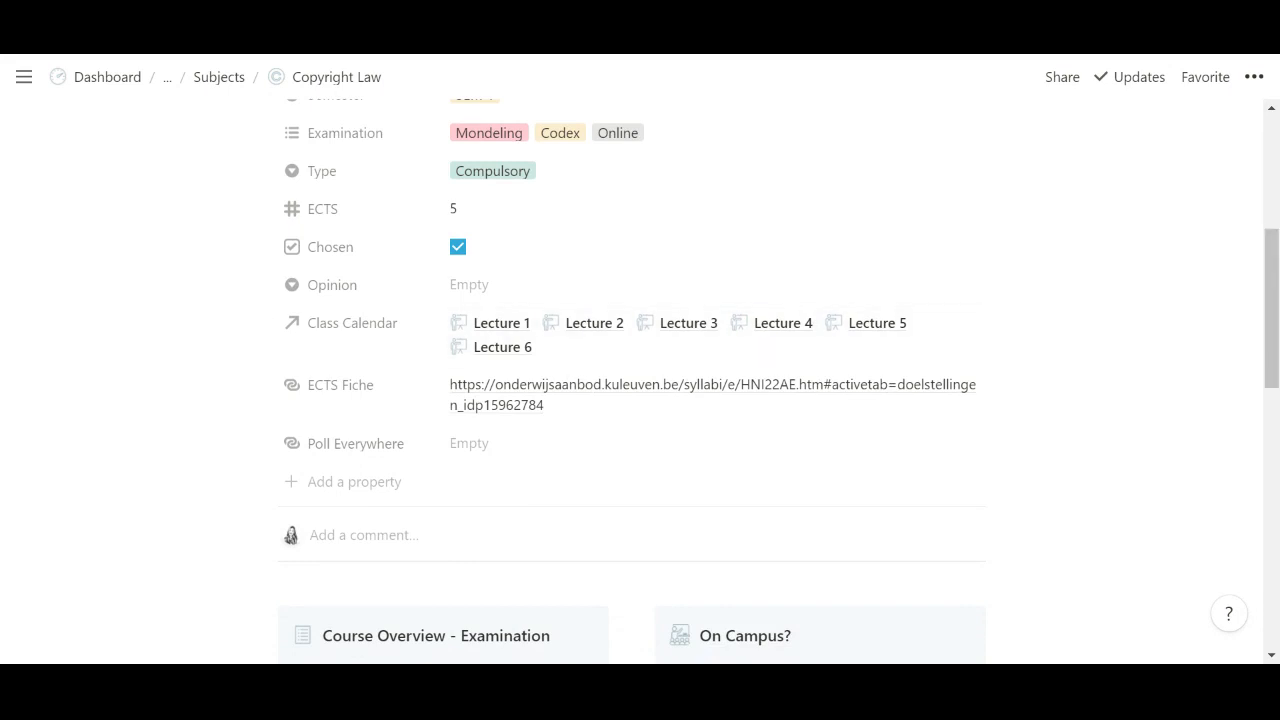
{"action": "scroll", "scroll_direction": "down", "scroll_amount": 3}
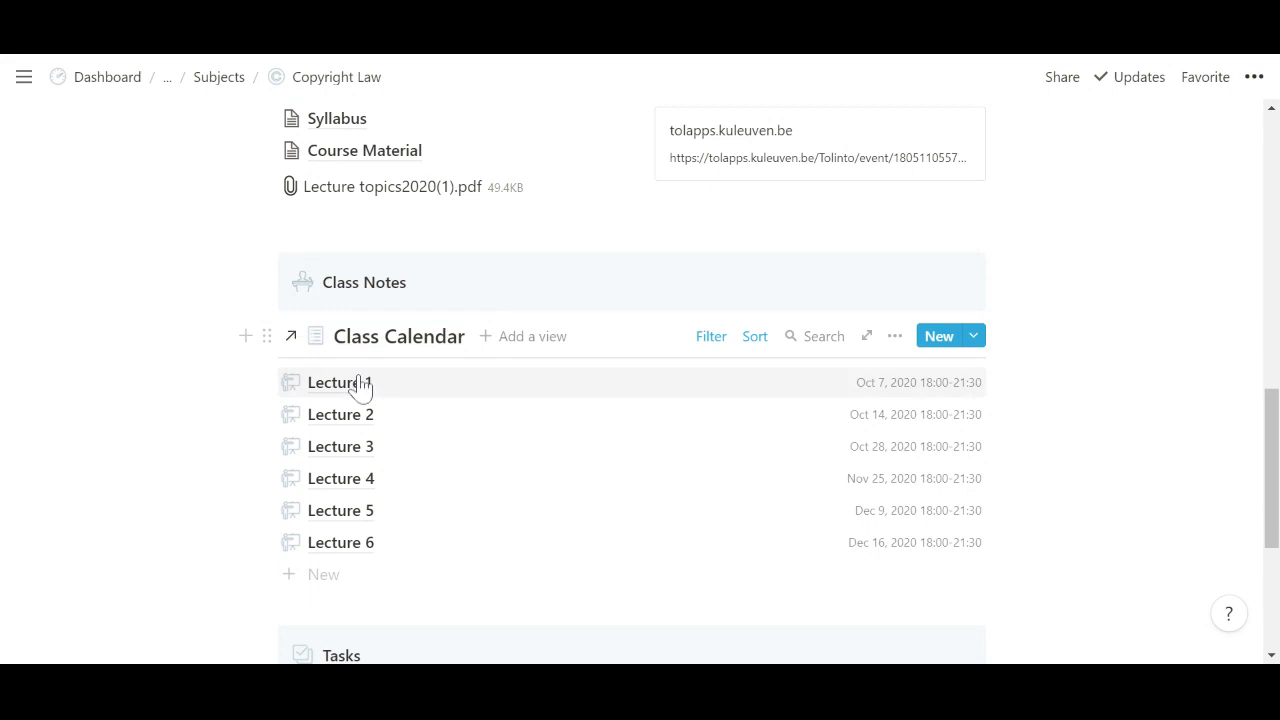
{"action": "mouse_move", "coordinate": [520, 544]}
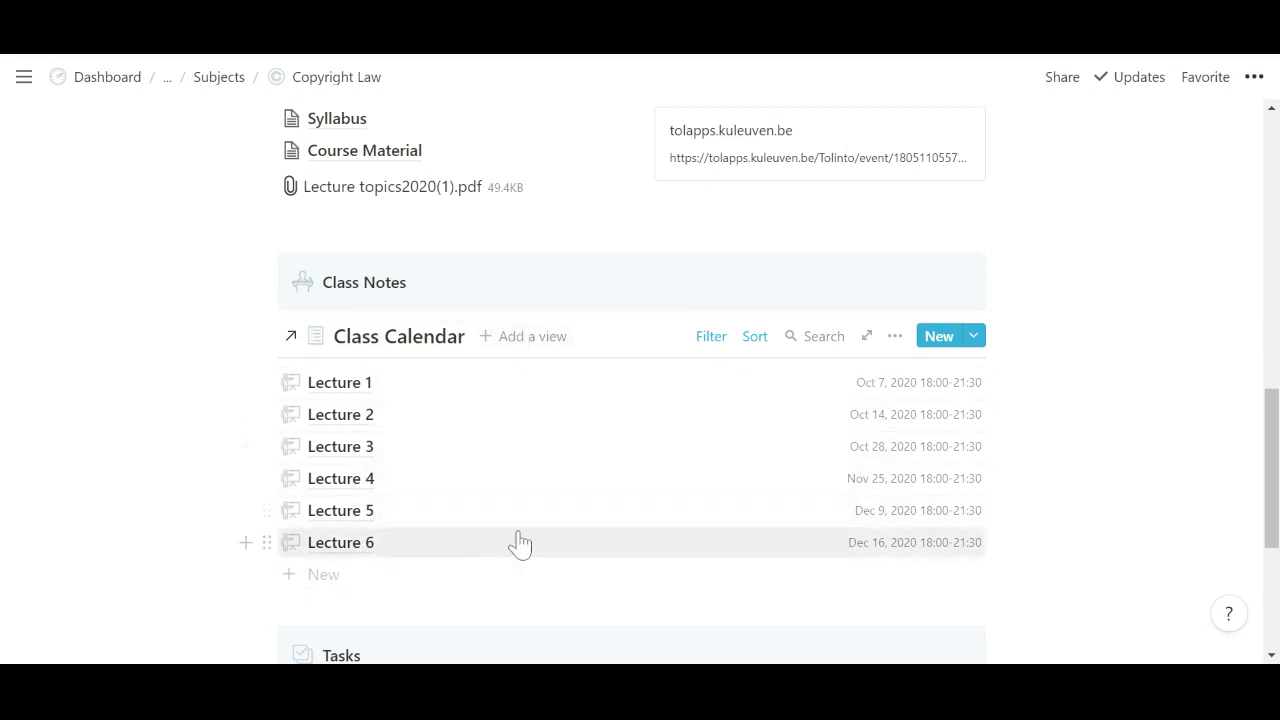
Preview the Lecture 6 class note and expand it into a full page
{"action": "left_click", "coordinate": [340, 542]}
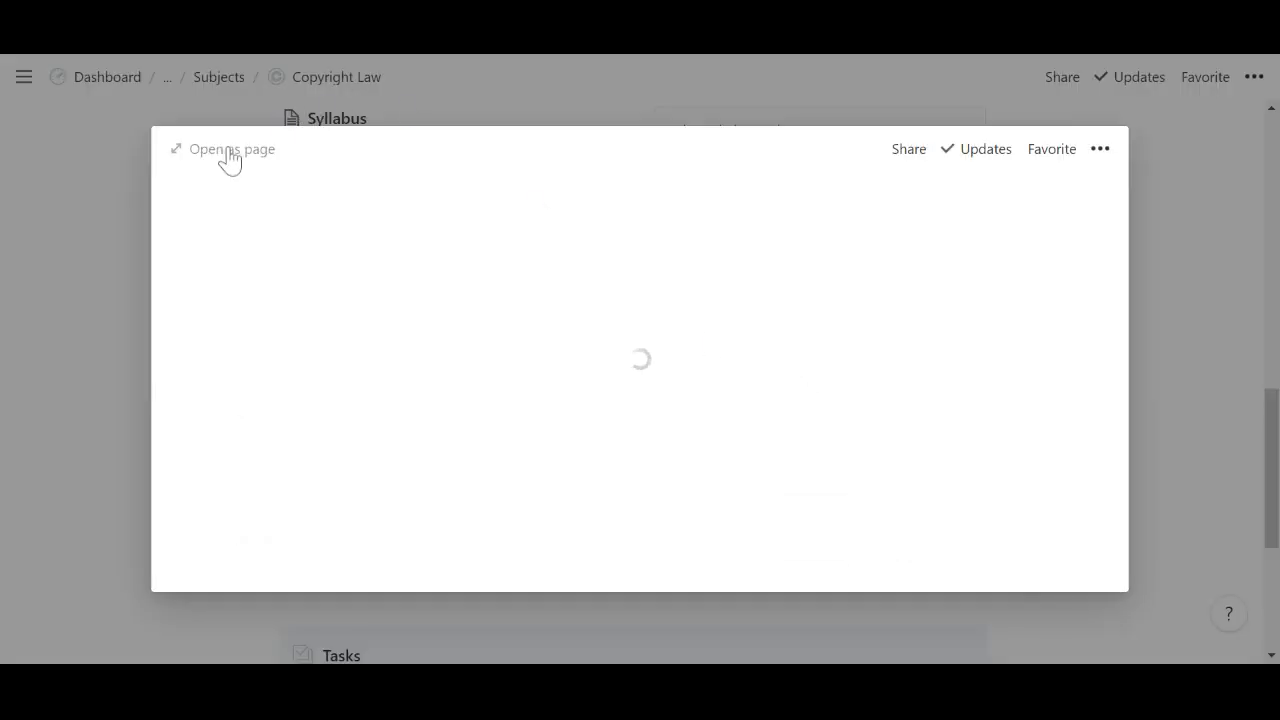
{"action": "left_click", "coordinate": [220, 148]}
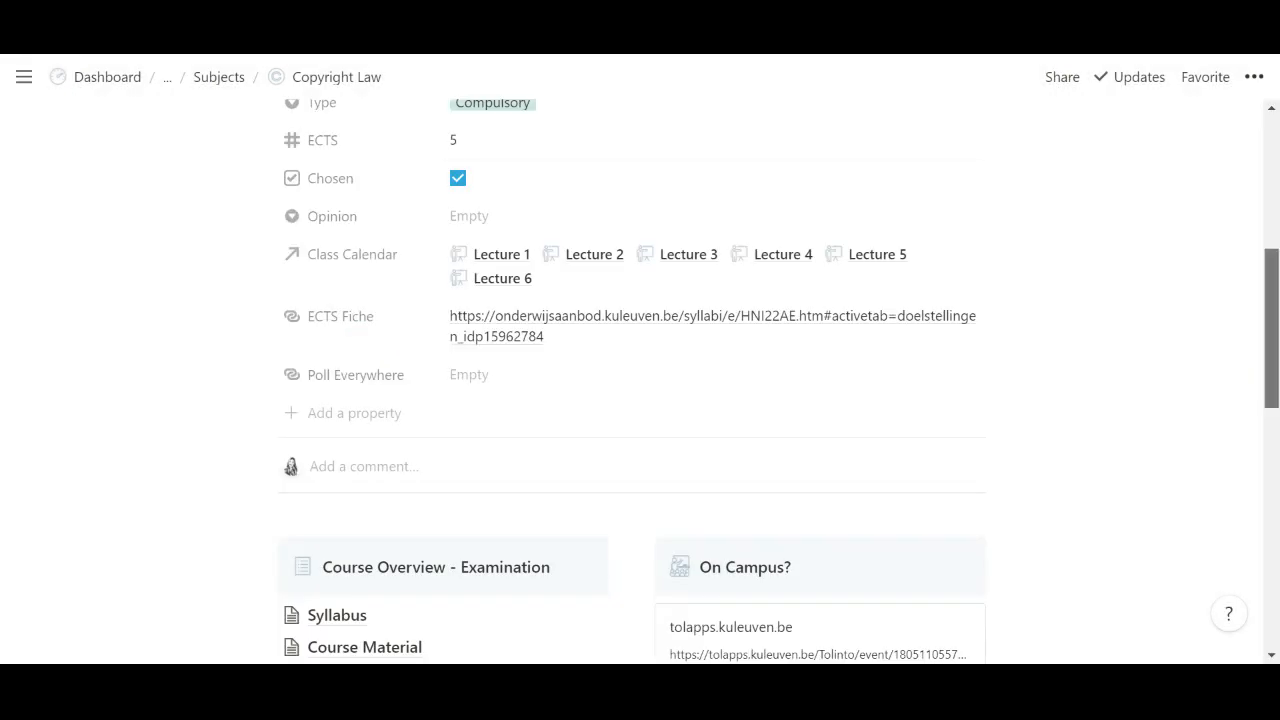
Scroll through the Course Overview and Class Notes sections of the Copyright Law page
{"action": "scroll", "scroll_direction": "down", "scroll_amount": 3}
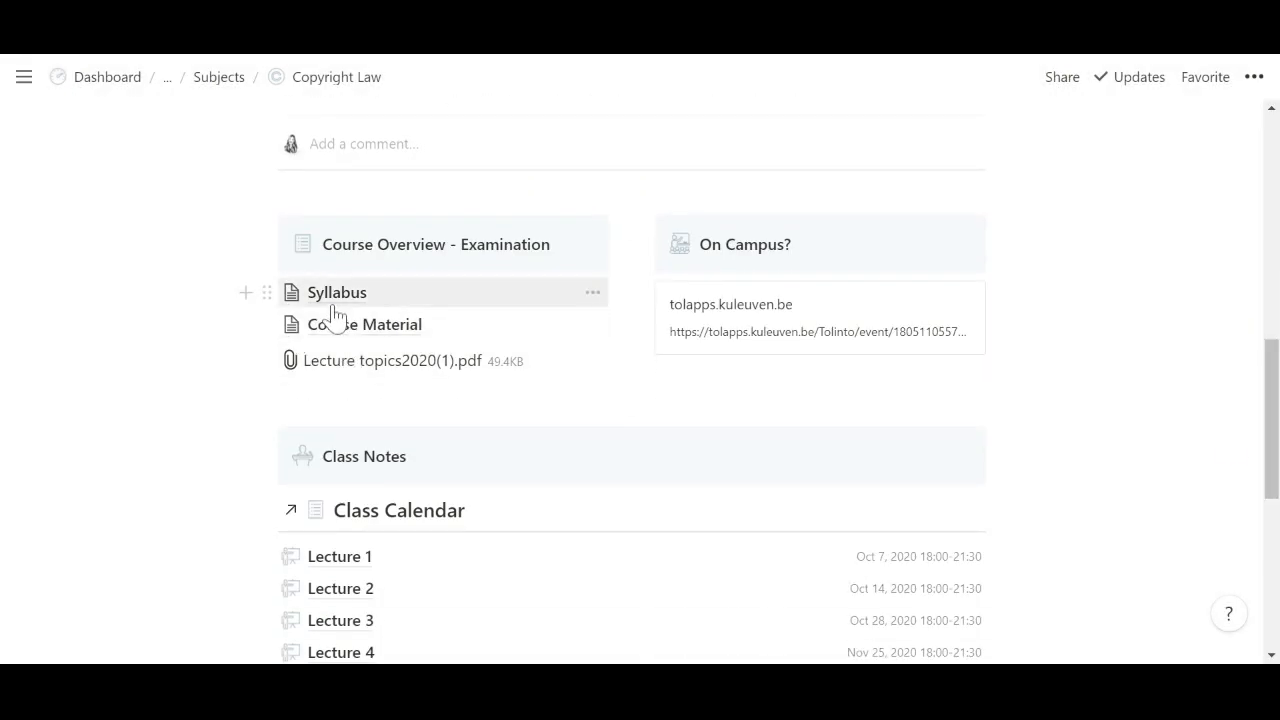
{"action": "mouse_move", "coordinate": [452, 330]}
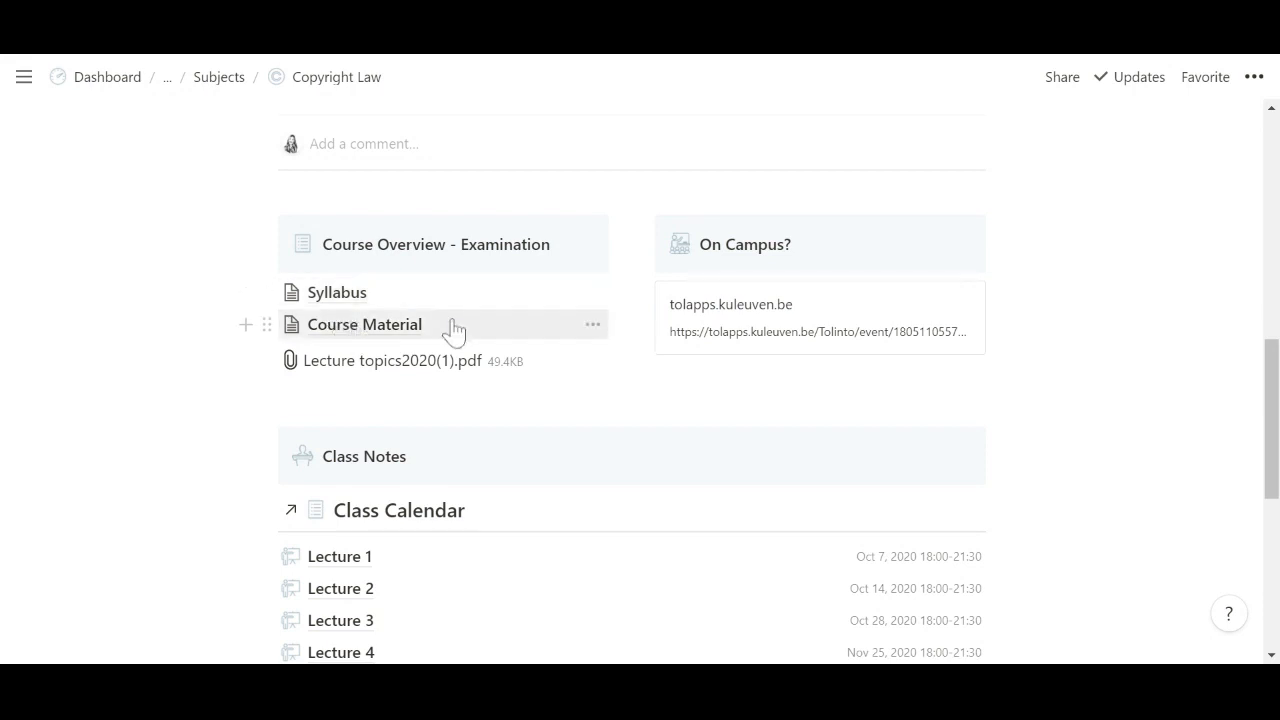
{"action": "mouse_move", "coordinate": [388, 338]}
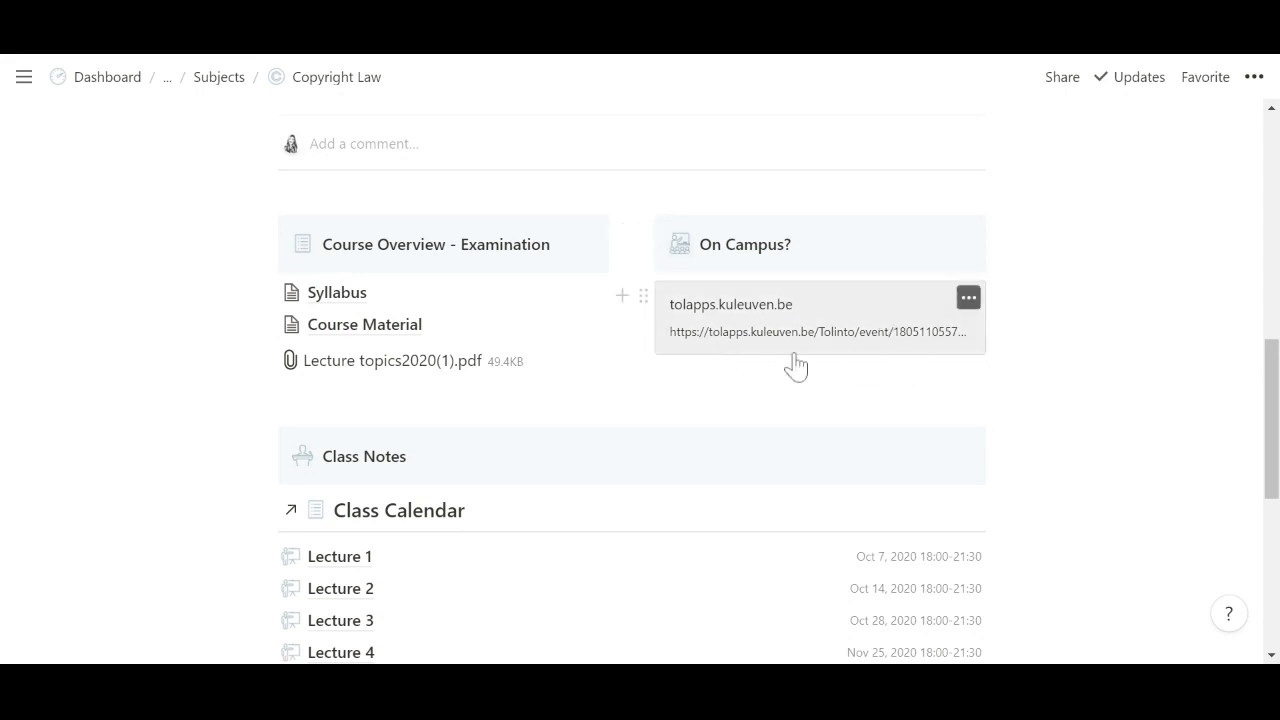
{"action": "mouse_move", "coordinate": [802, 364]}
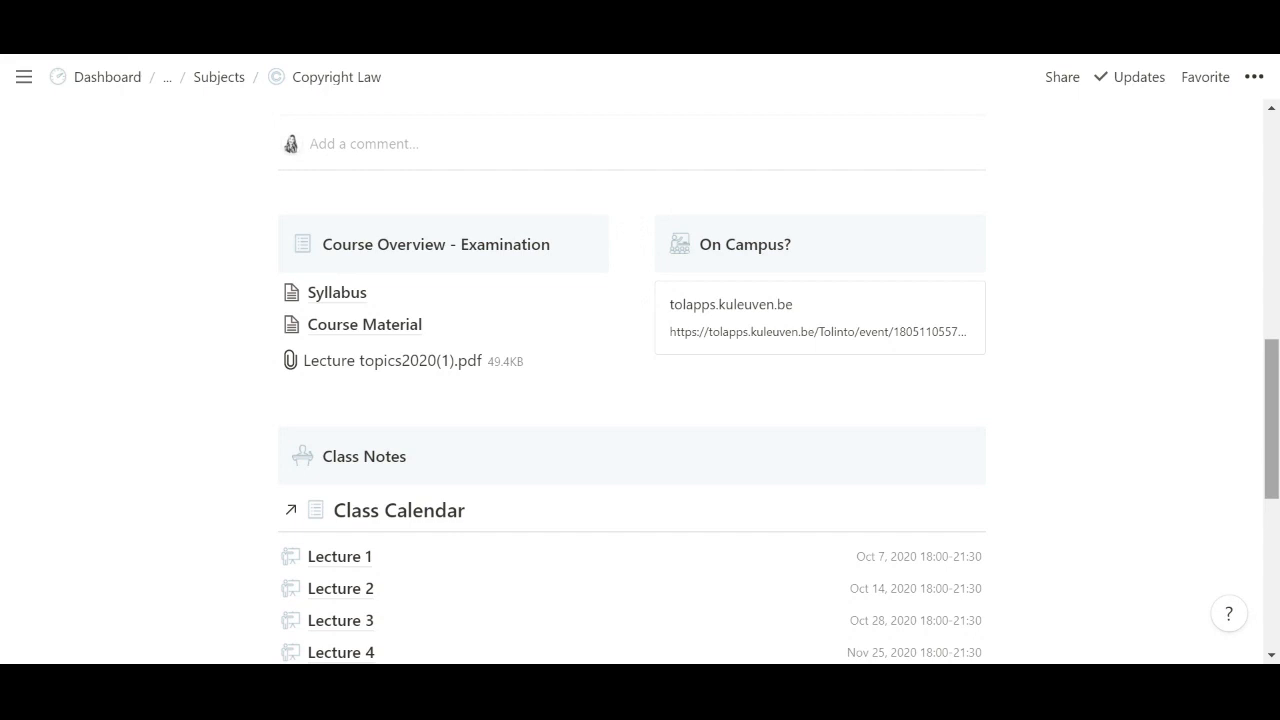
{"action": "scroll", "scroll_direction": "down", "scroll_amount": 3}
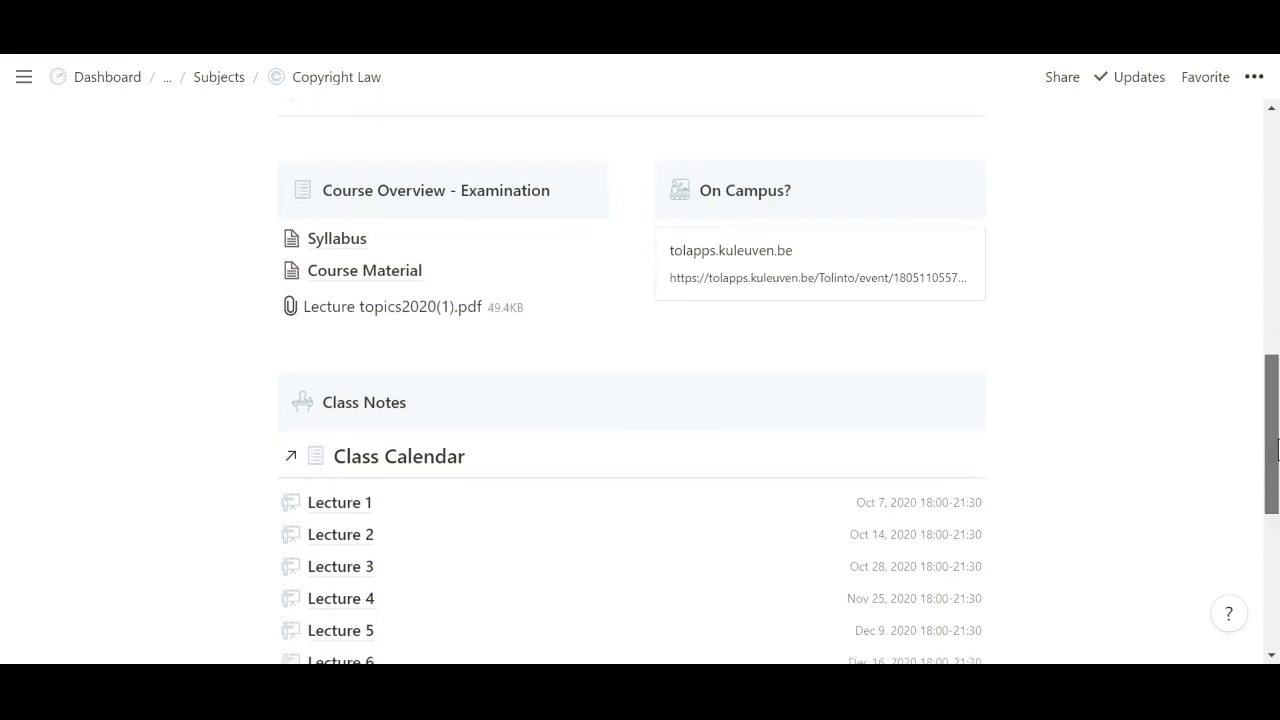
{"action": "scroll", "scroll_direction": "down", "scroll_amount": 3}
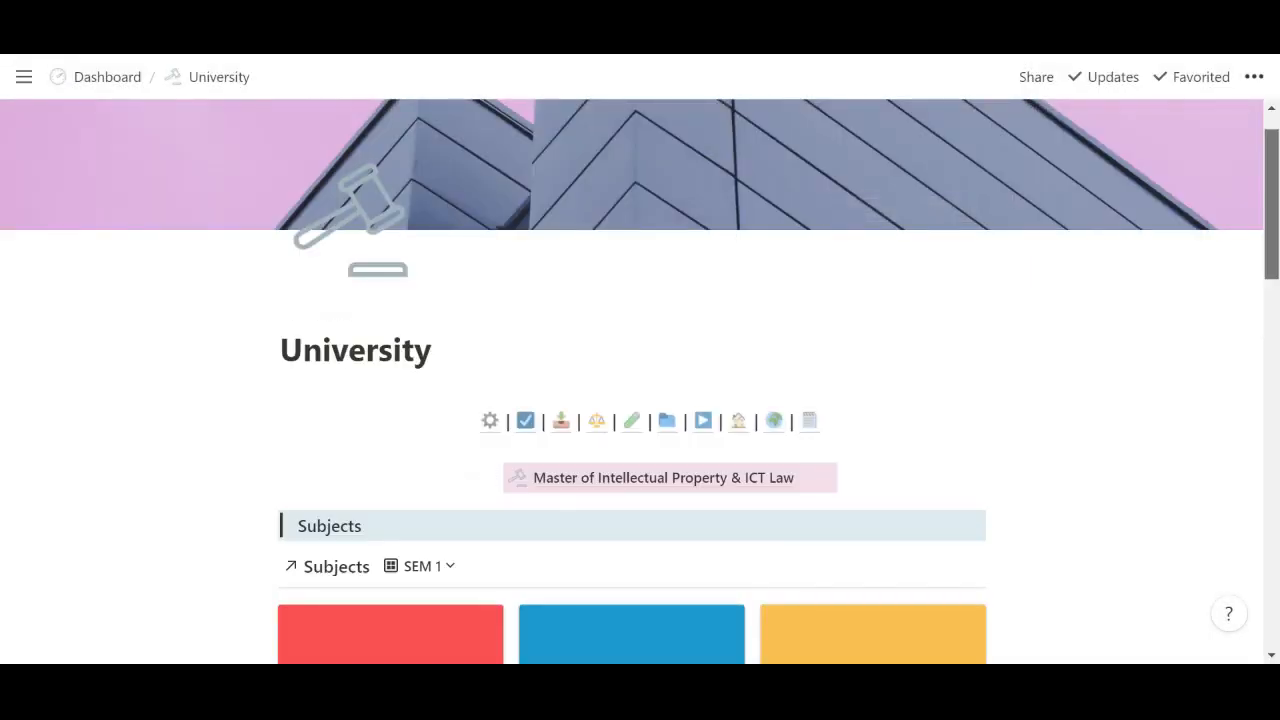
{"action": "scroll", "scroll_direction": "down", "scroll_amount": 3}
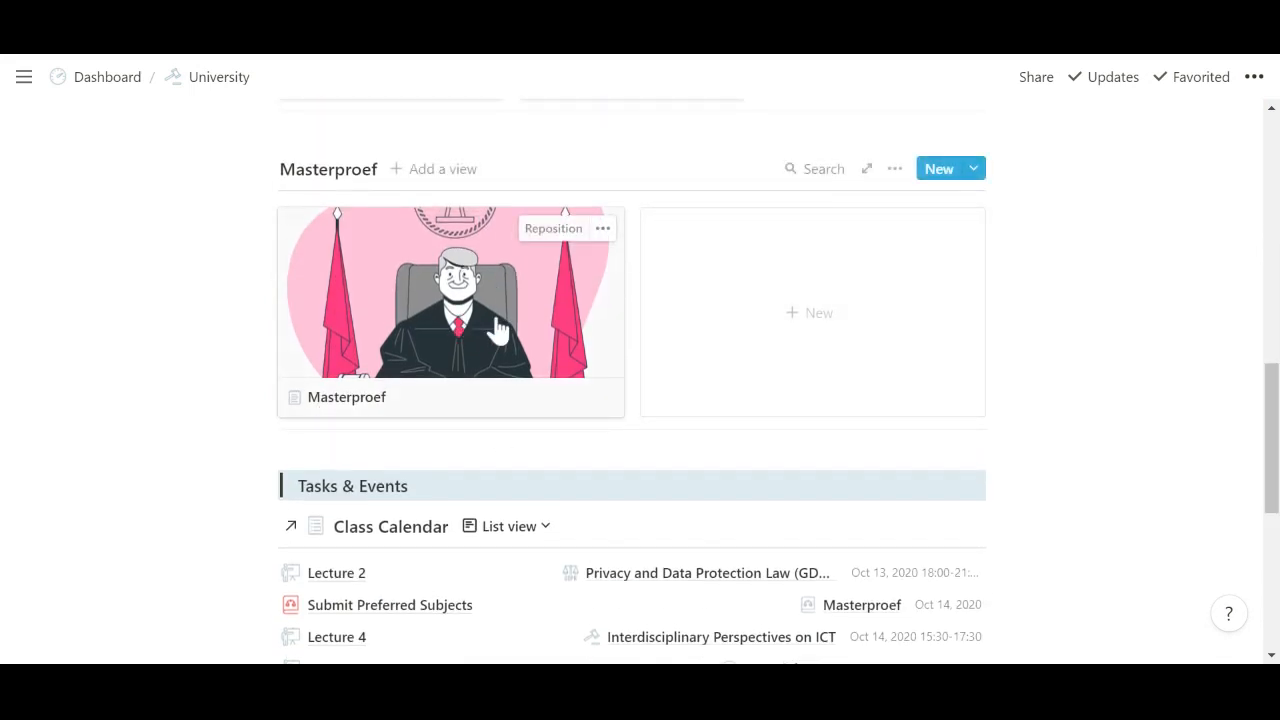
{"action": "scroll", "scroll_direction": "down", "scroll_amount": 3}
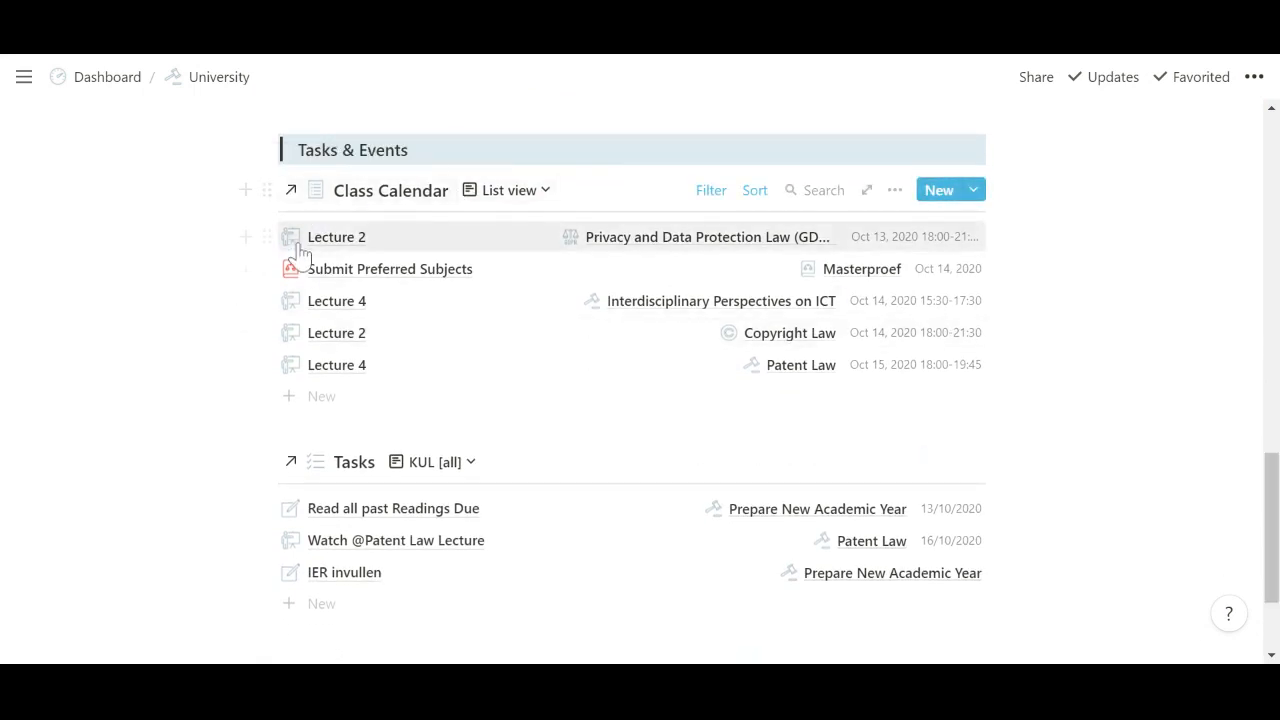
{"action": "mouse_move", "coordinate": [358, 344]}
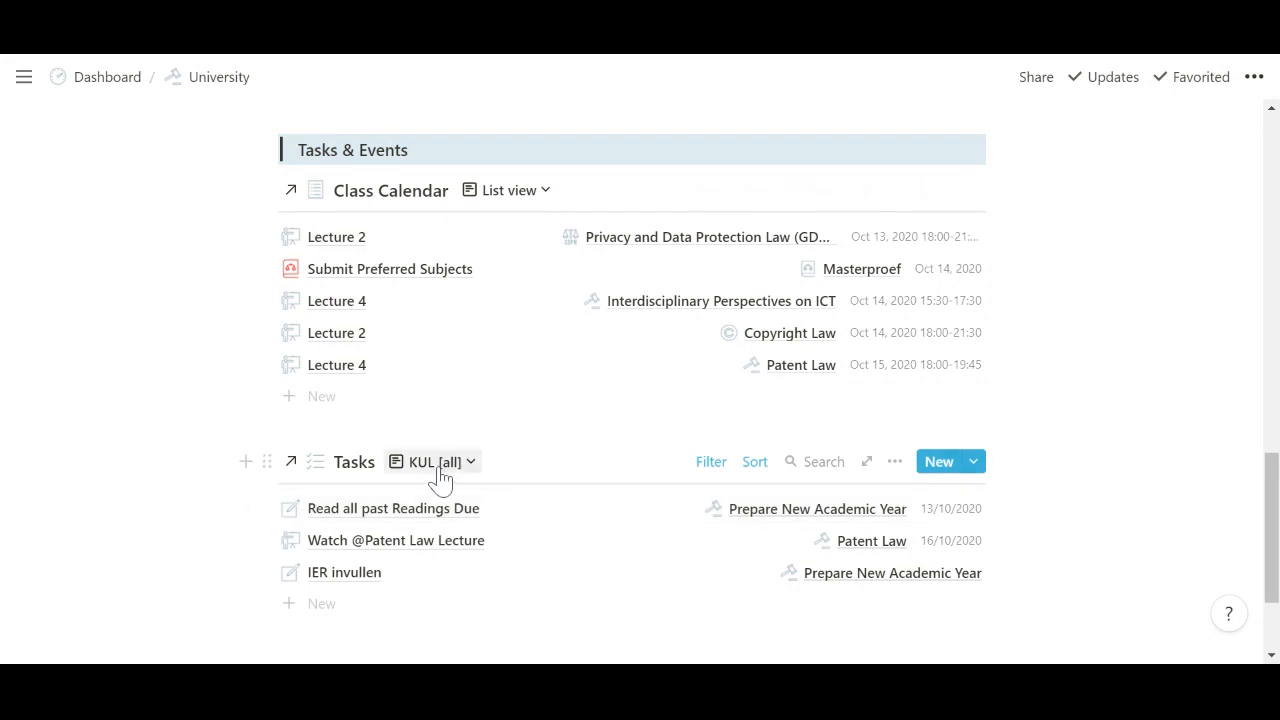
{"action": "left_click", "coordinate": [712, 460]}
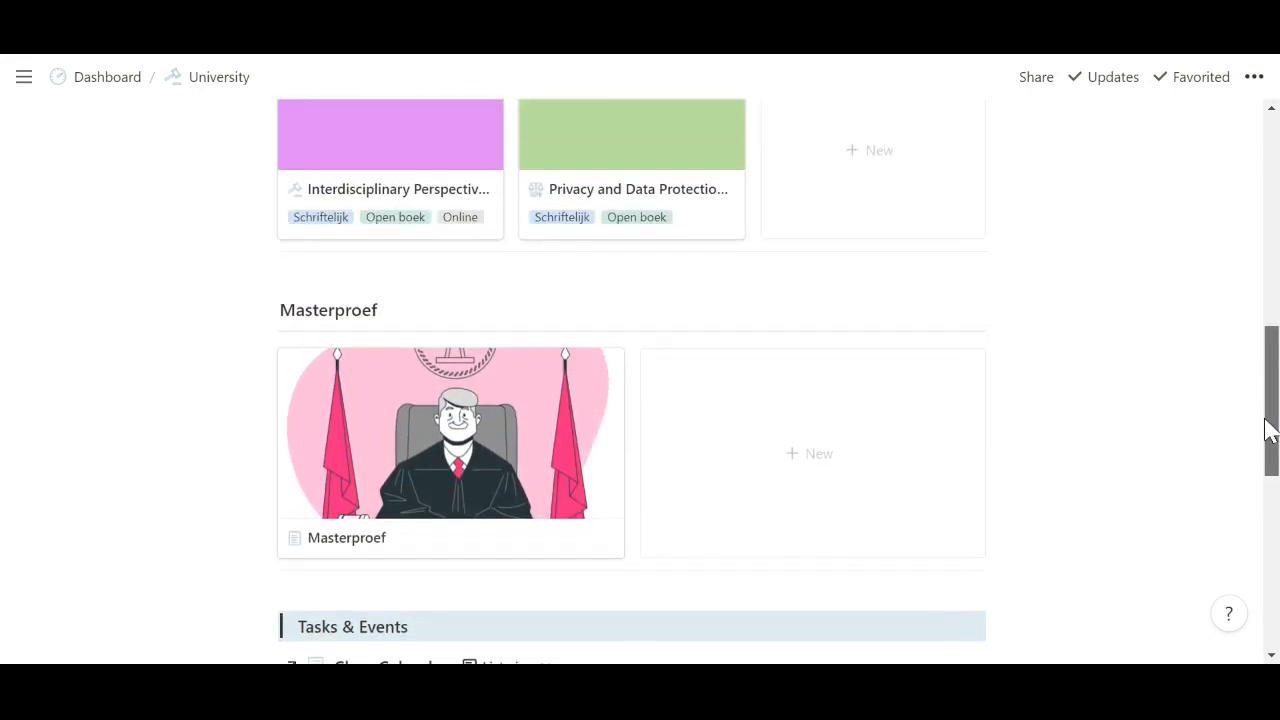
{"action": "left_click", "coordinate": [450, 452]}
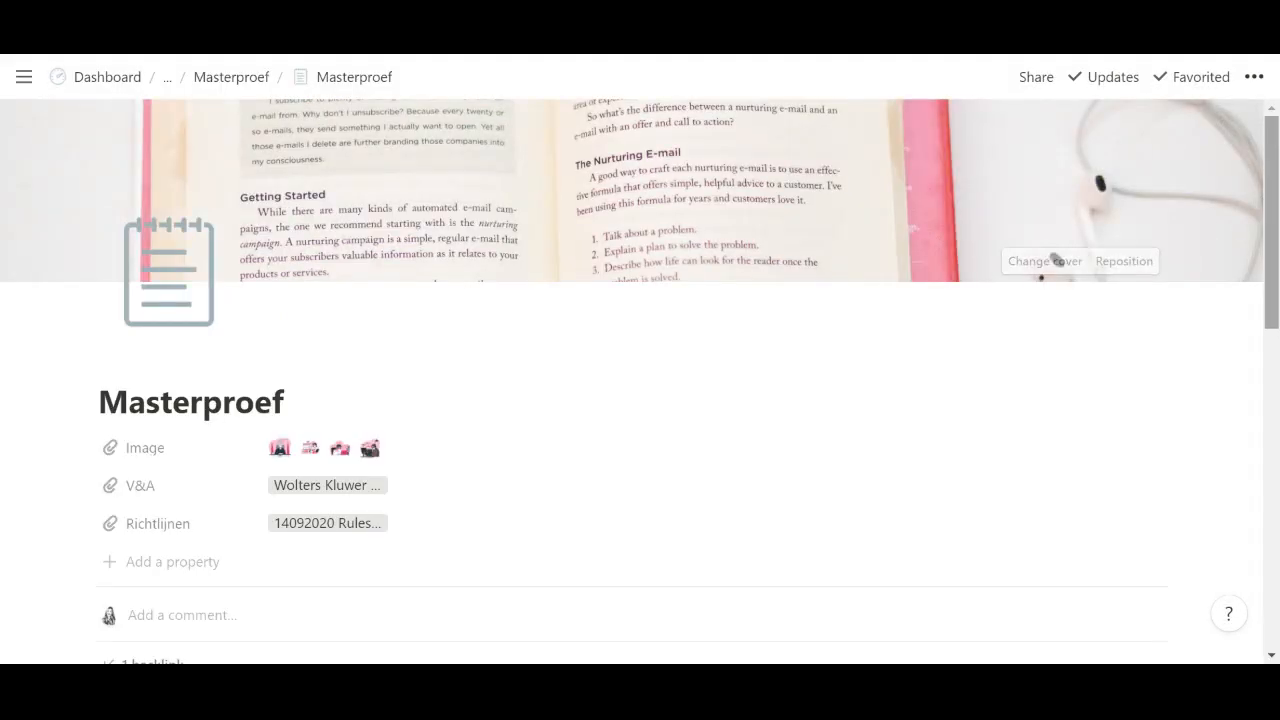
Scroll through the Masterproef page's Databases, Dashboards, Class Calendar and Resources sections
{"action": "scroll", "scroll_direction": "down", "scroll_amount": 3}
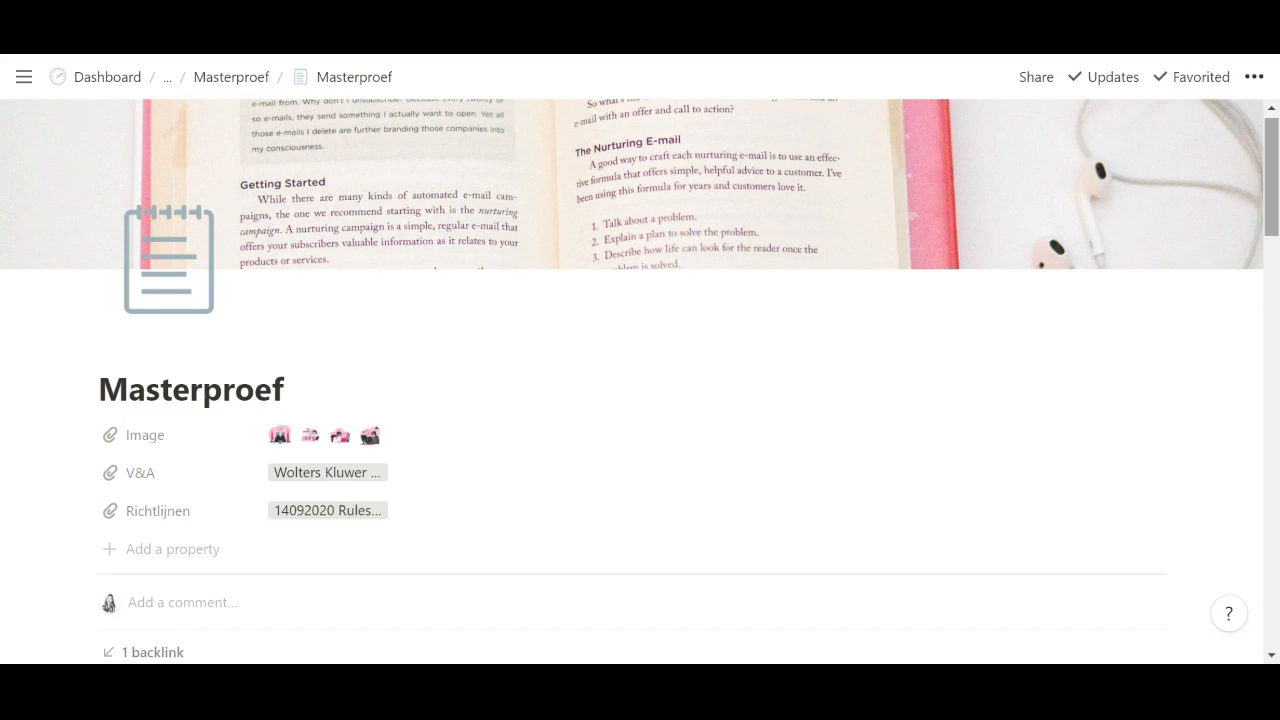
{"action": "scroll", "scroll_direction": "down", "scroll_amount": 3}
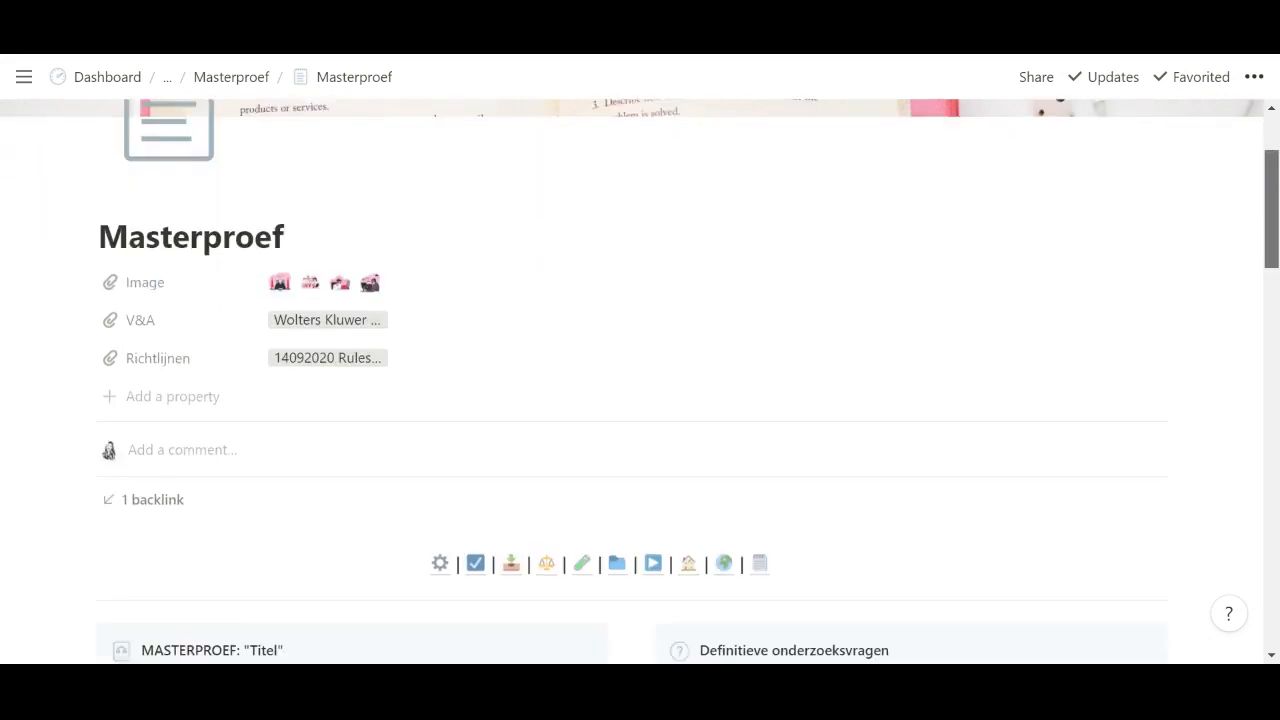
{"action": "scroll", "scroll_direction": "down", "scroll_amount": 3}
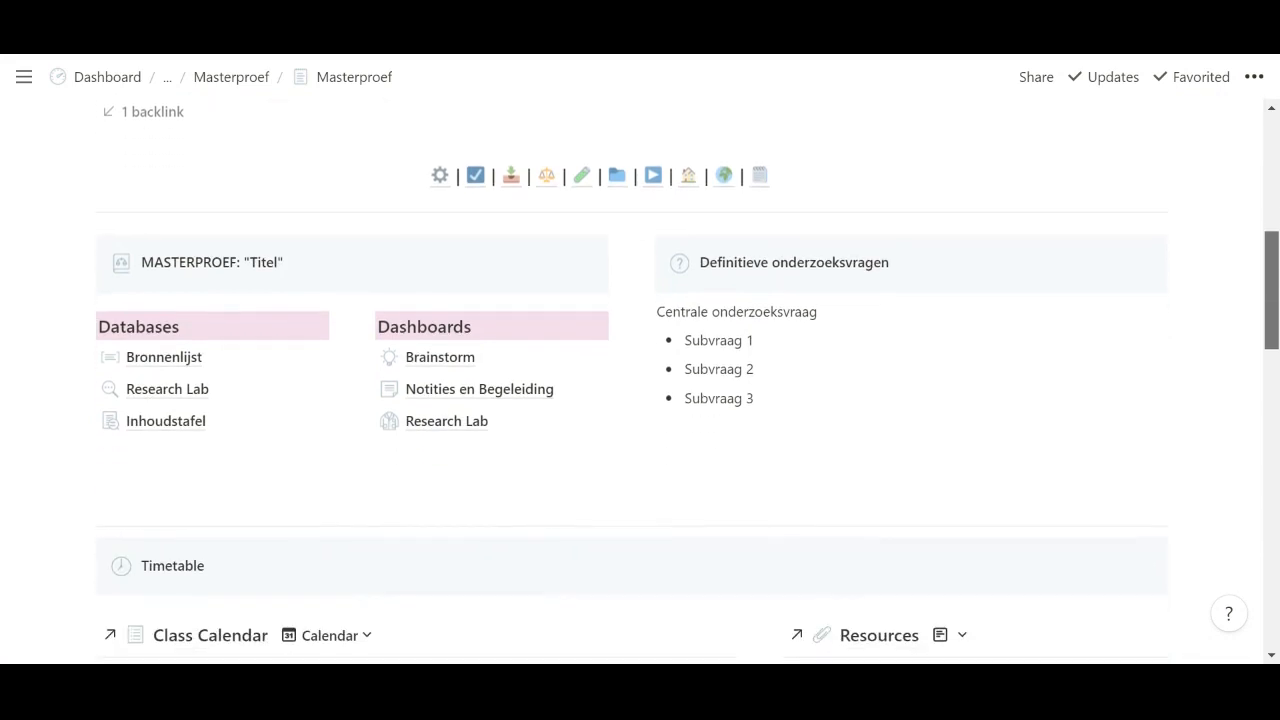
{"action": "scroll", "scroll_direction": "down", "scroll_amount": 3}
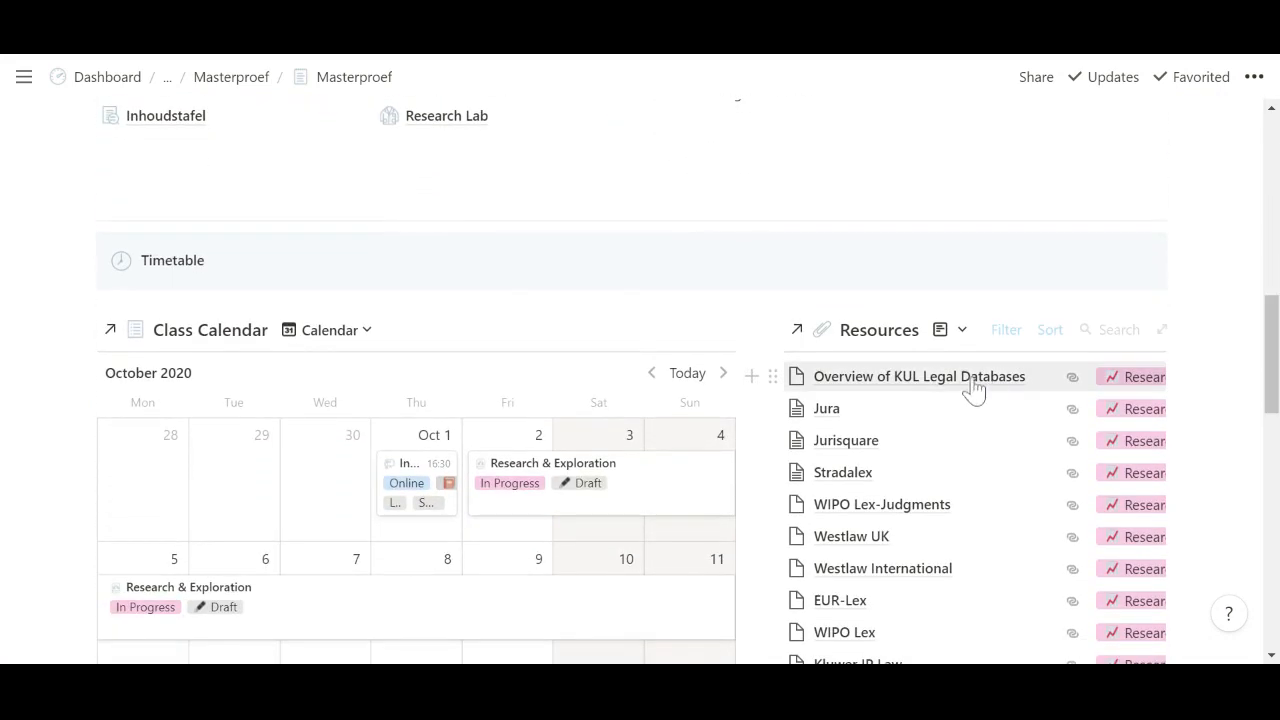
{"action": "scroll", "scroll_direction": "down", "scroll_amount": 3}
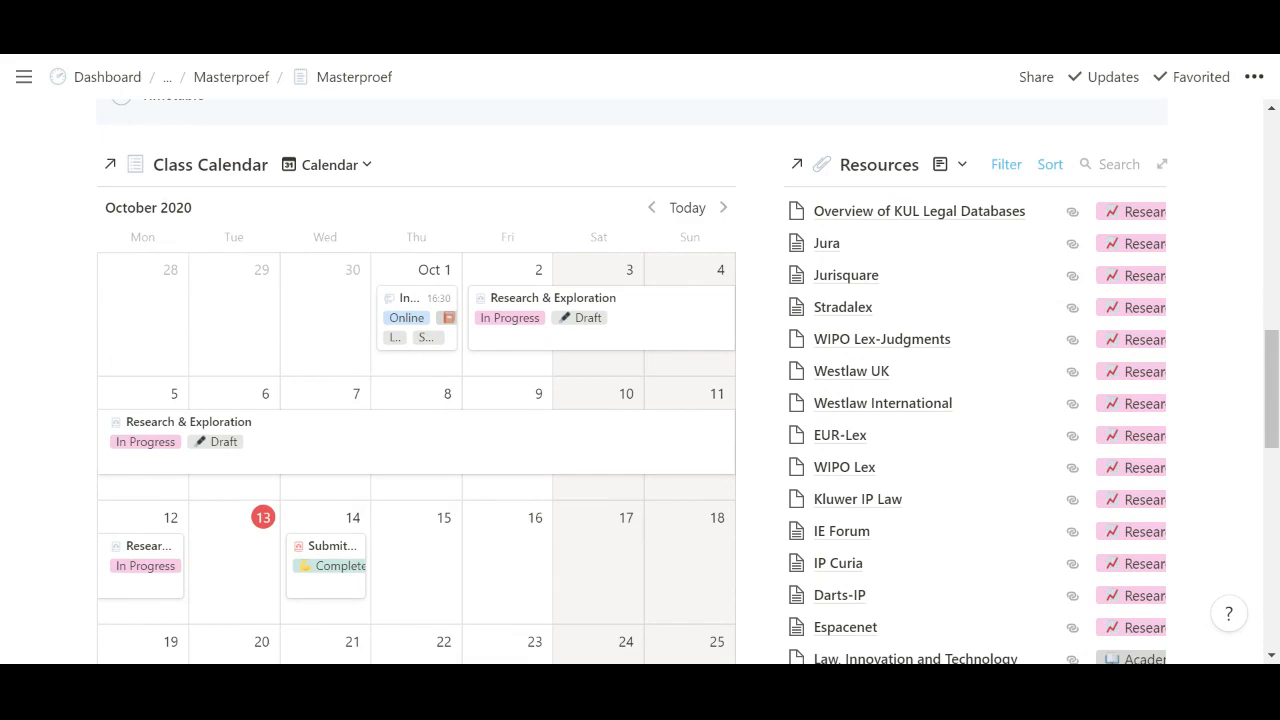
{"action": "mouse_move", "coordinate": [1002, 324]}
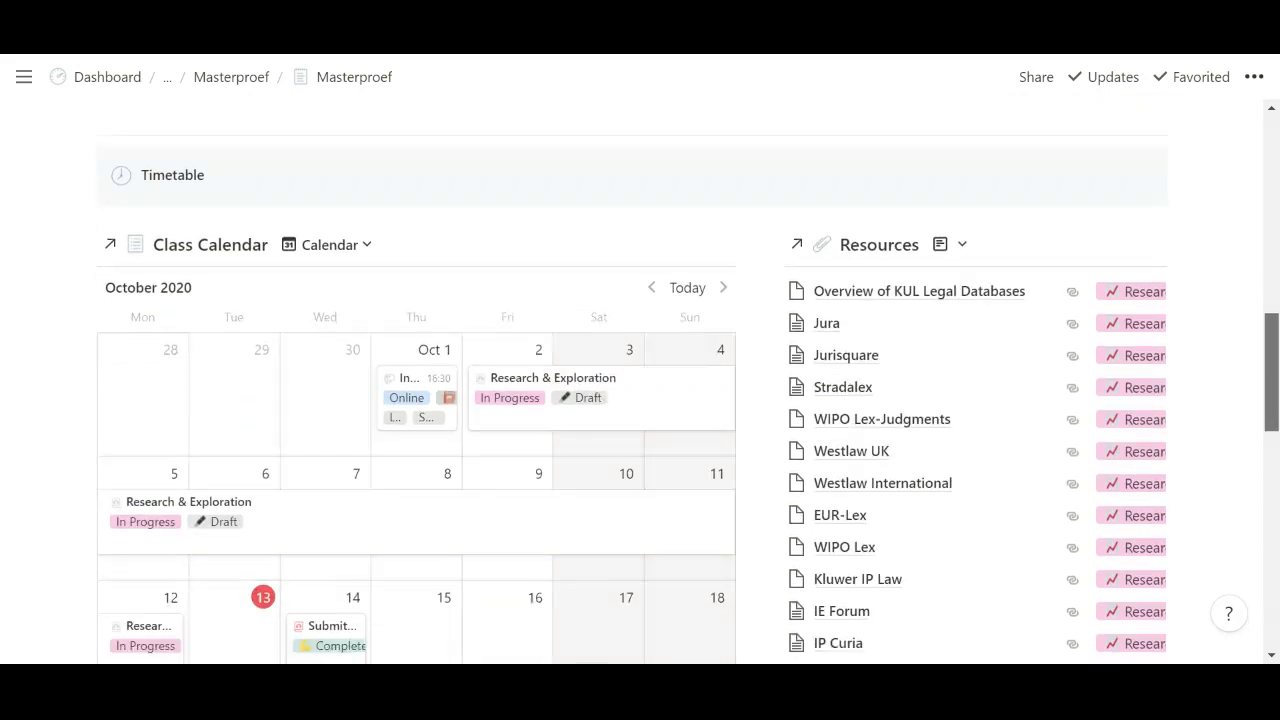
{"action": "mouse_move", "coordinate": [178, 232]}
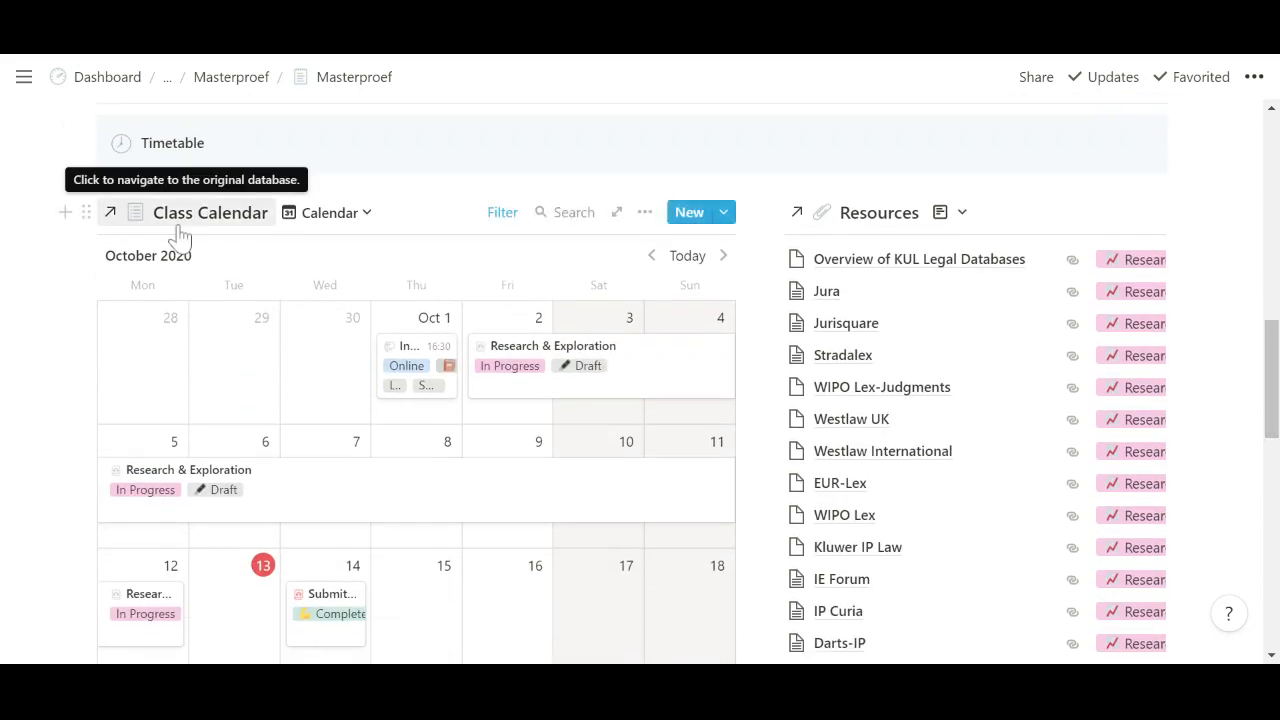
{"action": "mouse_move", "coordinate": [524, 224]}
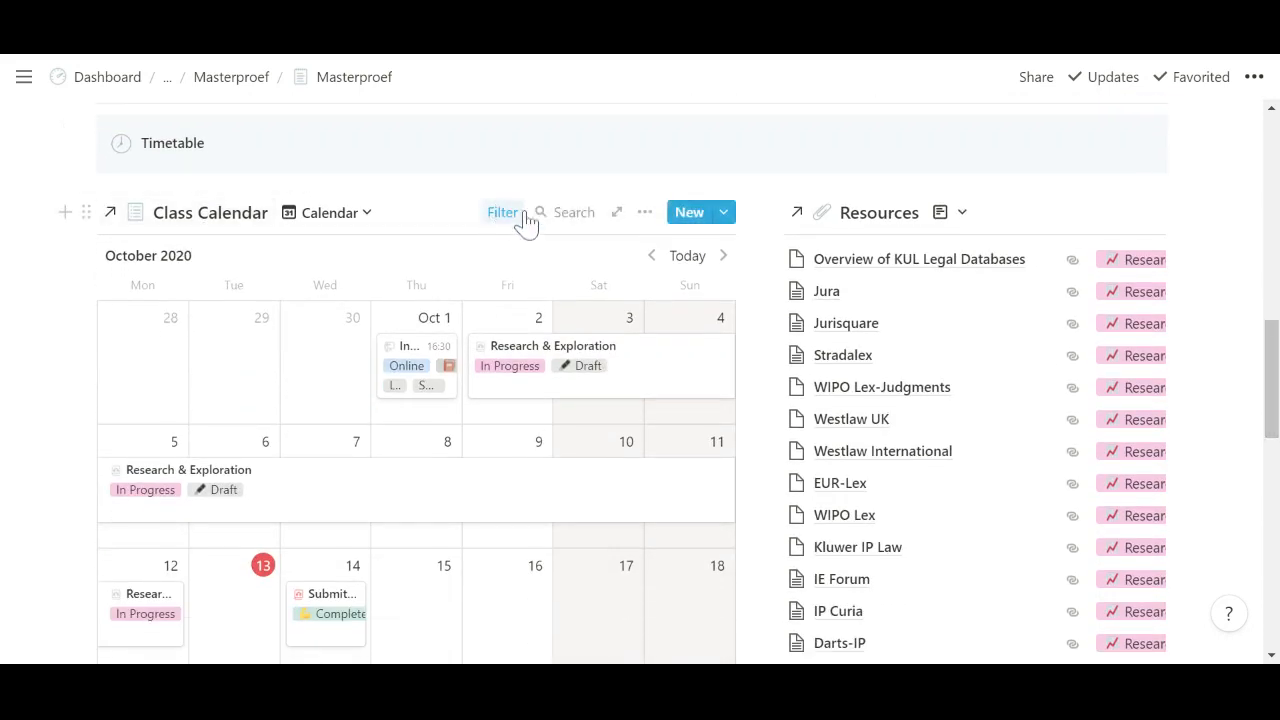
{"action": "scroll", "scroll_direction": "down", "scroll_amount": 3}
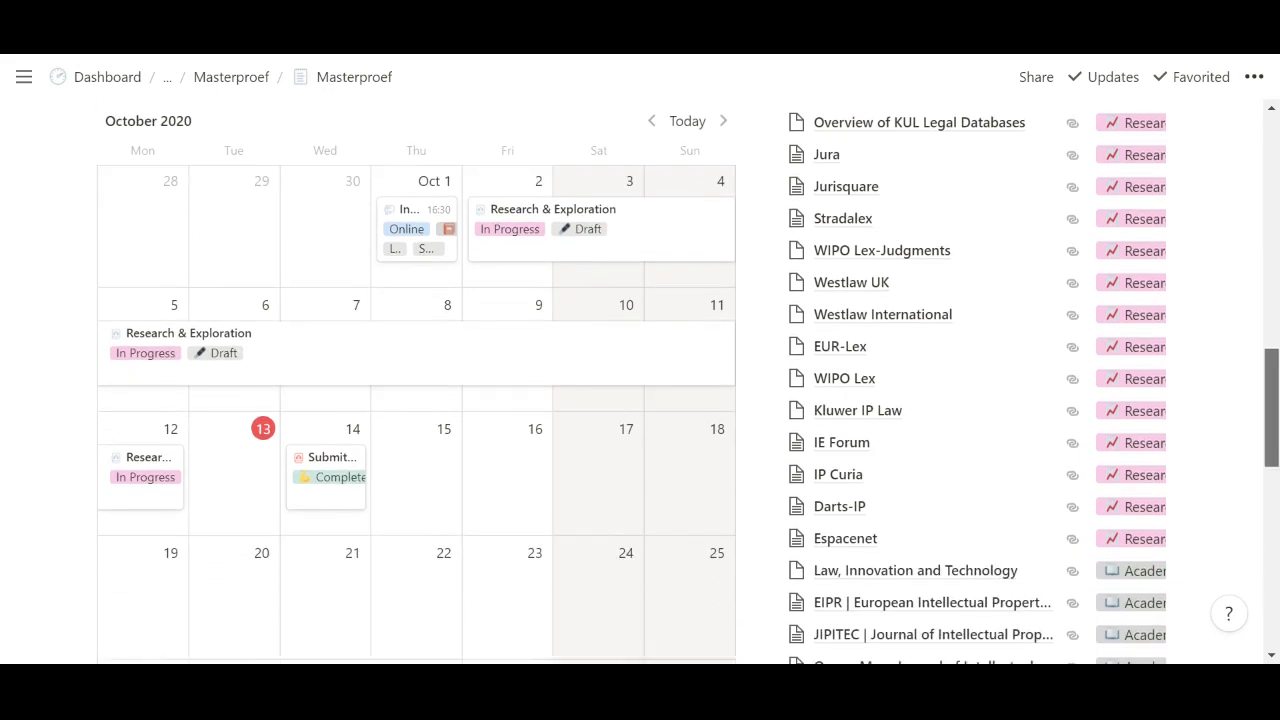
{"action": "scroll", "scroll_direction": "down", "scroll_amount": 3}
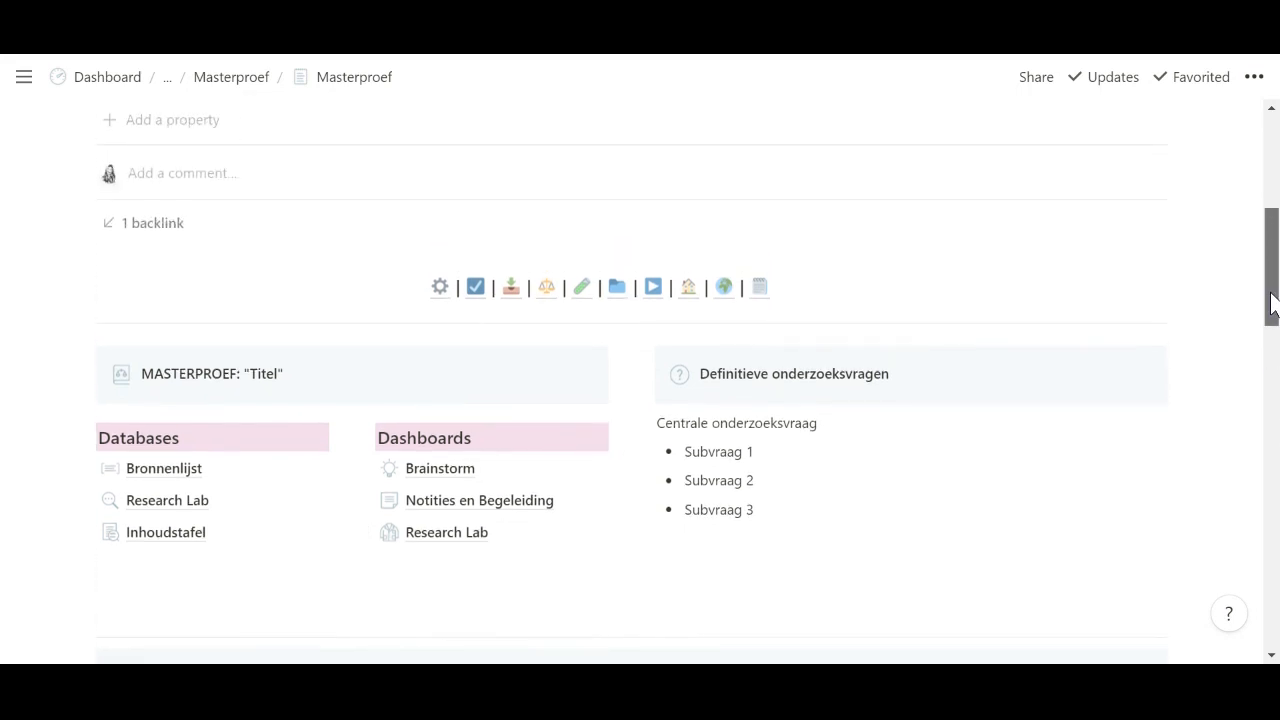
{"action": "mouse_move", "coordinate": [440, 288]}
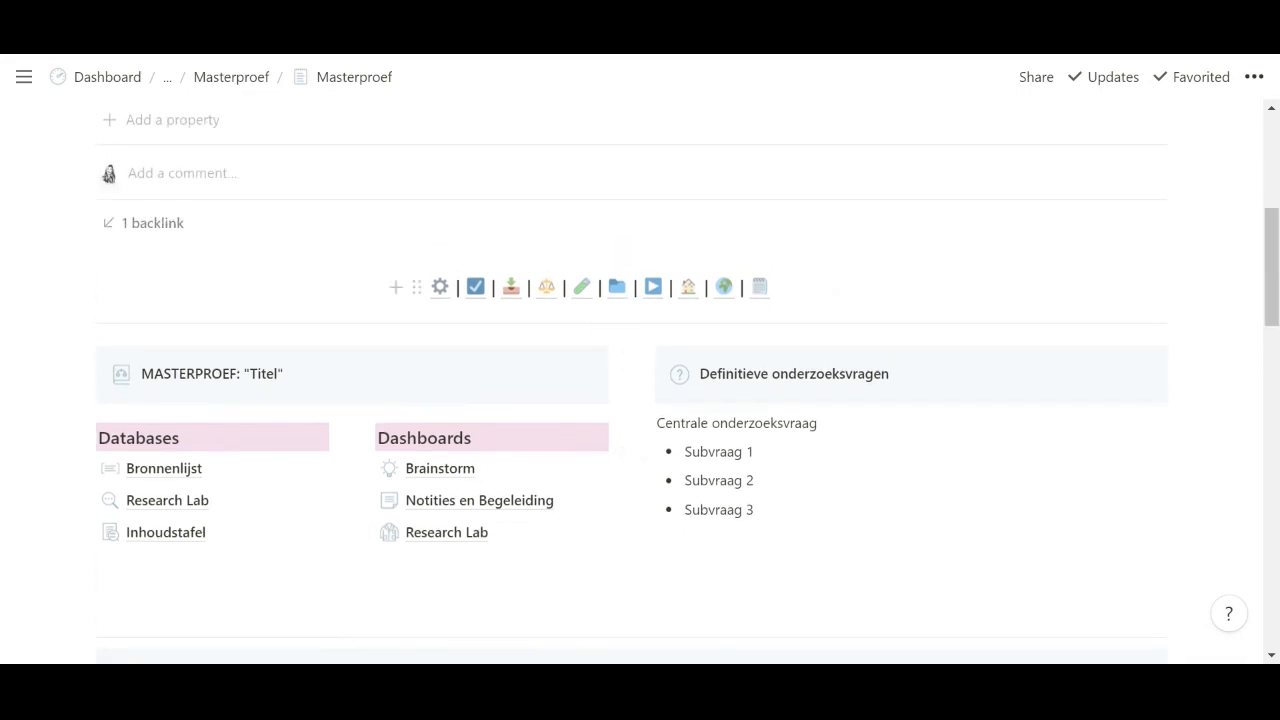
{"action": "mouse_move", "coordinate": [470, 482]}
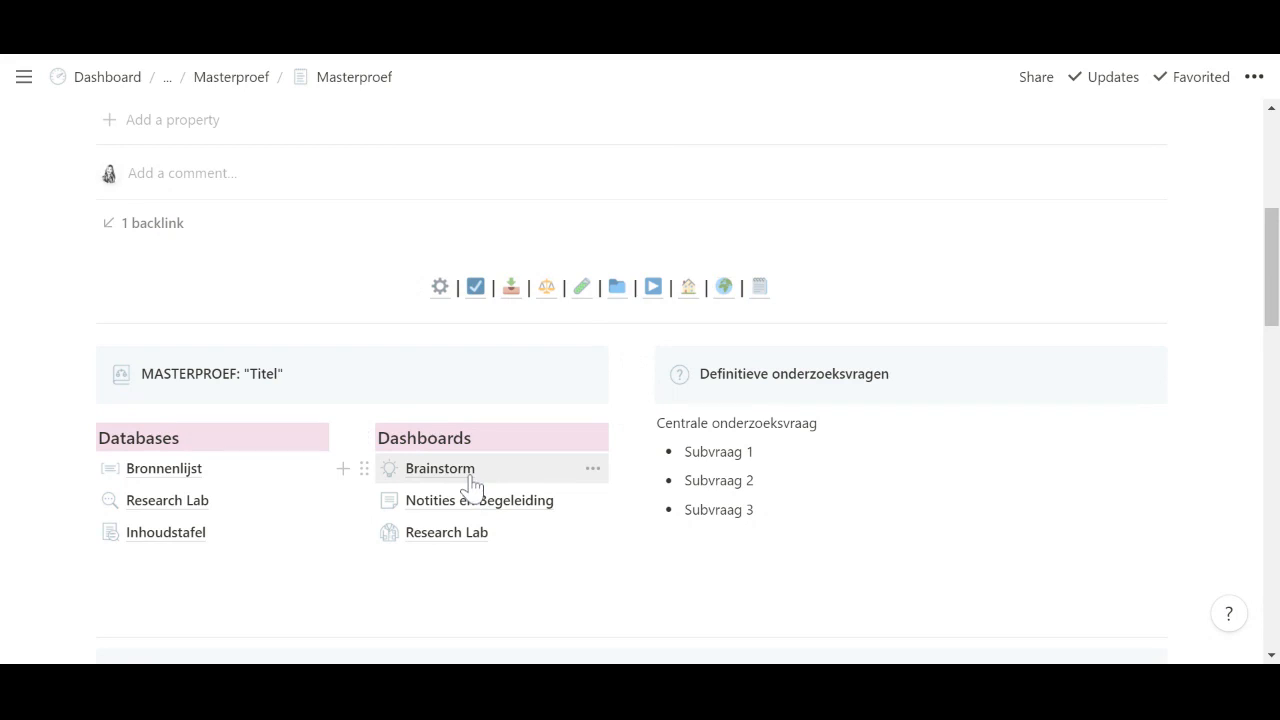
Open the Brainstorm dashboard and switch its Thesis Topics IP ICT table to the Final Round view
{"action": "left_click", "coordinate": [440, 468]}
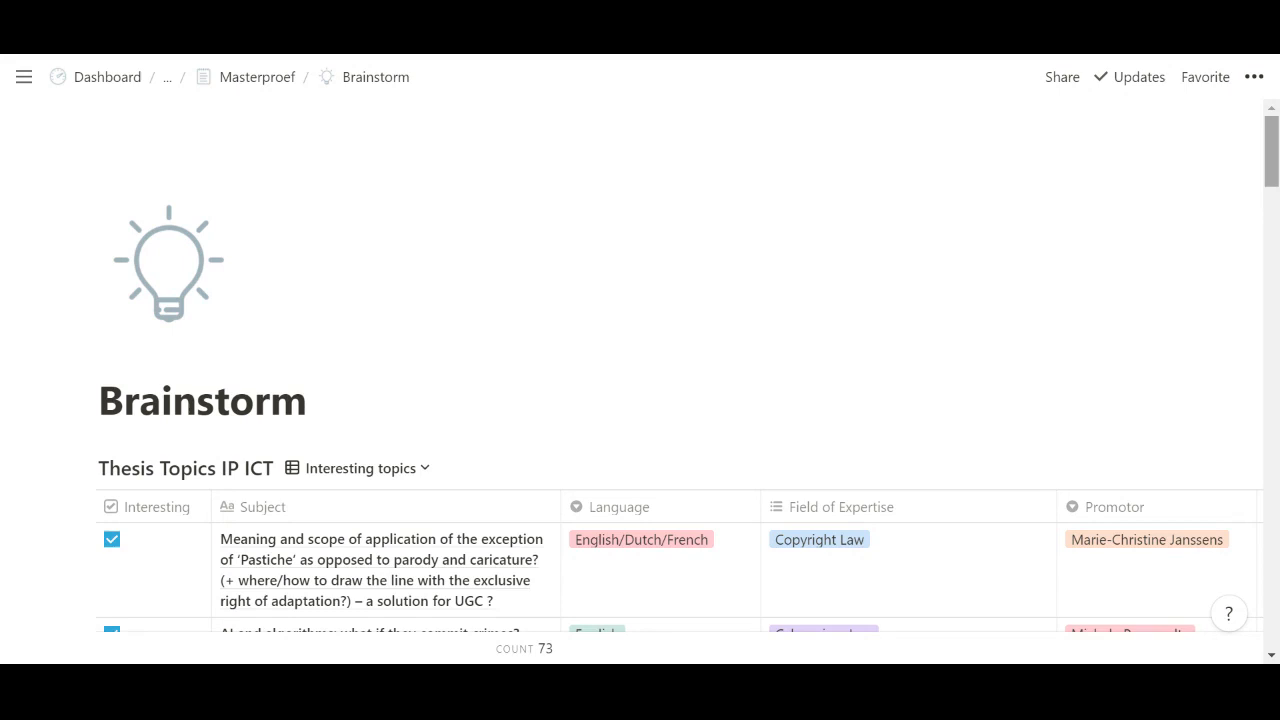
{"action": "scroll", "scroll_direction": "down", "scroll_amount": 3}
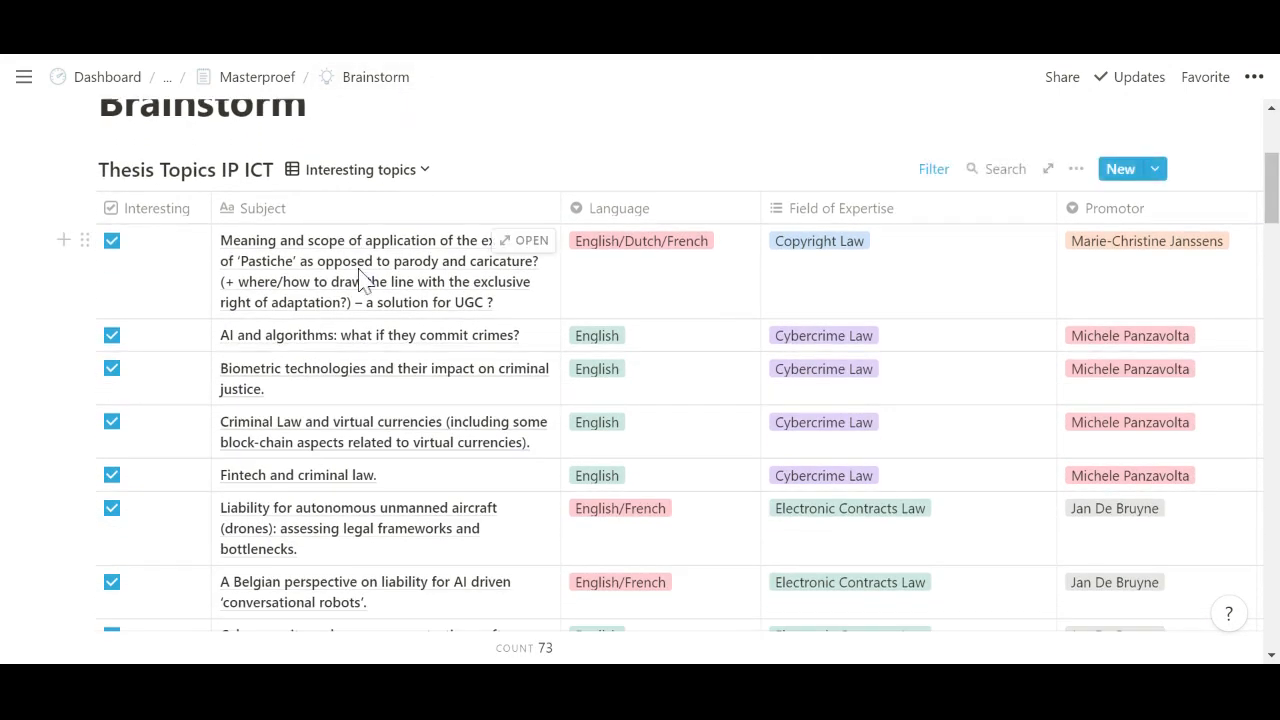
{"action": "left_click", "coordinate": [364, 168]}
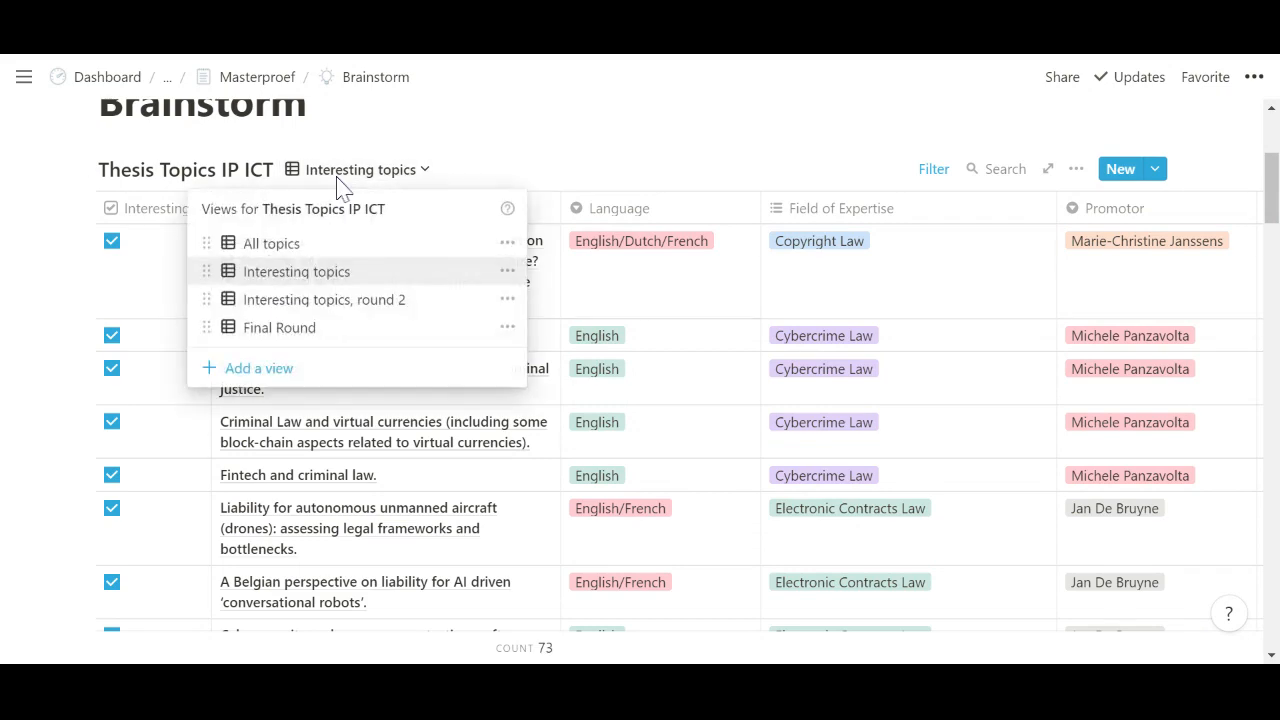
{"action": "left_click", "coordinate": [364, 168]}
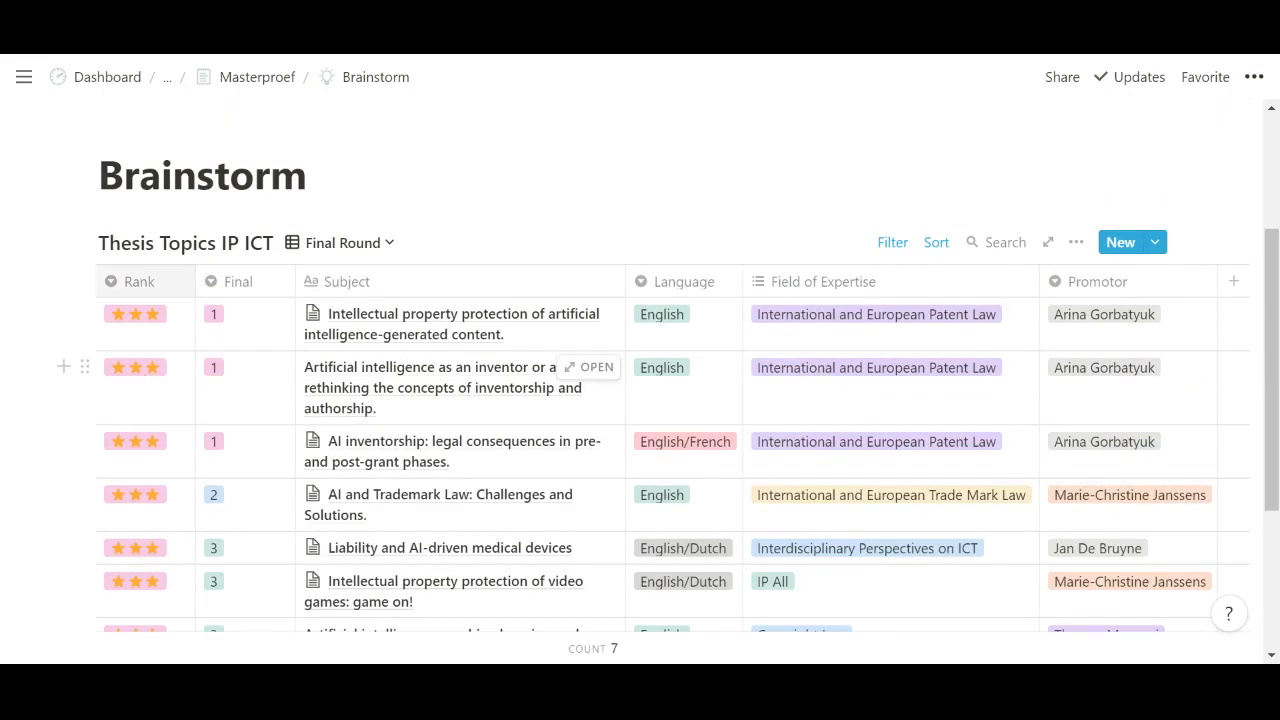
{"action": "left_click", "coordinate": [24, 76]}
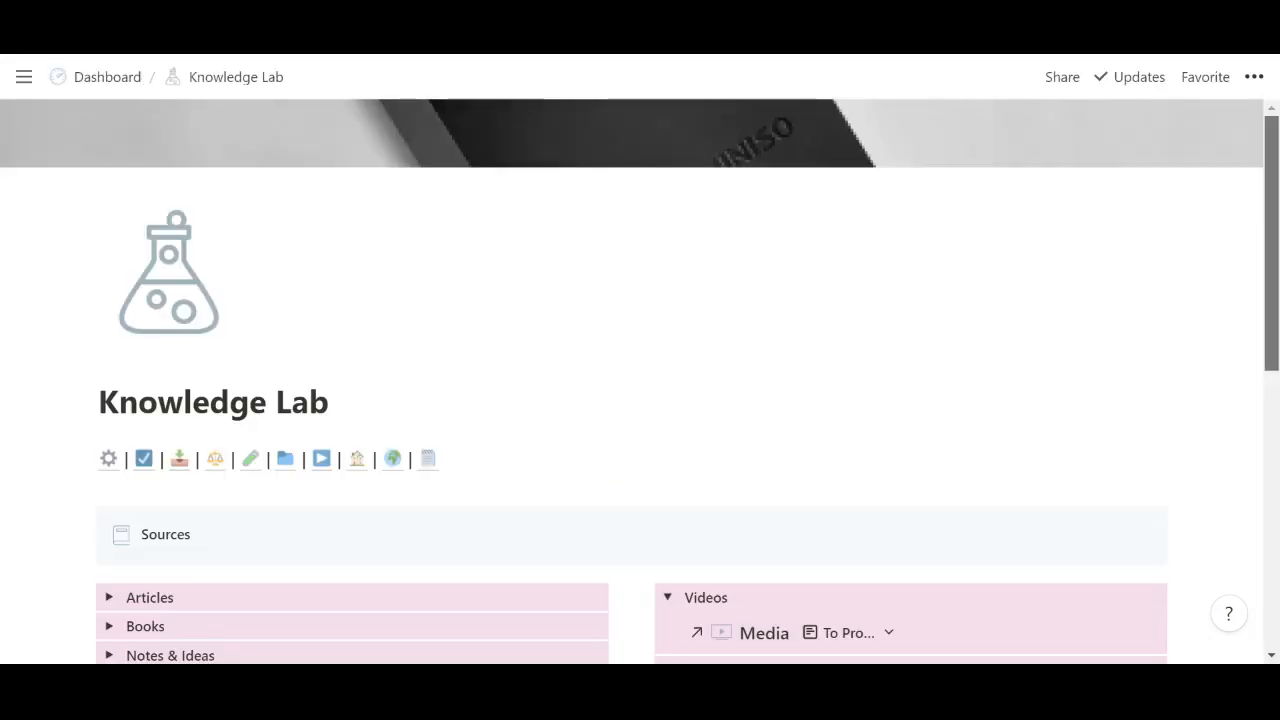
Expand and collapse the Articles sources list, then scroll to the Knowledge Aggregation gallery
{"action": "scroll", "scroll_direction": "down", "scroll_amount": 3}
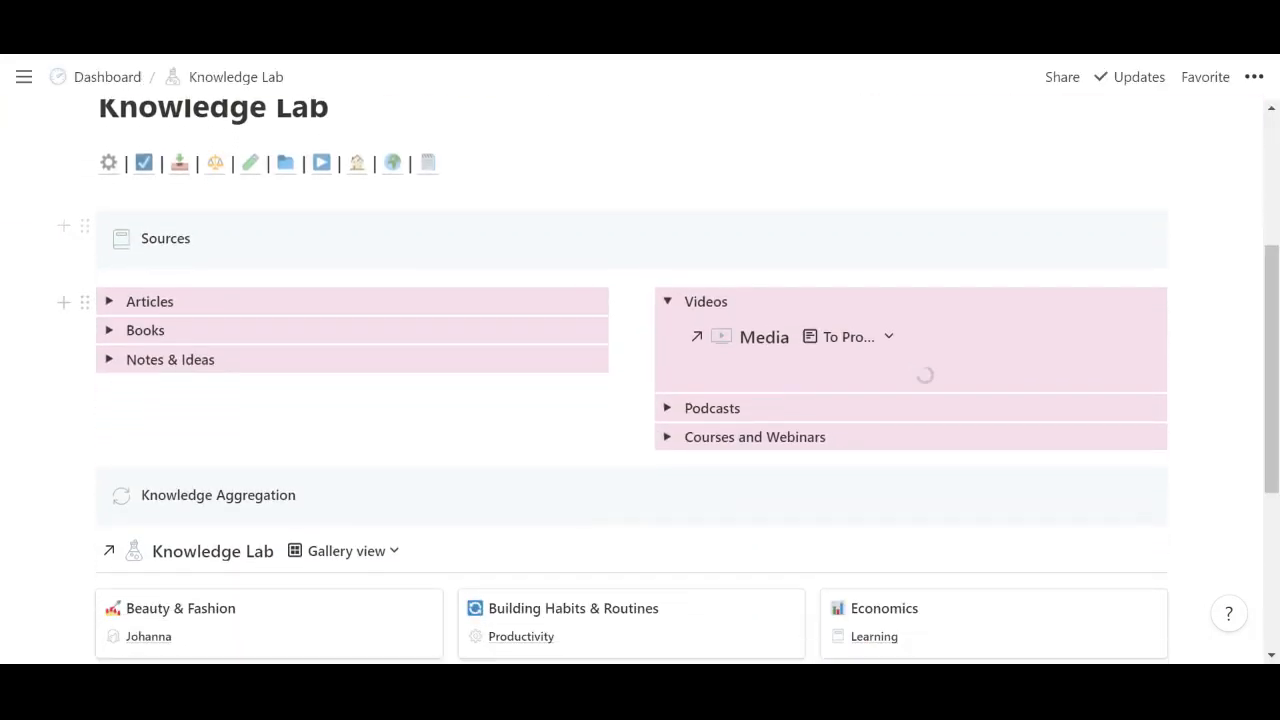
{"action": "left_click", "coordinate": [108, 300]}
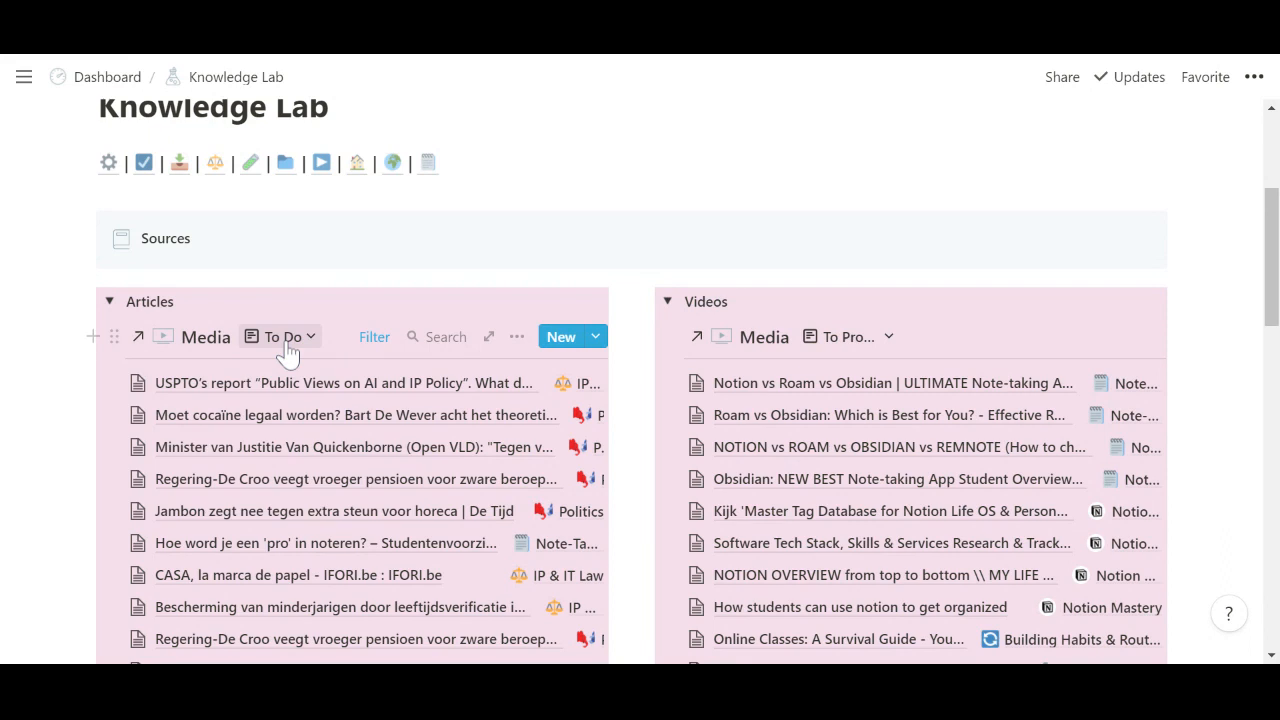
{"action": "left_click", "coordinate": [284, 336]}
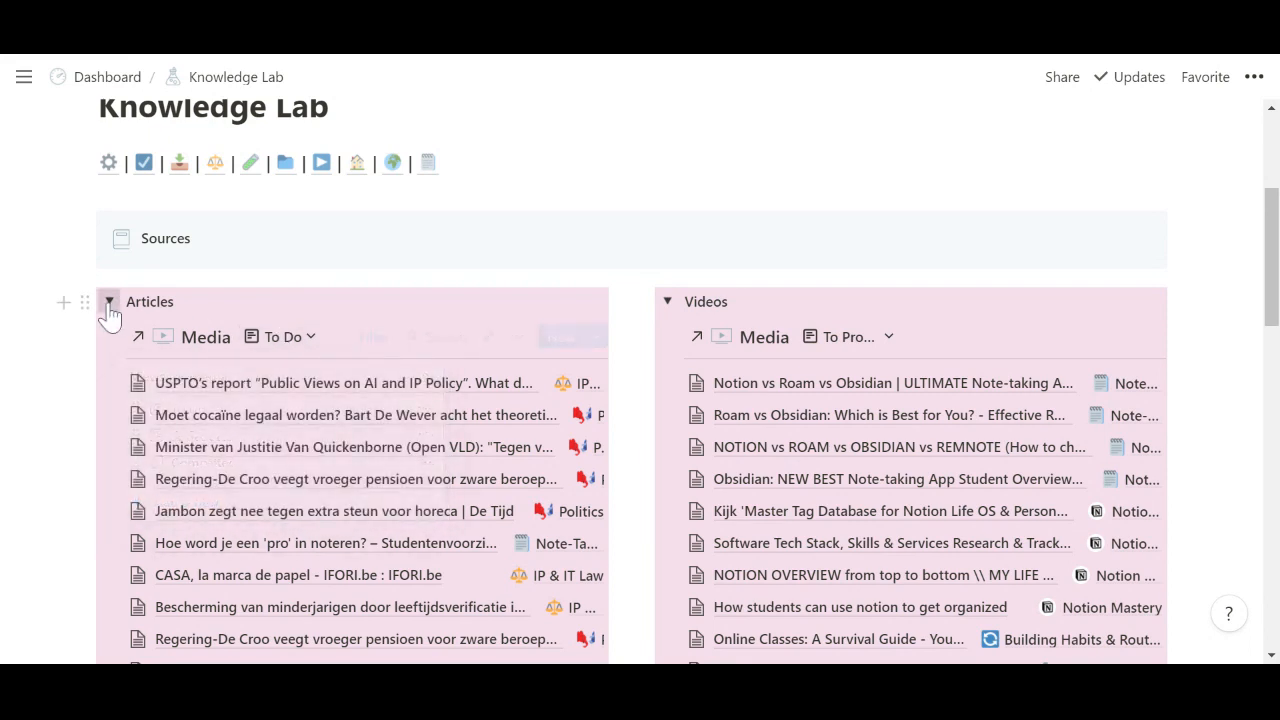
{"action": "left_click", "coordinate": [108, 300]}
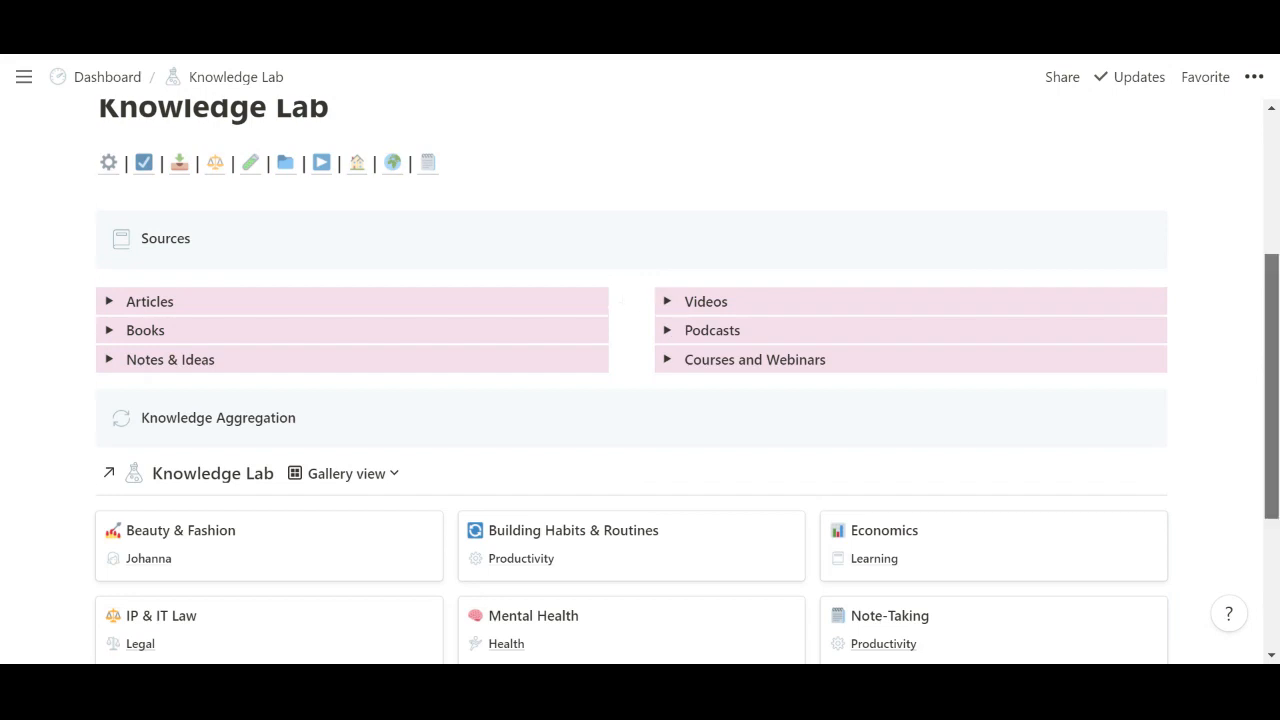
{"action": "scroll", "scroll_direction": "down", "scroll_amount": 3}
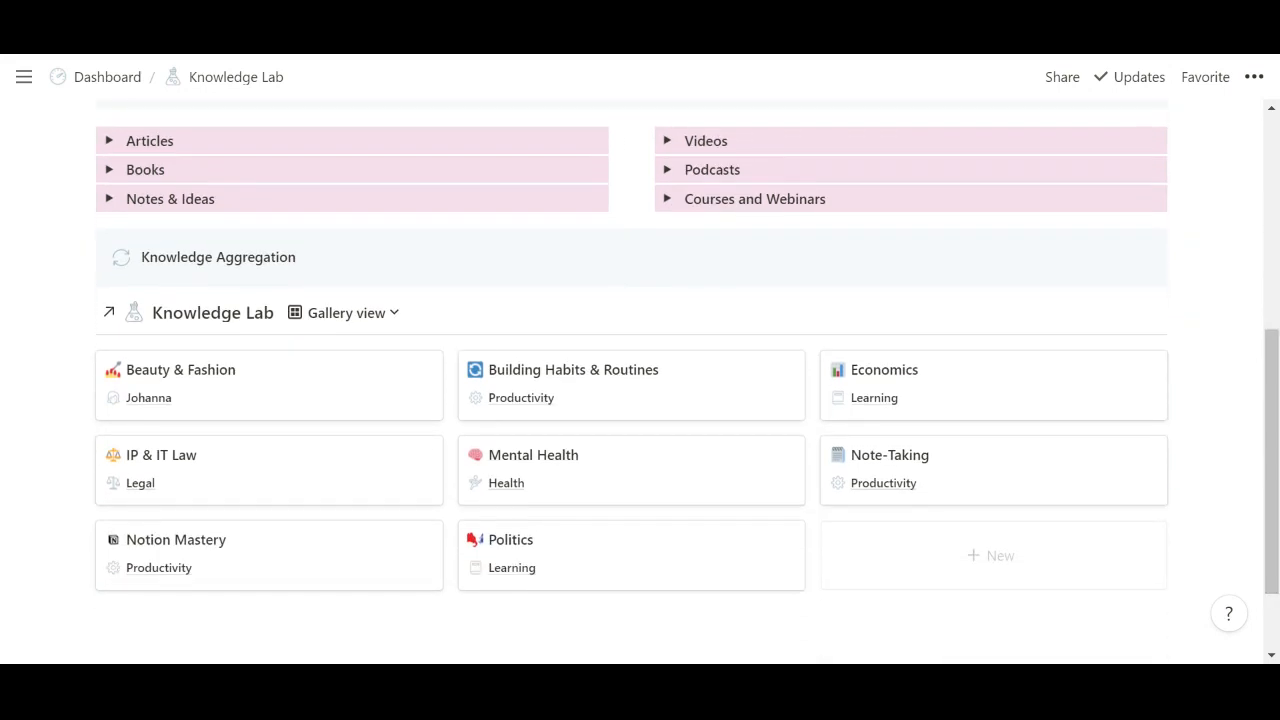
{"action": "mouse_move", "coordinate": [248, 324]}
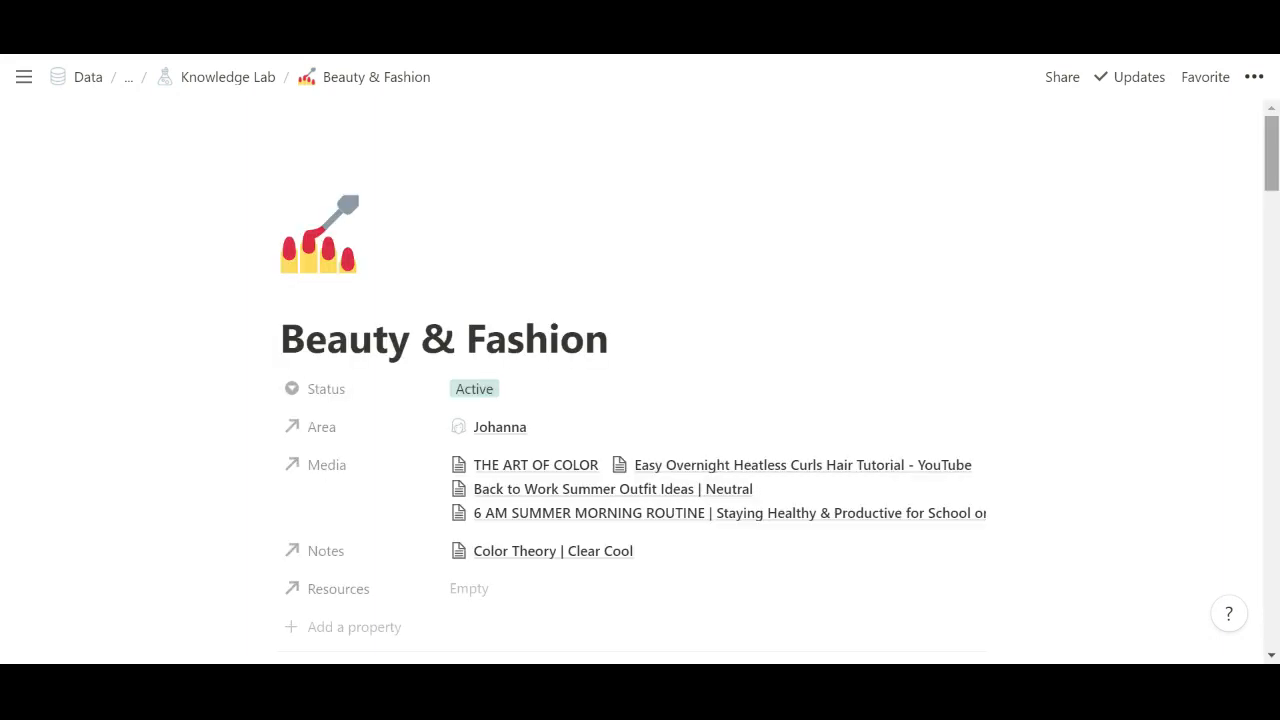
Browse the Beauty & Fashion page's colour theory notes
{"action": "scroll", "scroll_direction": "down", "scroll_amount": 3}
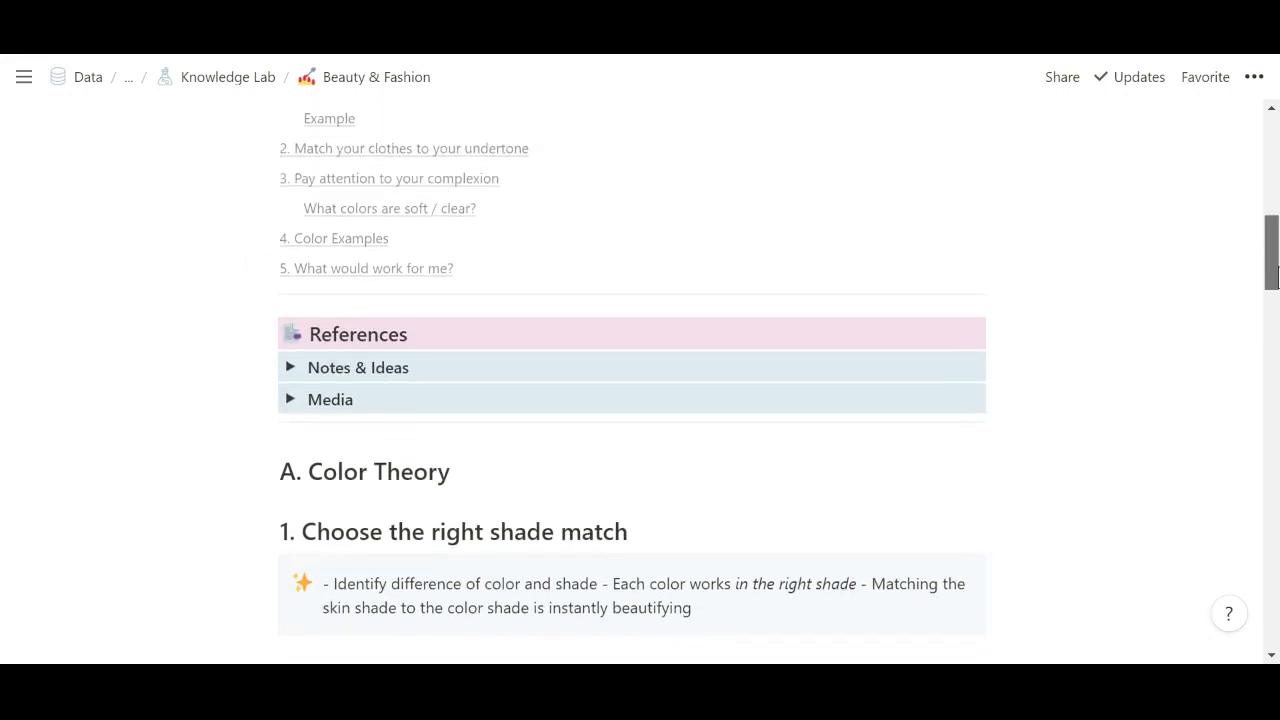
{"action": "scroll", "scroll_direction": "down", "scroll_amount": 3}
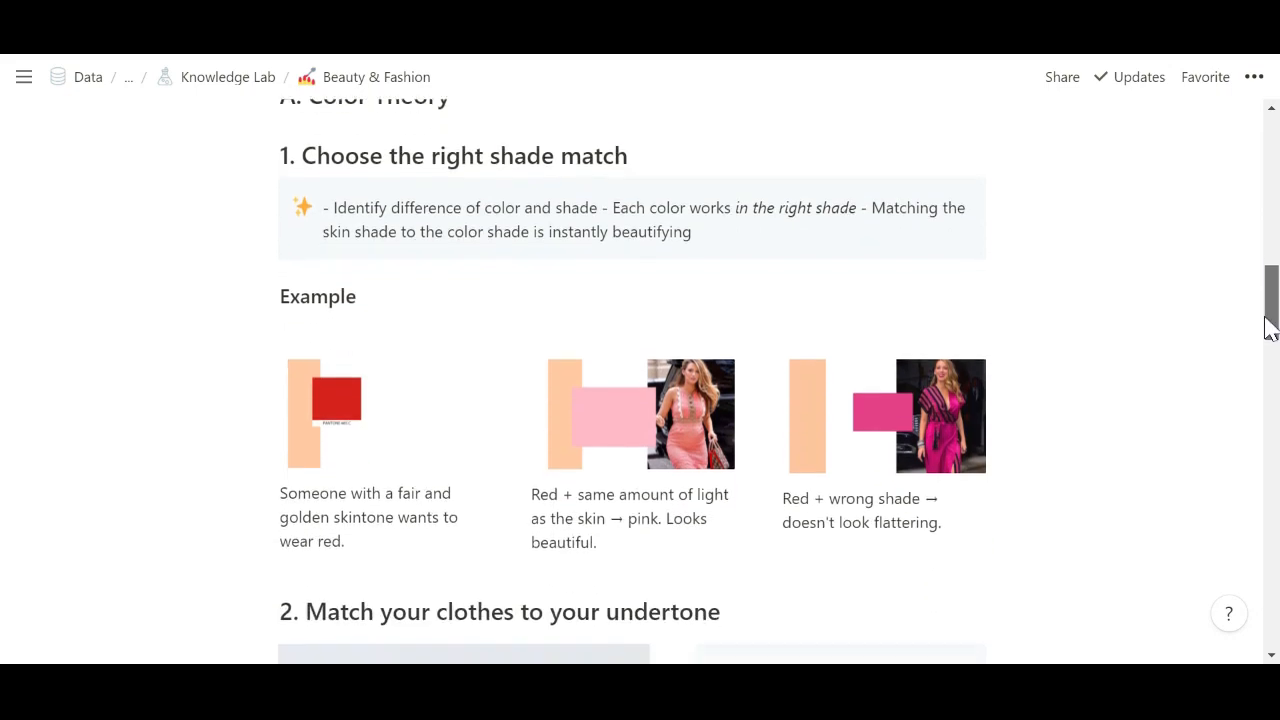
{"action": "scroll", "scroll_direction": "down", "scroll_amount": 3}
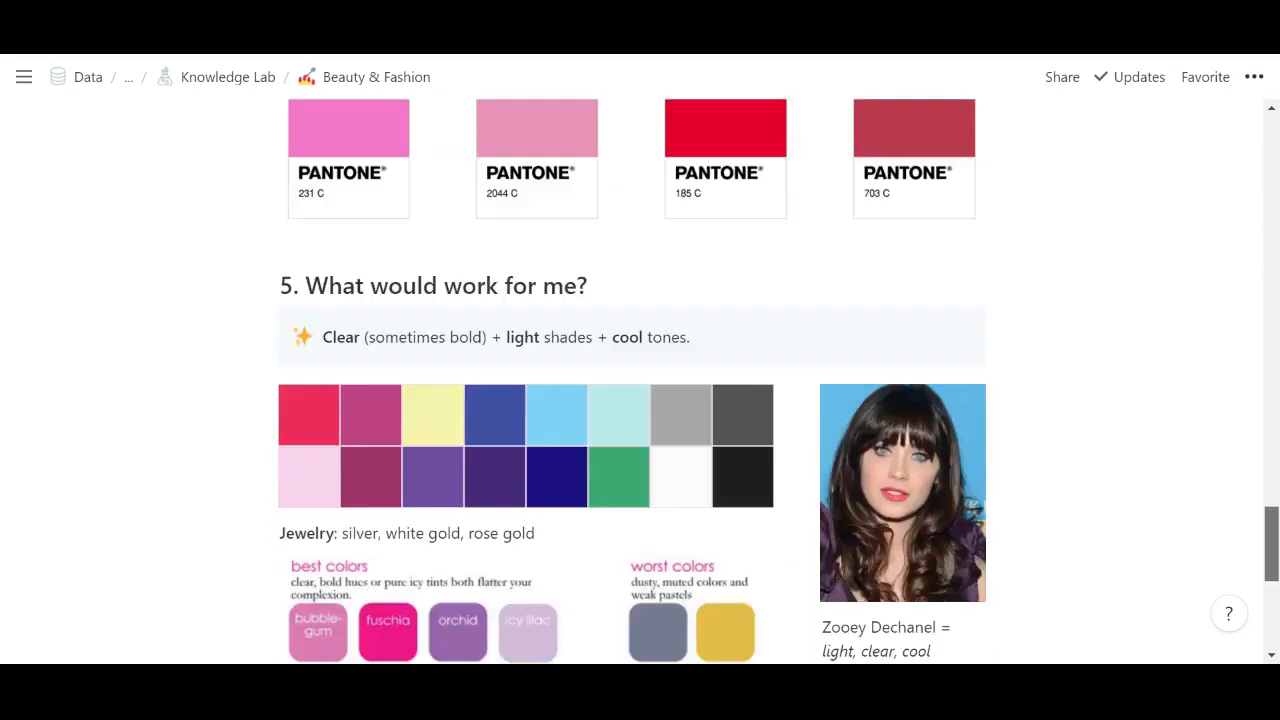
{"action": "scroll", "scroll_direction": "up", "scroll_amount": 3}
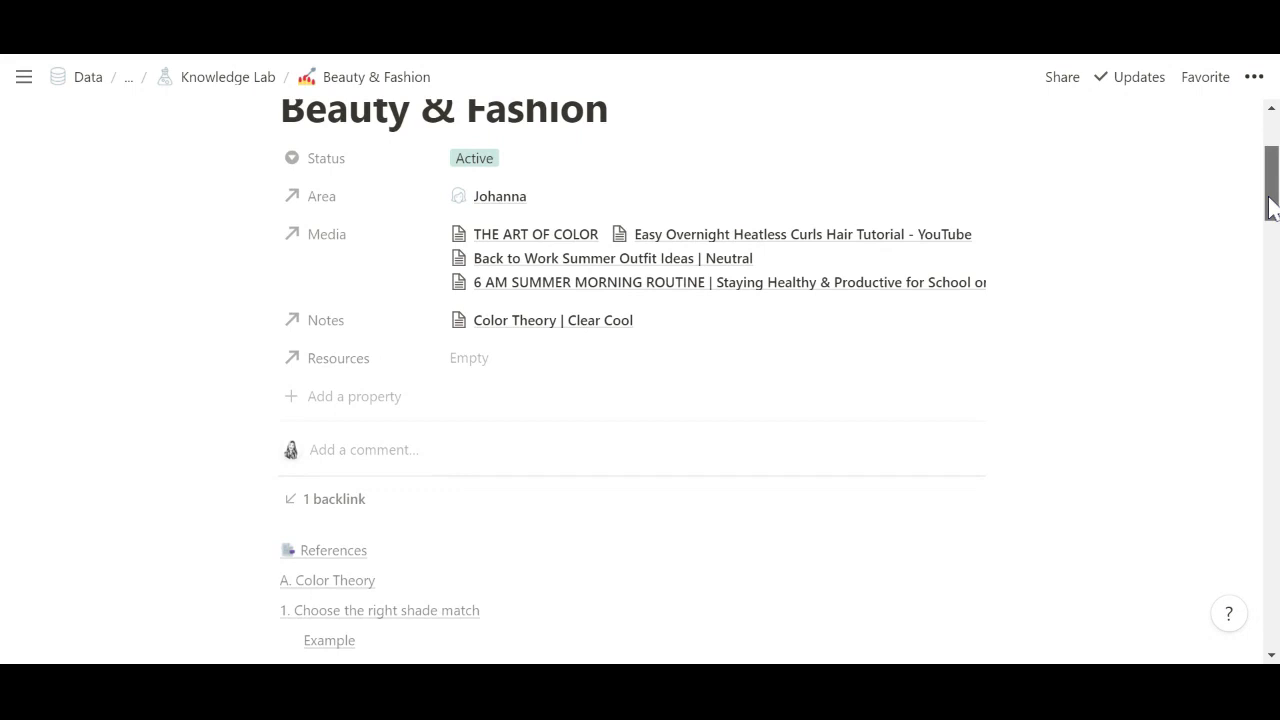
{"action": "scroll", "scroll_direction": "down", "scroll_amount": 3}
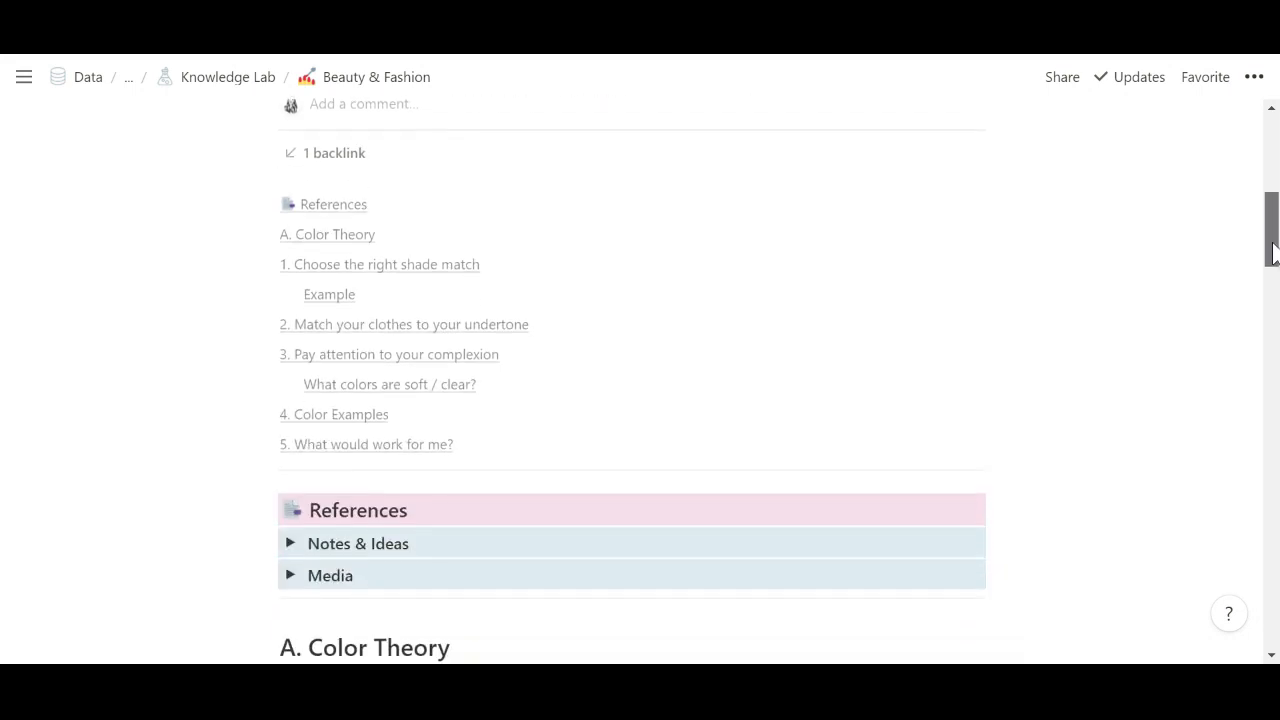
Expand the Media references block, look through it, and collapse it again
{"action": "left_click", "coordinate": [292, 576]}
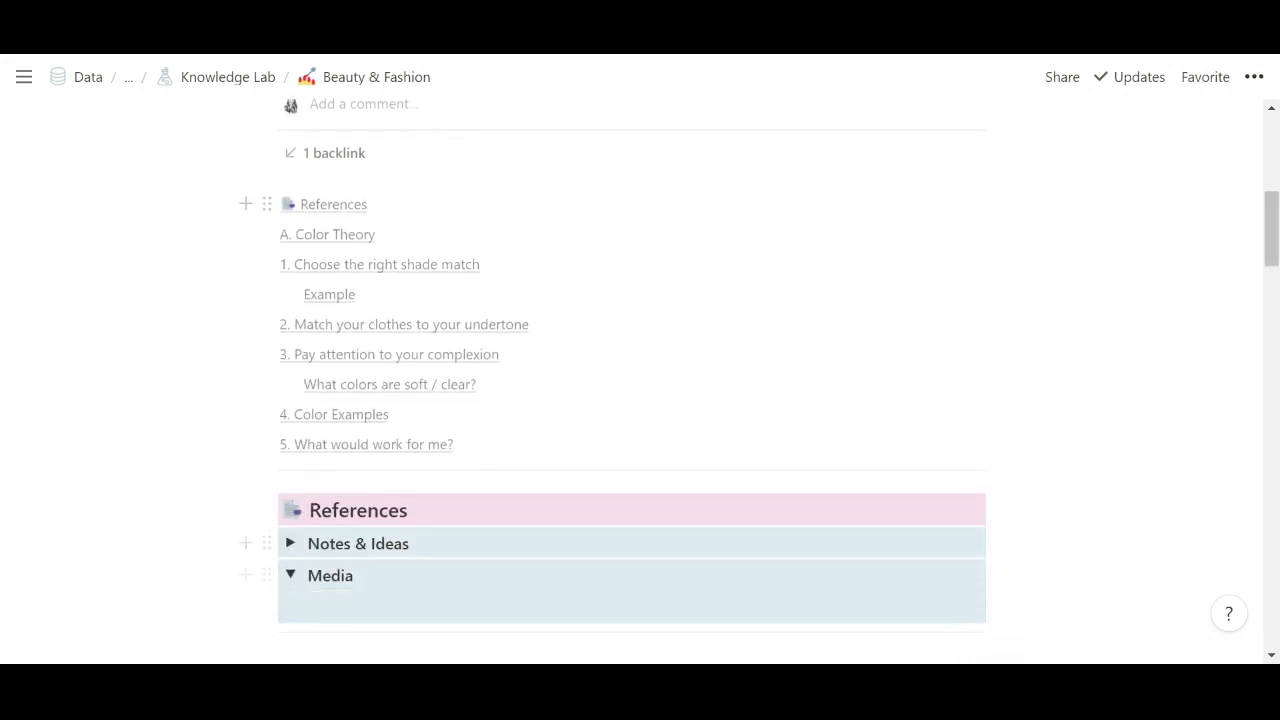
{"action": "scroll", "scroll_direction": "down", "scroll_amount": 3}
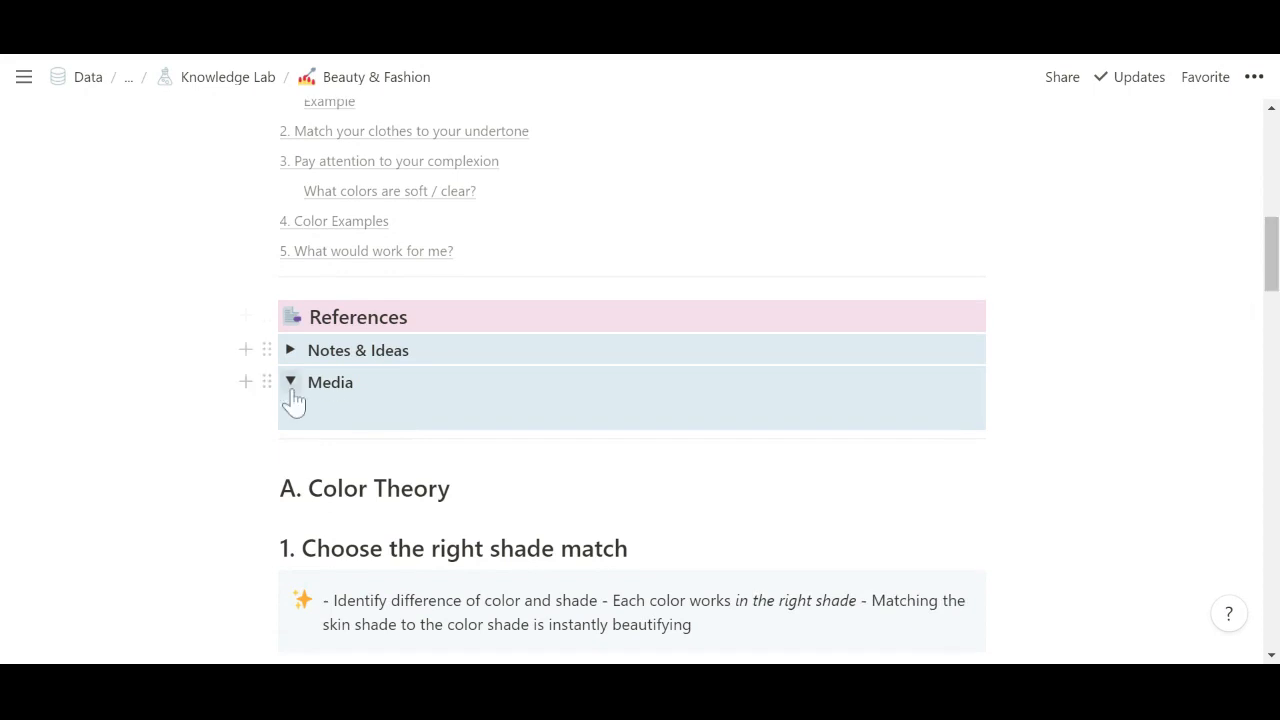
{"action": "left_click", "coordinate": [292, 382]}
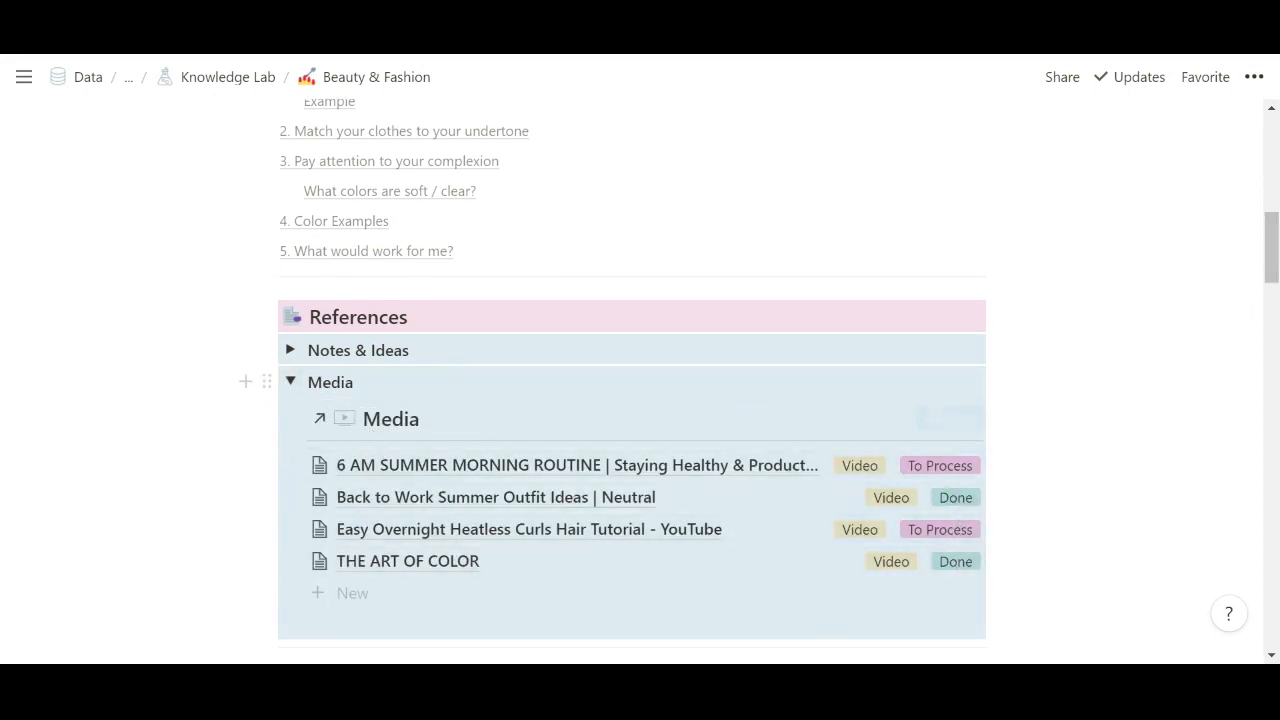
{"action": "mouse_move", "coordinate": [964, 510]}
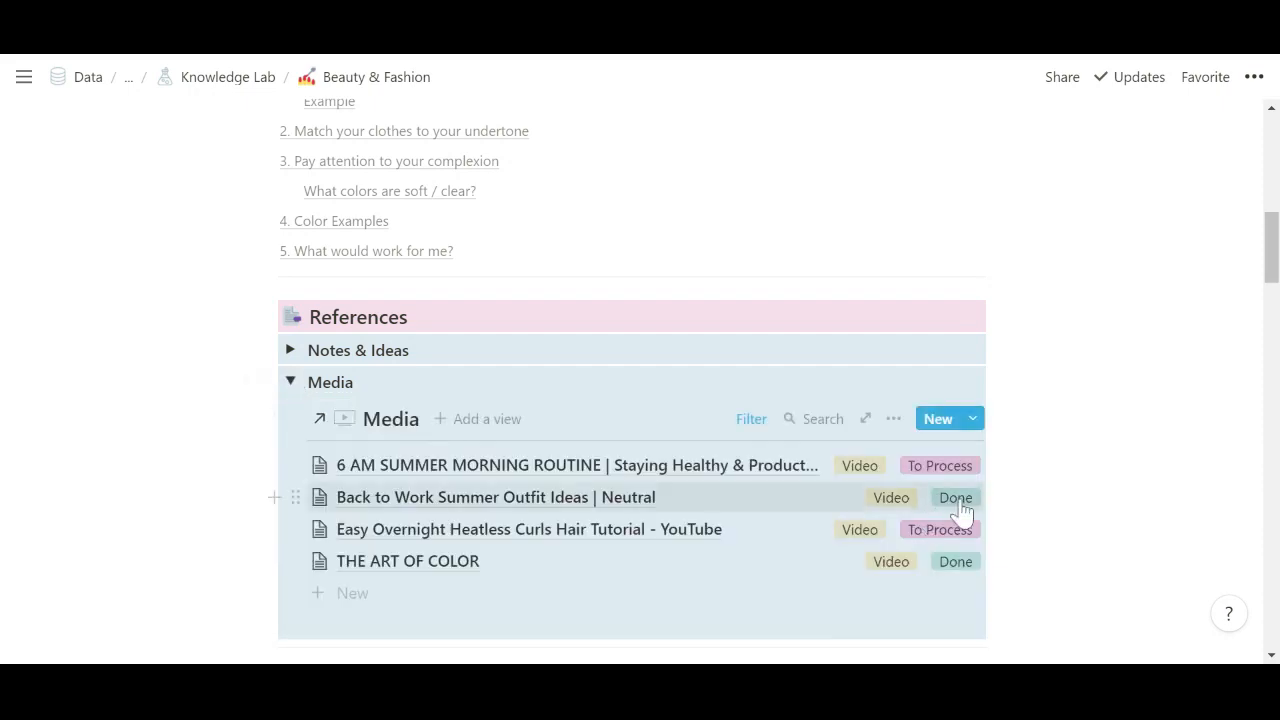
{"action": "left_click", "coordinate": [290, 380]}
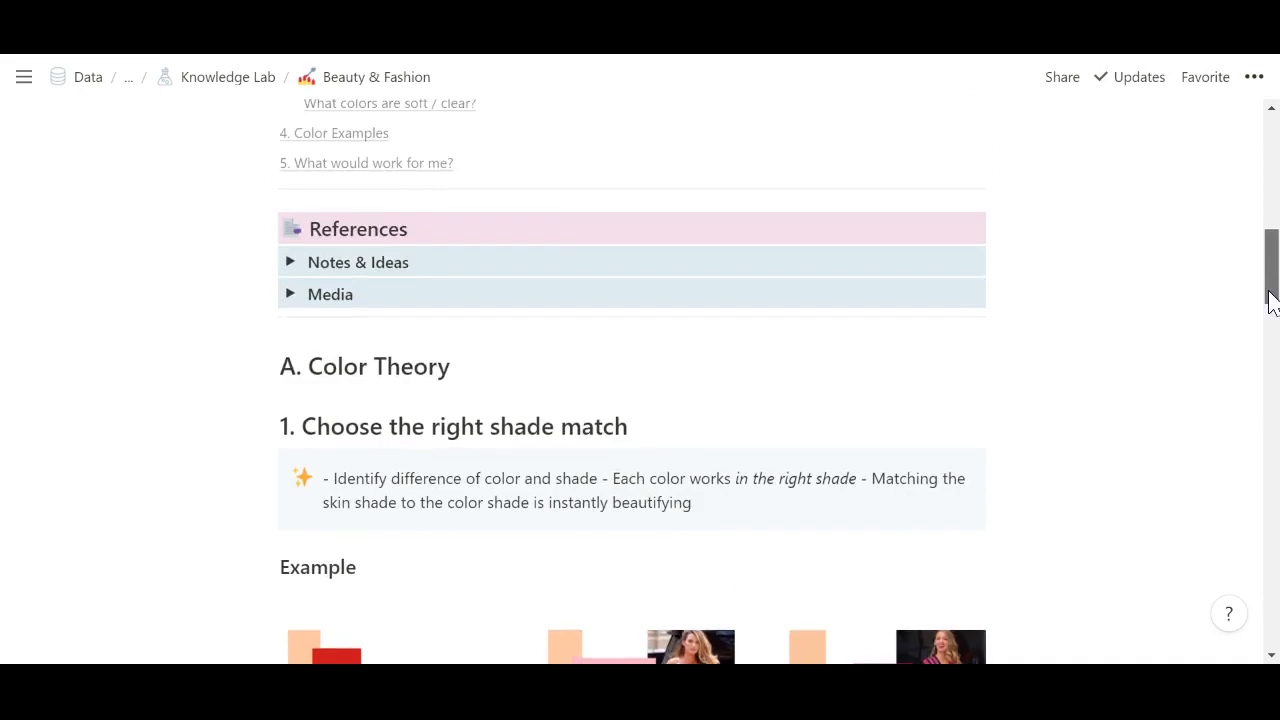
{"action": "scroll", "scroll_direction": "up", "scroll_amount": 3}
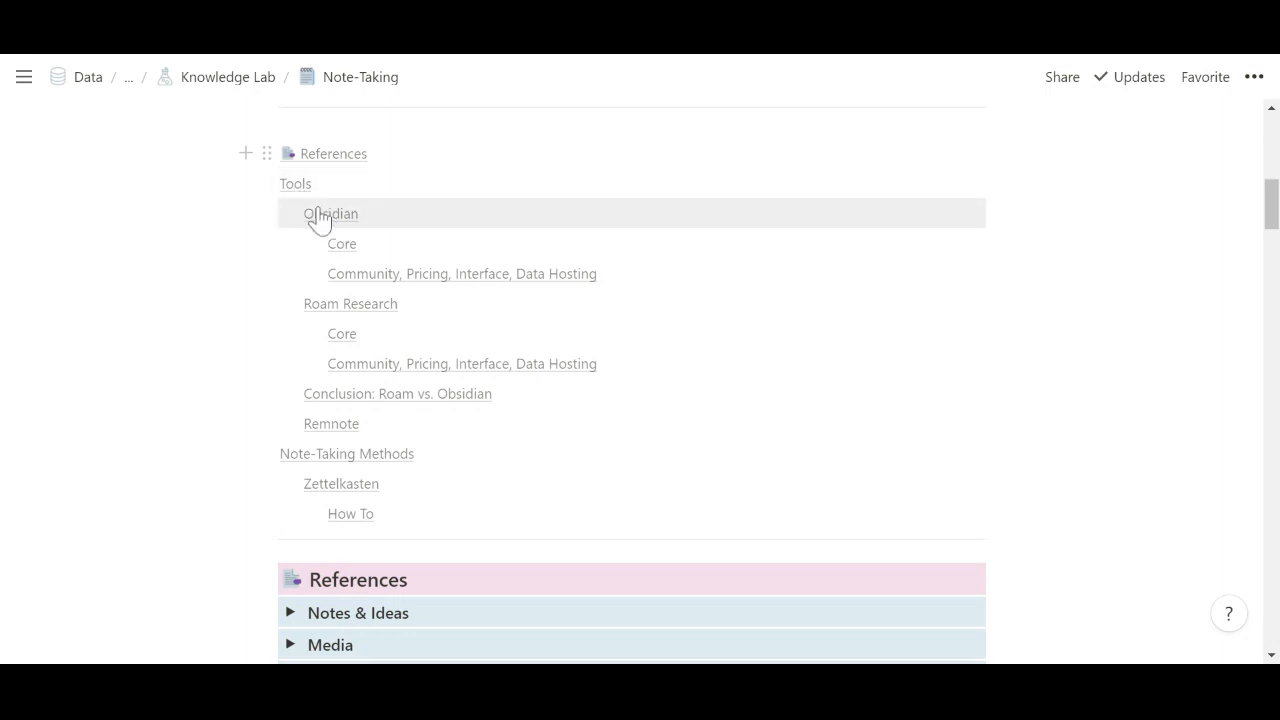
Jump to the Obsidian section and read down through the Roam Research notes
{"action": "left_click", "coordinate": [332, 212]}
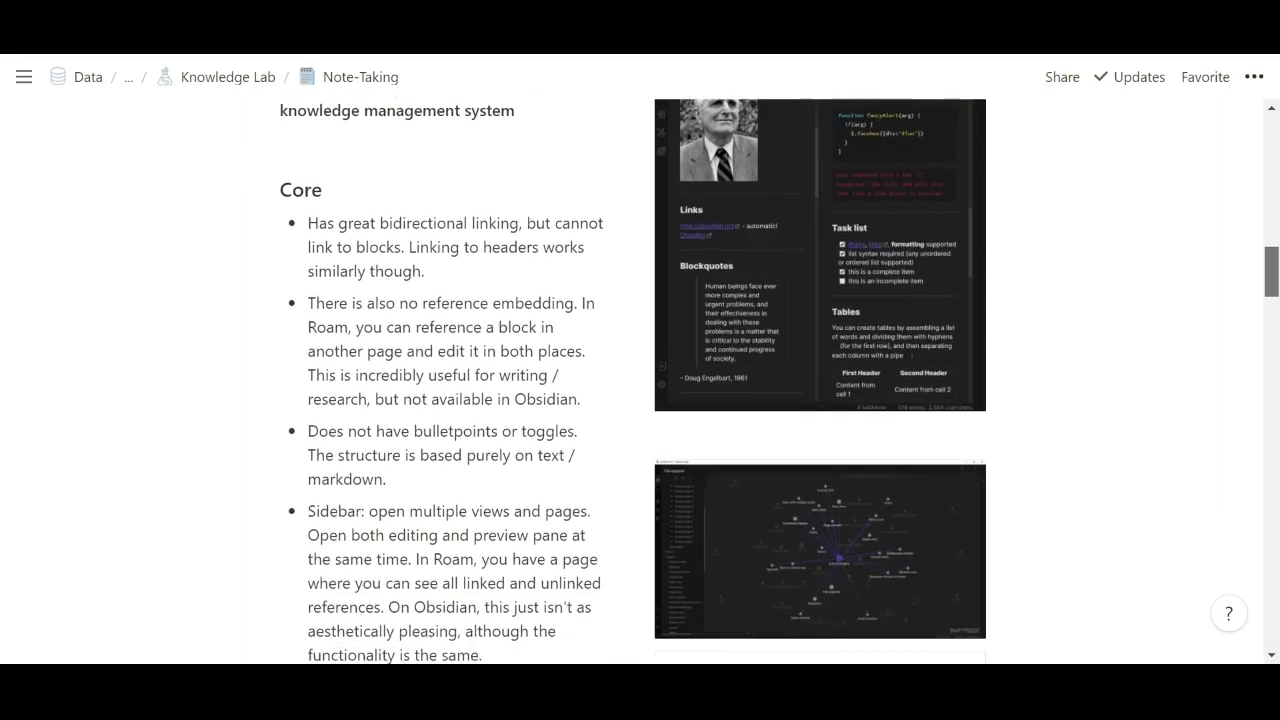
{"action": "scroll", "scroll_direction": "down", "scroll_amount": 3}
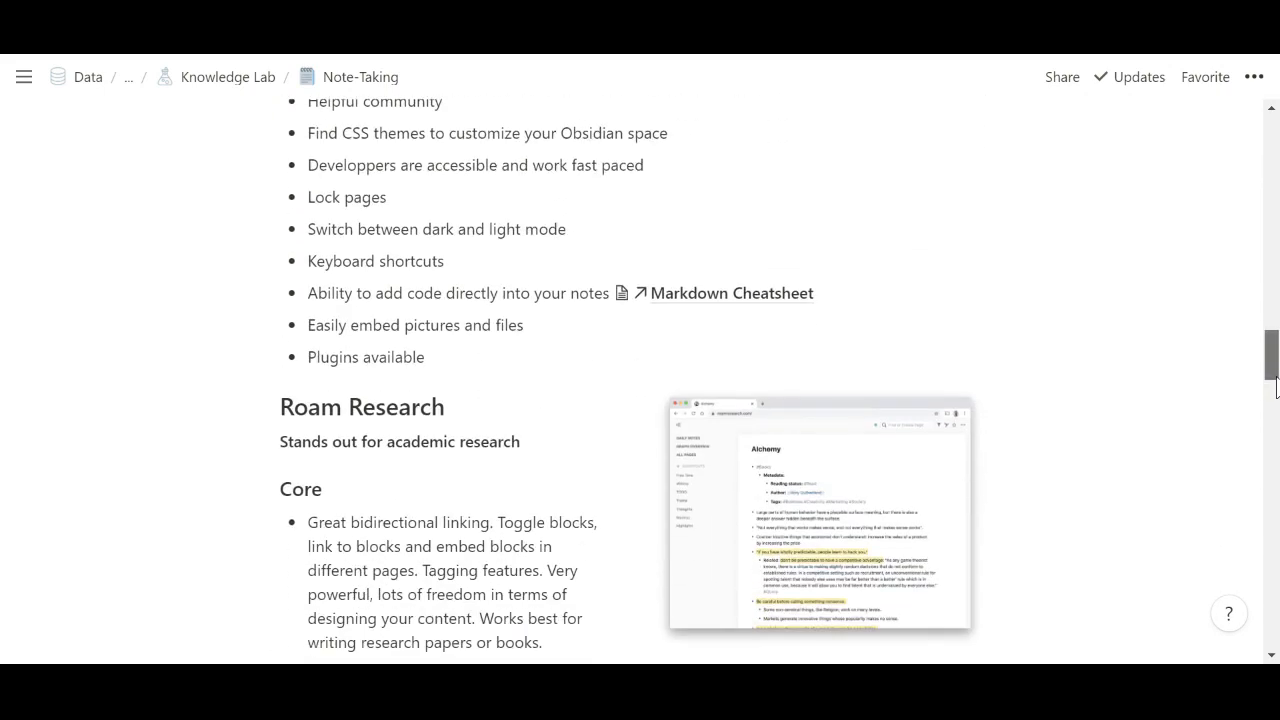
{"action": "scroll", "scroll_direction": "down", "scroll_amount": 3}
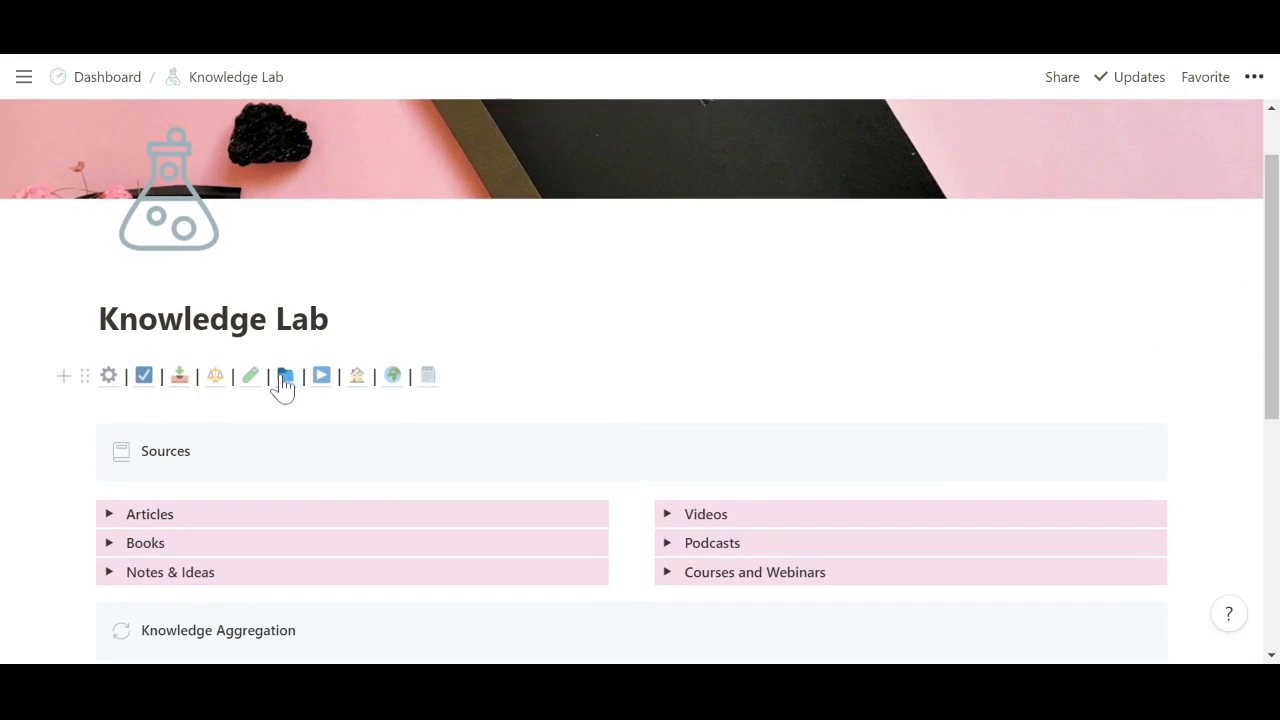
Go to the Resources page from Knowledge Lab and scroll to its Tech Stack gallery
{"action": "left_click", "coordinate": [284, 376]}
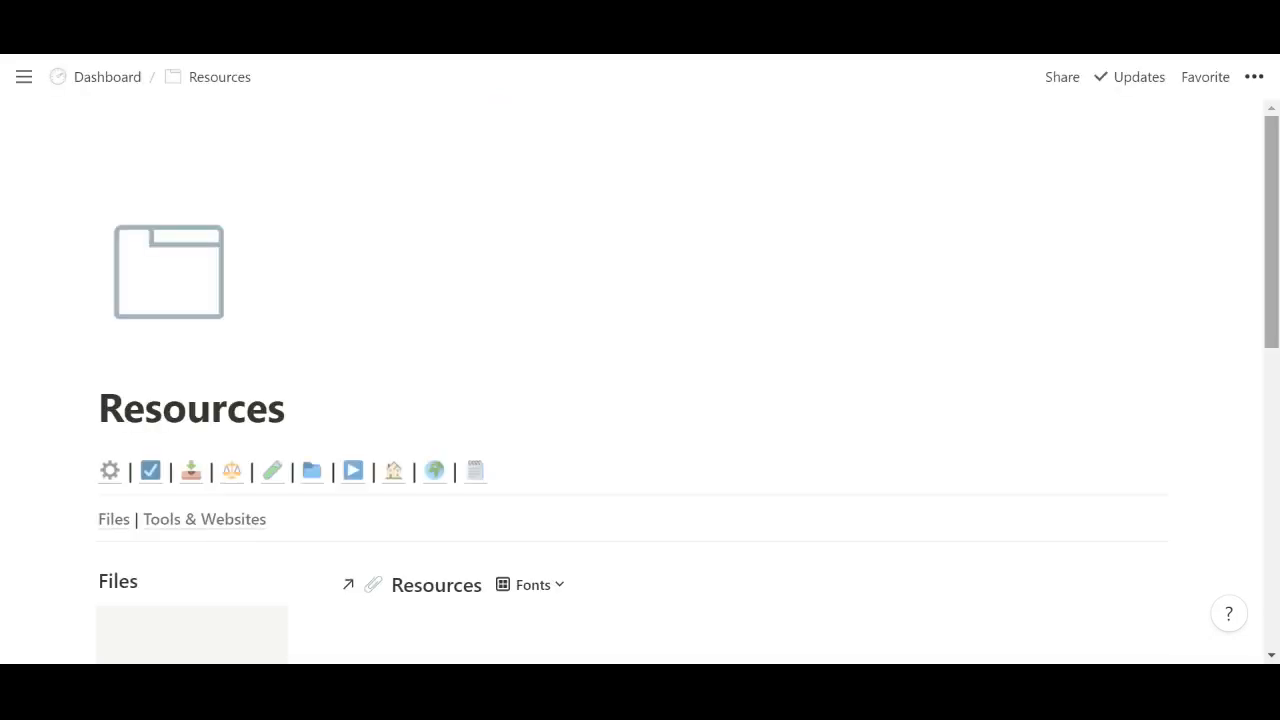
{"action": "scroll", "scroll_direction": "down", "scroll_amount": 3}
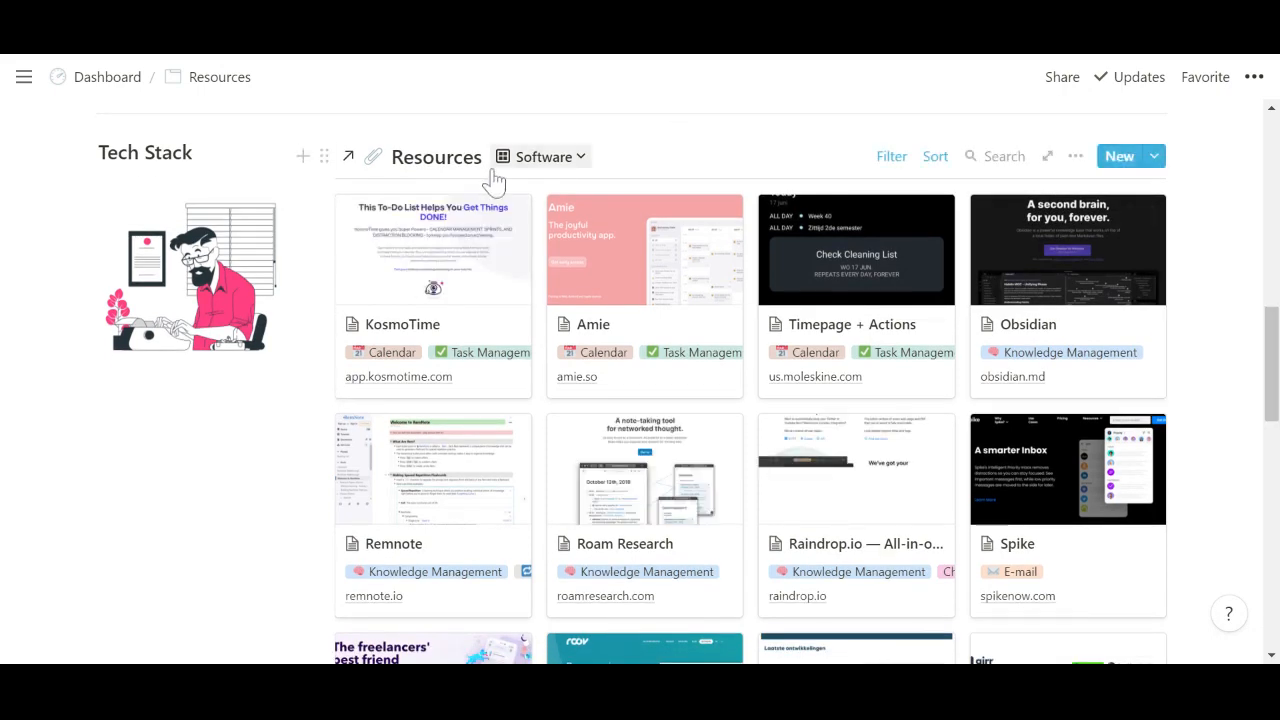
{"action": "scroll", "scroll_direction": "down", "scroll_amount": 3}
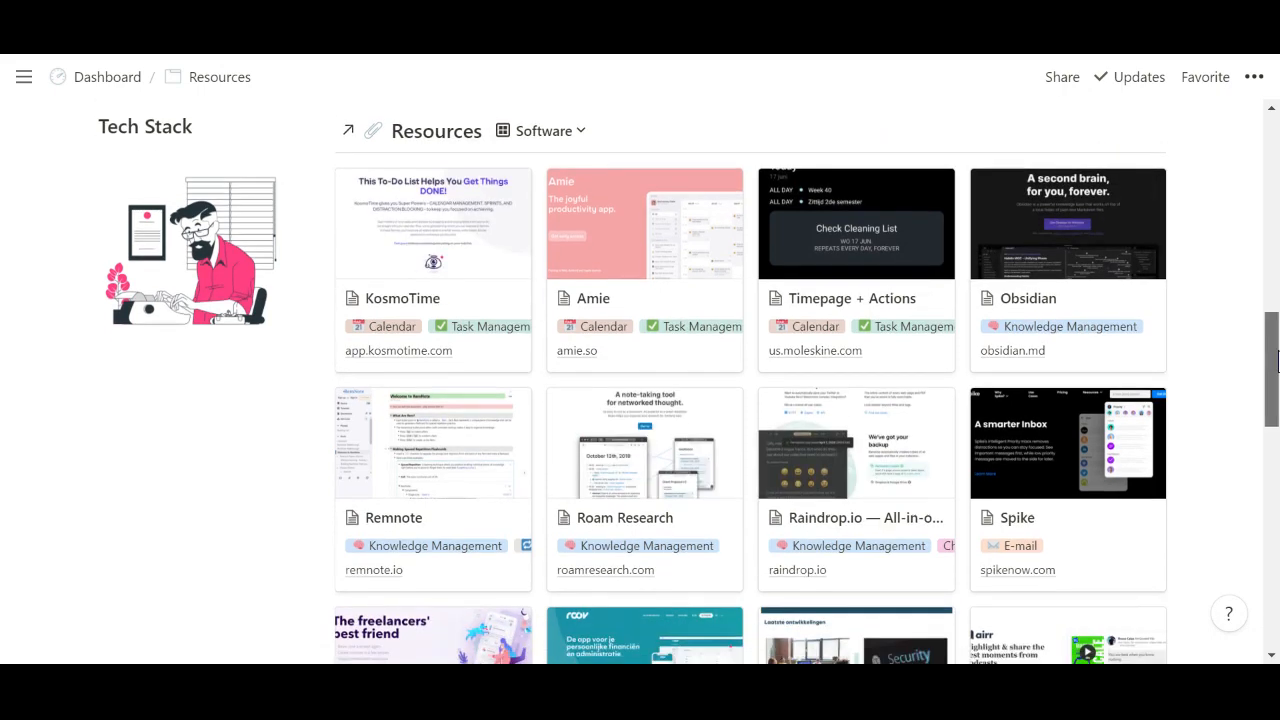
{"action": "scroll", "scroll_direction": "down", "scroll_amount": 3}
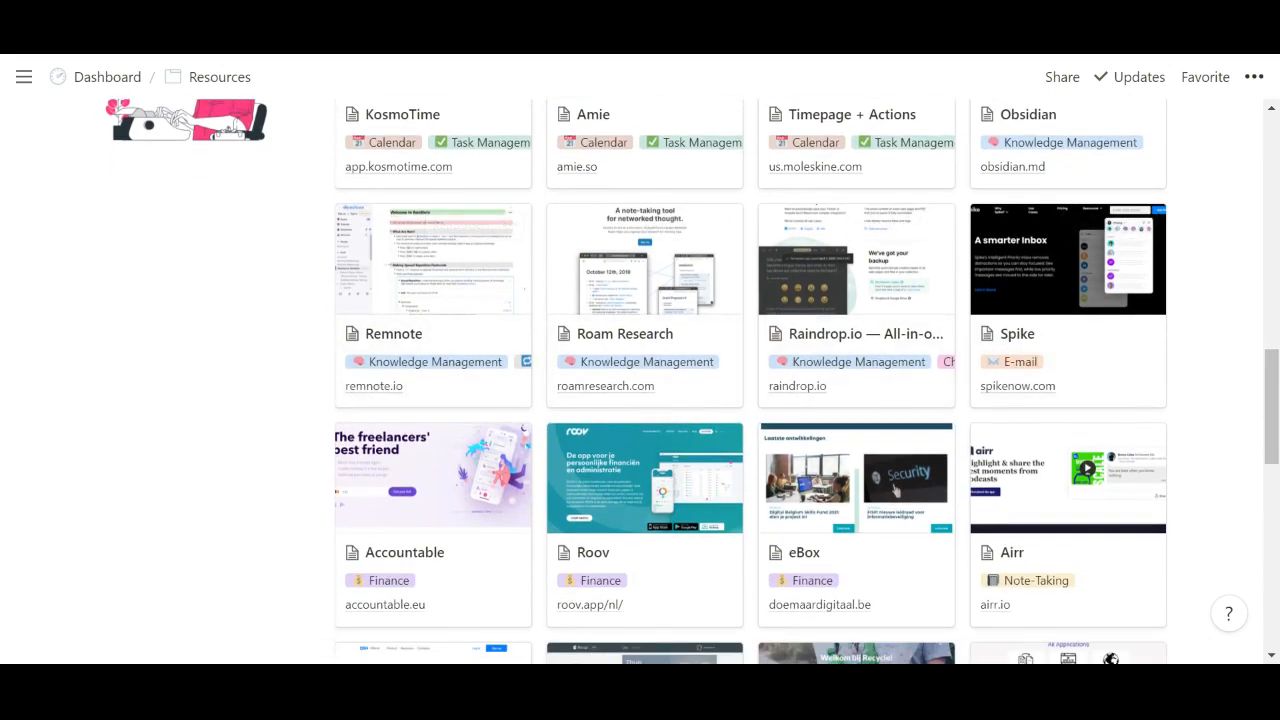
{"action": "scroll", "scroll_direction": "down", "scroll_amount": 3}
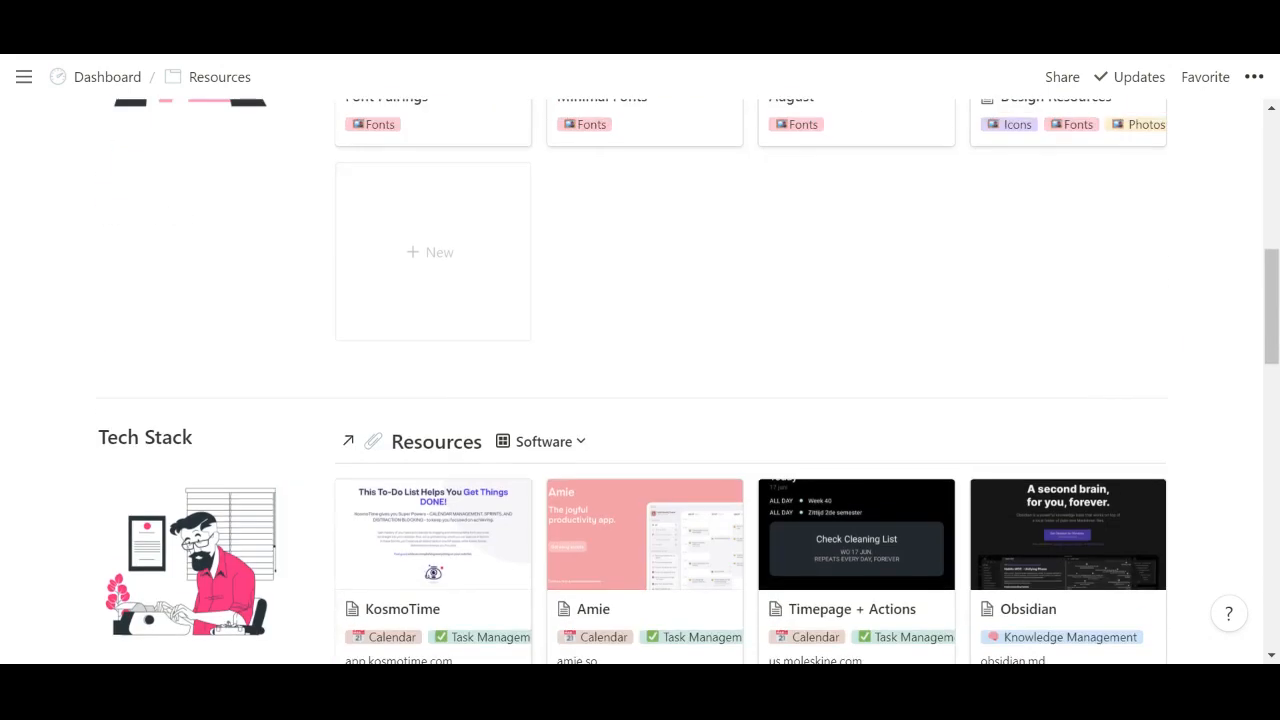
Switch the Tech Stack gallery from the Software view to the Resources view
{"action": "left_click", "coordinate": [540, 442]}
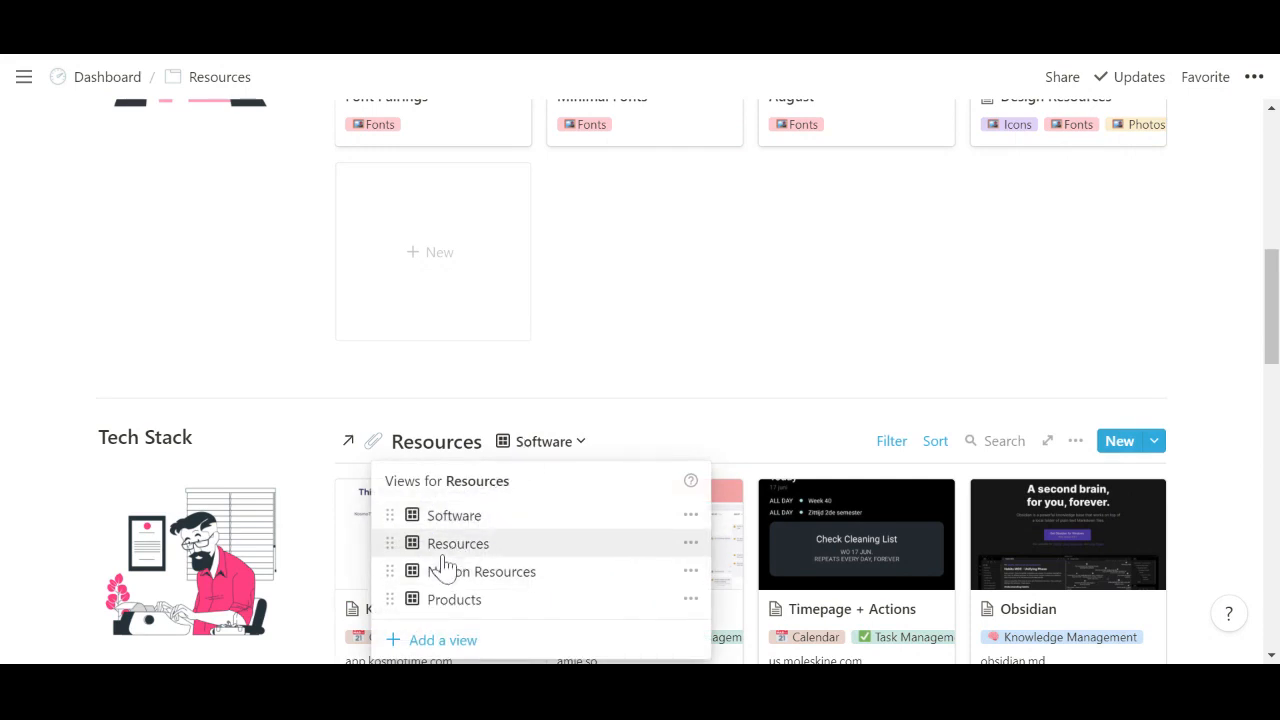
{"action": "left_click", "coordinate": [456, 544]}
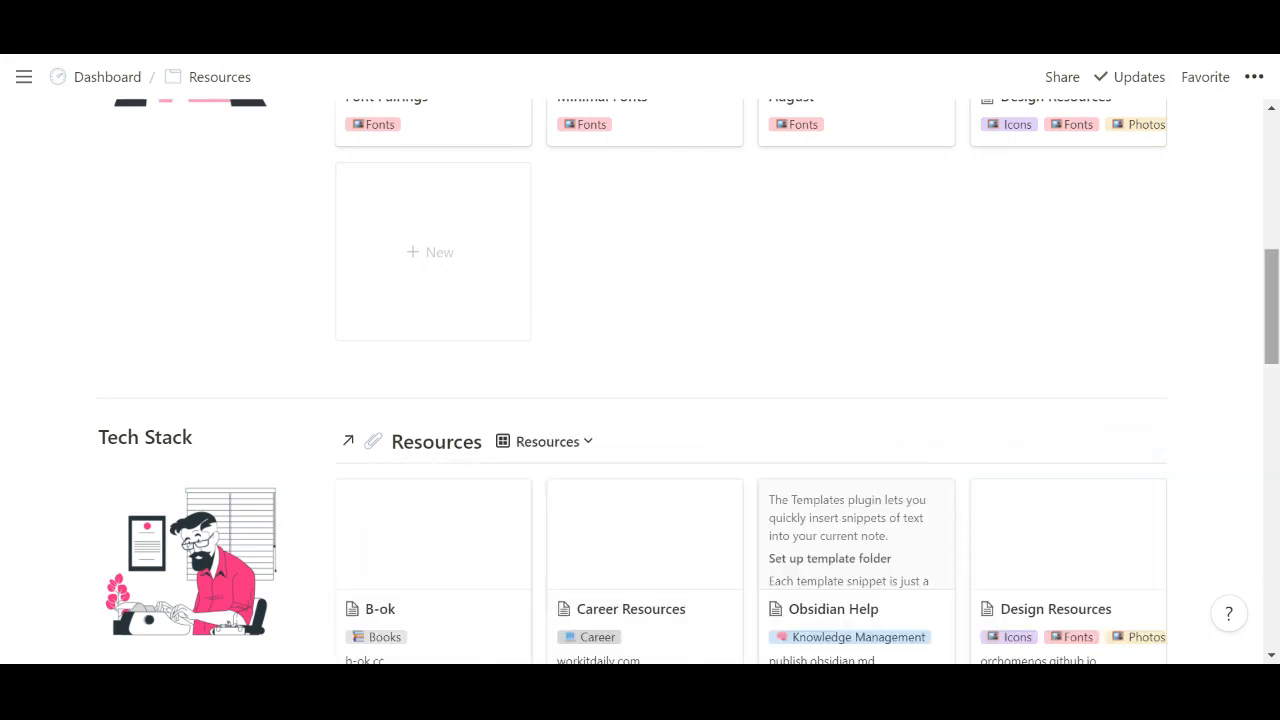
{"action": "scroll", "scroll_direction": "down", "scroll_amount": 3}
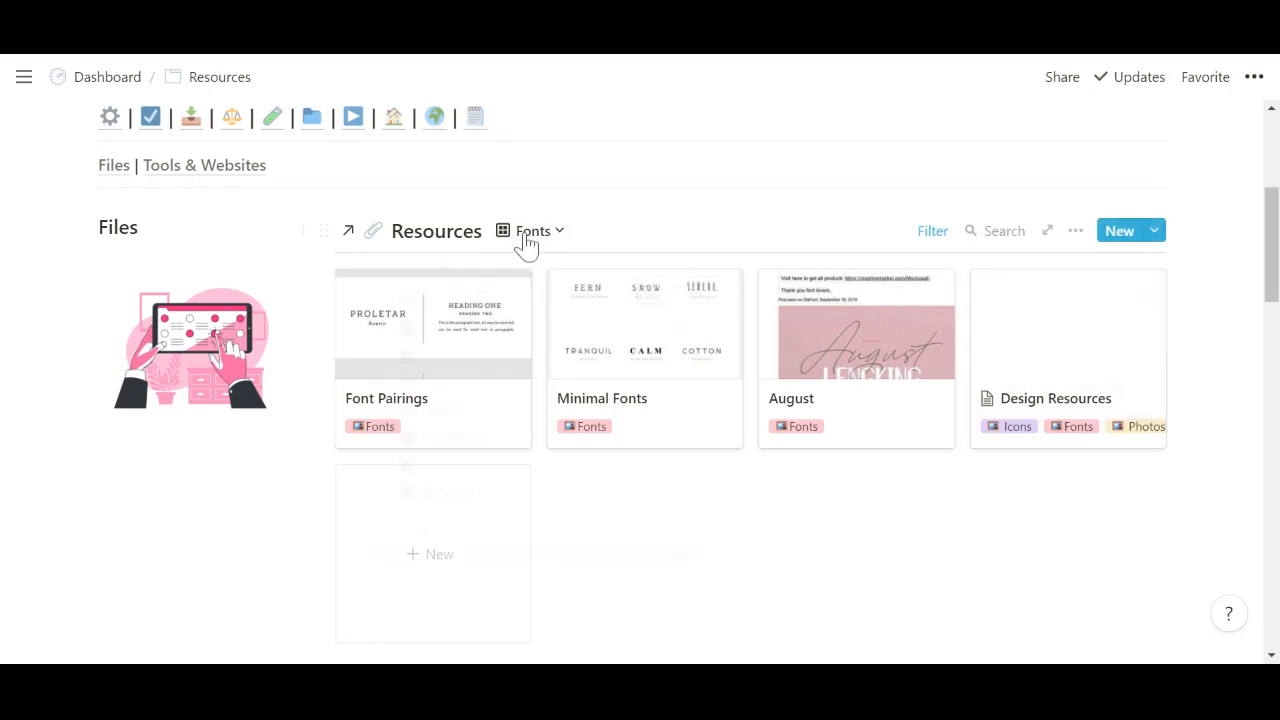
Switch the Resources files collection from Fonts to another saved view
{"action": "left_click", "coordinate": [532, 230]}
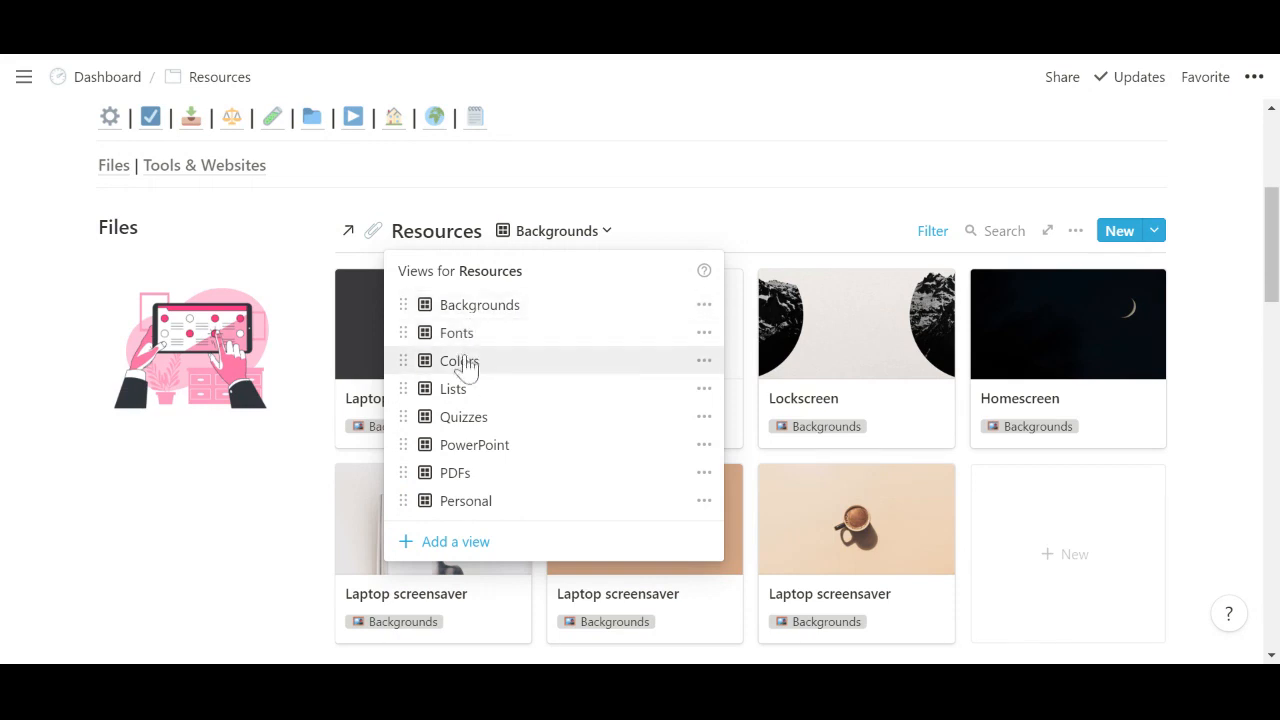
{"action": "left_click", "coordinate": [460, 360]}
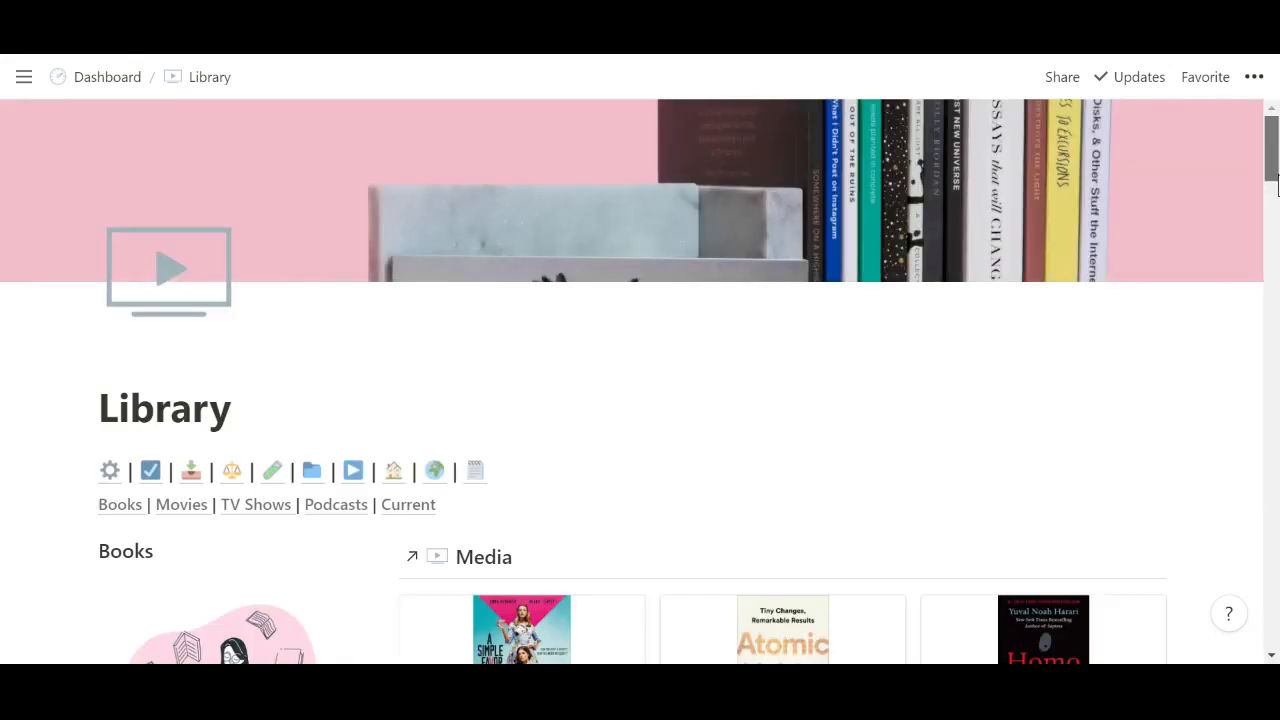
Preview a book card and browse the Library's movies, TV shows, podcasts and current media
{"action": "scroll", "scroll_direction": "down", "scroll_amount": 3}
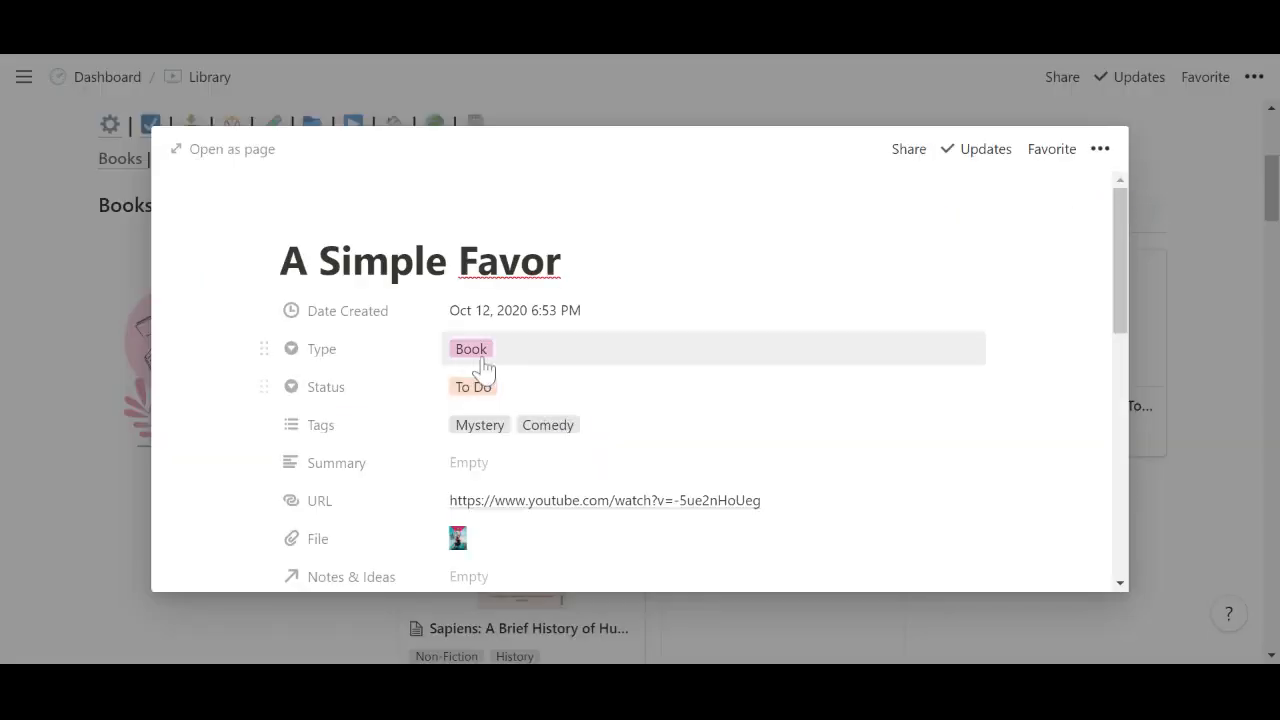
{"action": "left_click", "coordinate": [472, 348]}
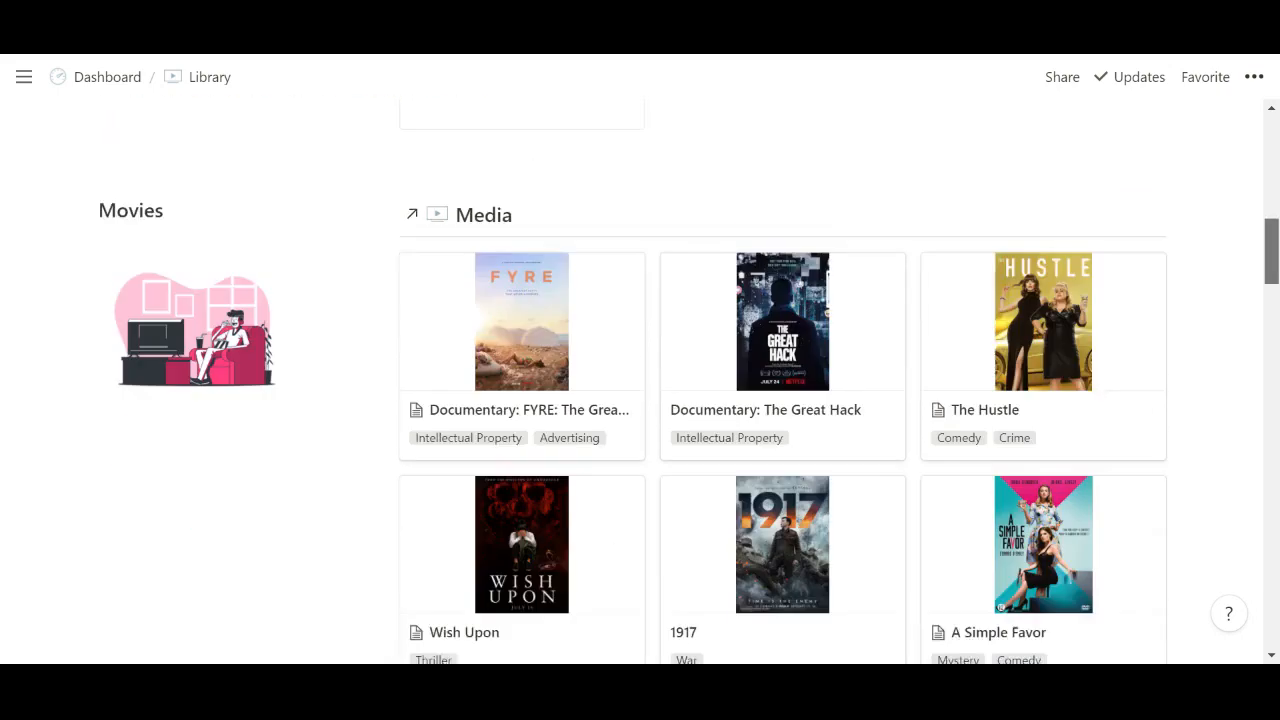
{"action": "scroll", "scroll_direction": "down", "scroll_amount": 3}
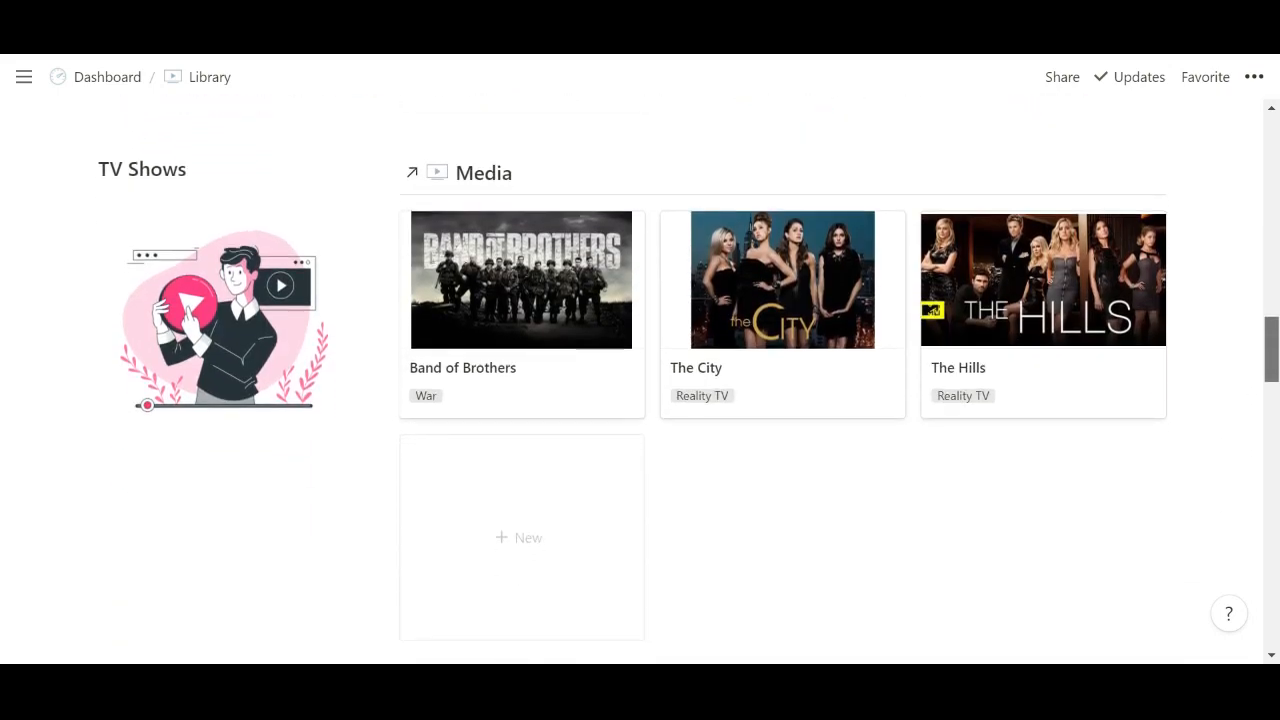
{"action": "scroll", "scroll_direction": "down", "scroll_amount": 3}
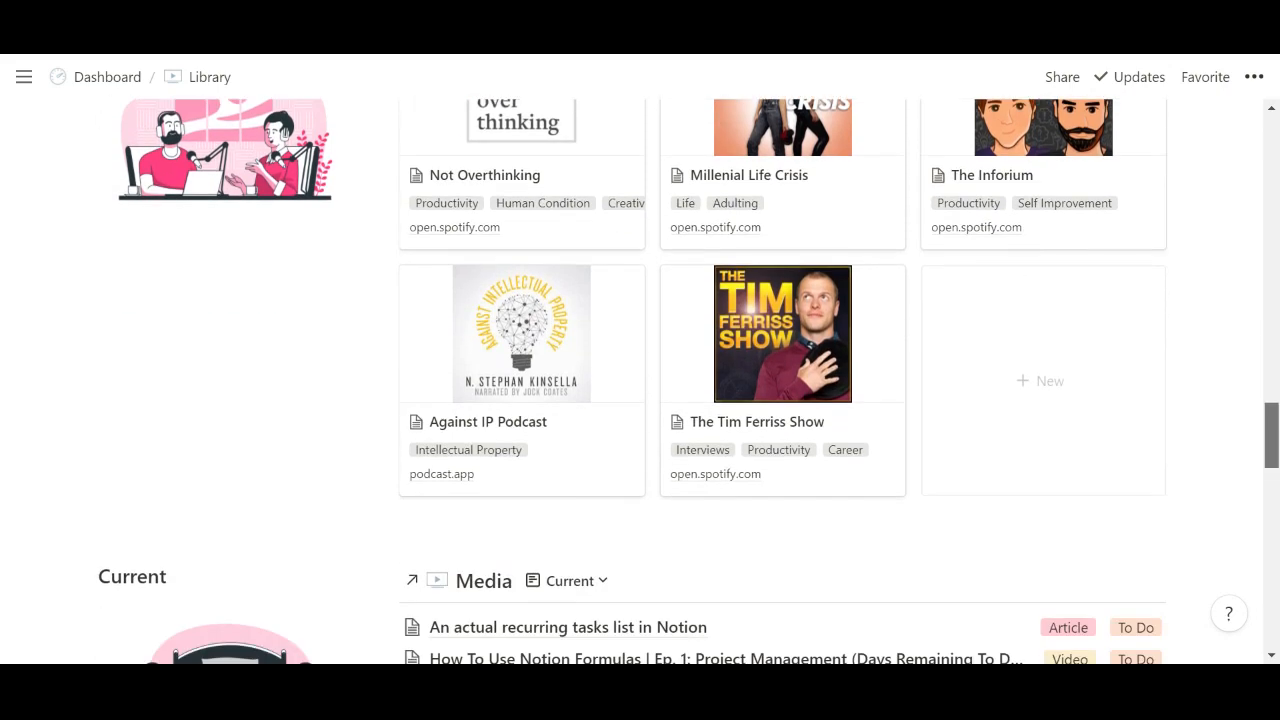
{"action": "scroll", "scroll_direction": "down", "scroll_amount": 3}
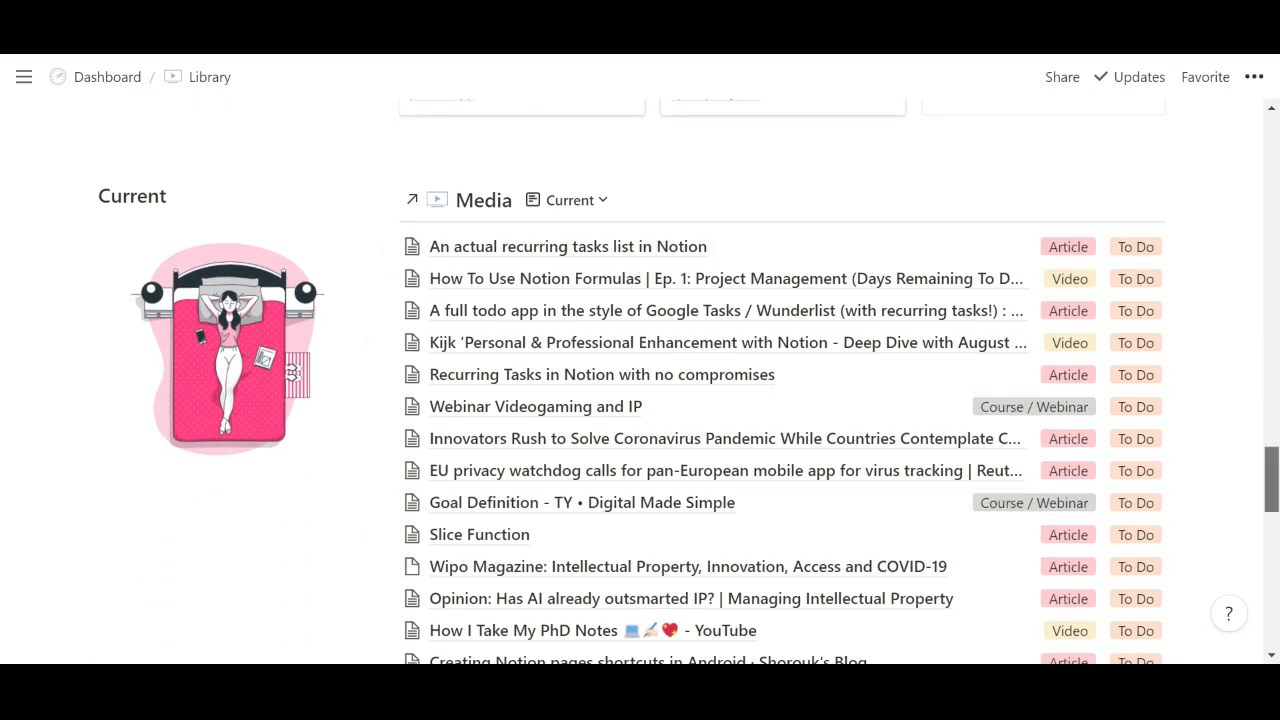
{"action": "scroll", "scroll_direction": "down", "scroll_amount": 3}
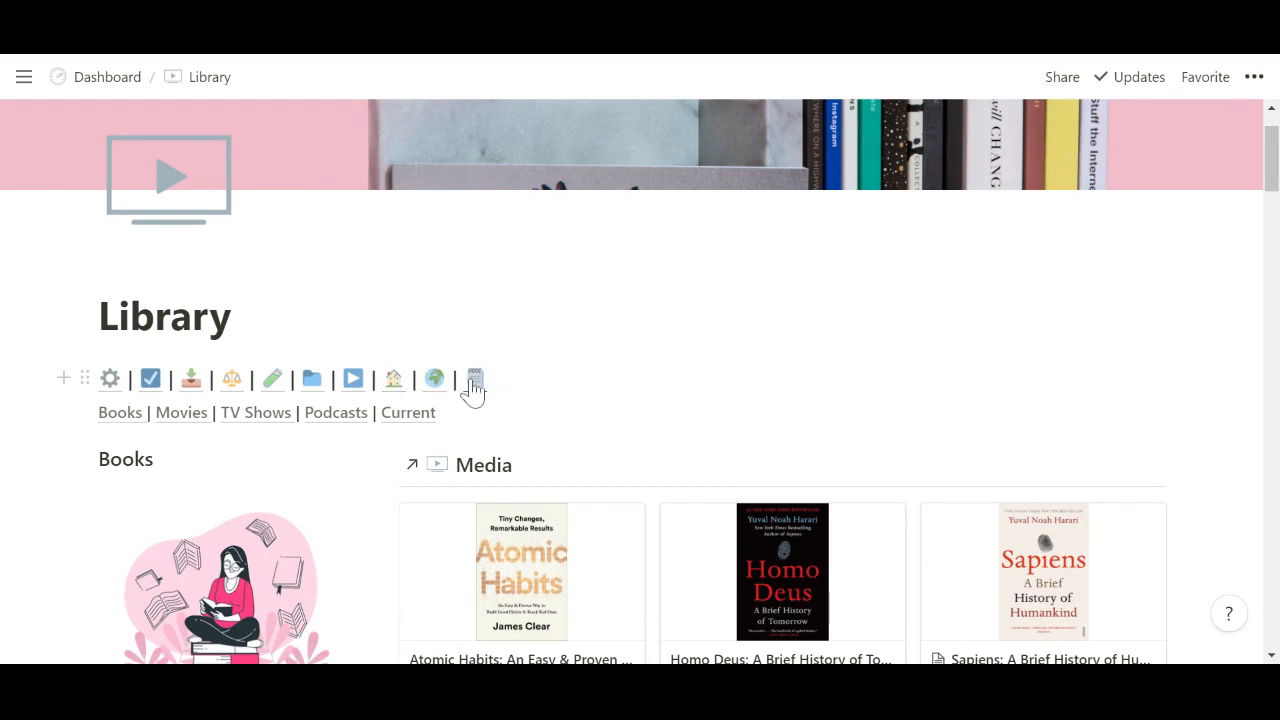
Go to the Travel page from the navigation row
{"action": "left_click", "coordinate": [470, 380]}
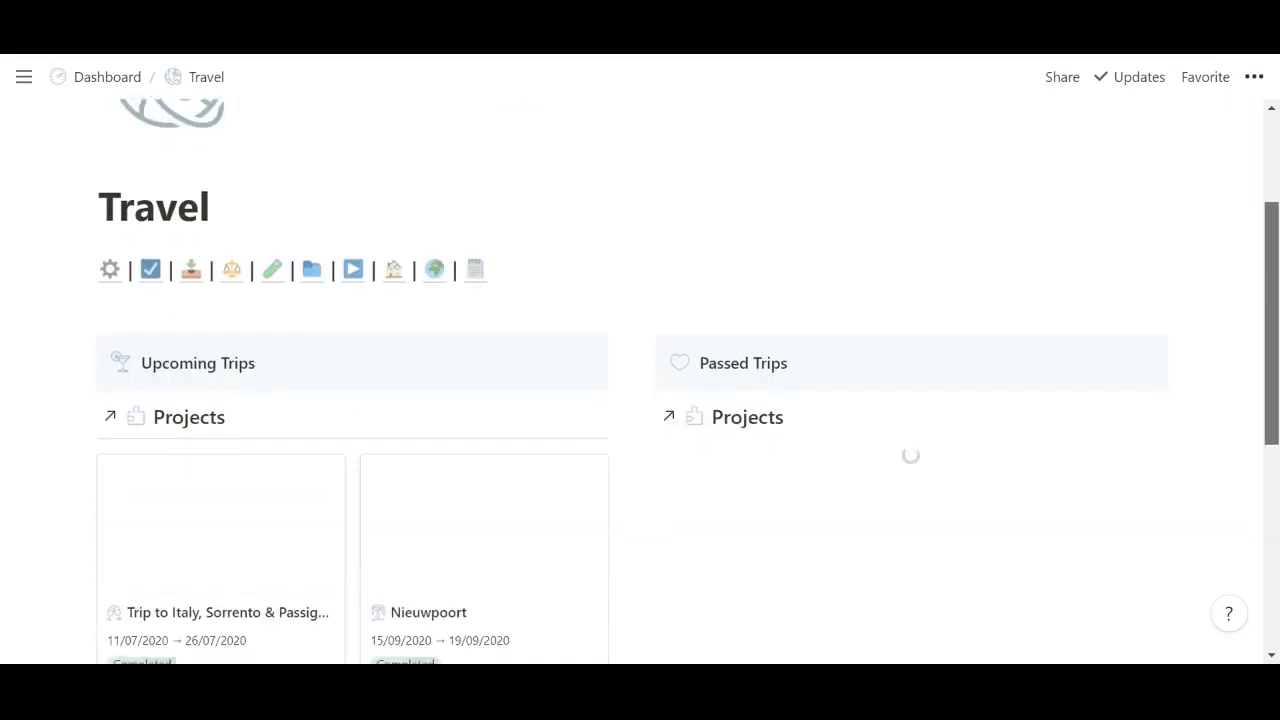
Show the template choices for a new Passed Trips project
{"action": "scroll", "scroll_direction": "down", "scroll_amount": 3}
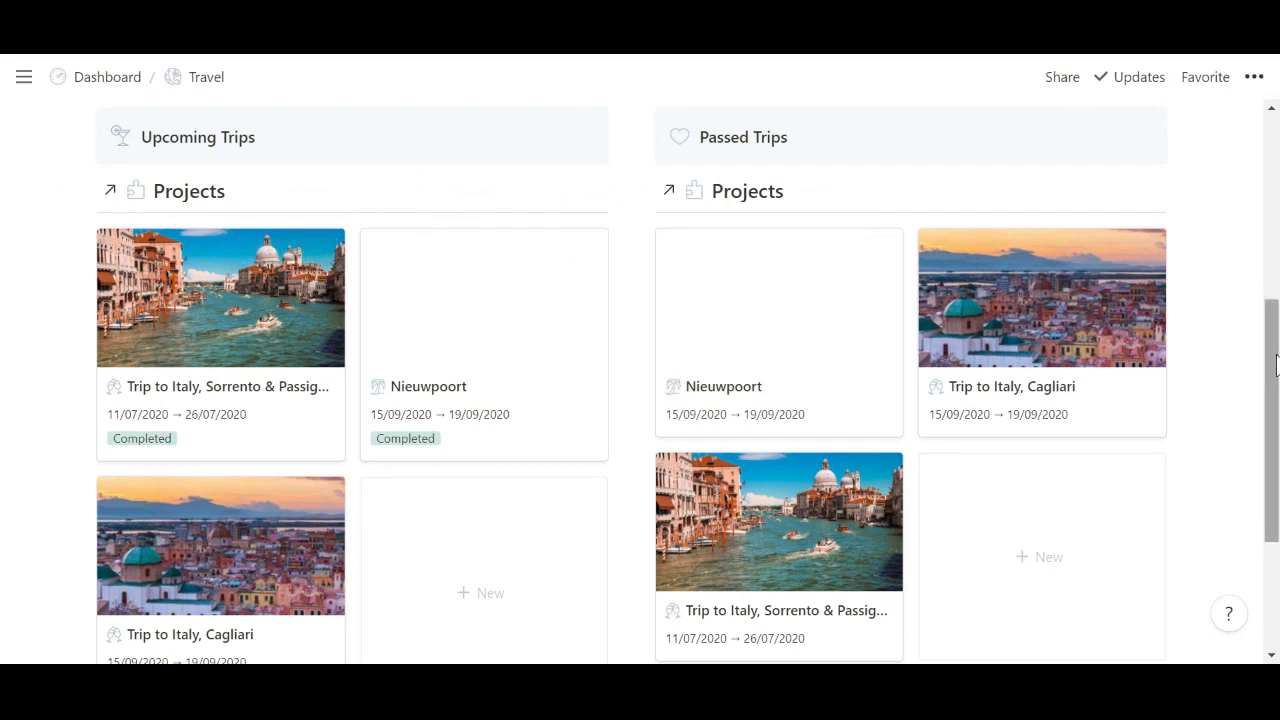
{"action": "scroll", "scroll_direction": "down", "scroll_amount": 3}
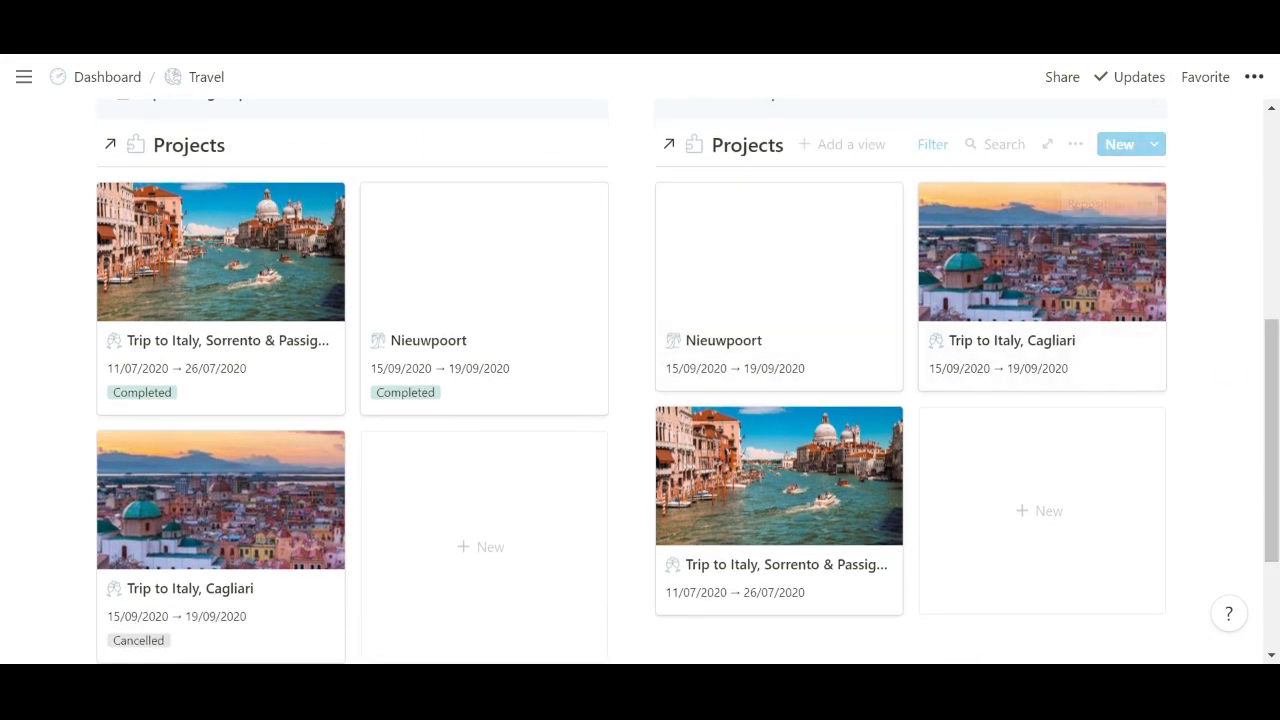
{"action": "left_click", "coordinate": [1156, 144]}
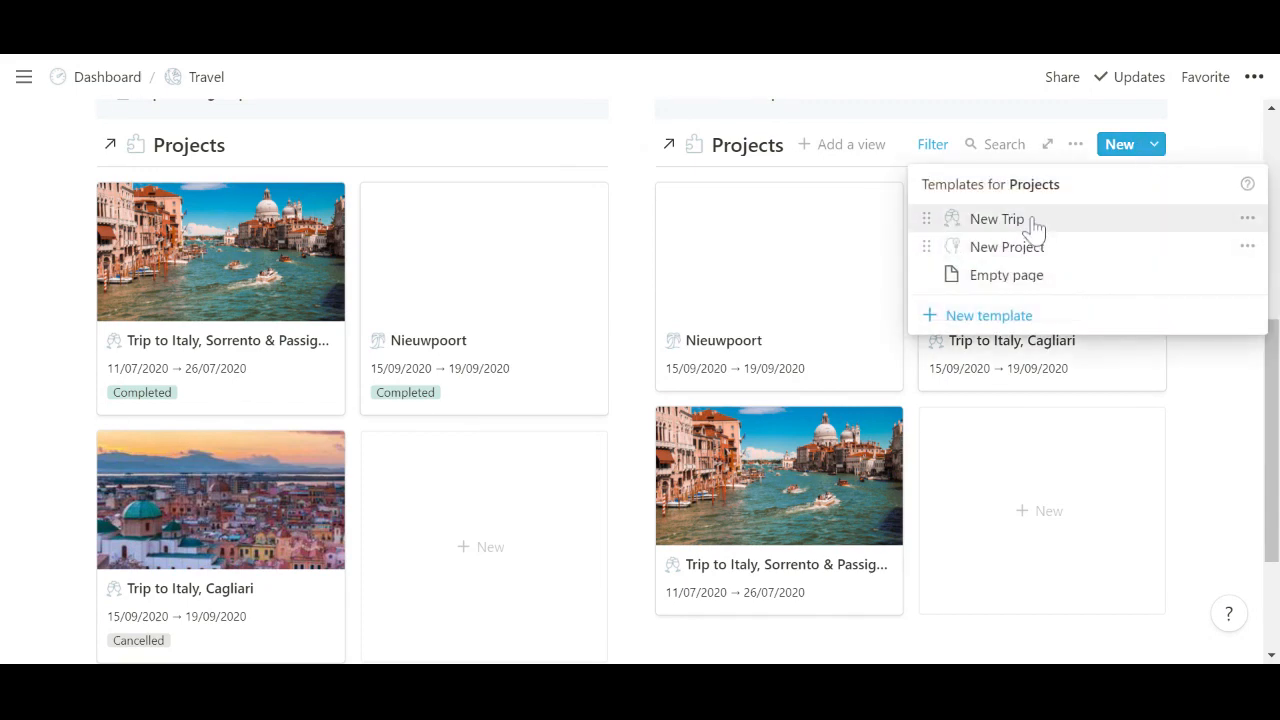
Create an untitled project from the New Trip template and review its Packing List, To Do and Travel Schedule
{"action": "left_click", "coordinate": [996, 218]}
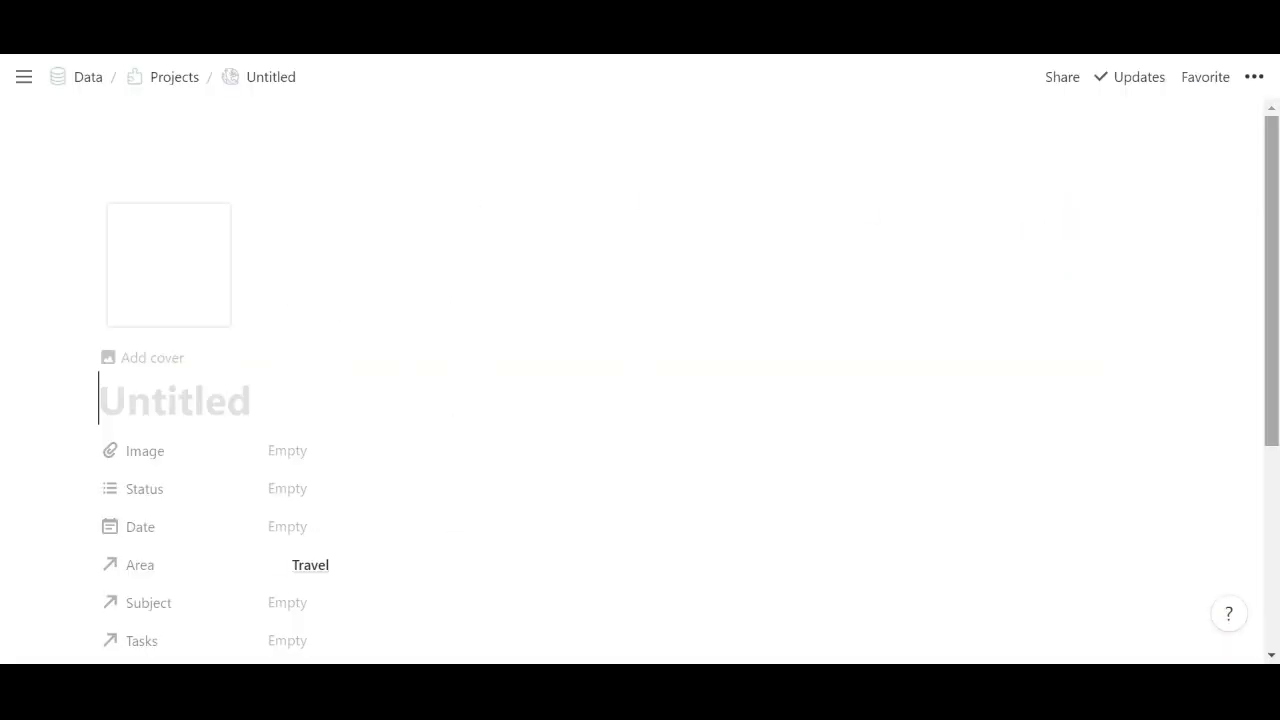
{"action": "scroll", "scroll_direction": "down", "scroll_amount": 3}
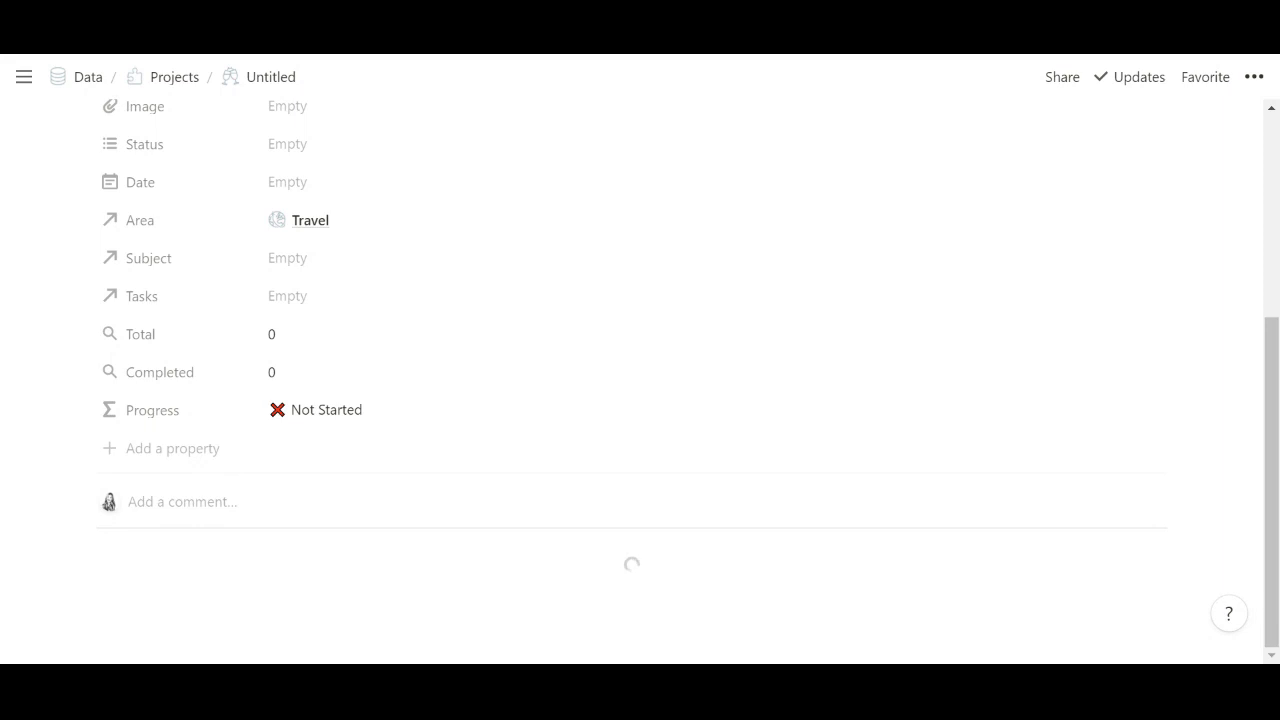
{"action": "scroll", "scroll_direction": "down", "scroll_amount": 3}
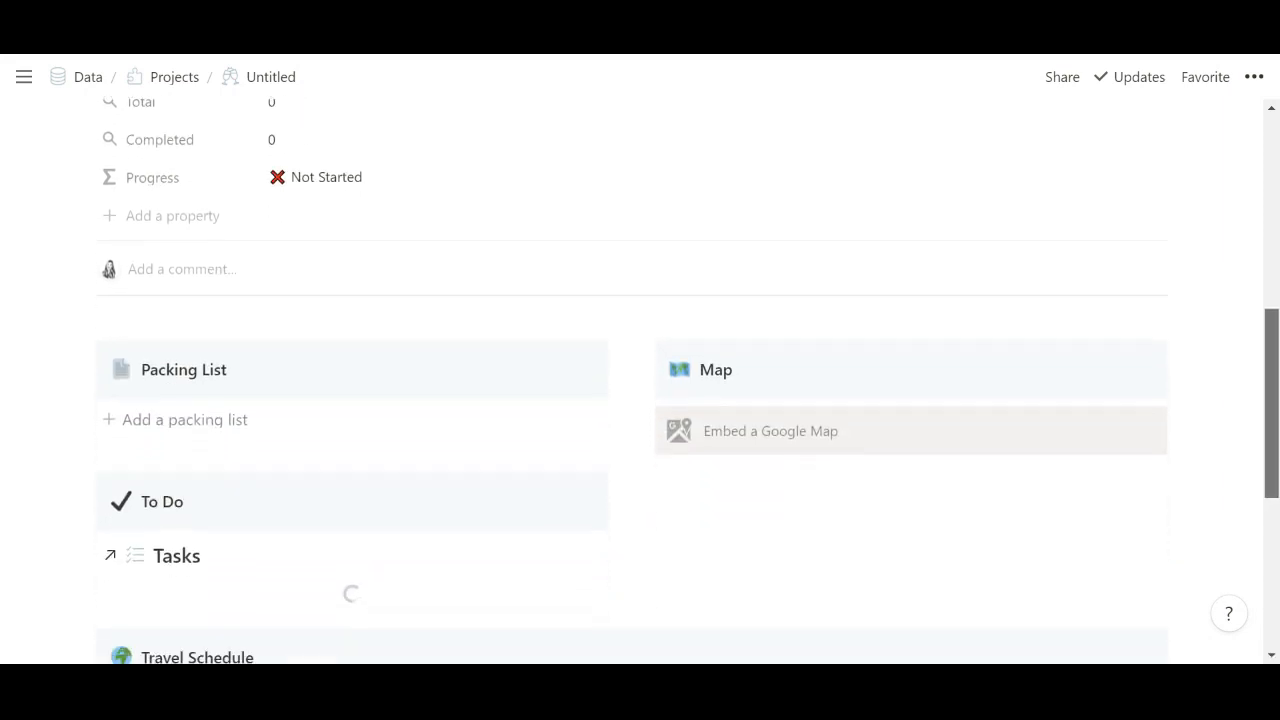
{"action": "scroll", "scroll_direction": "down", "scroll_amount": 3}
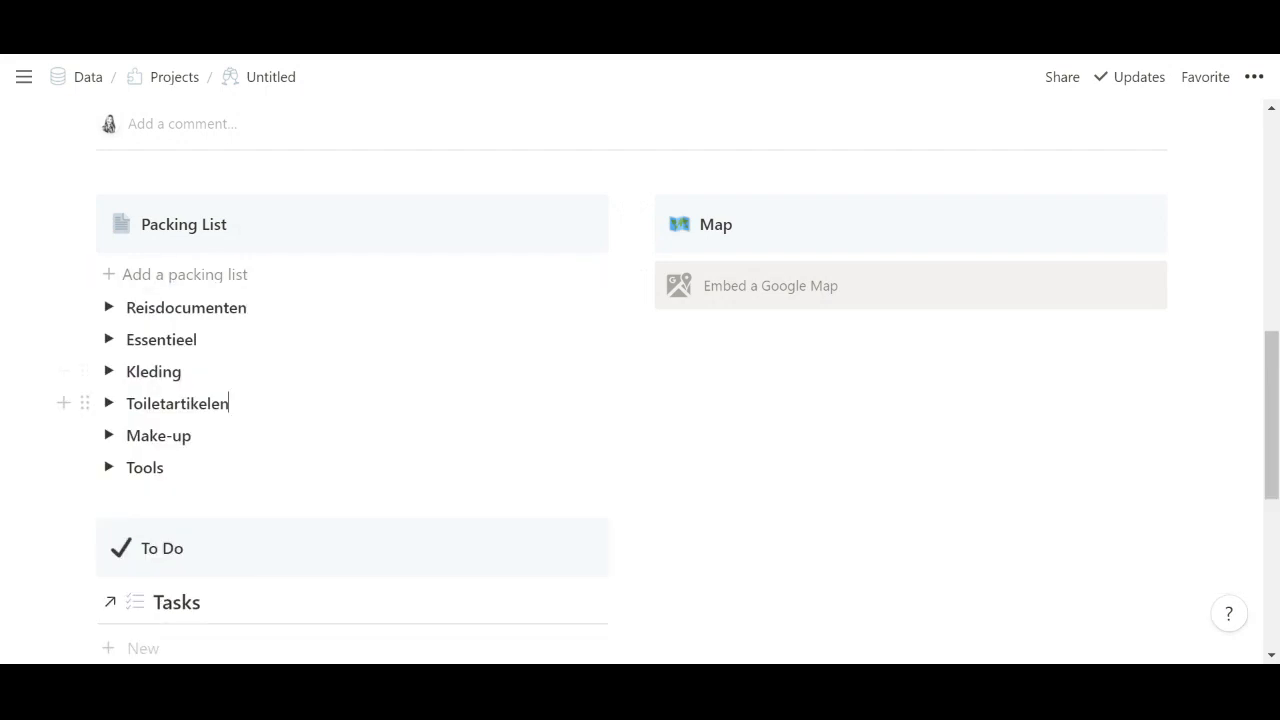
{"action": "scroll", "scroll_direction": "down", "scroll_amount": 3}
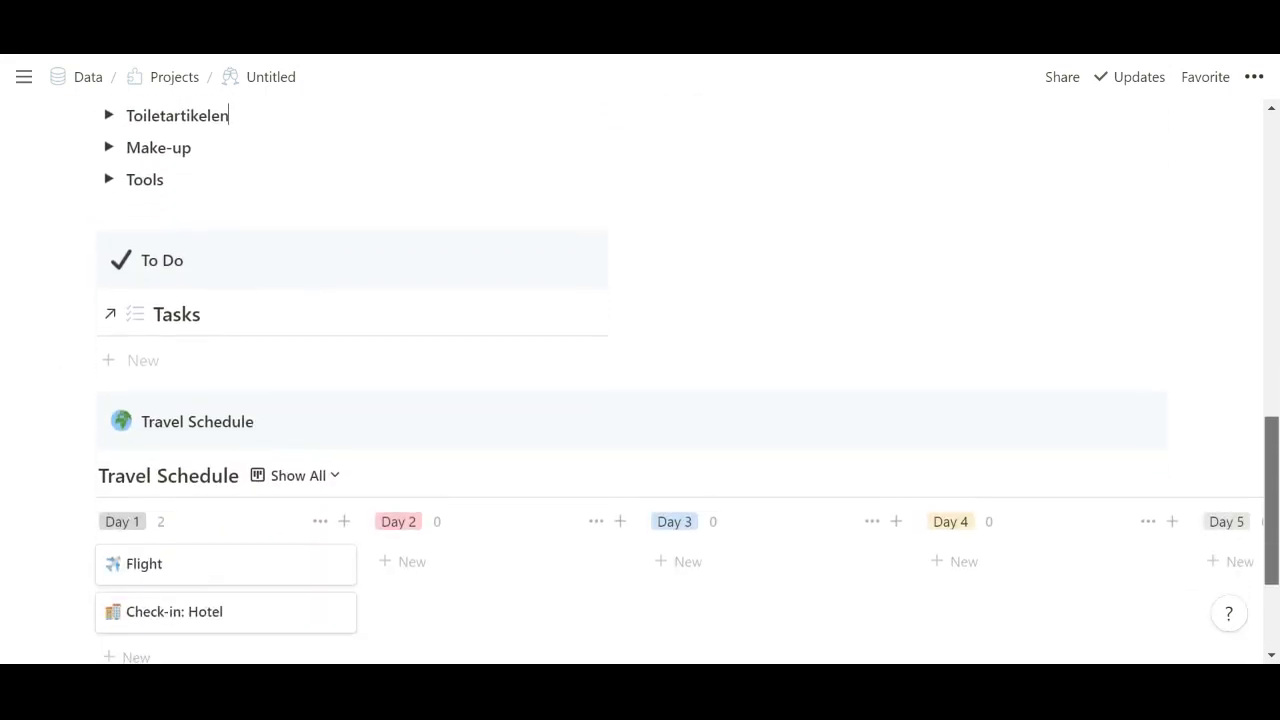
{"action": "scroll", "scroll_direction": "down", "scroll_amount": 3}
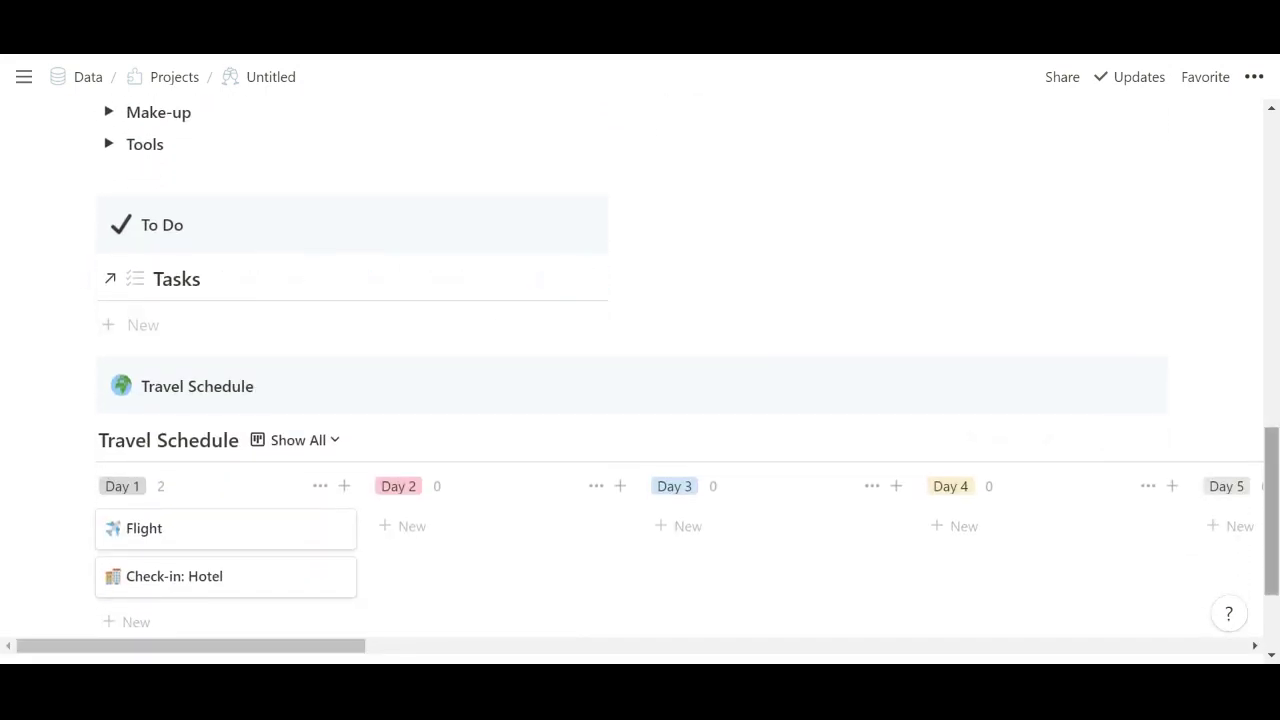
{"action": "scroll", "scroll_direction": "down", "scroll_amount": 3}
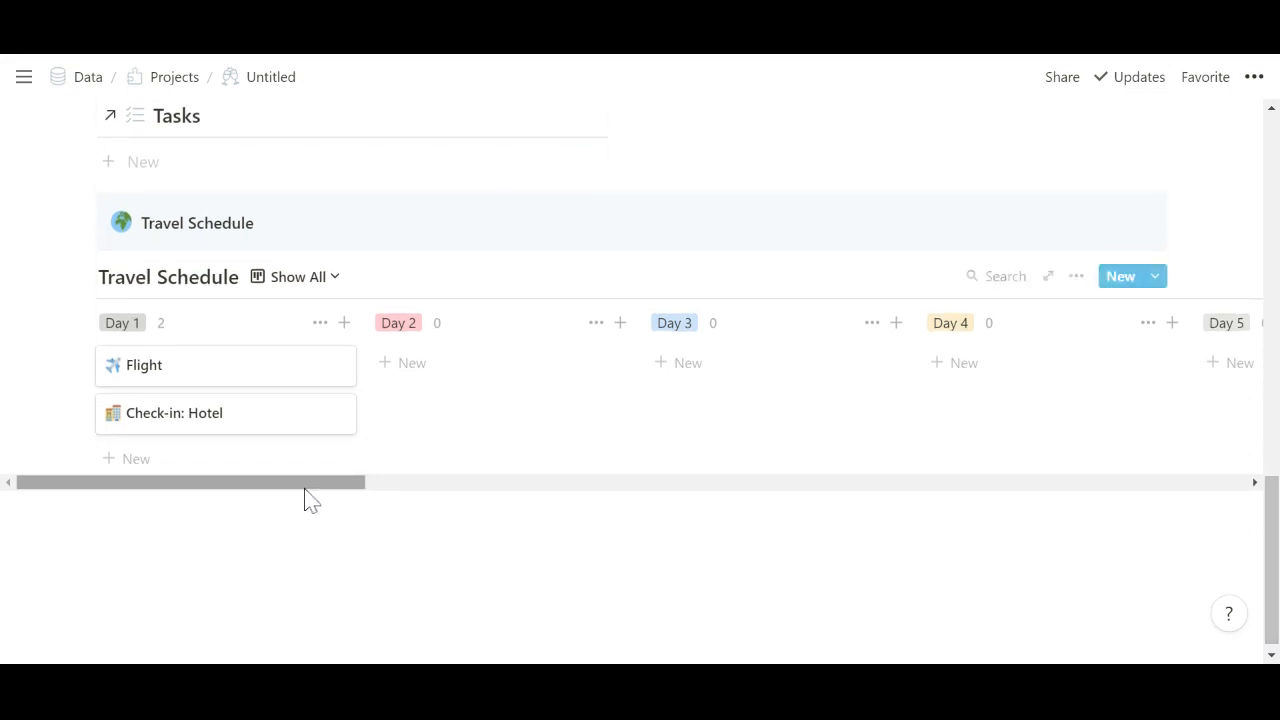
{"action": "mouse_move", "coordinate": [8, 550]}
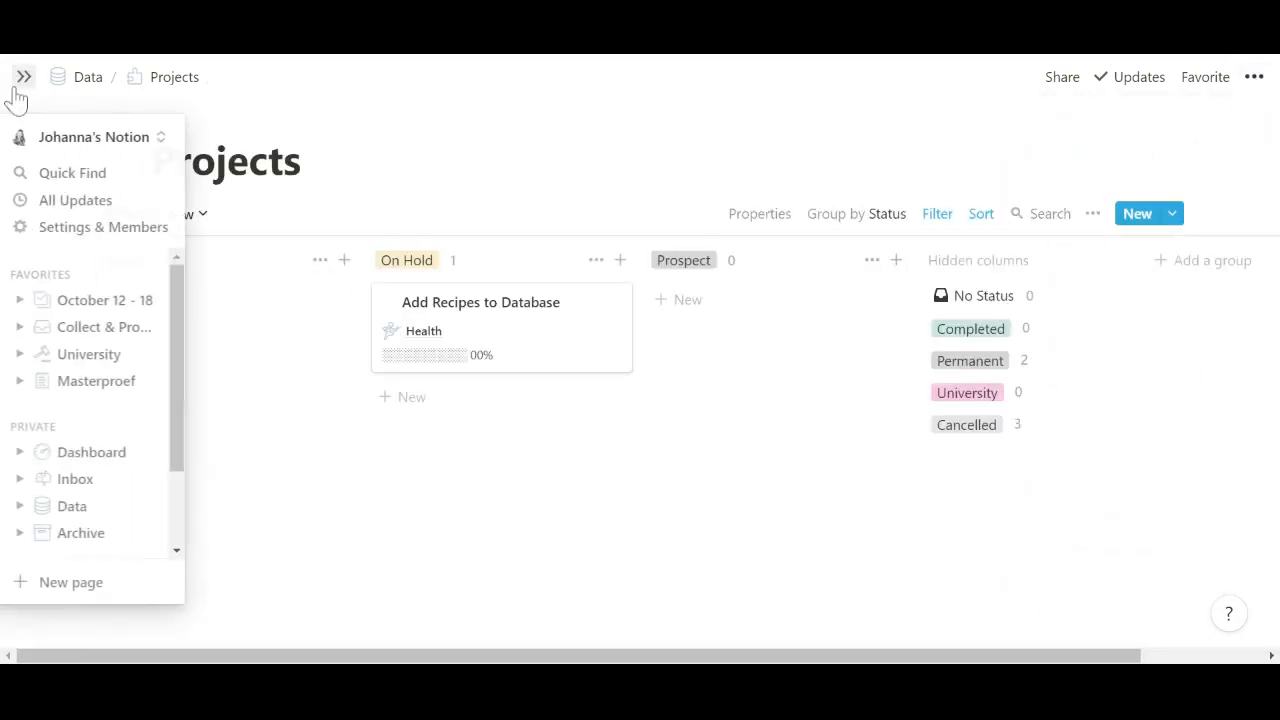
From Home, go into Interior Design Inspiration and view the Livingroom entry as a full page
{"action": "left_click", "coordinate": [88, 452]}
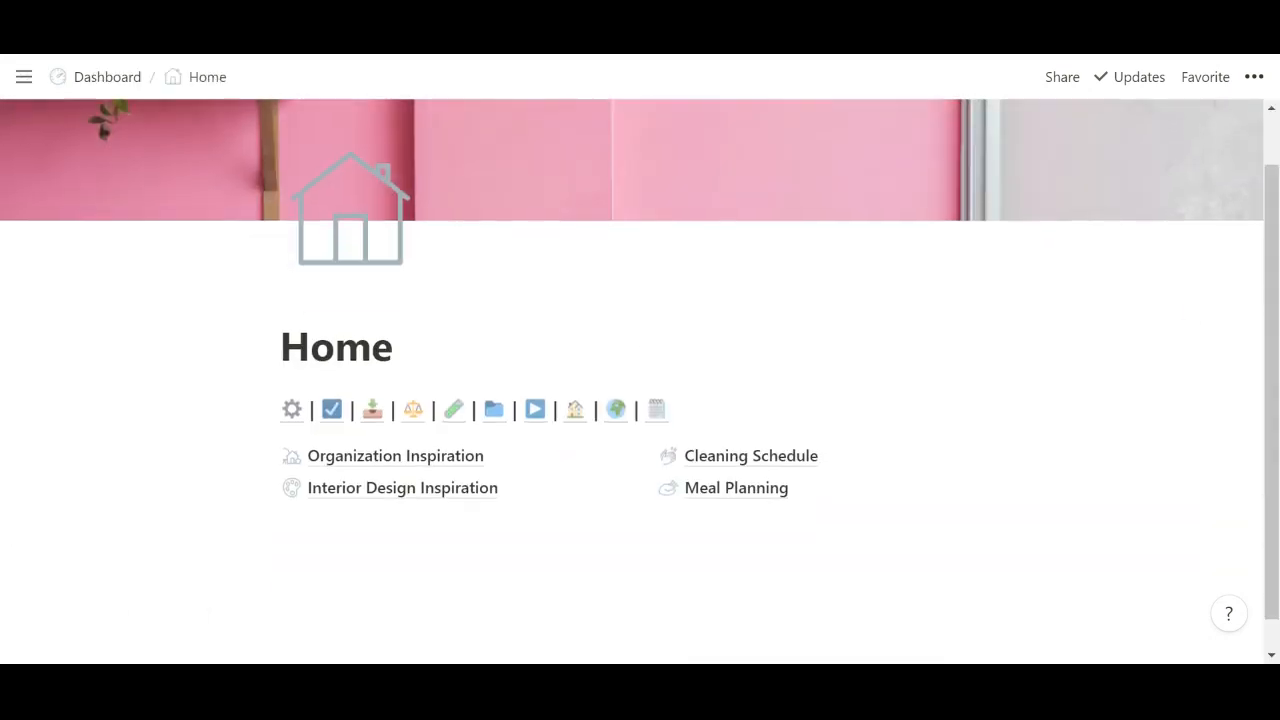
{"action": "mouse_move", "coordinate": [372, 496]}
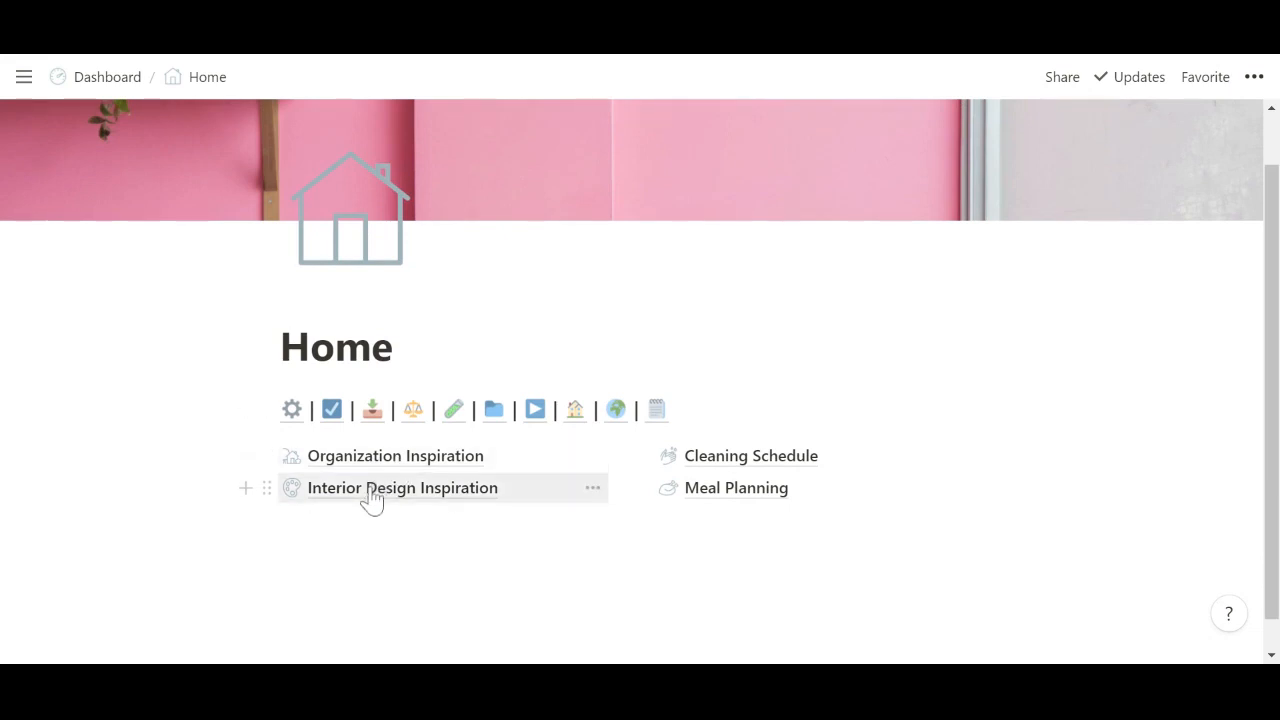
{"action": "left_click", "coordinate": [404, 488]}
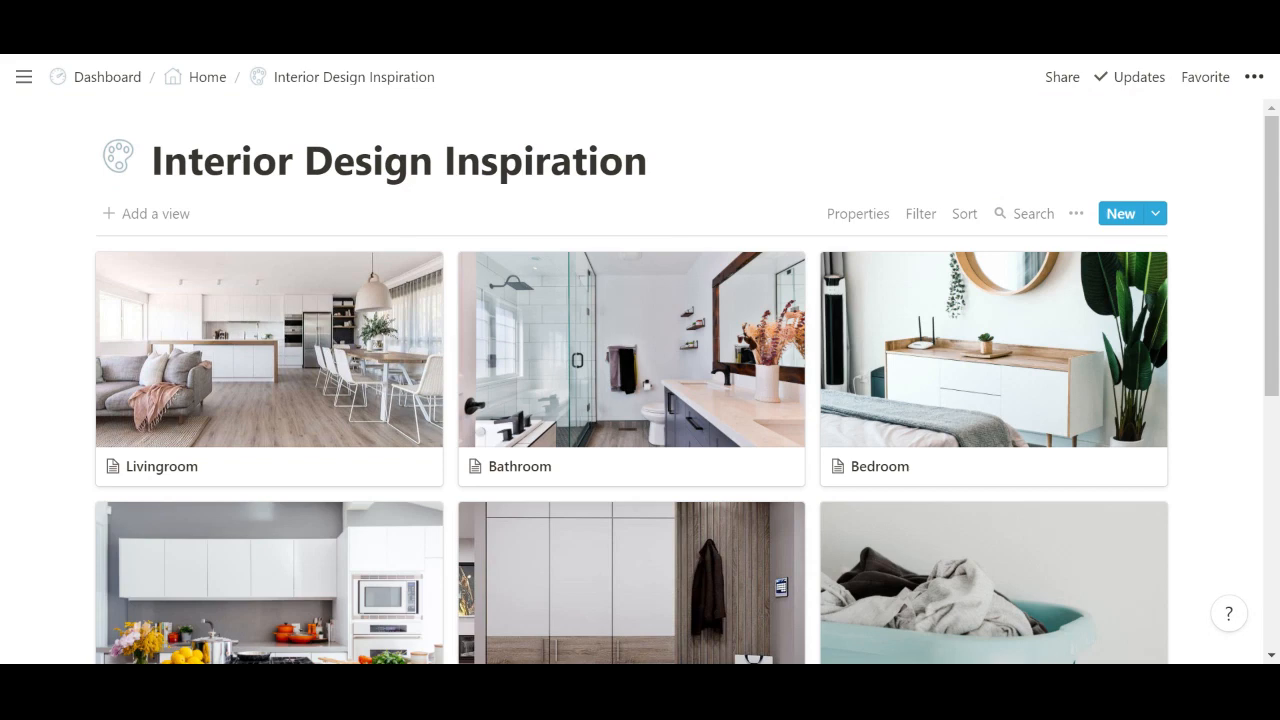
{"action": "left_click", "coordinate": [268, 348]}
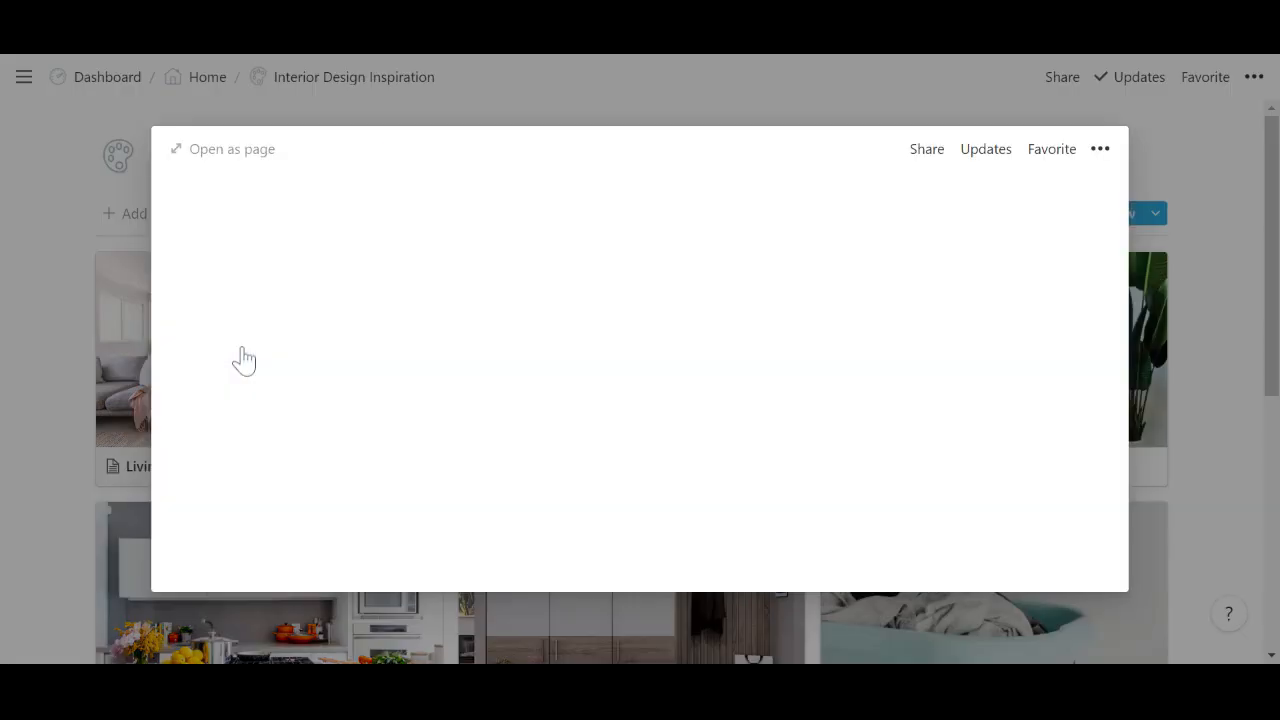
{"action": "left_click", "coordinate": [232, 148]}
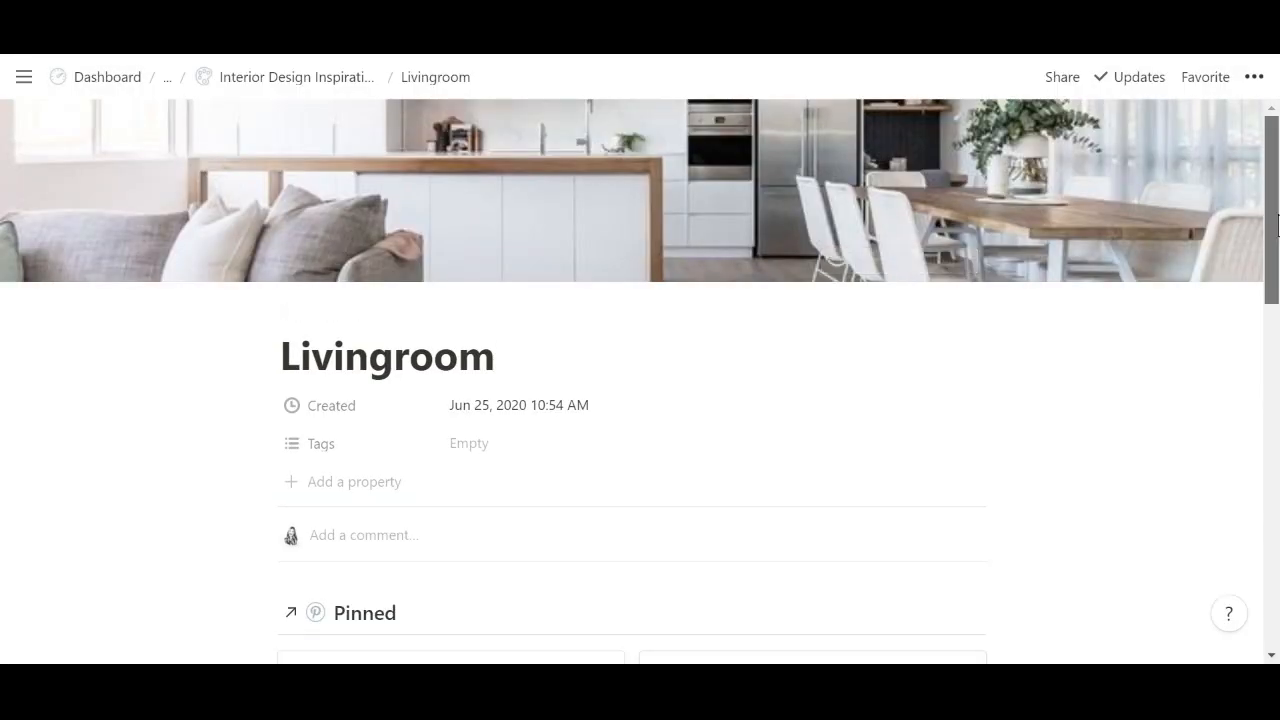
{"action": "scroll", "scroll_direction": "down", "scroll_amount": 3}
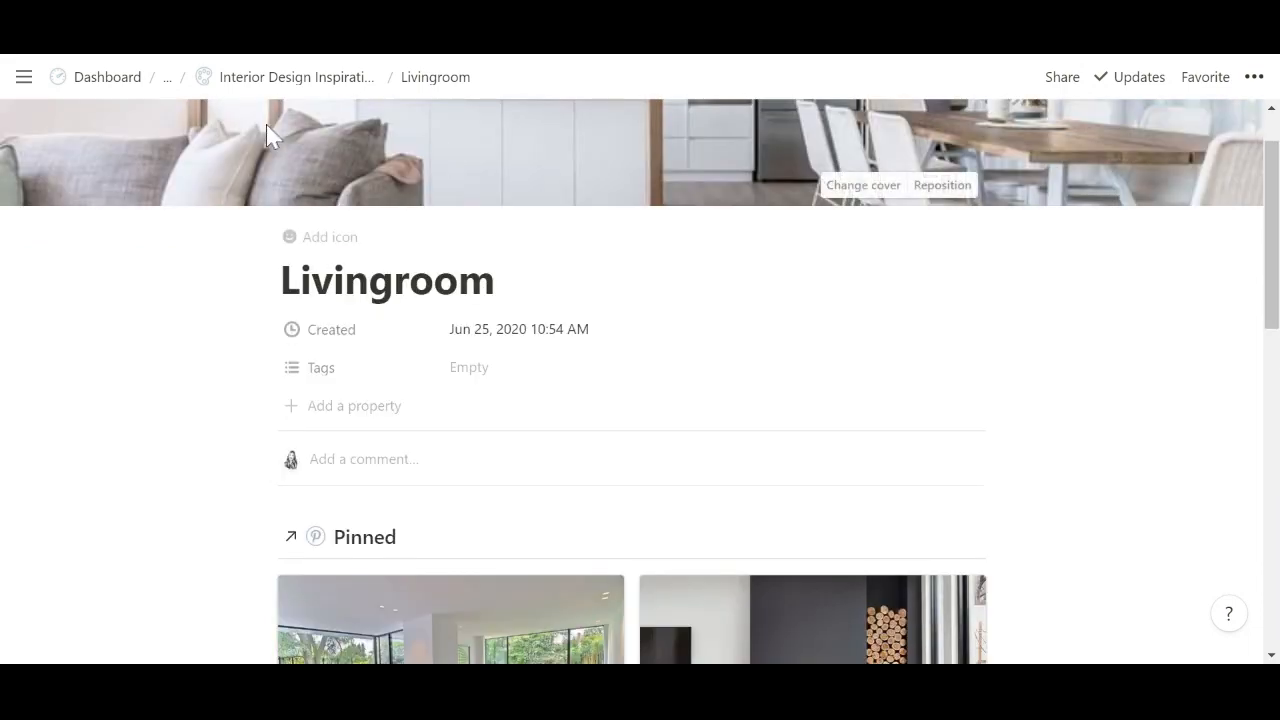
Return to the Dashboard via the breadcrumb
{"action": "left_click", "coordinate": [108, 76]}
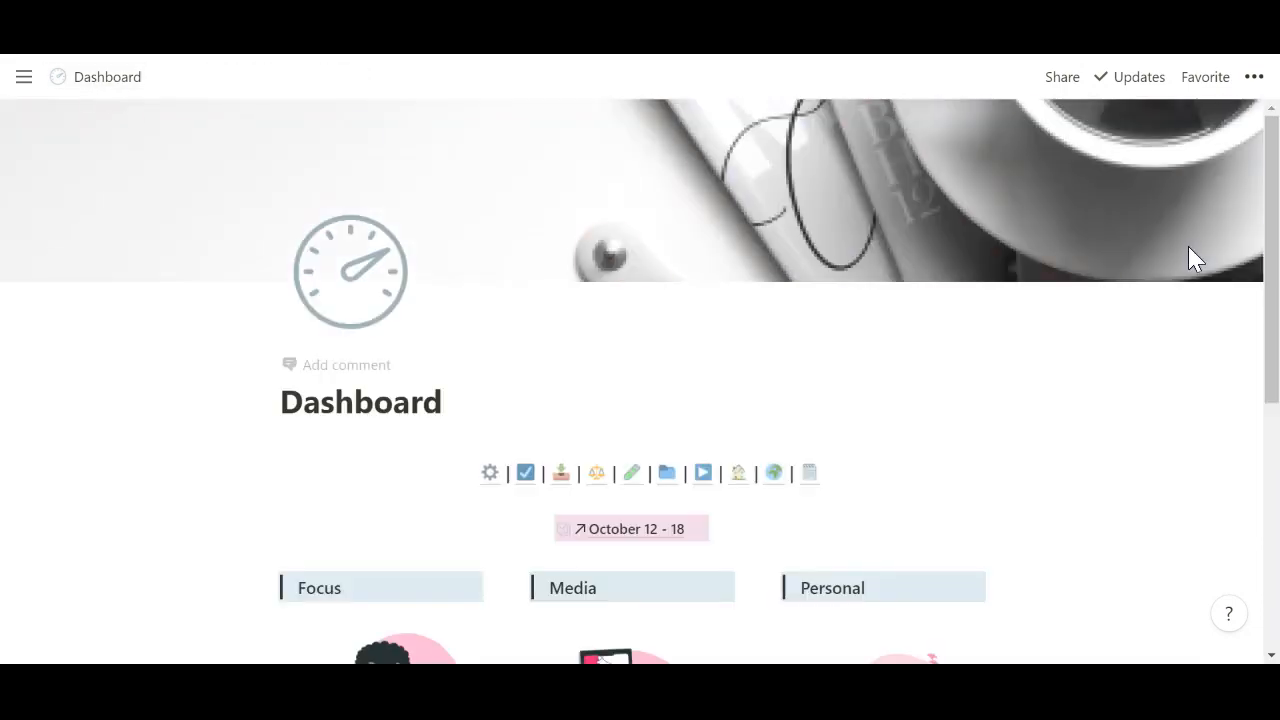
{"action": "scroll", "scroll_direction": "down", "scroll_amount": 3}
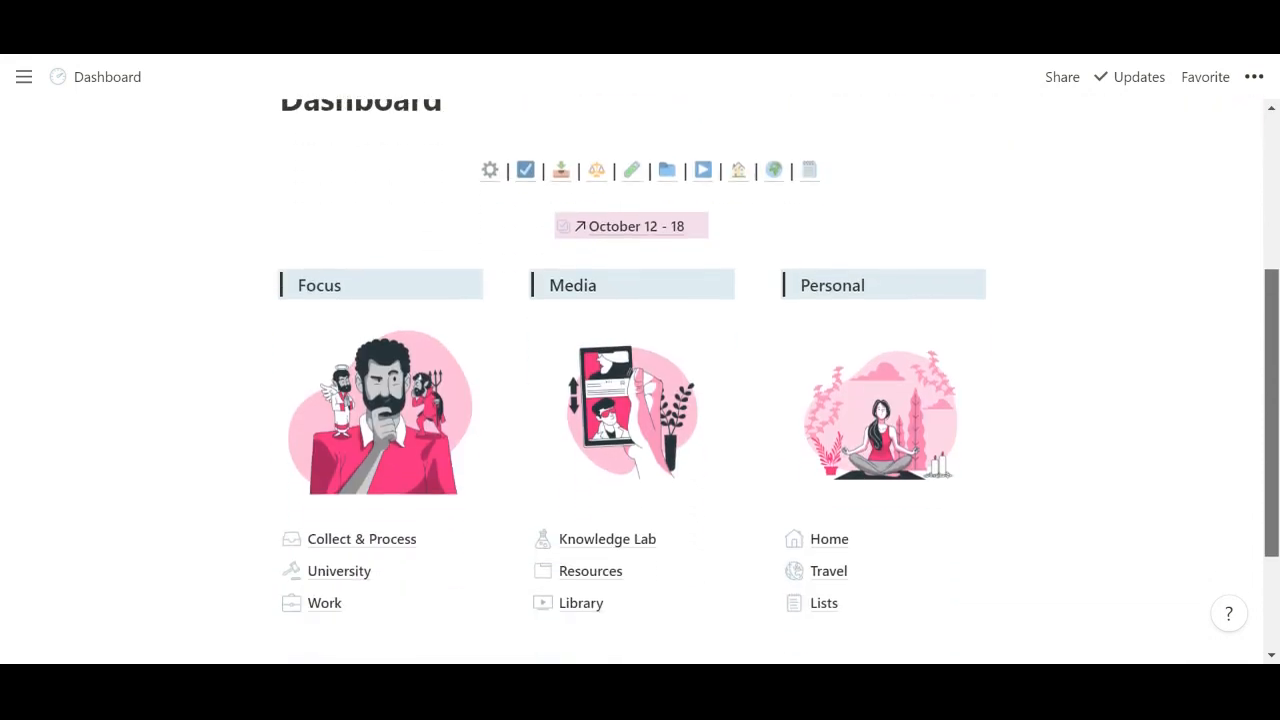